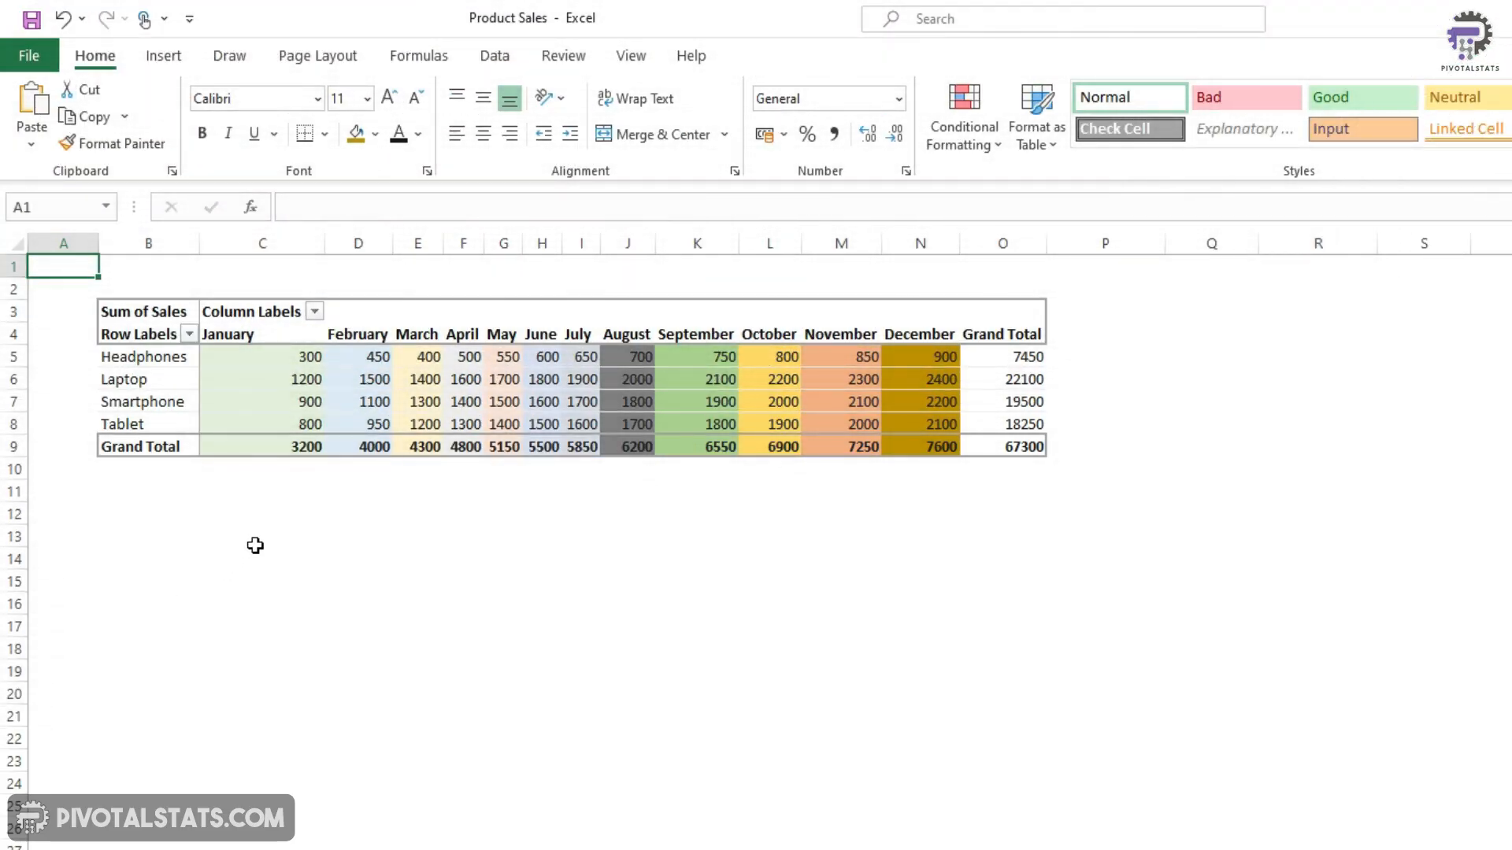
mouse_move(647, 422)
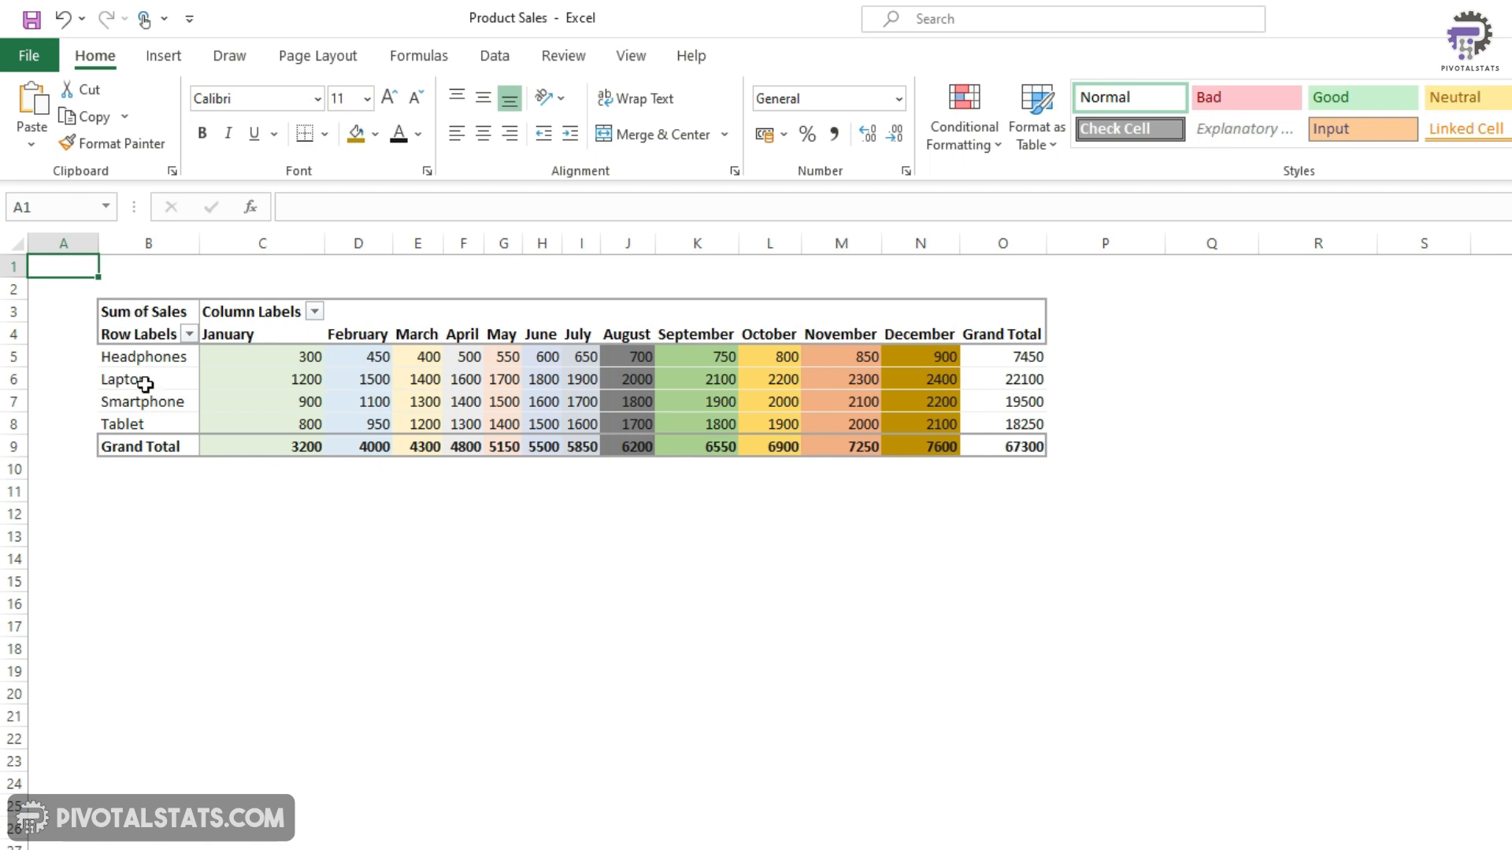
- Review the monthly product sales pivot and its product filter in the source Excel sheet
left_click(145, 356)
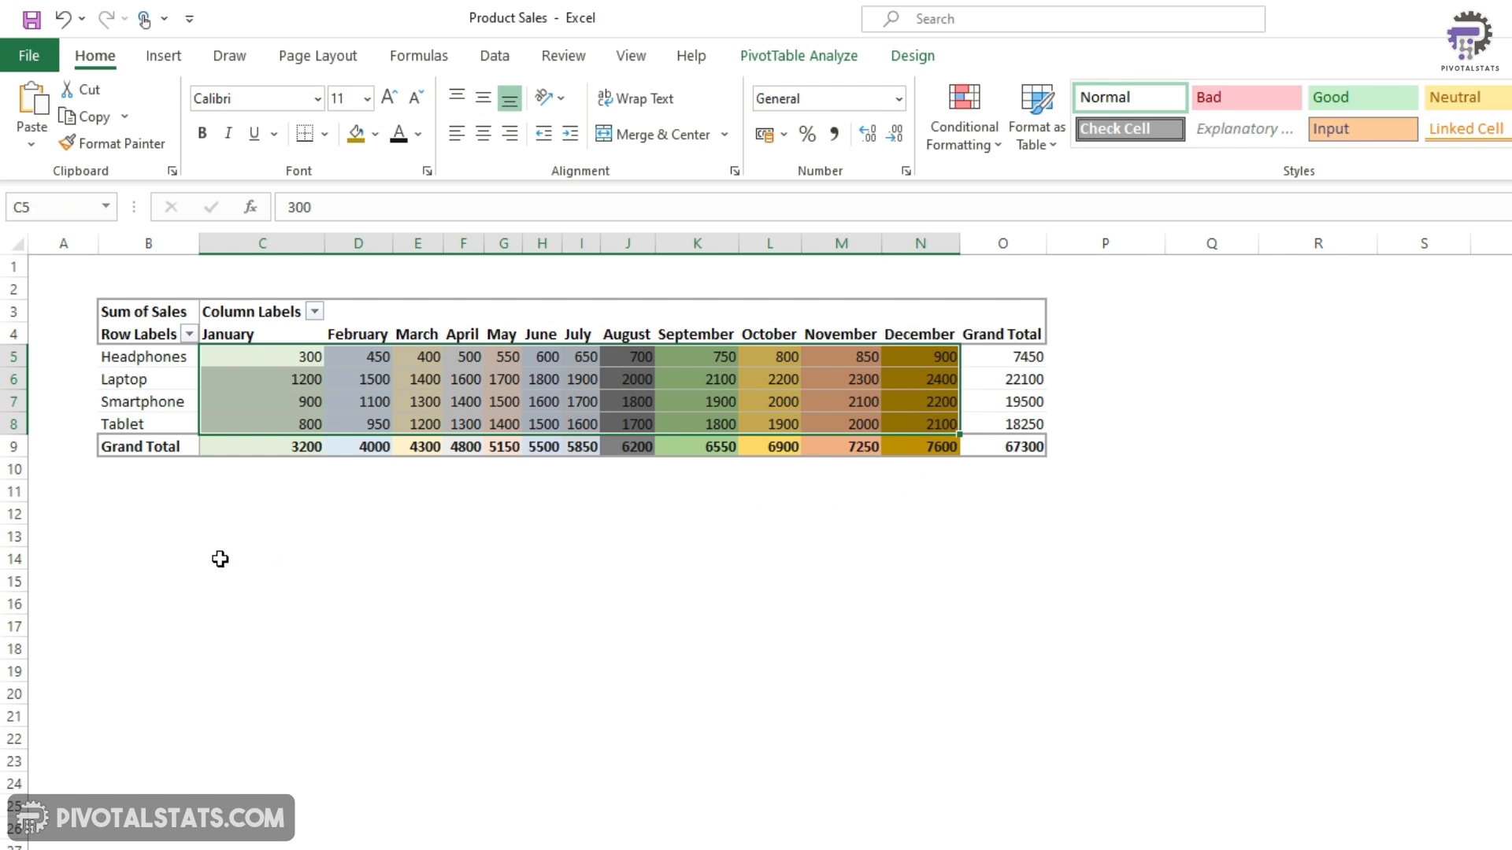
left_click(299, 375)
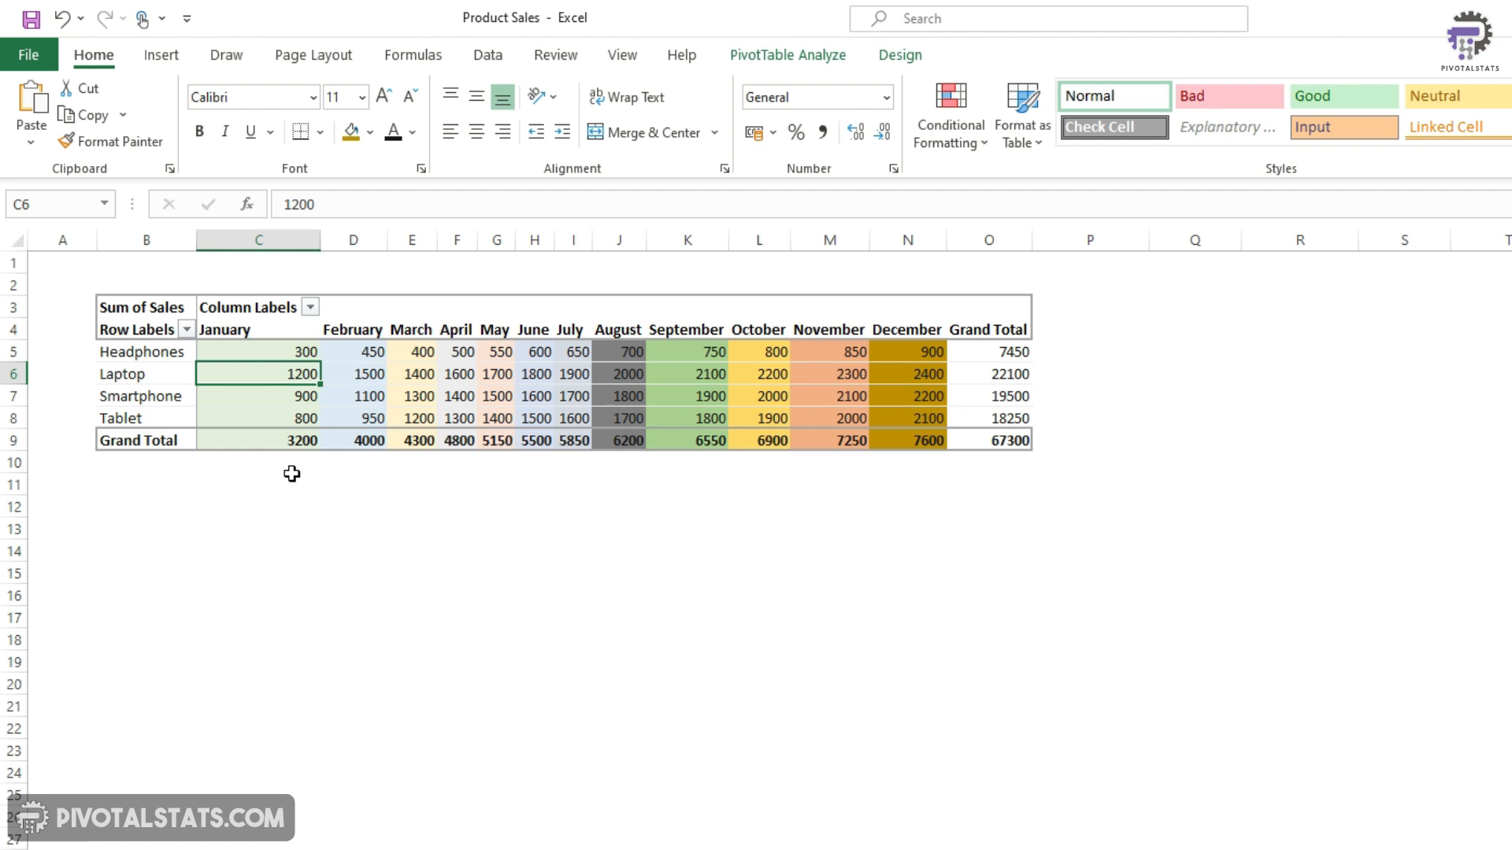
mouse_move(299, 489)
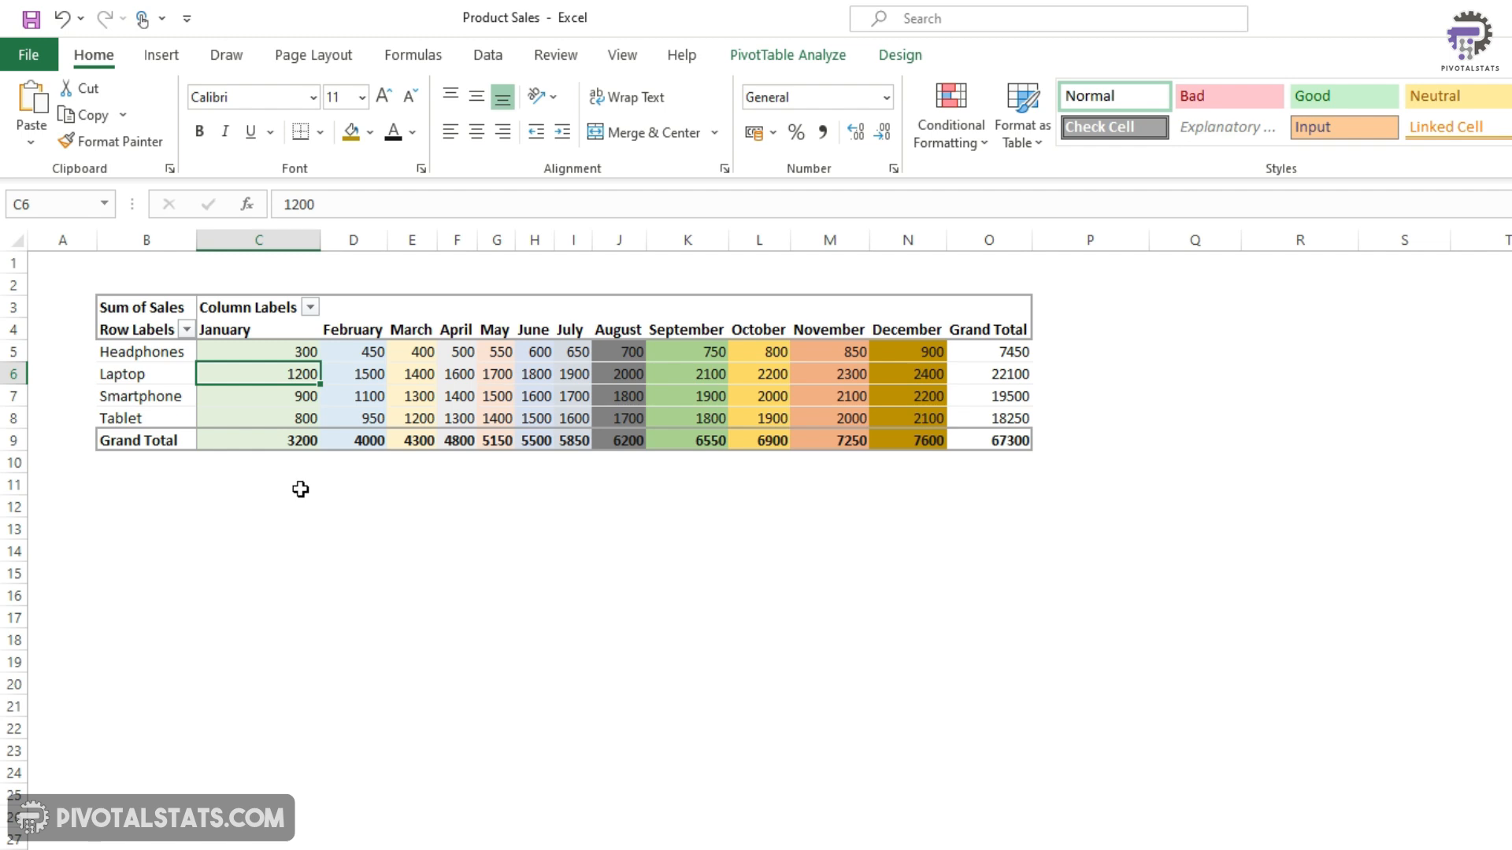
mouse_move(285, 423)
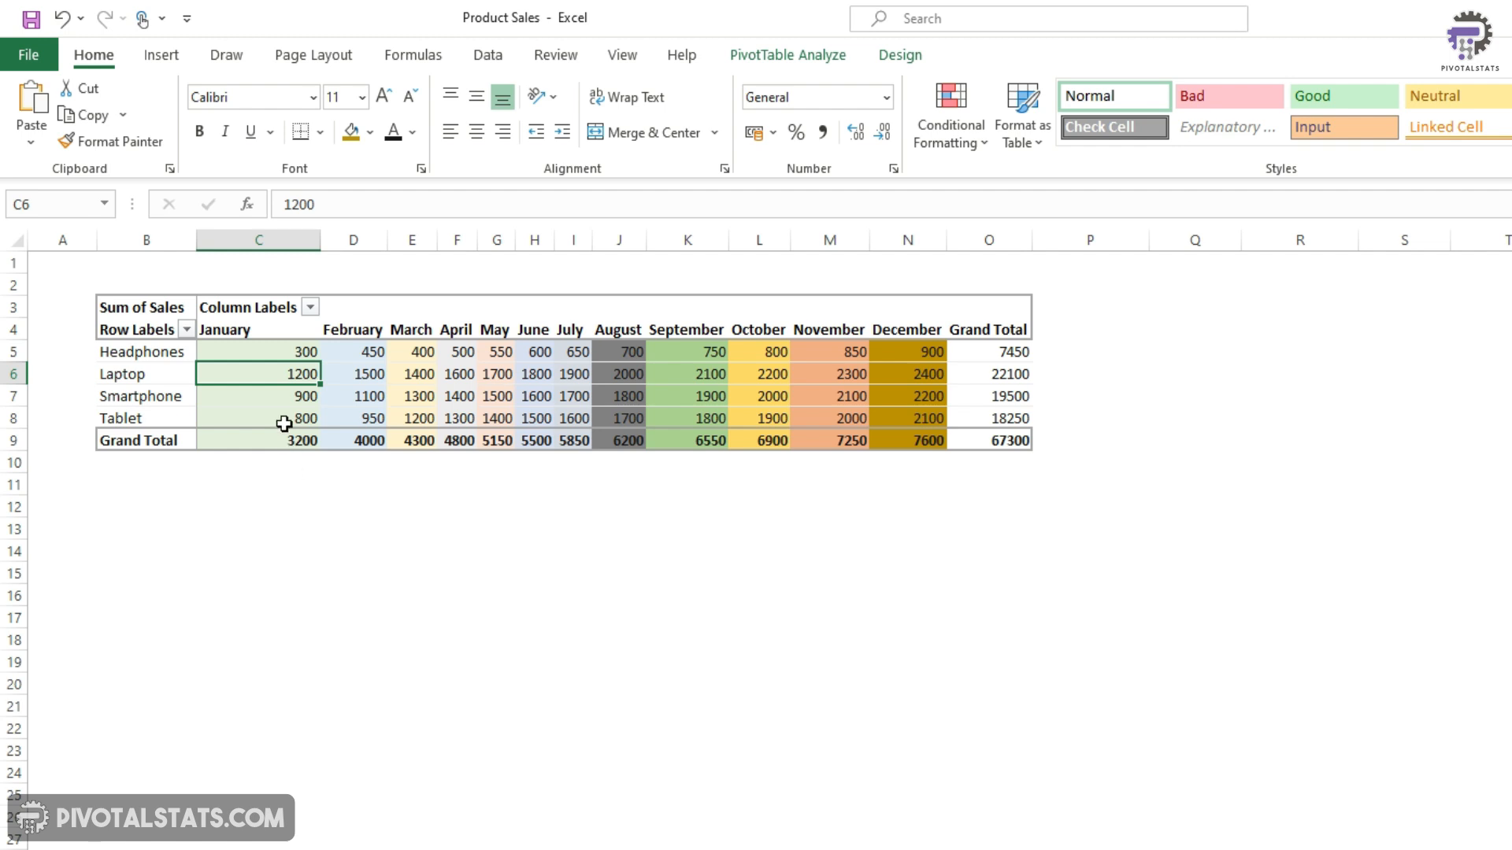
left_click(257, 351)
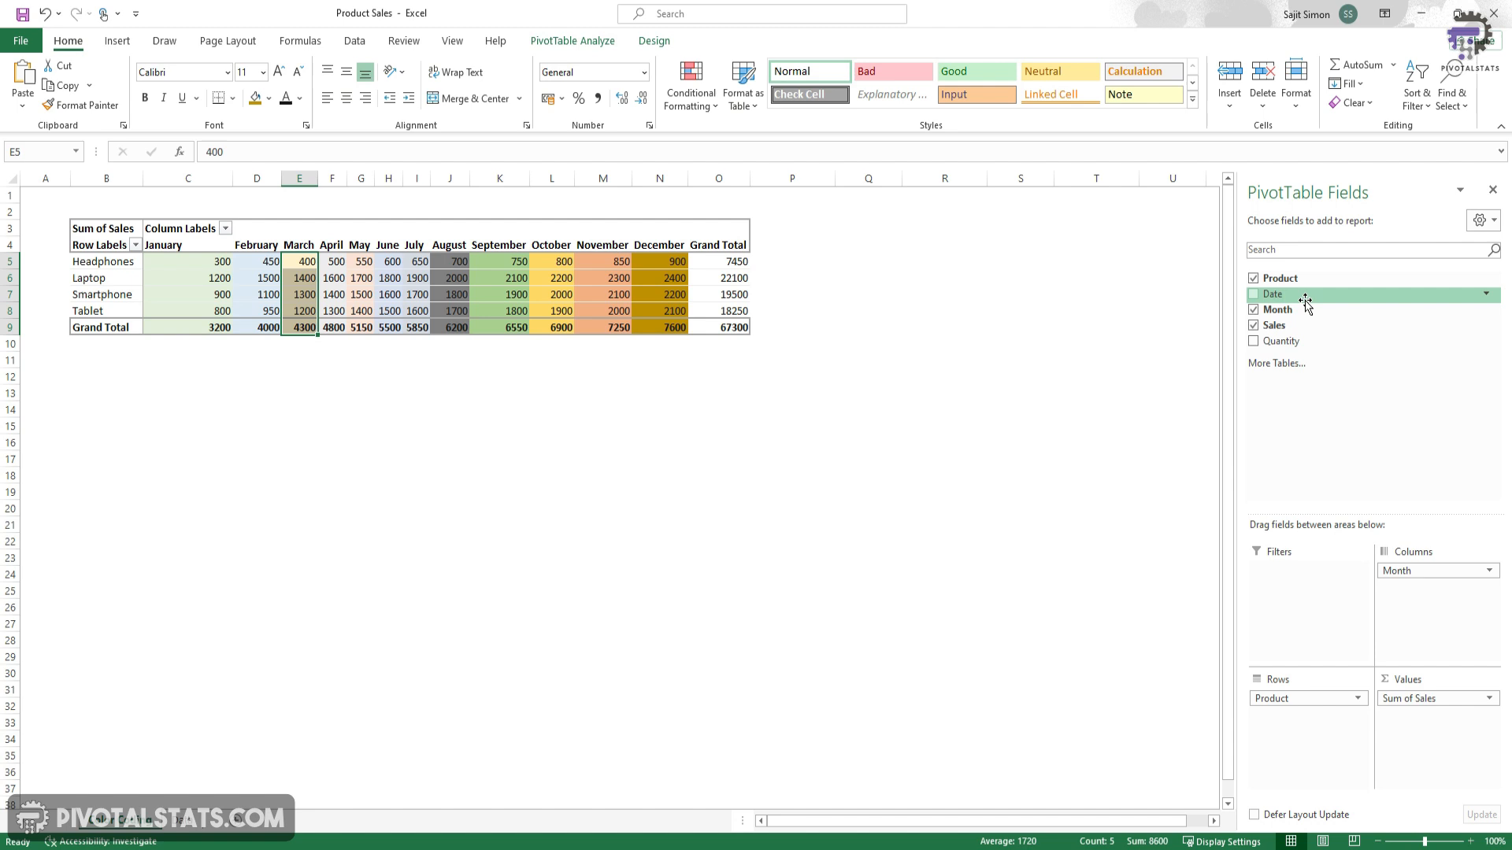
left_click(136, 244)
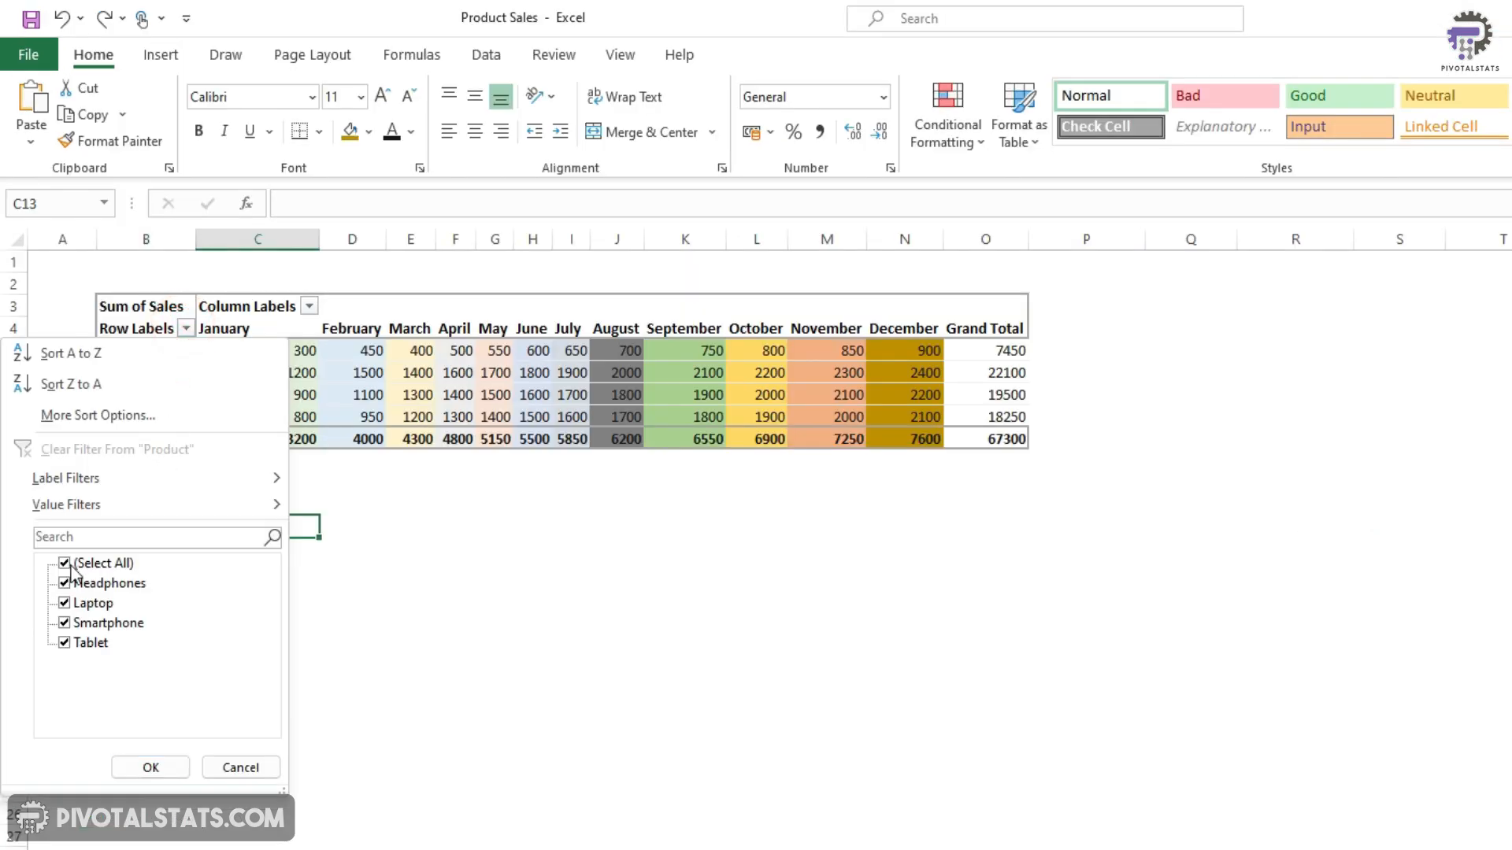
left_click(150, 767)
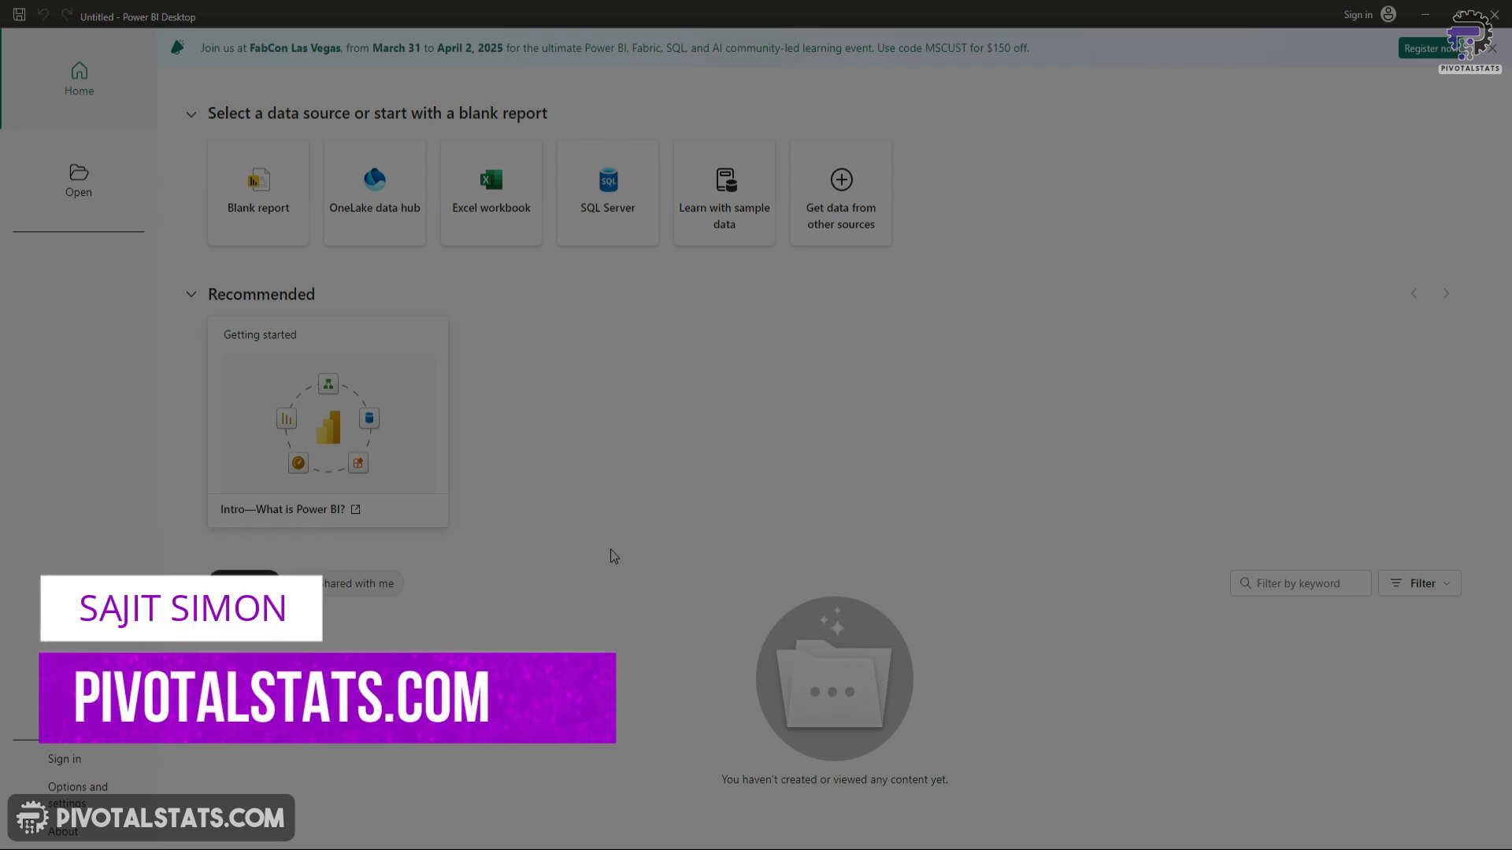
mouse_move(593, 512)
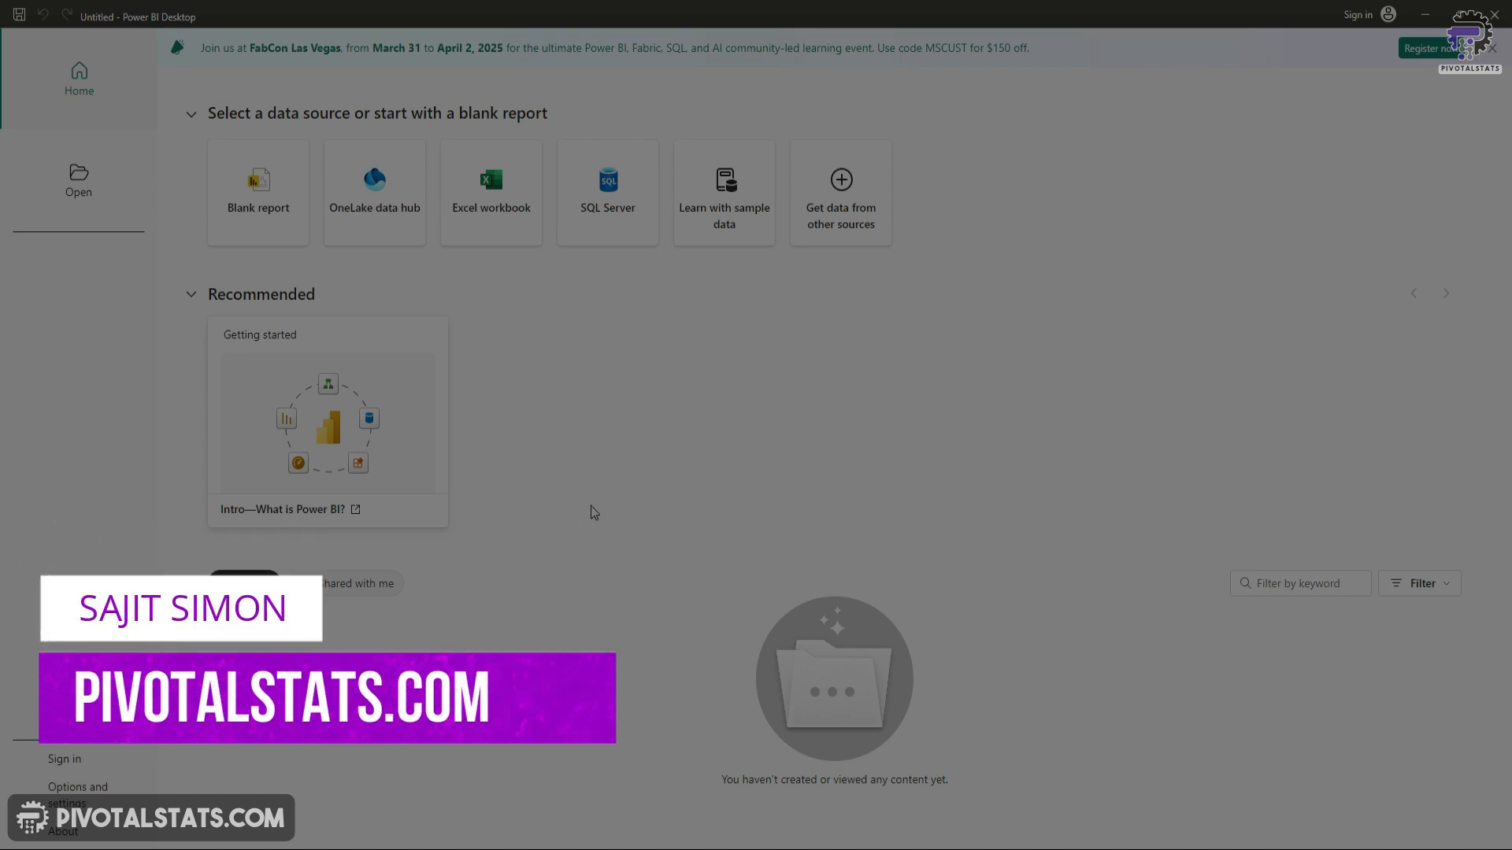
- Start a blank report and pick the Data sheet of the Product Sales workbook in Navigator
left_click(256, 190)
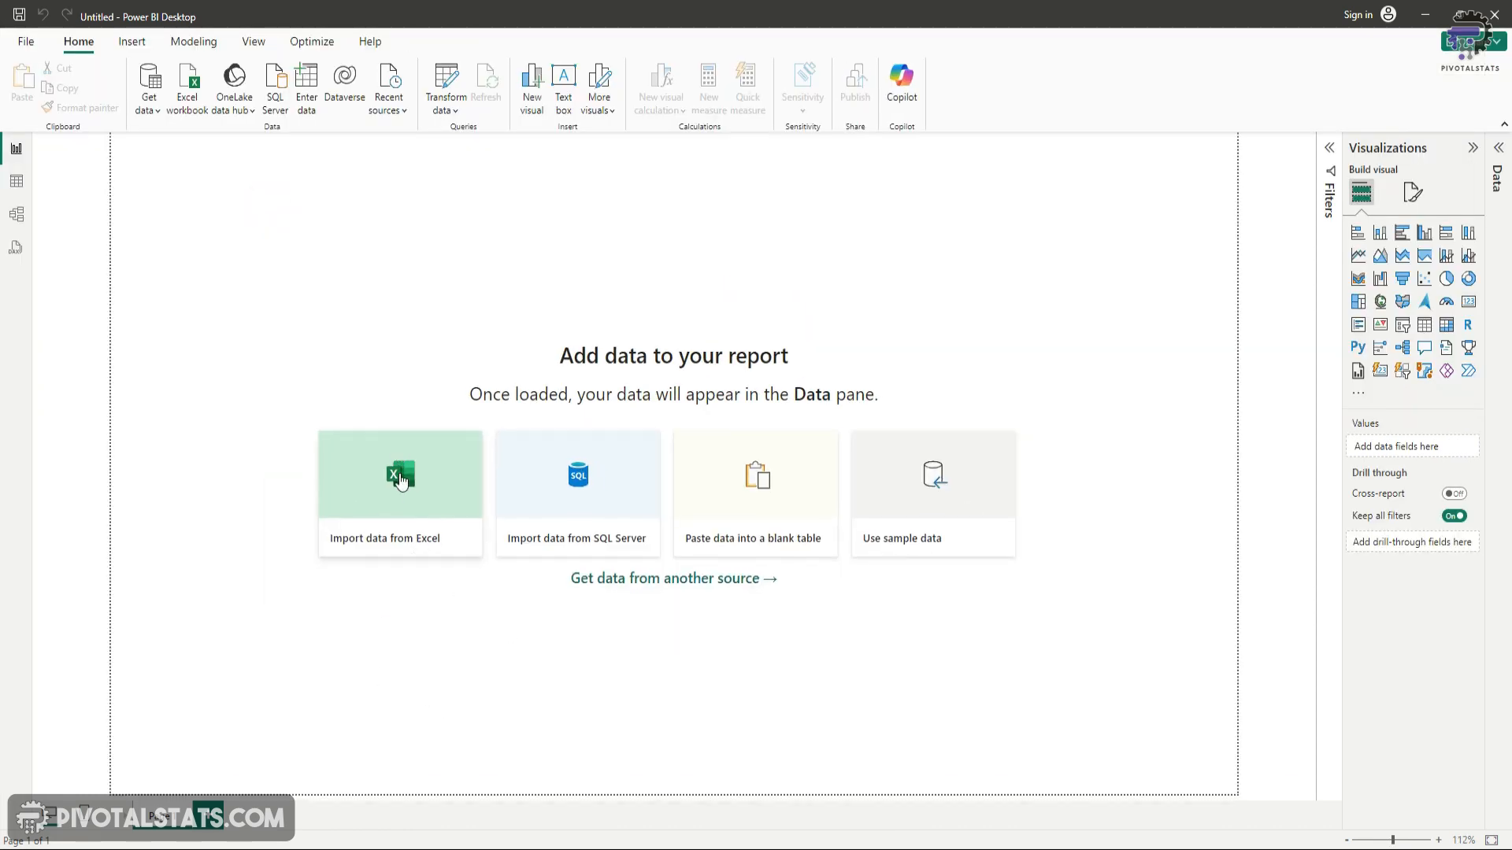
left_click(399, 480)
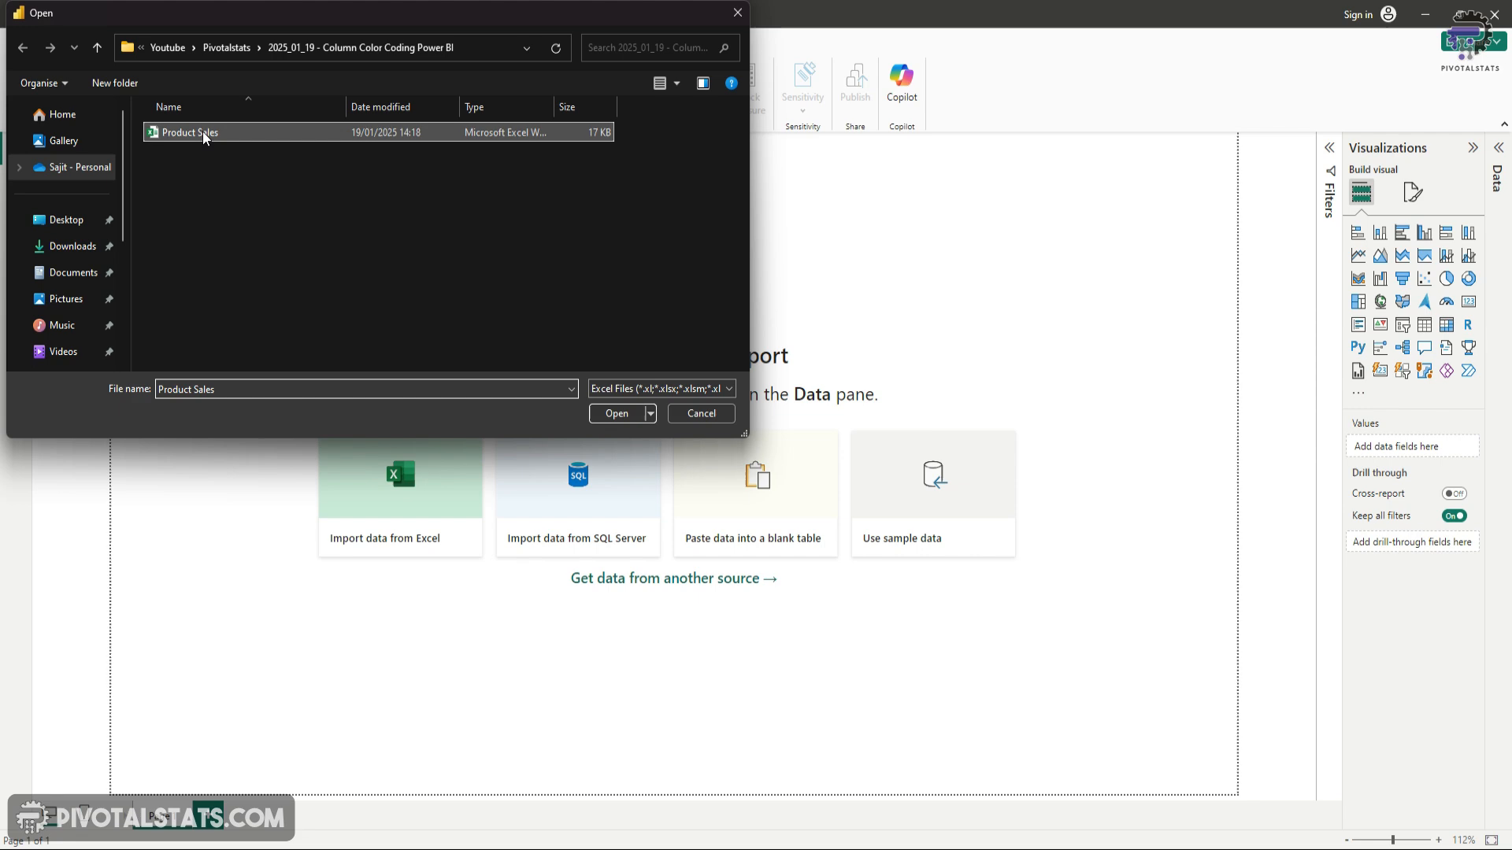
left_click(616, 413)
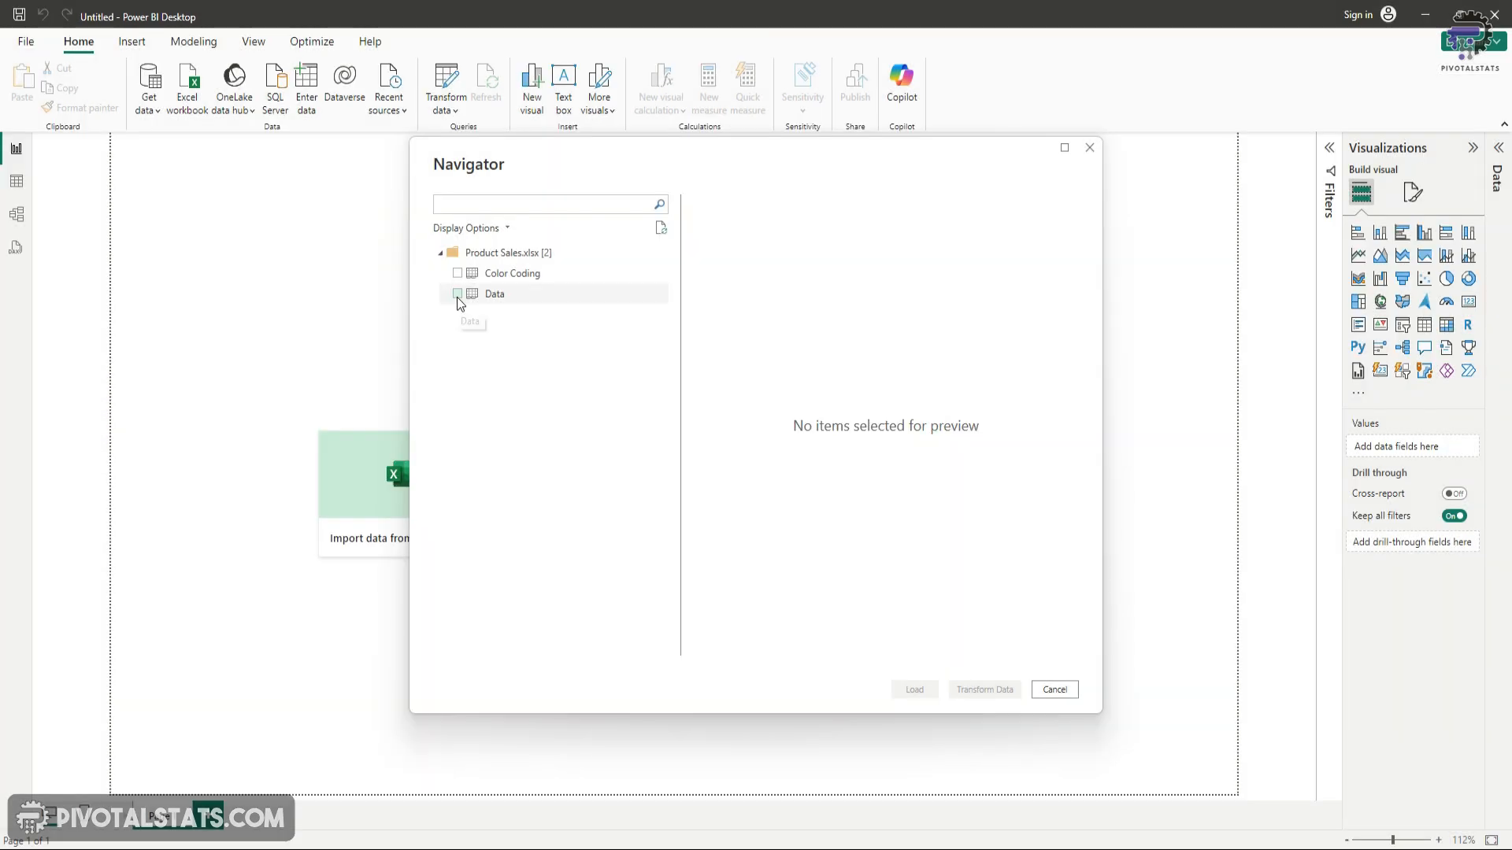
left_click(458, 294)
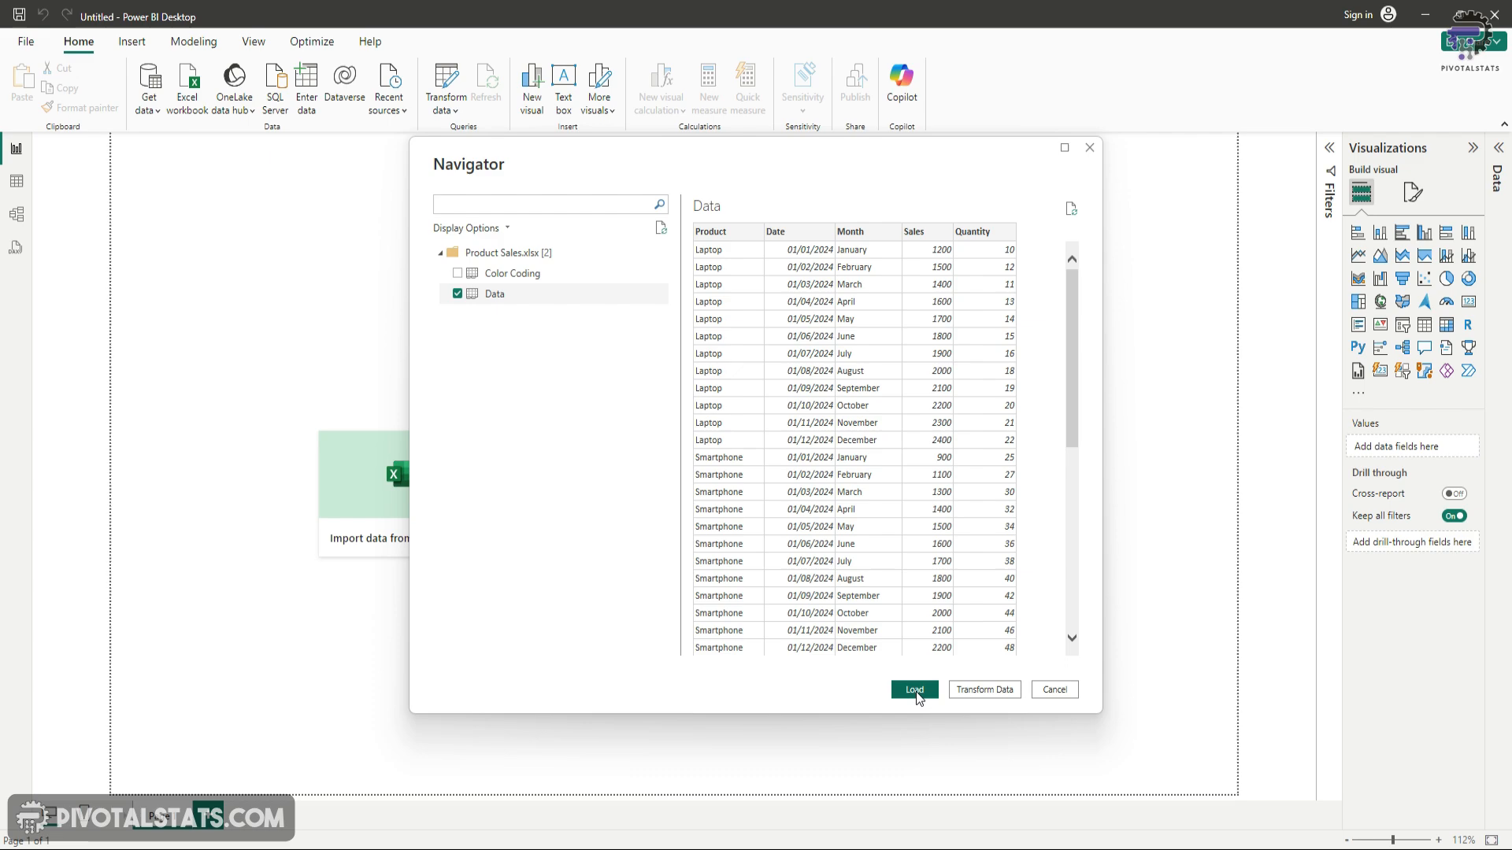
- Load the Data sheet, check the Product, Date and Month columns, and return to the report canvas
left_click(912, 690)
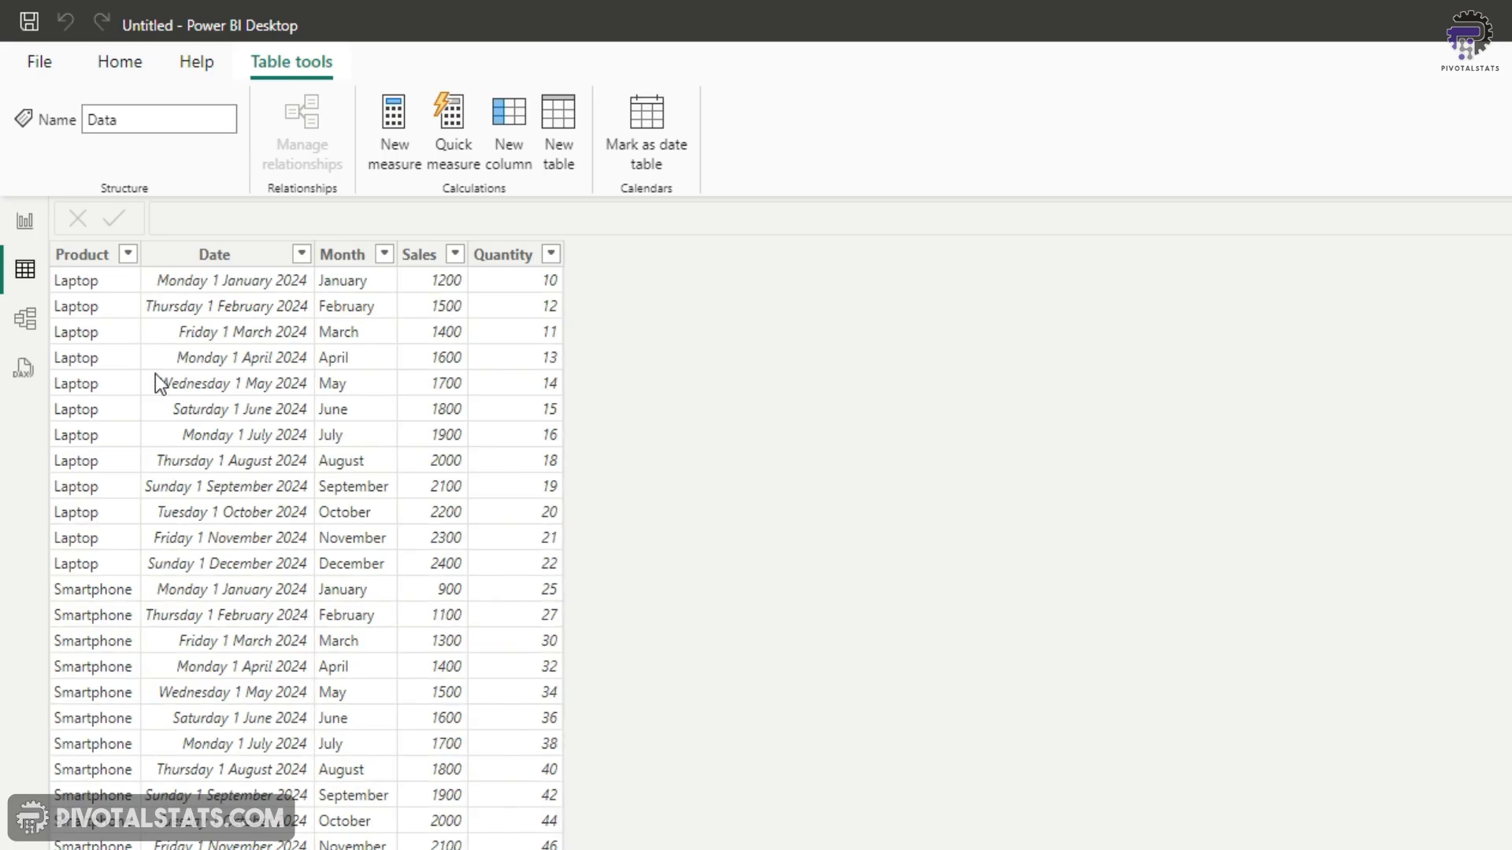
mouse_move(232, 301)
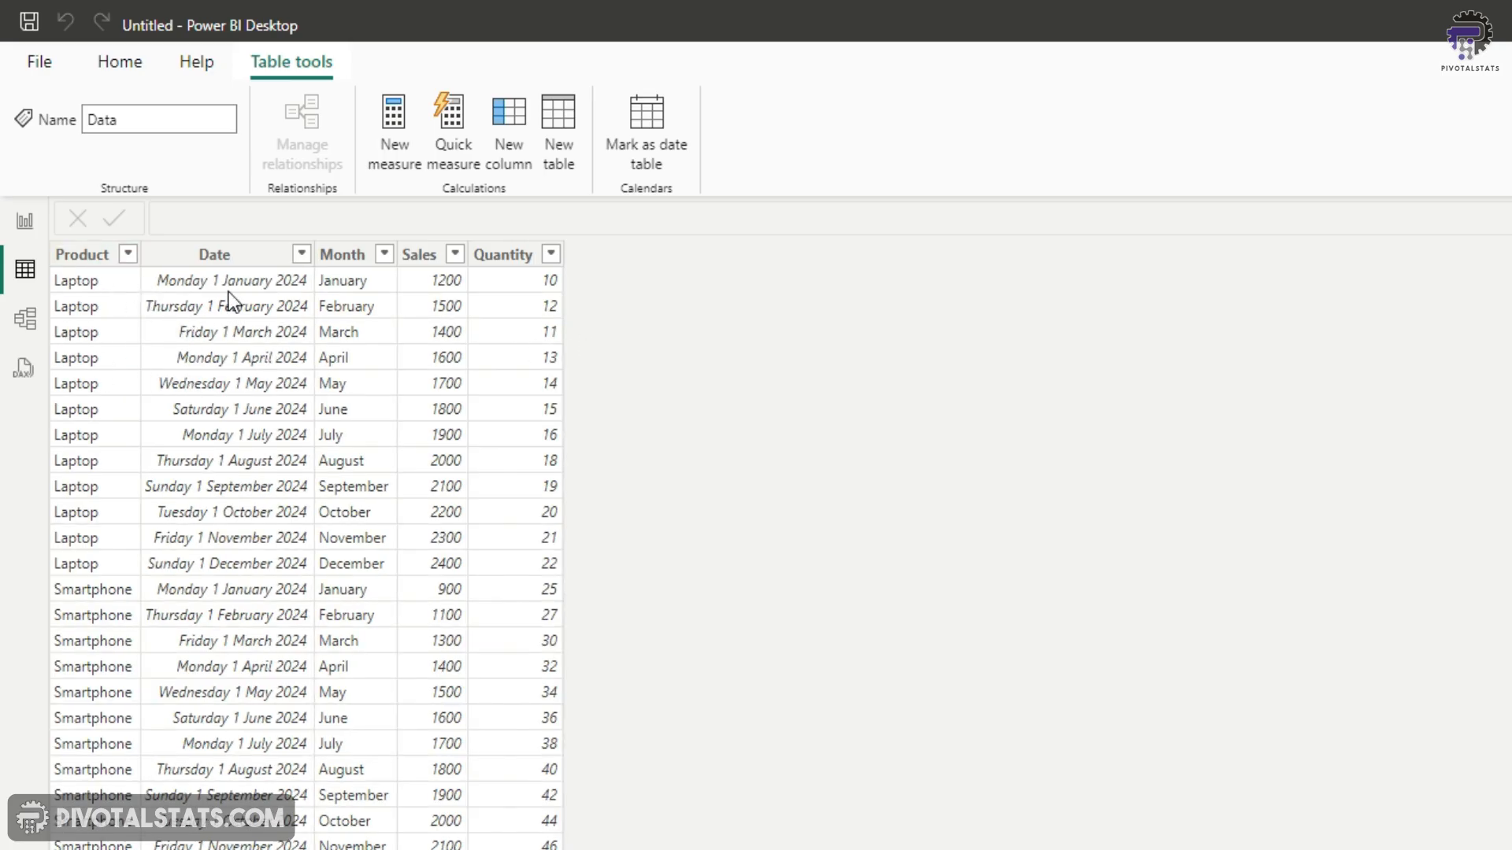
left_click(126, 253)
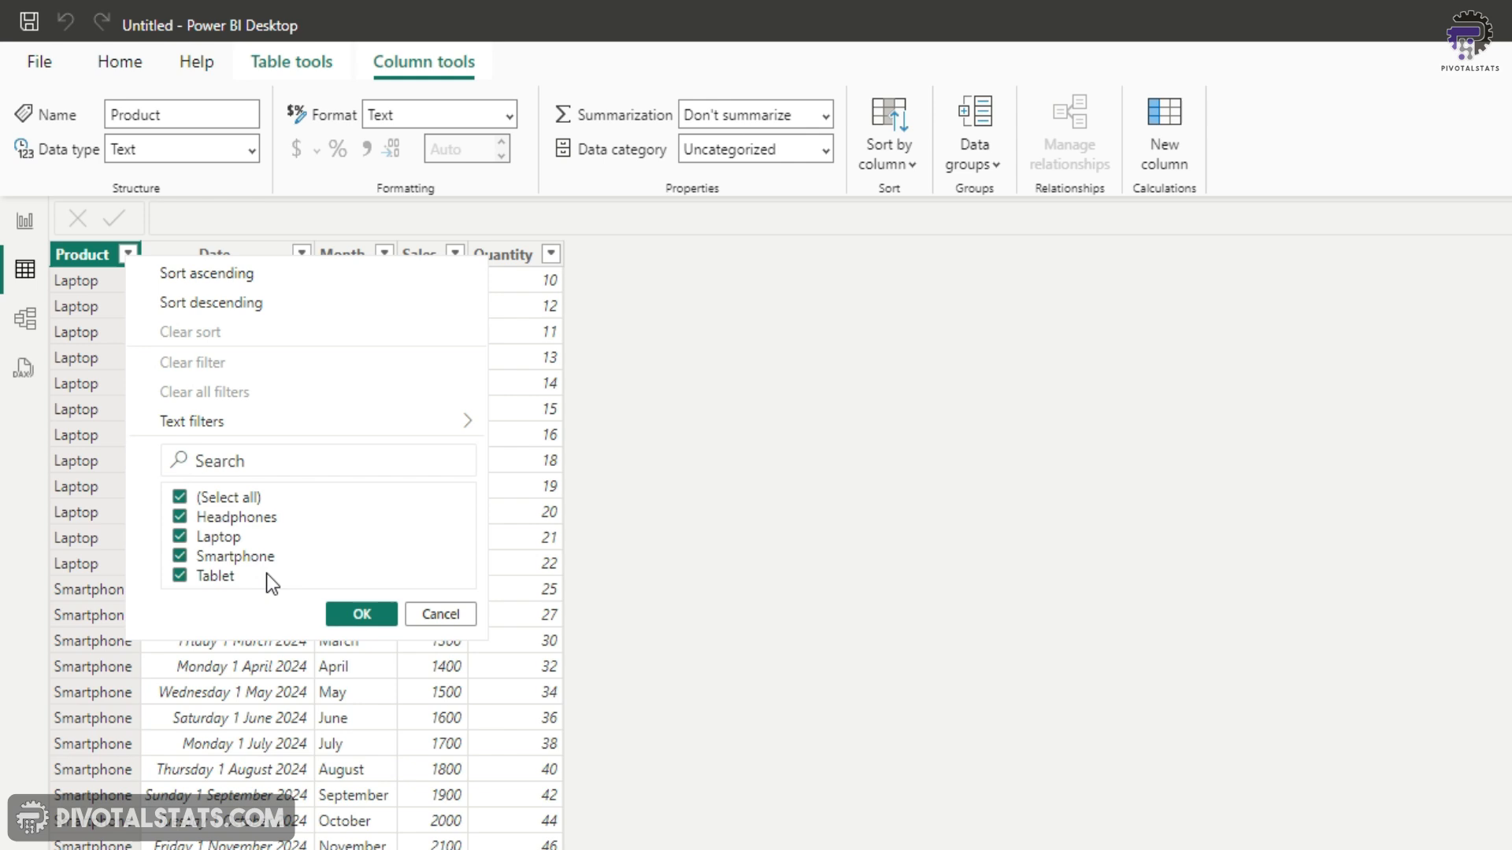
left_click(360, 614)
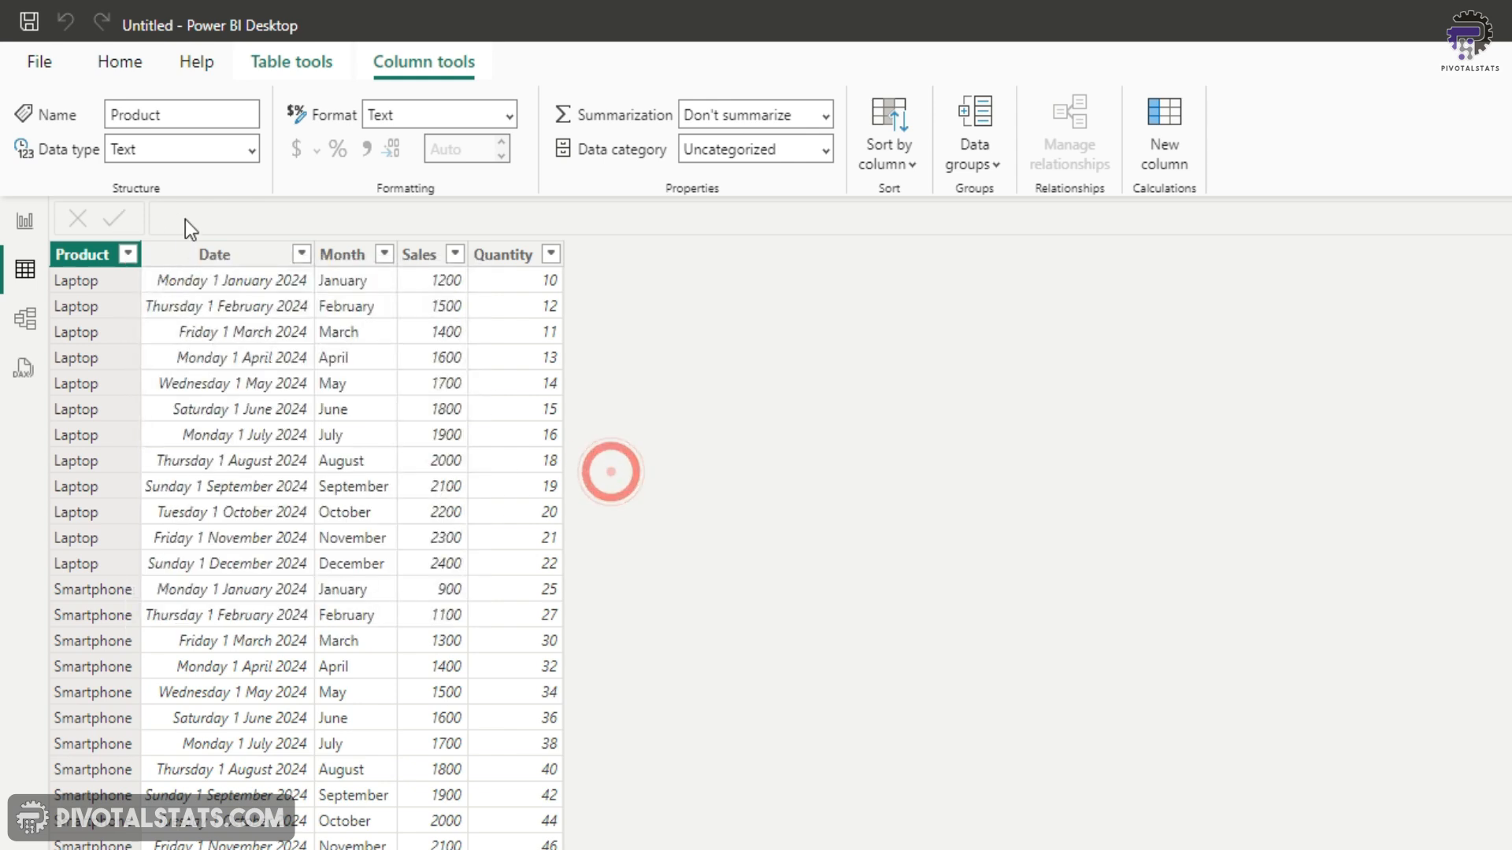
left_click(214, 254)
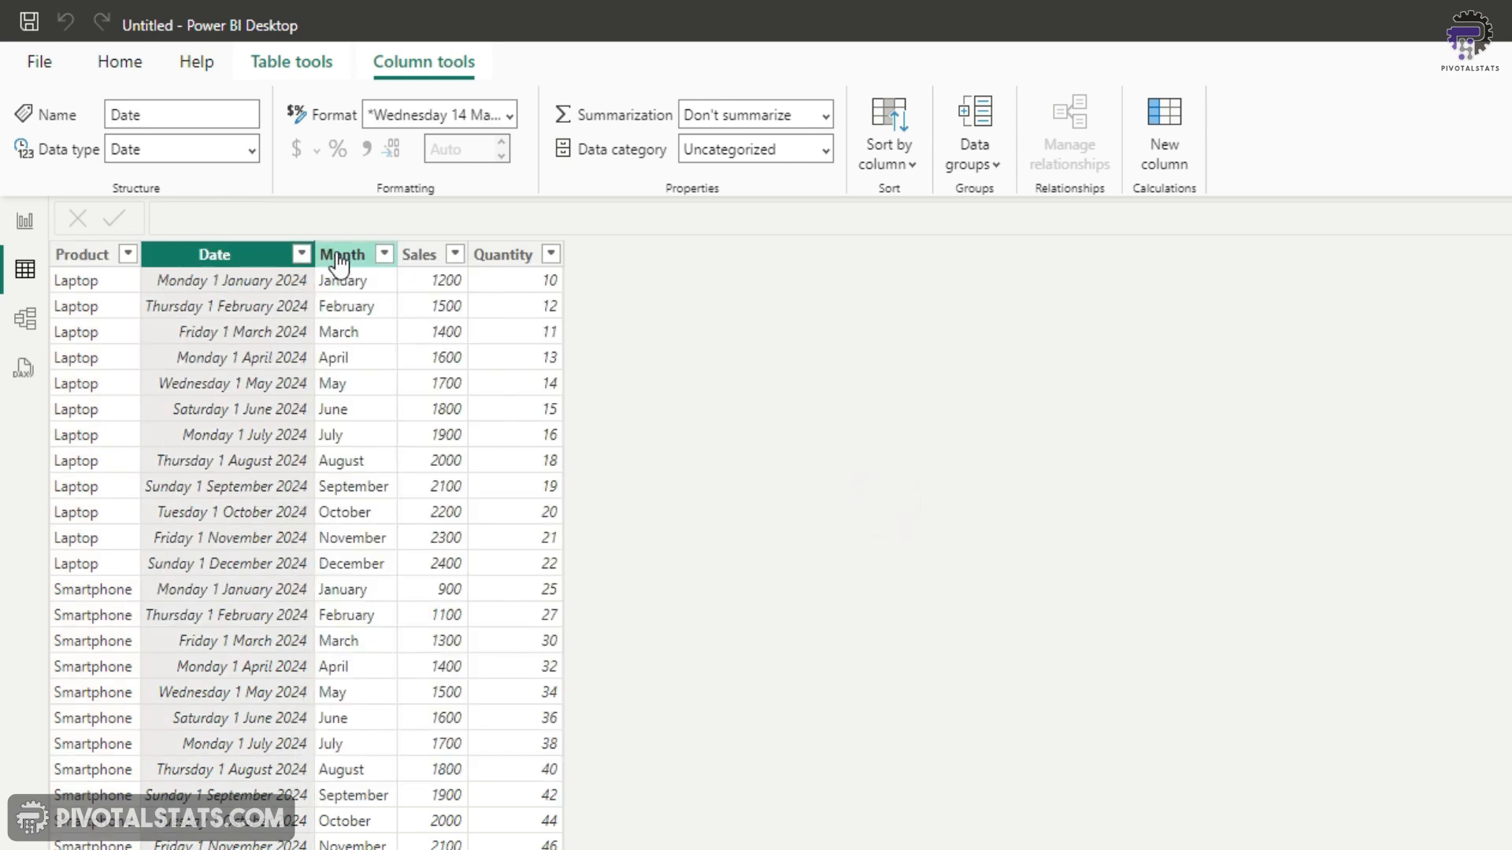
left_click(385, 254)
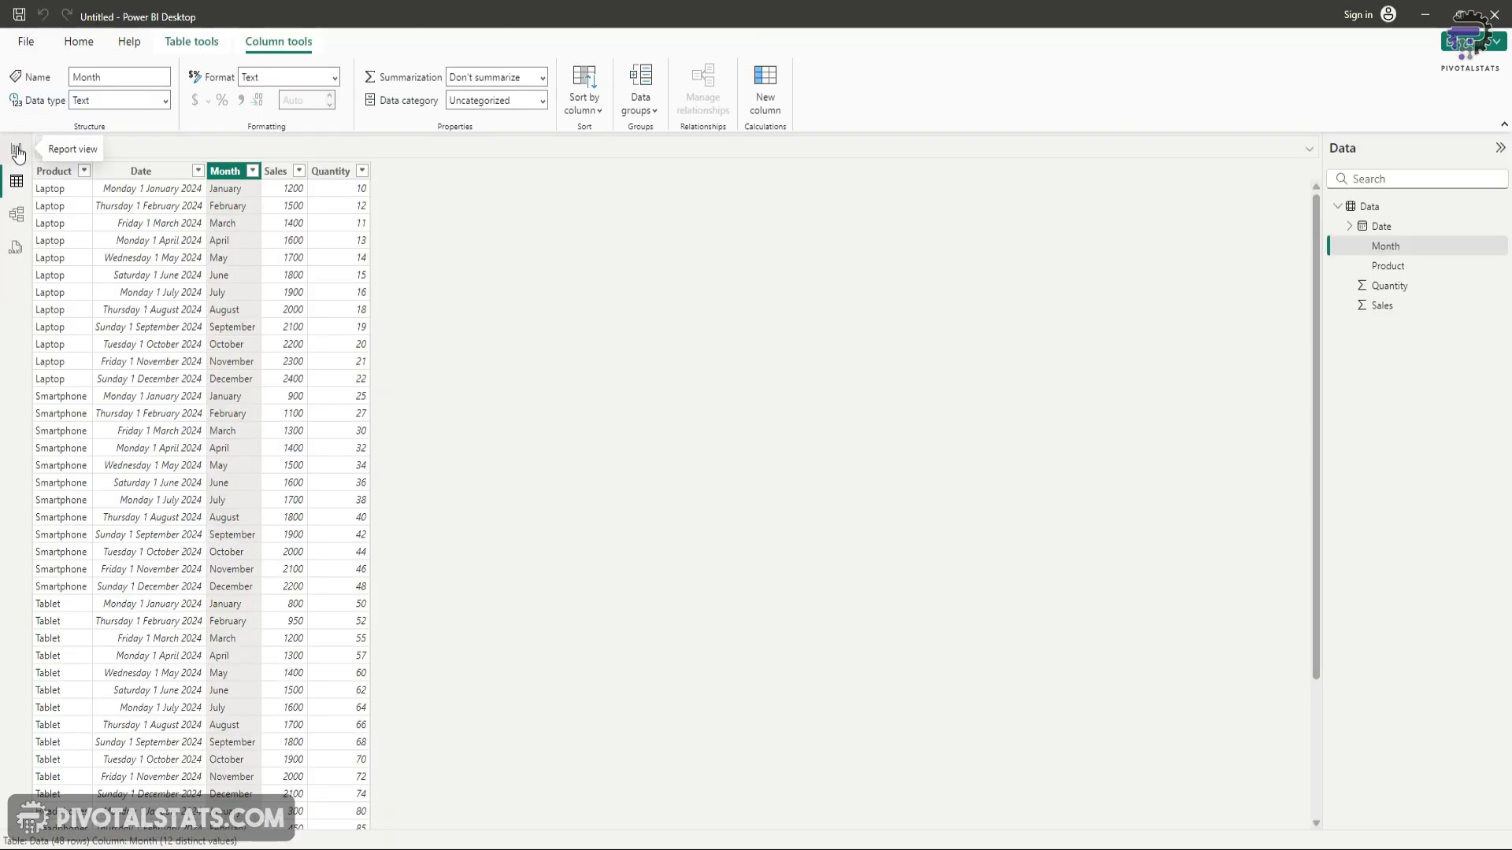
left_click(15, 153)
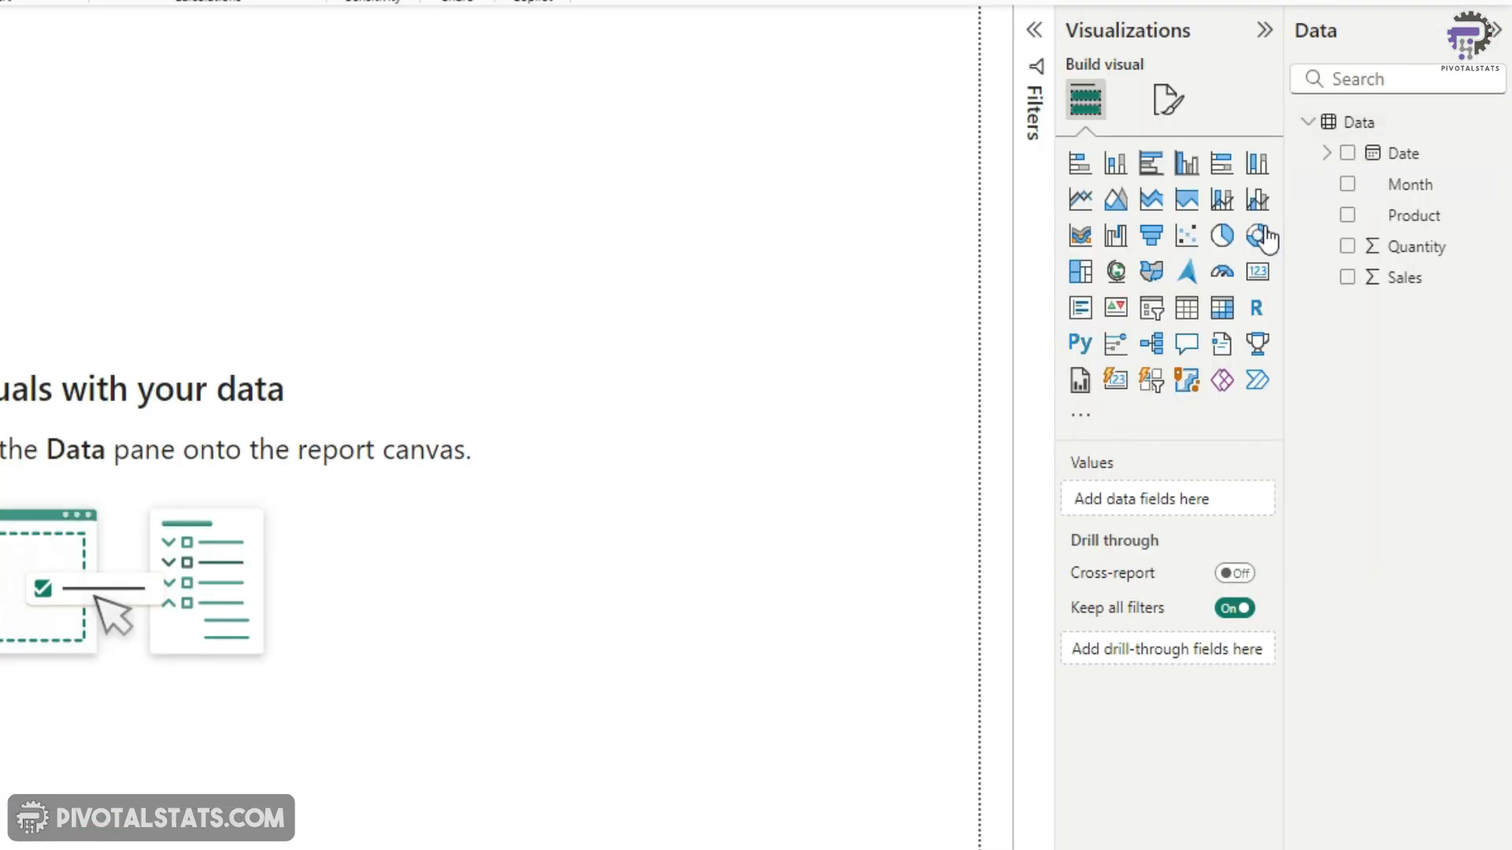
- Add a matrix with Product as rows and Sales as values, then select the Month field
left_click(1221, 308)
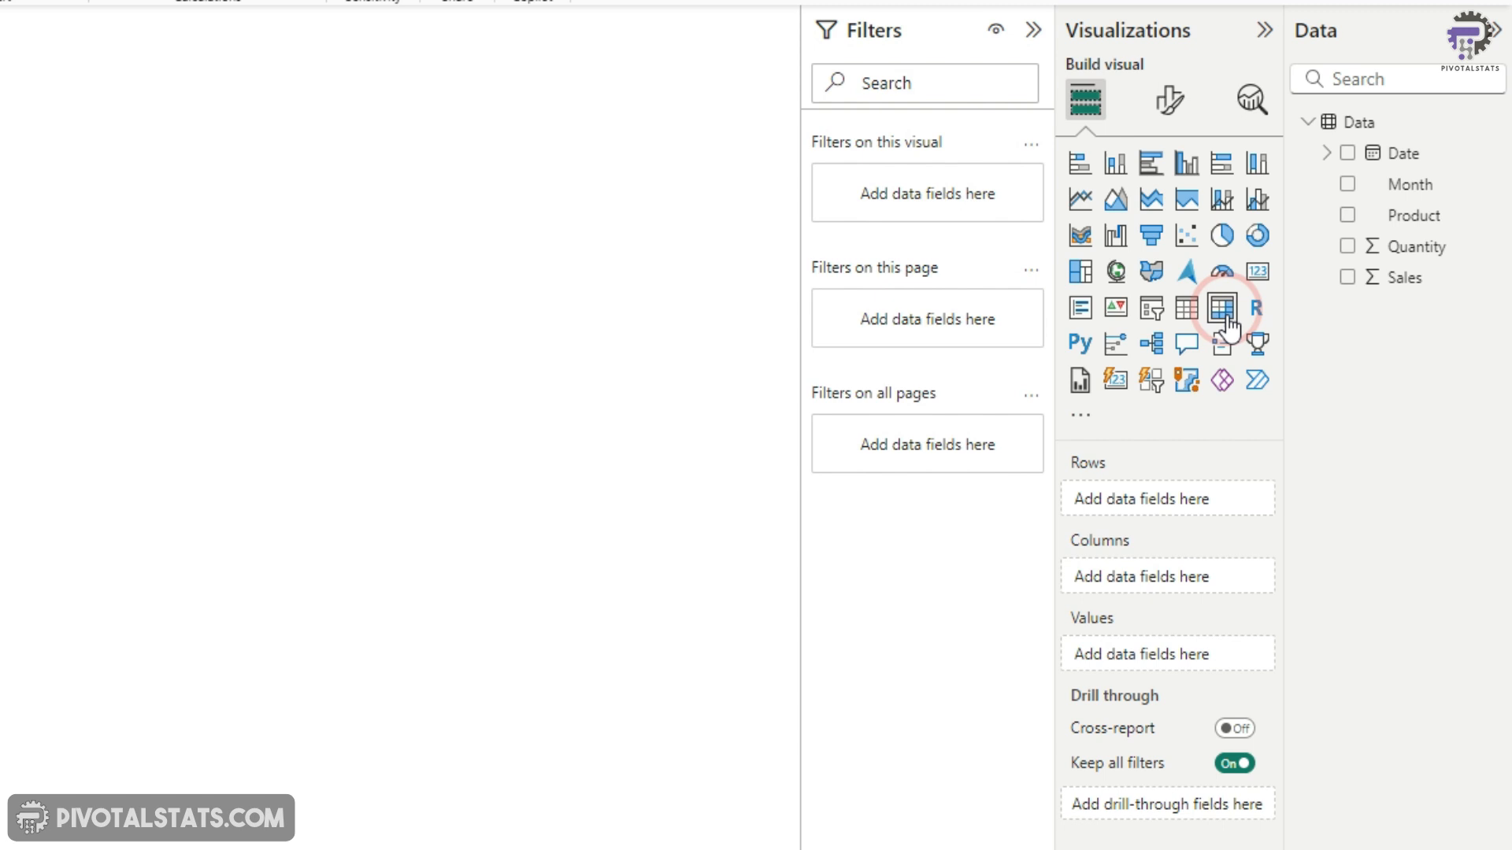
mouse_move(1407, 245)
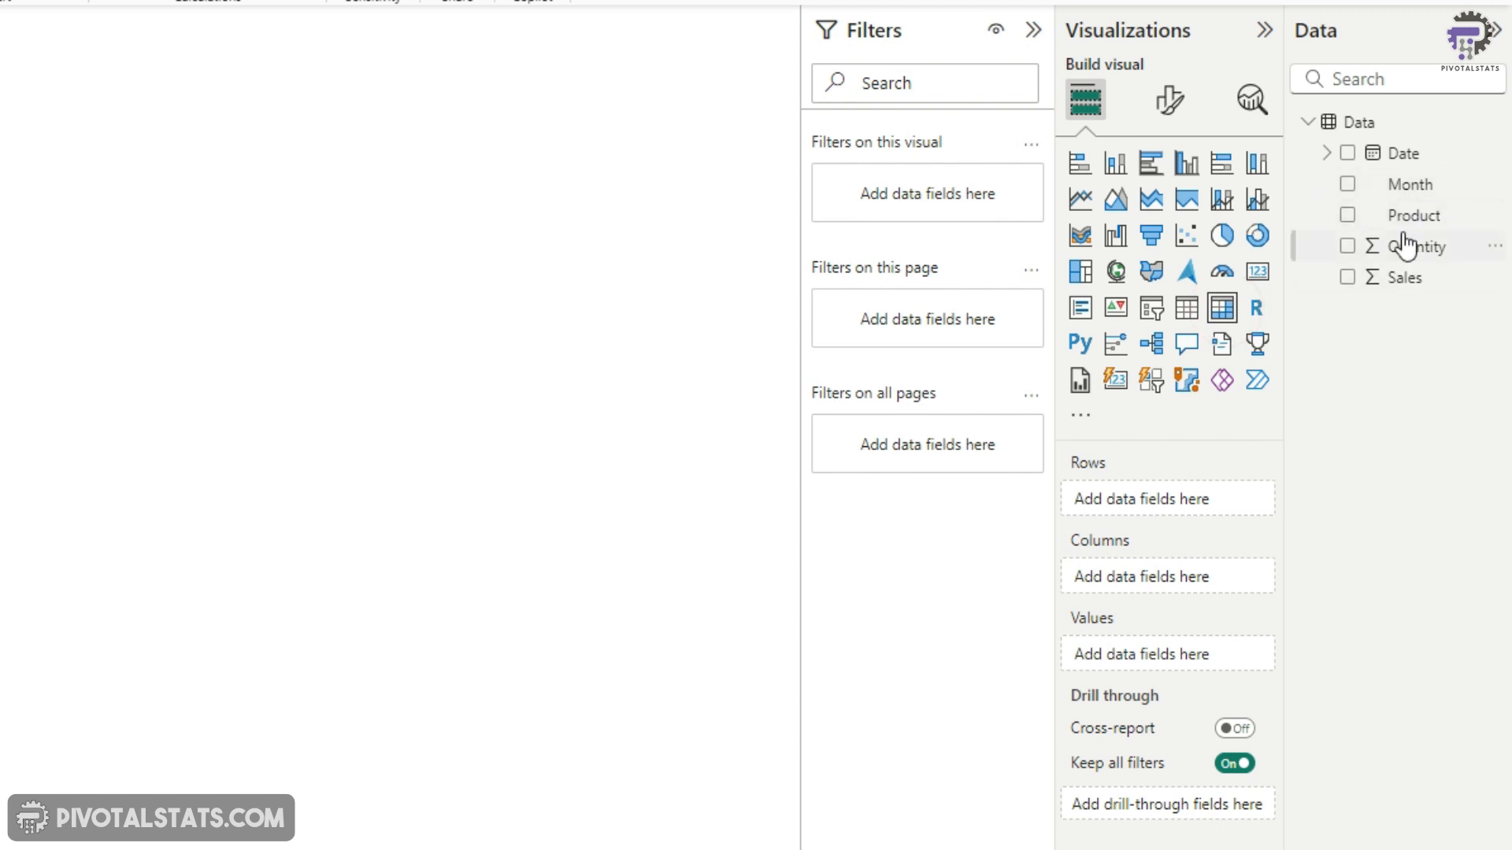
left_click(1347, 215)
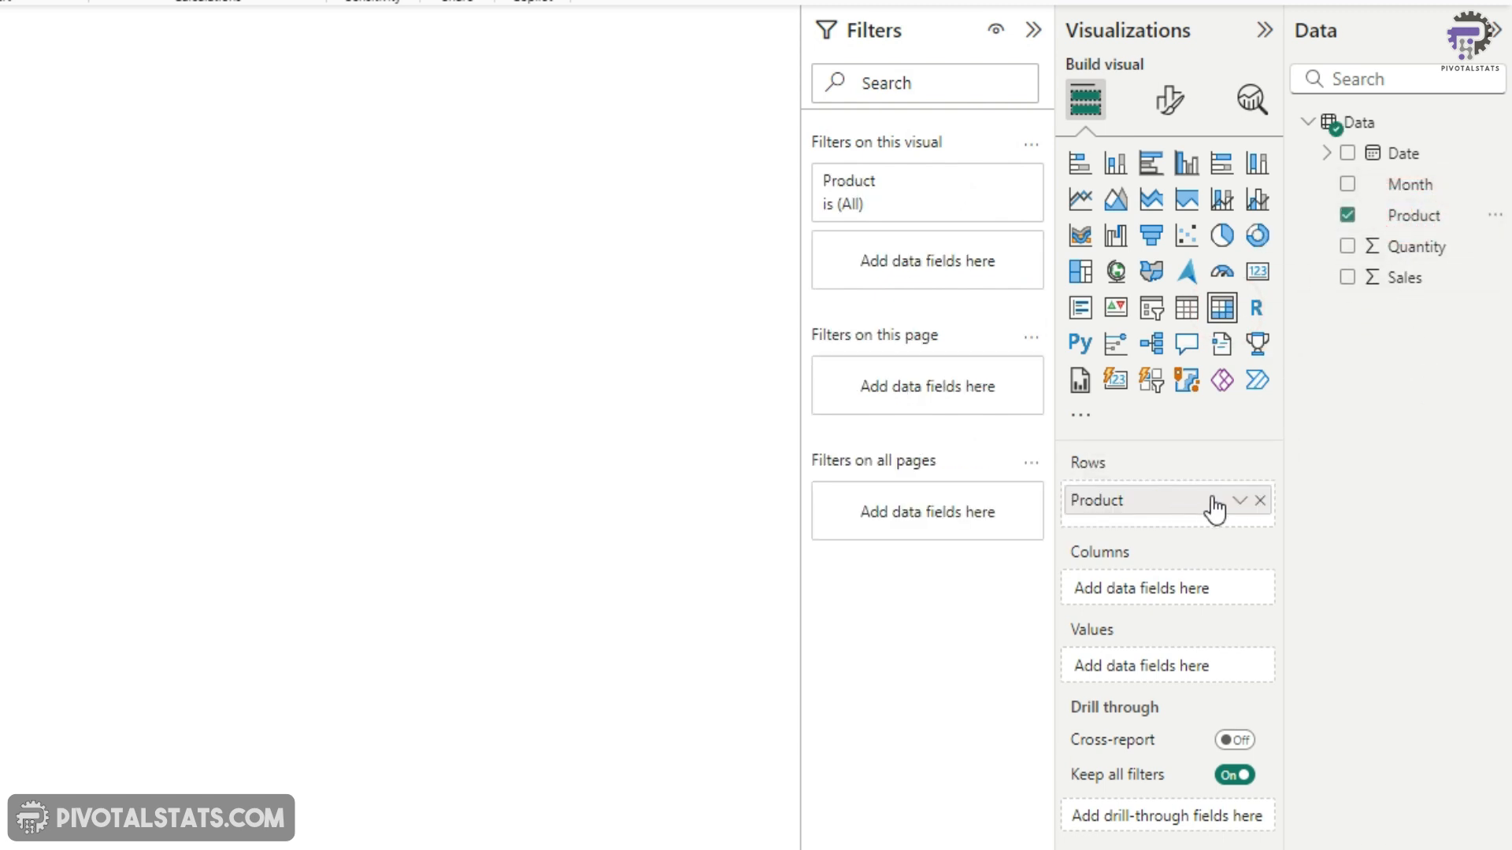
mouse_move(1420, 265)
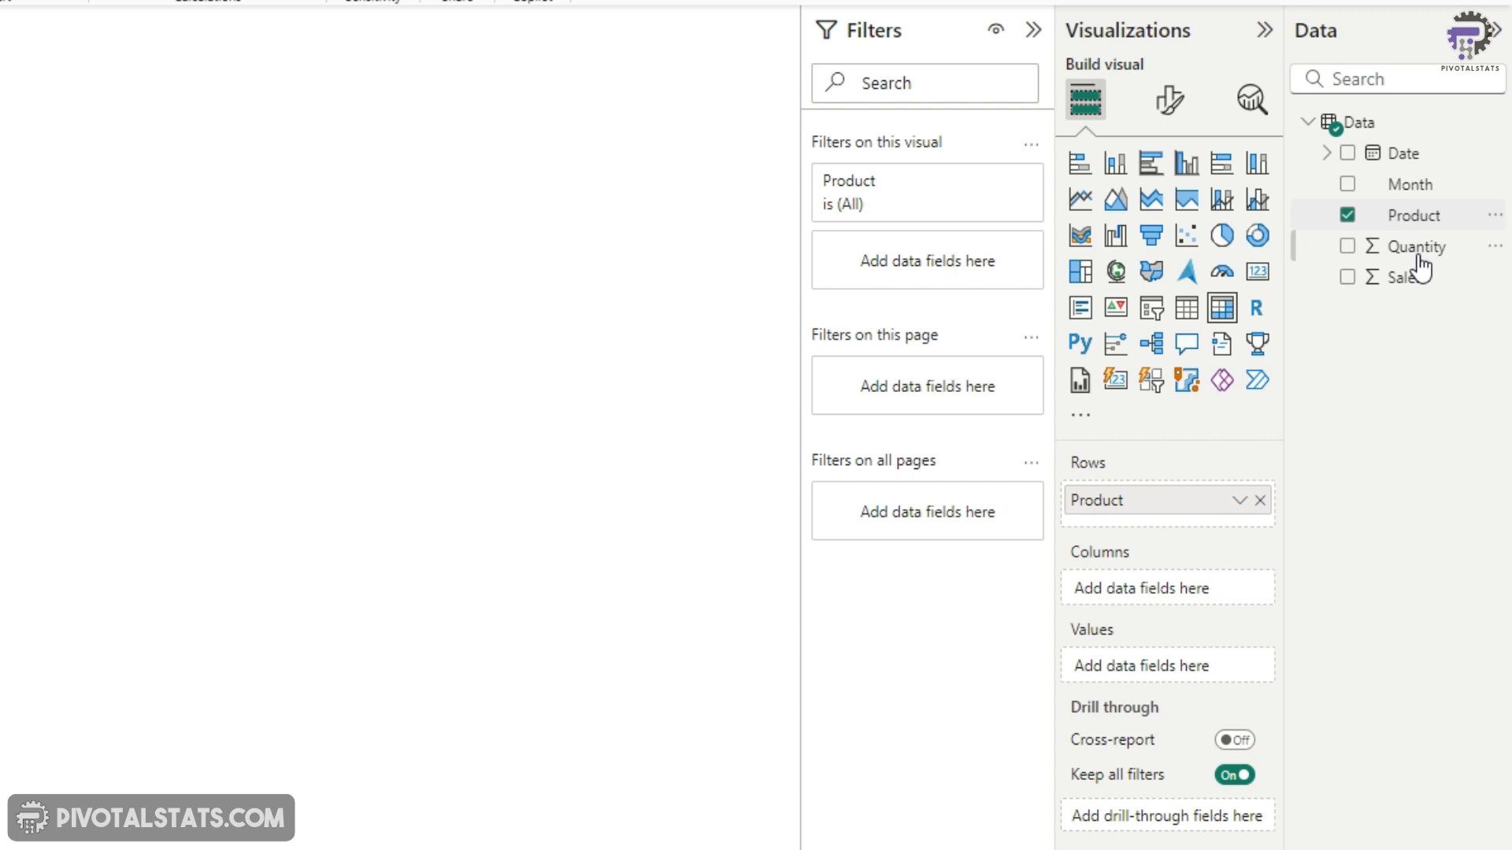
left_click(1347, 277)
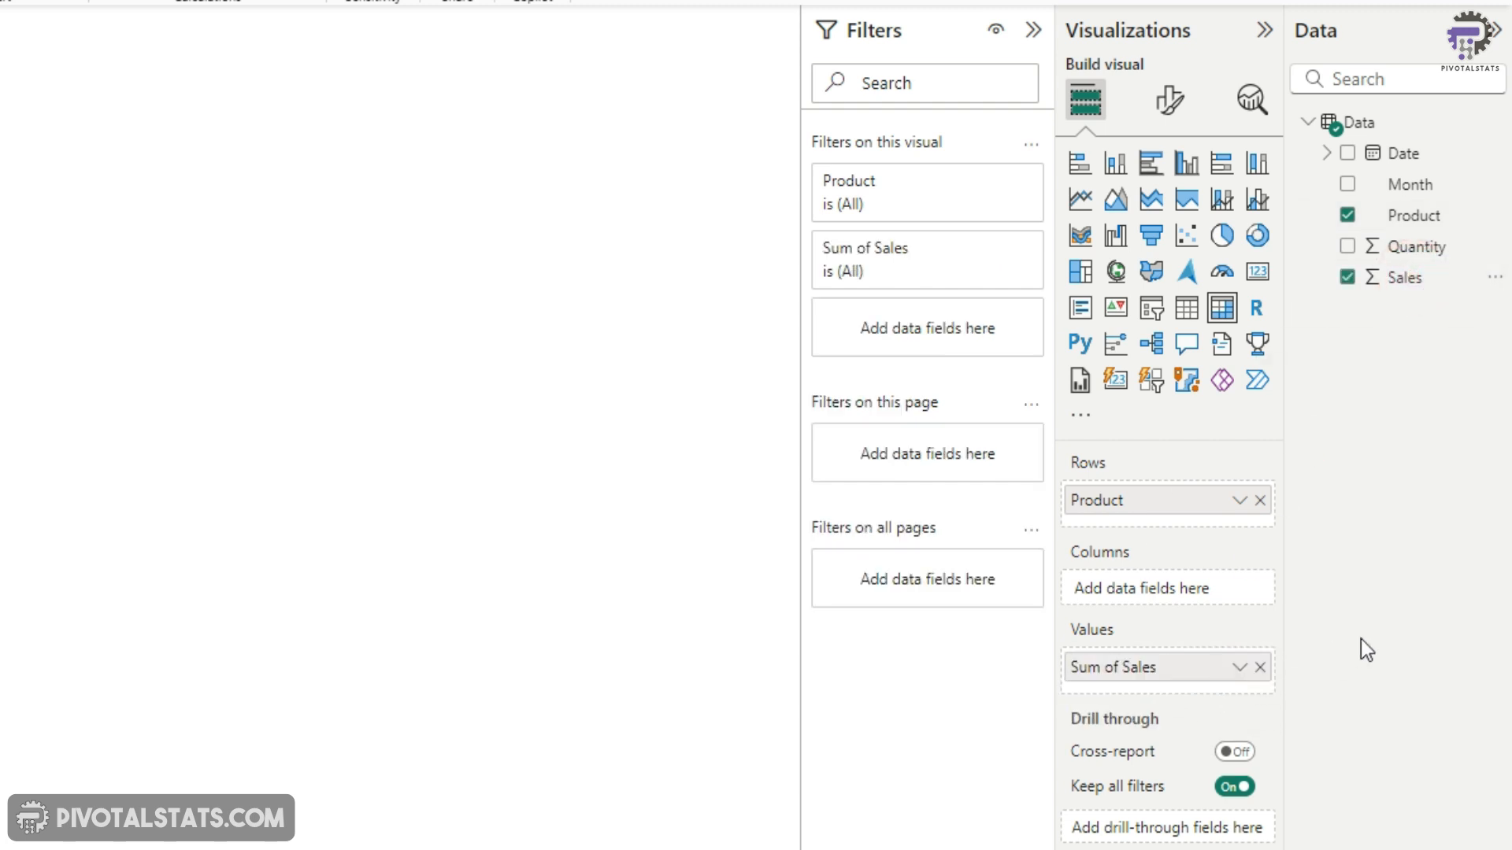
mouse_move(1411, 185)
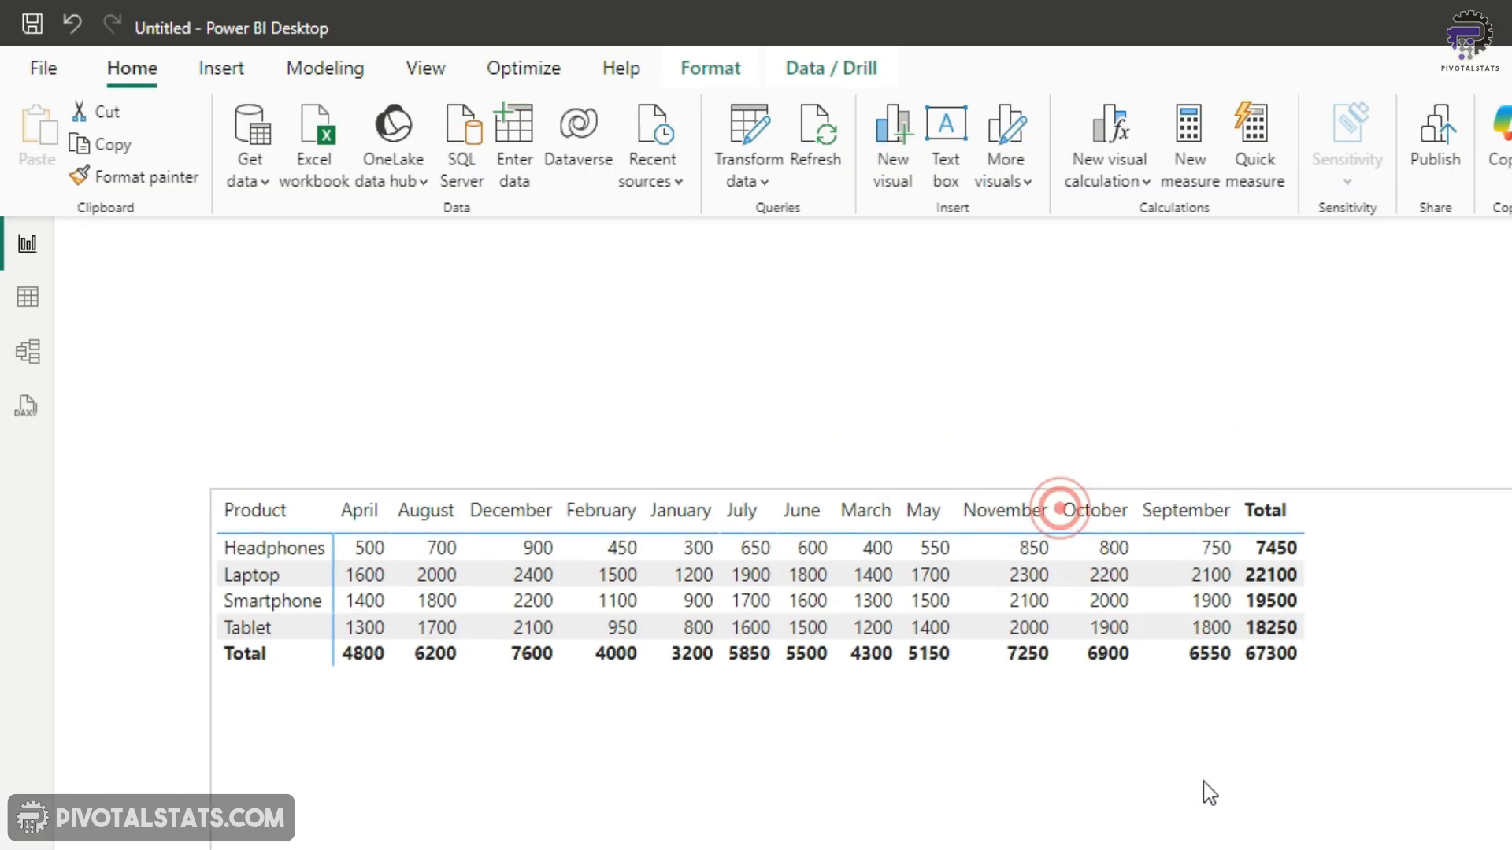
left_click(1060, 511)
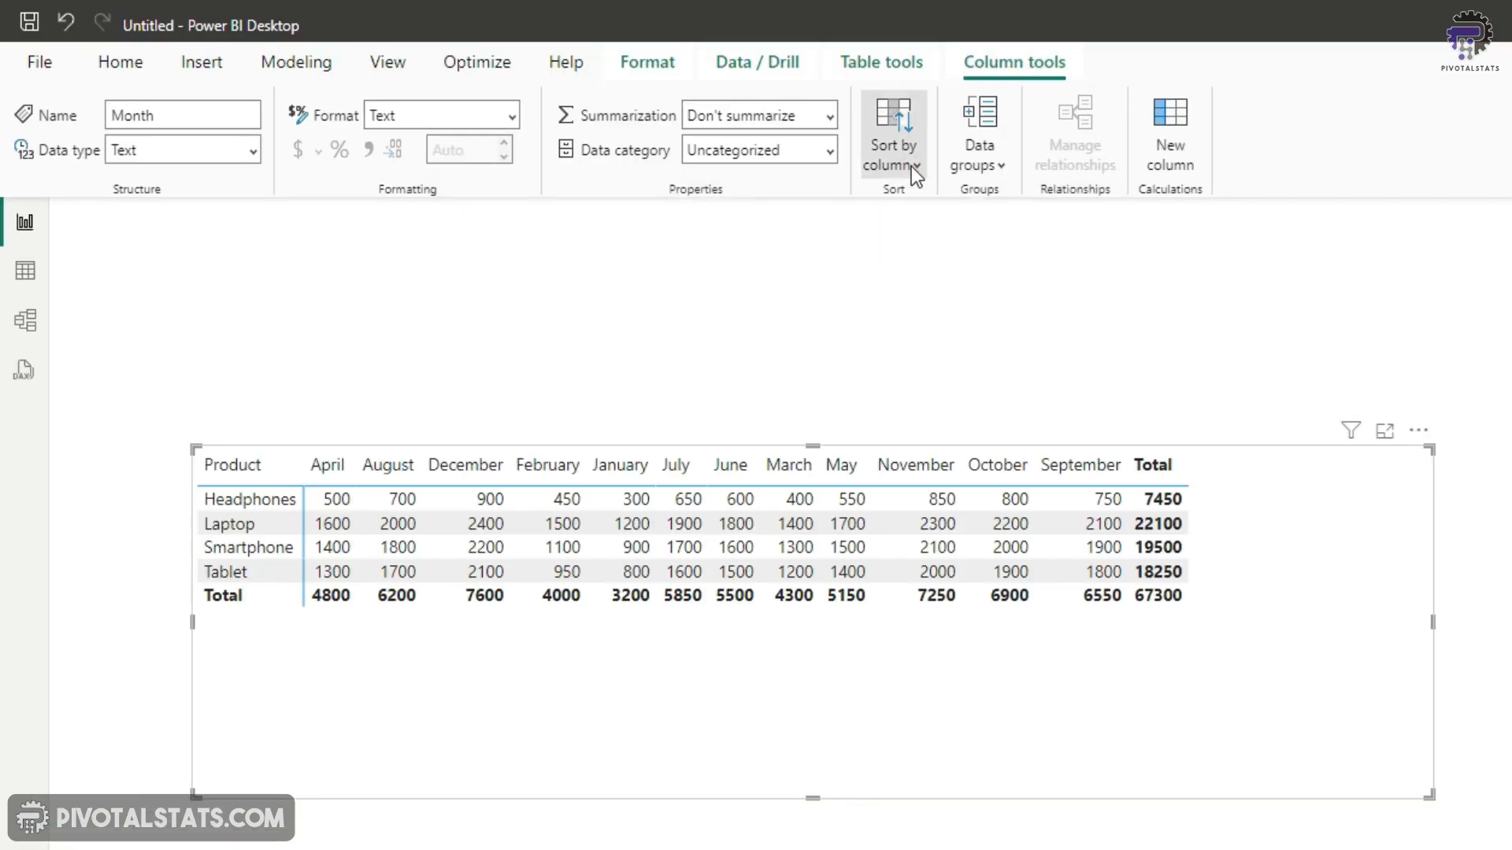
- Bring up the Sort by column choices for the Month field
left_click(891, 135)
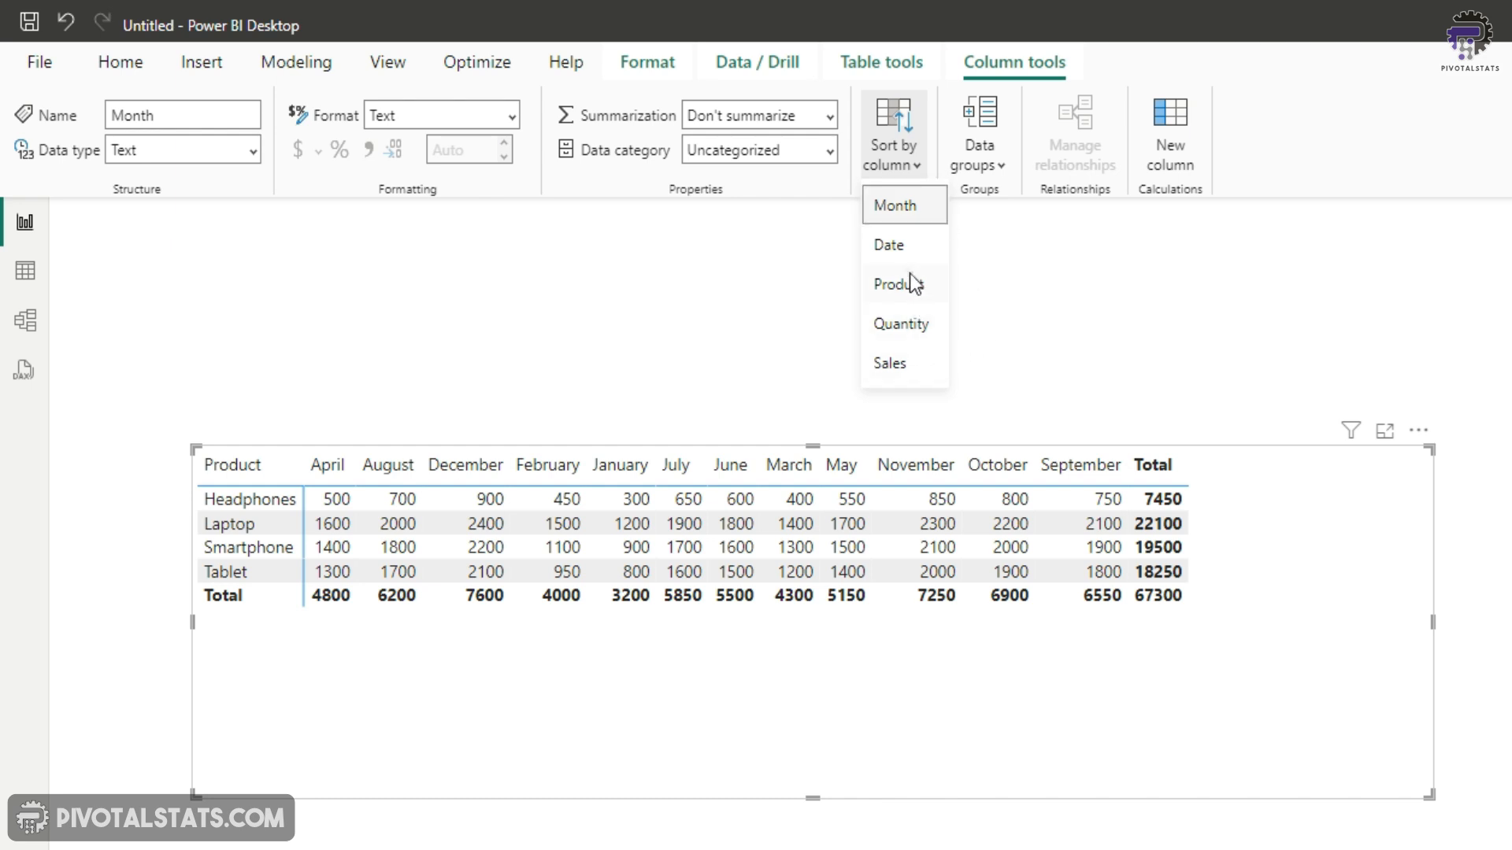
mouse_move(912, 246)
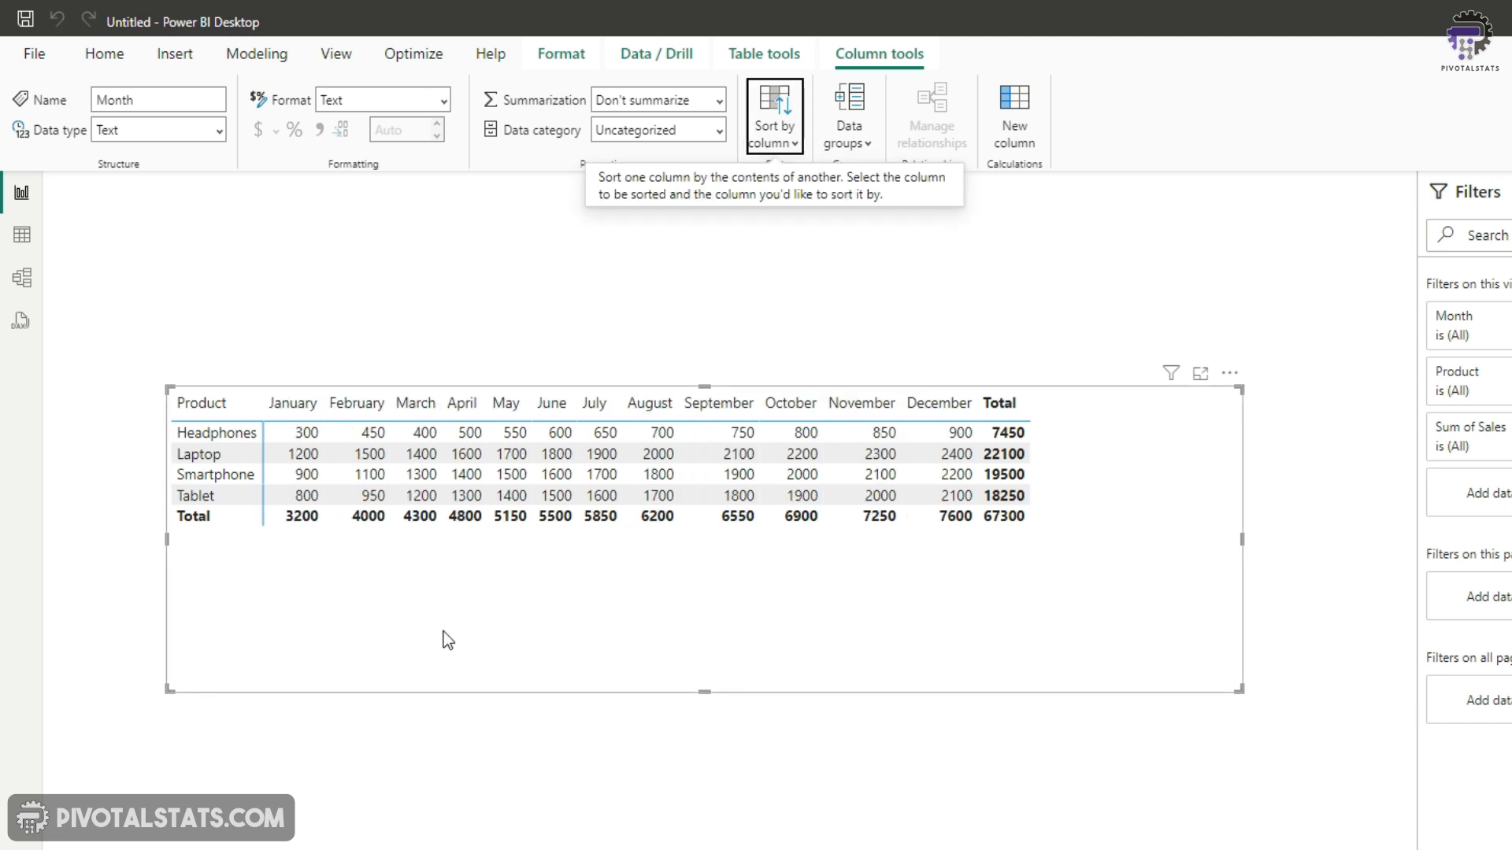
mouse_move(995, 613)
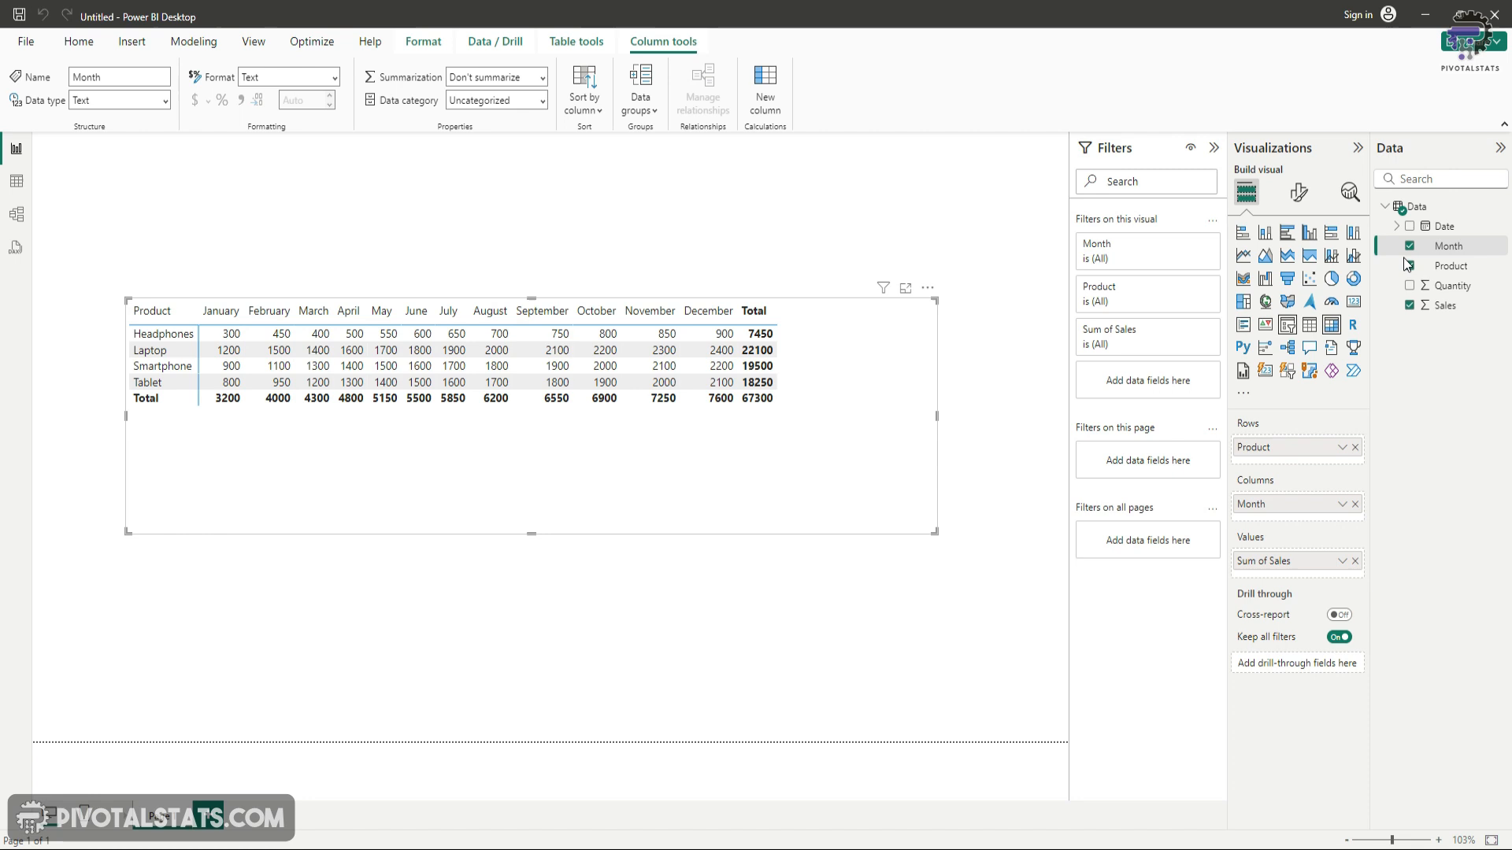
mouse_move(1299, 192)
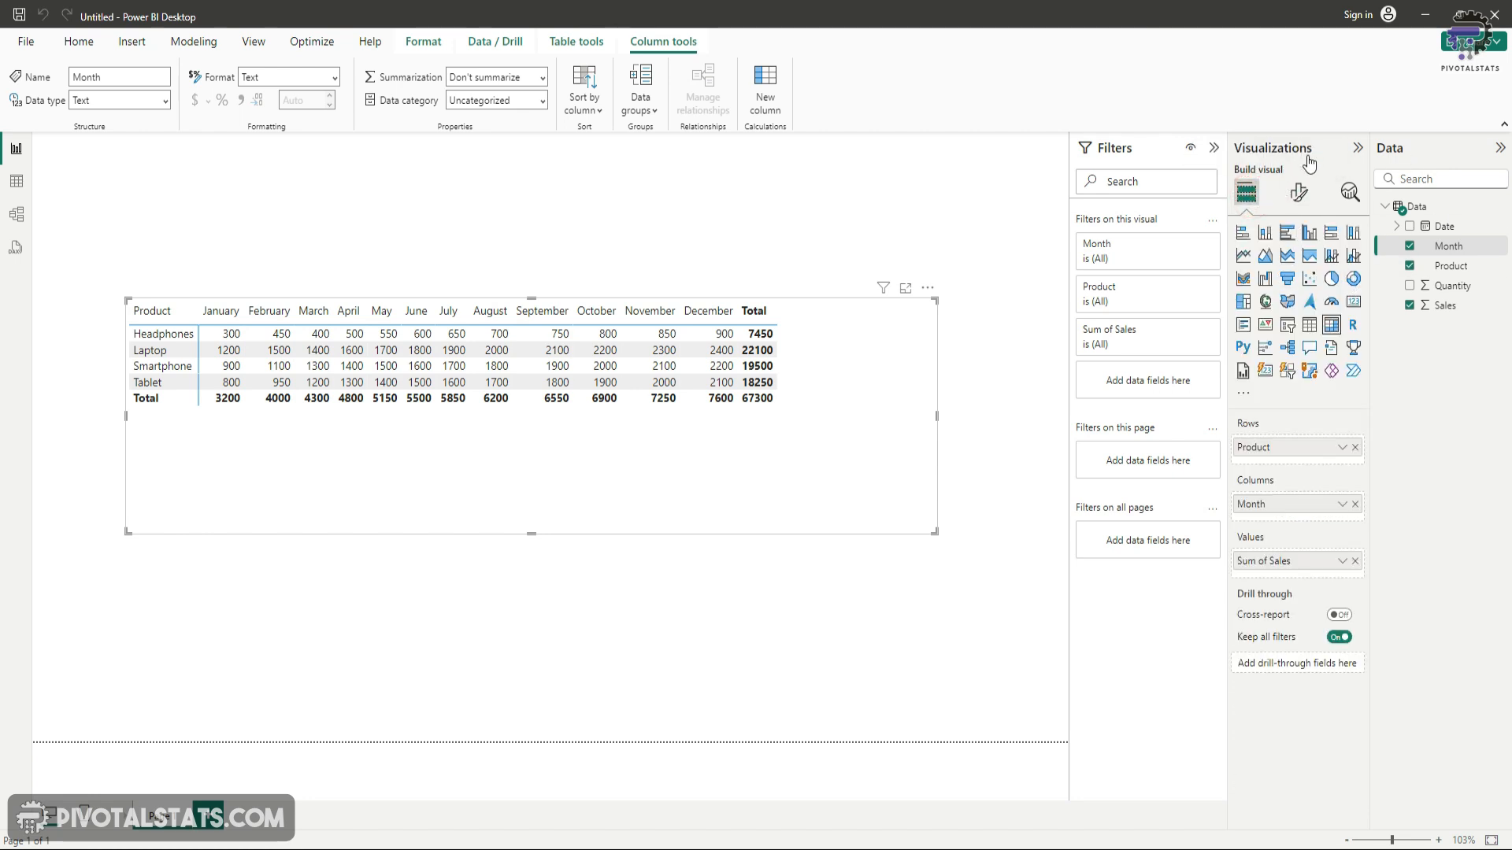
mouse_move(1298, 192)
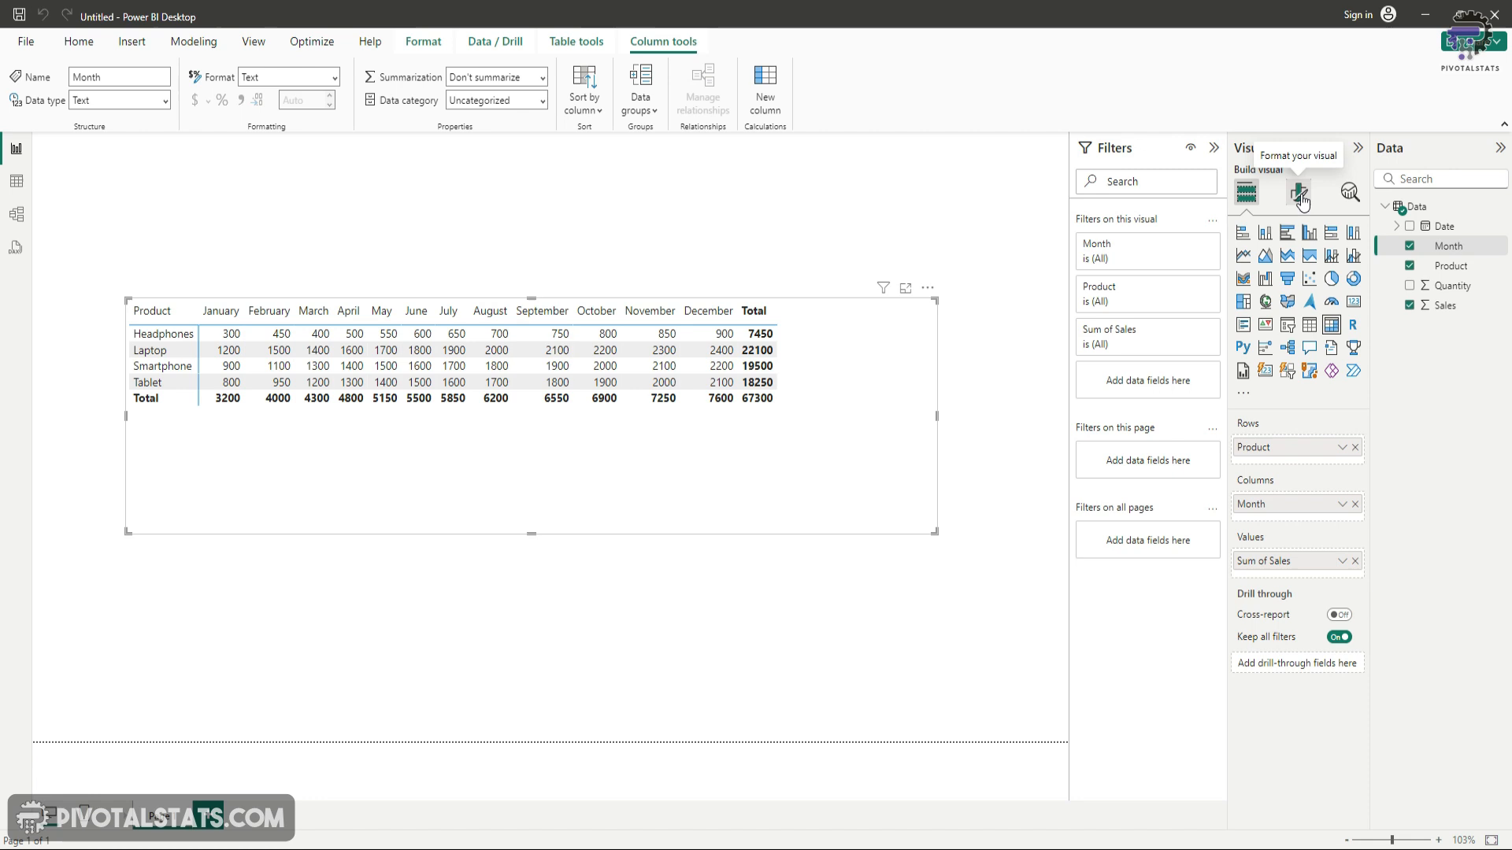
- Give the matrix values a blue background under Specific column and add Quantity as a value
left_click(1299, 192)
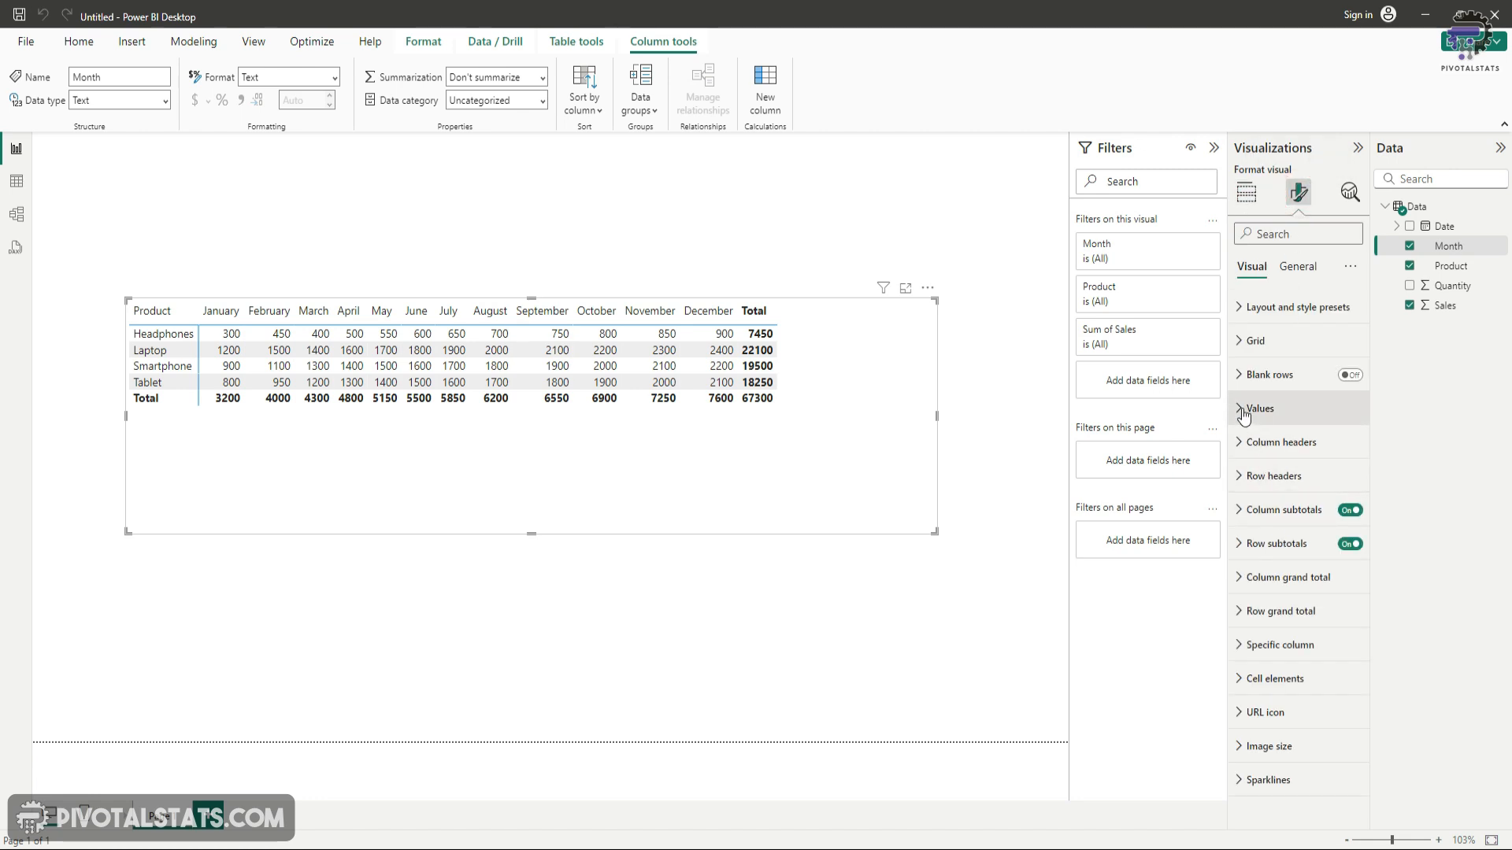
left_click(1257, 408)
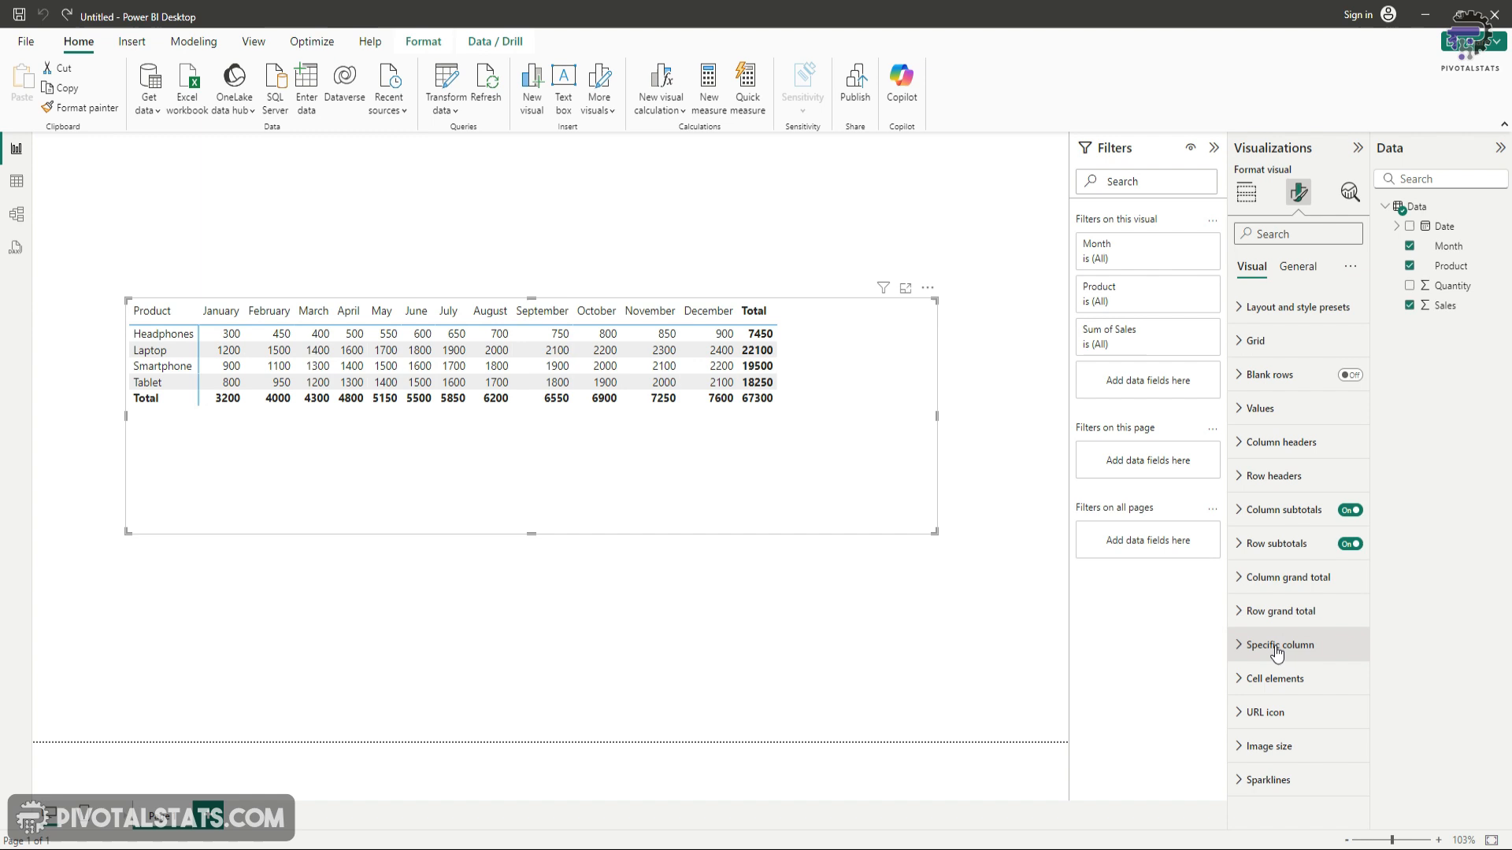
left_click(1278, 645)
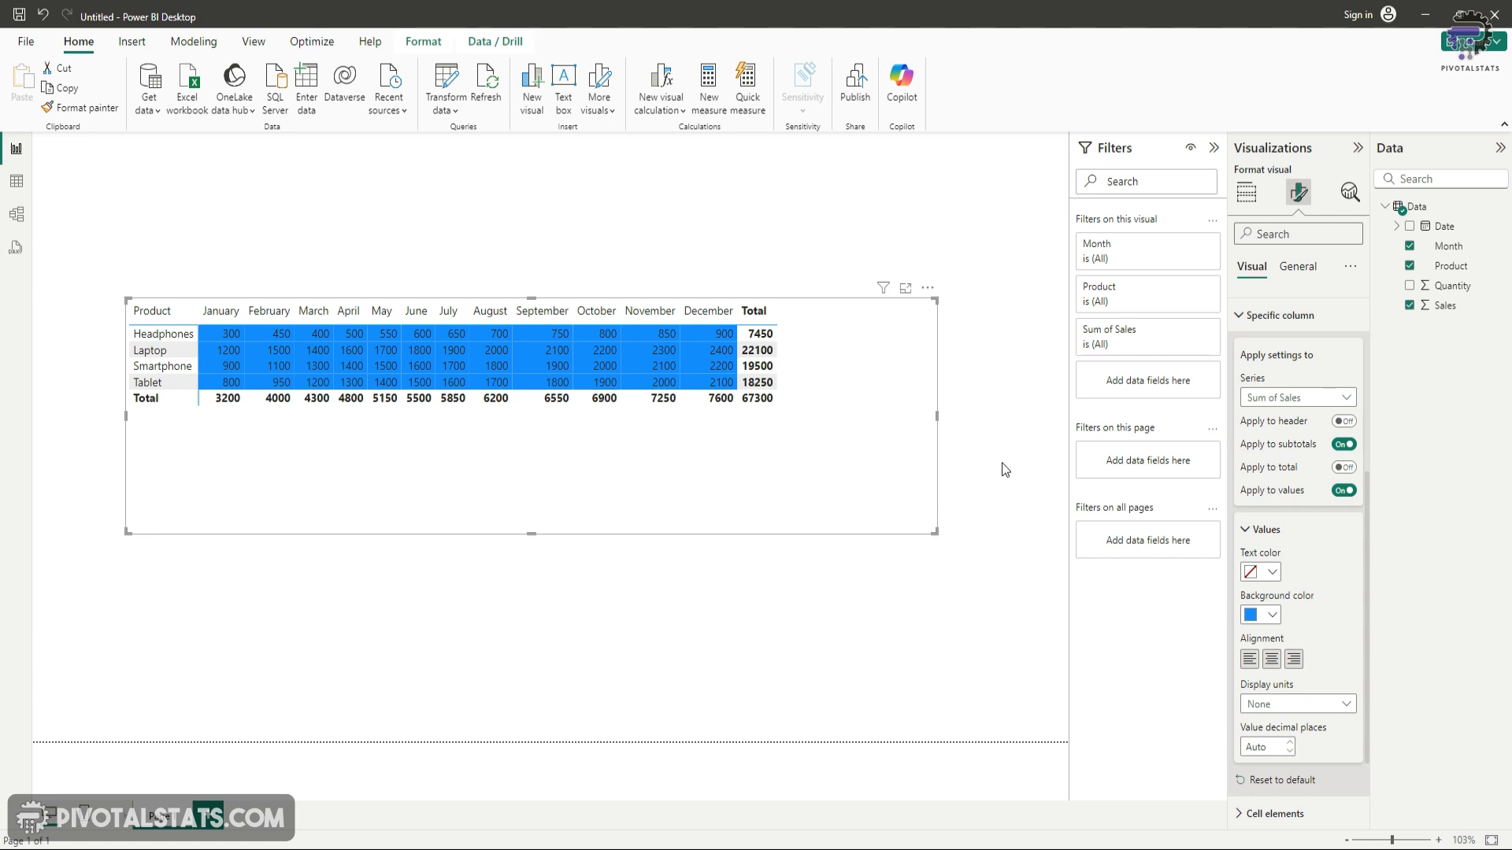
left_click(1244, 192)
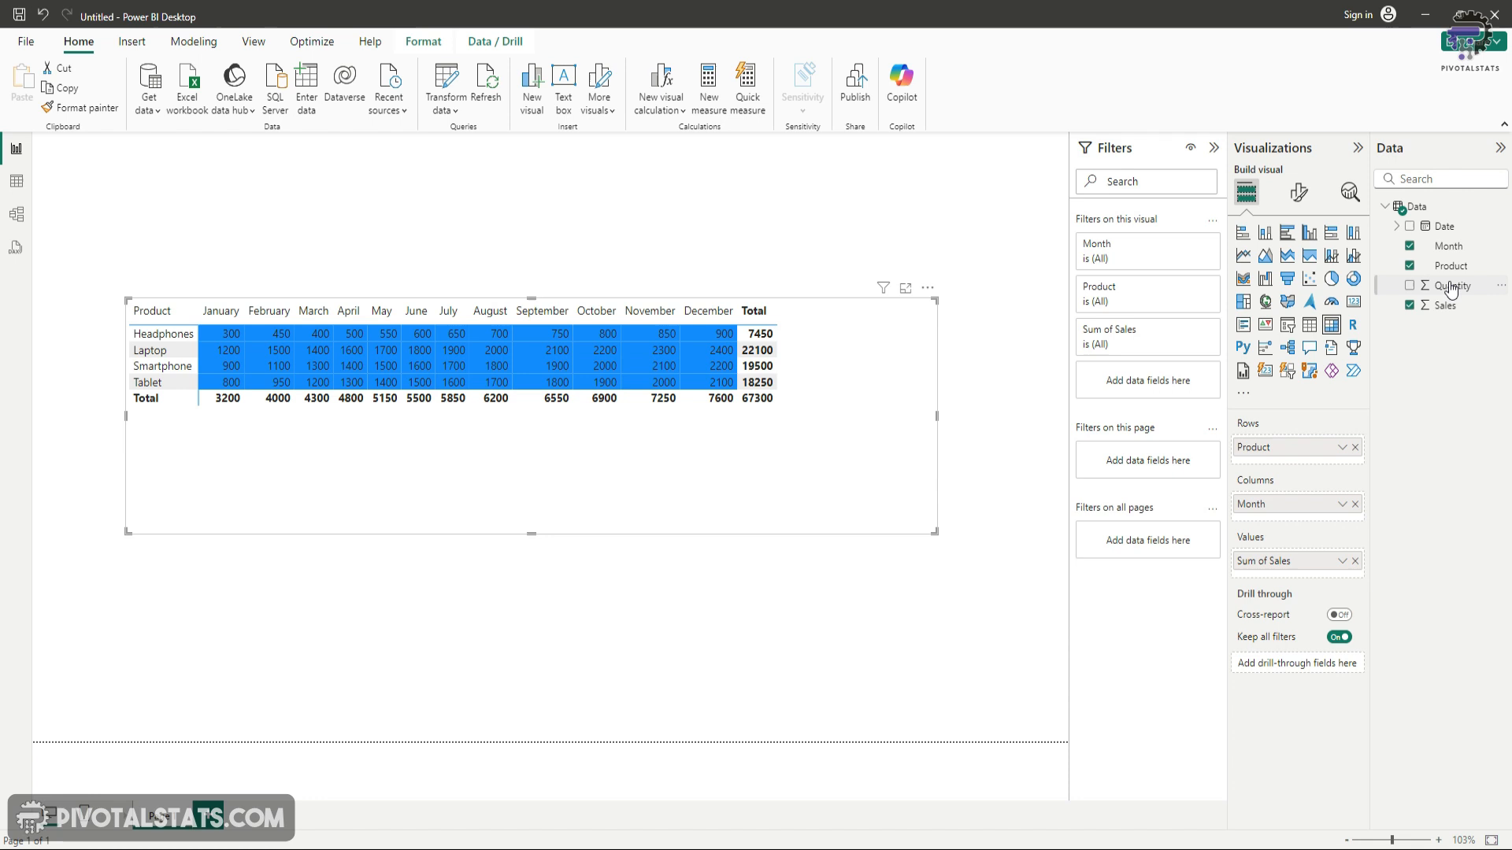
left_click(1408, 286)
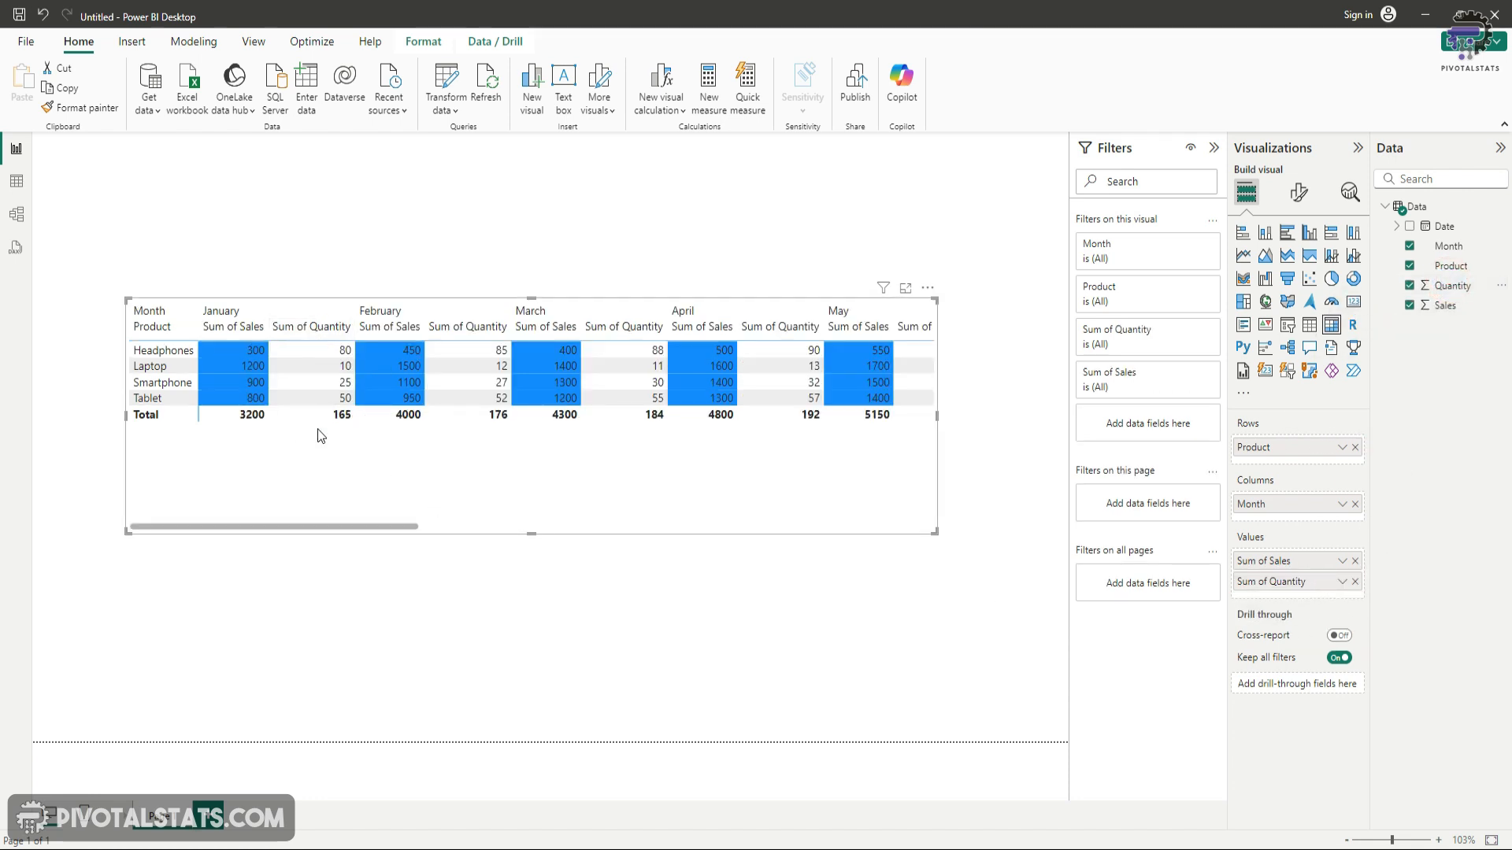
mouse_move(279, 458)
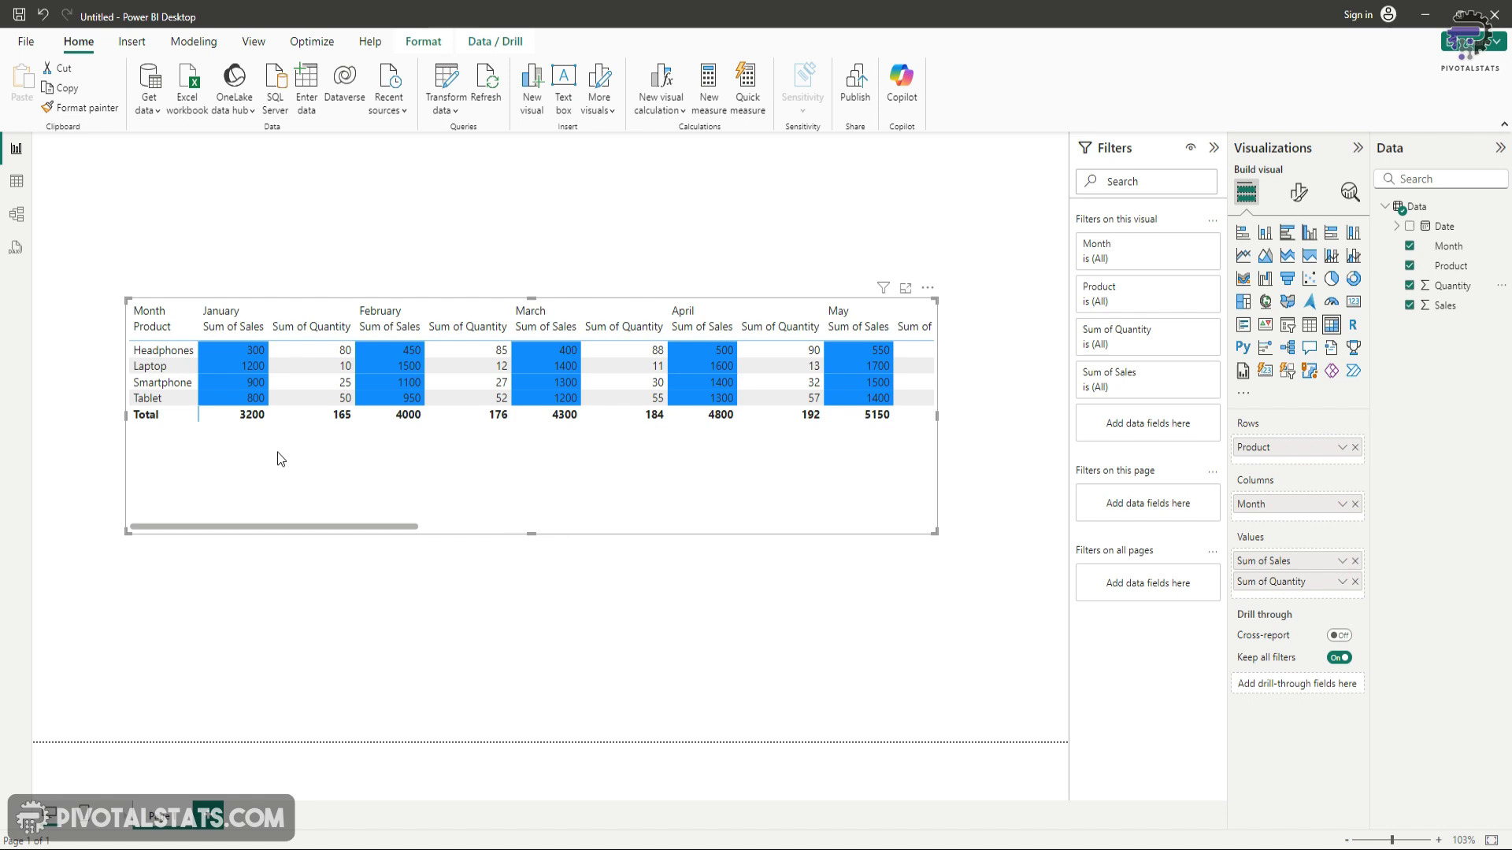
- Undo the Quantity and blue fill changes and expand the Cell elements settings
left_click(1297, 192)
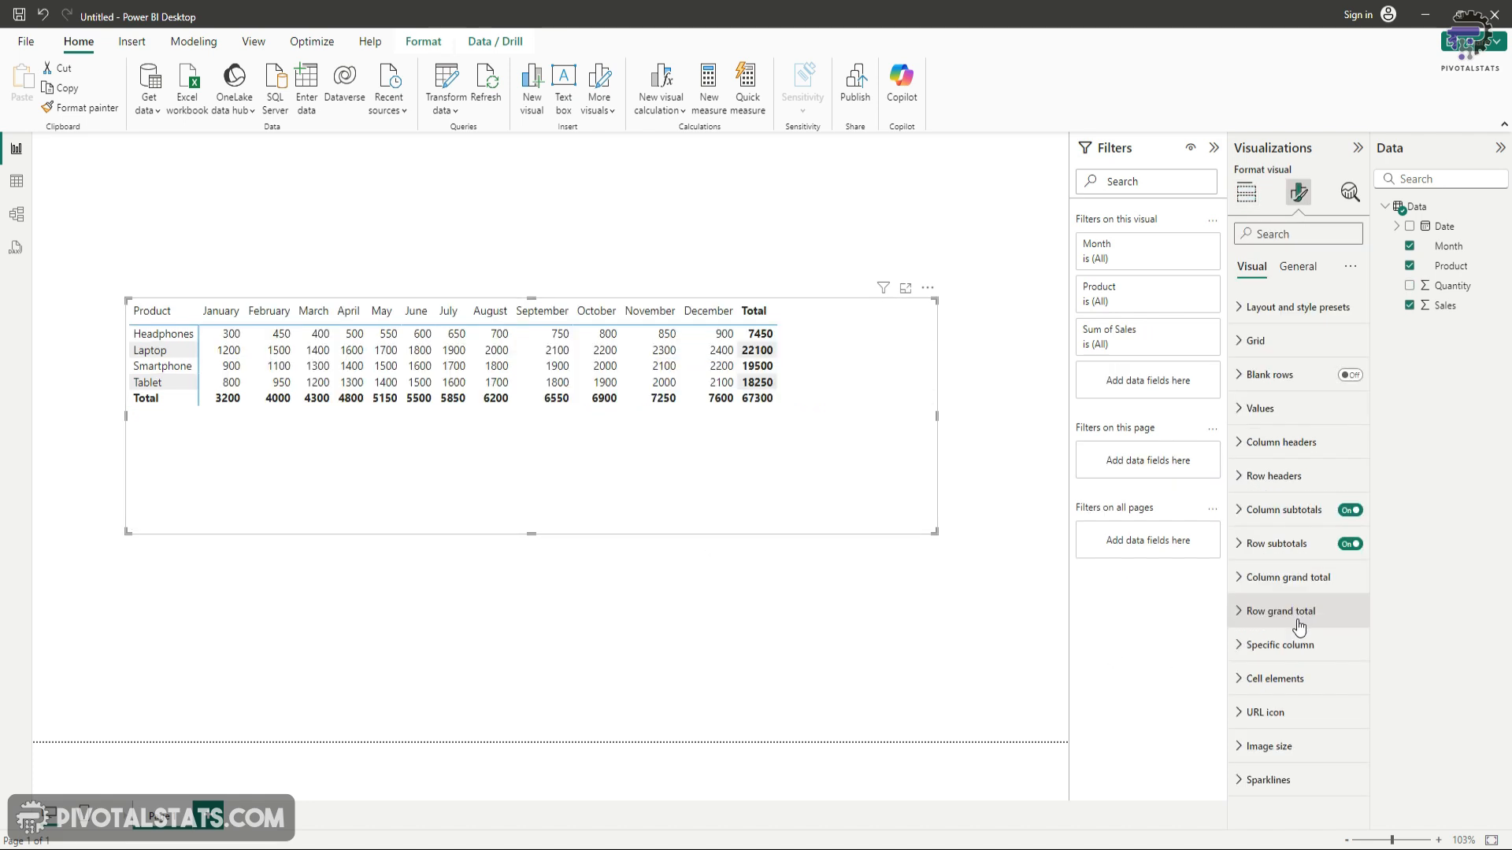
mouse_move(1307, 690)
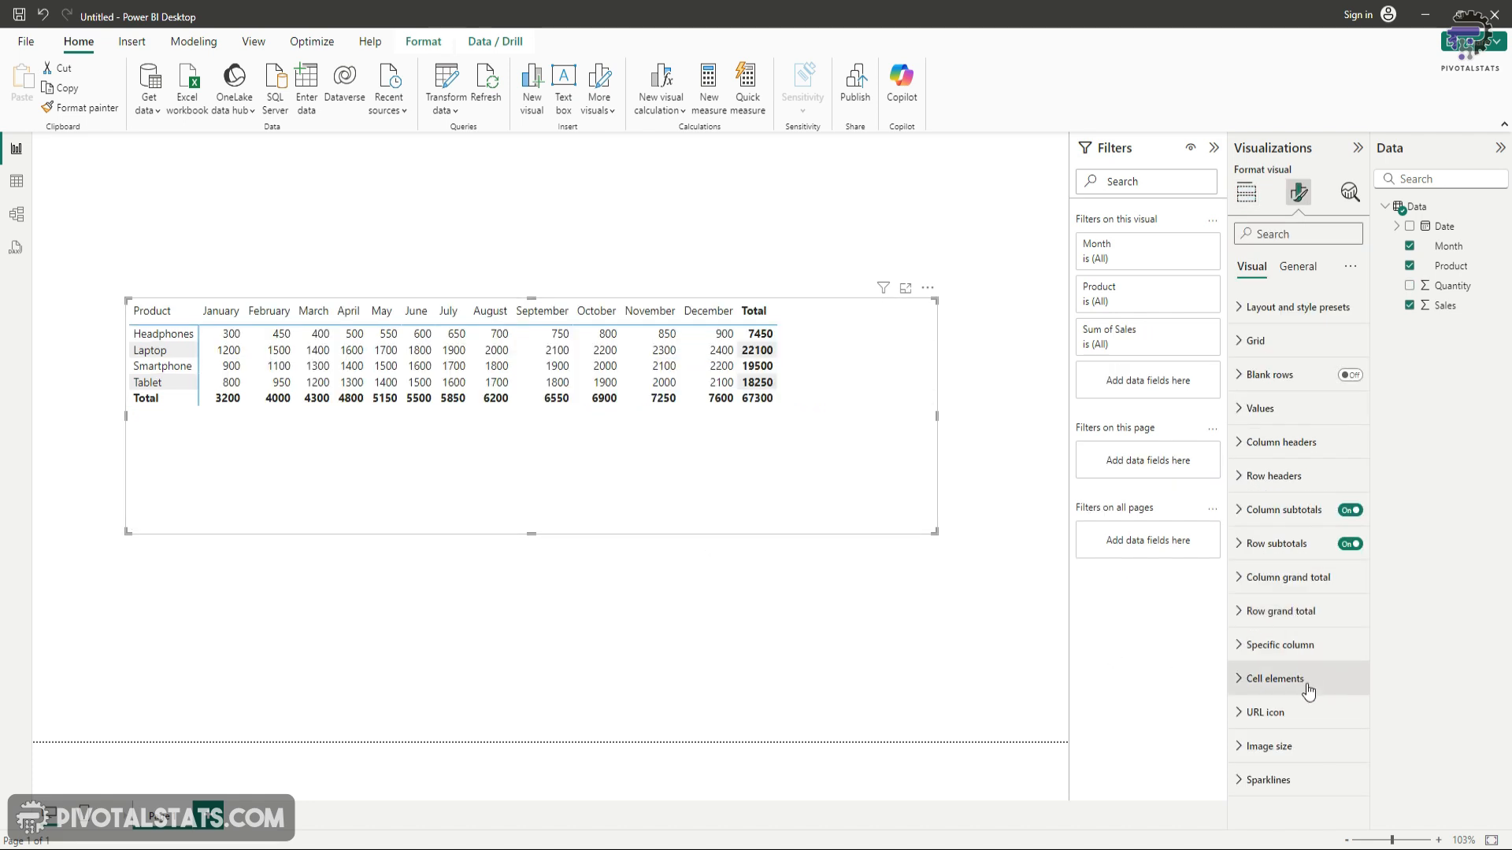
left_click(1274, 678)
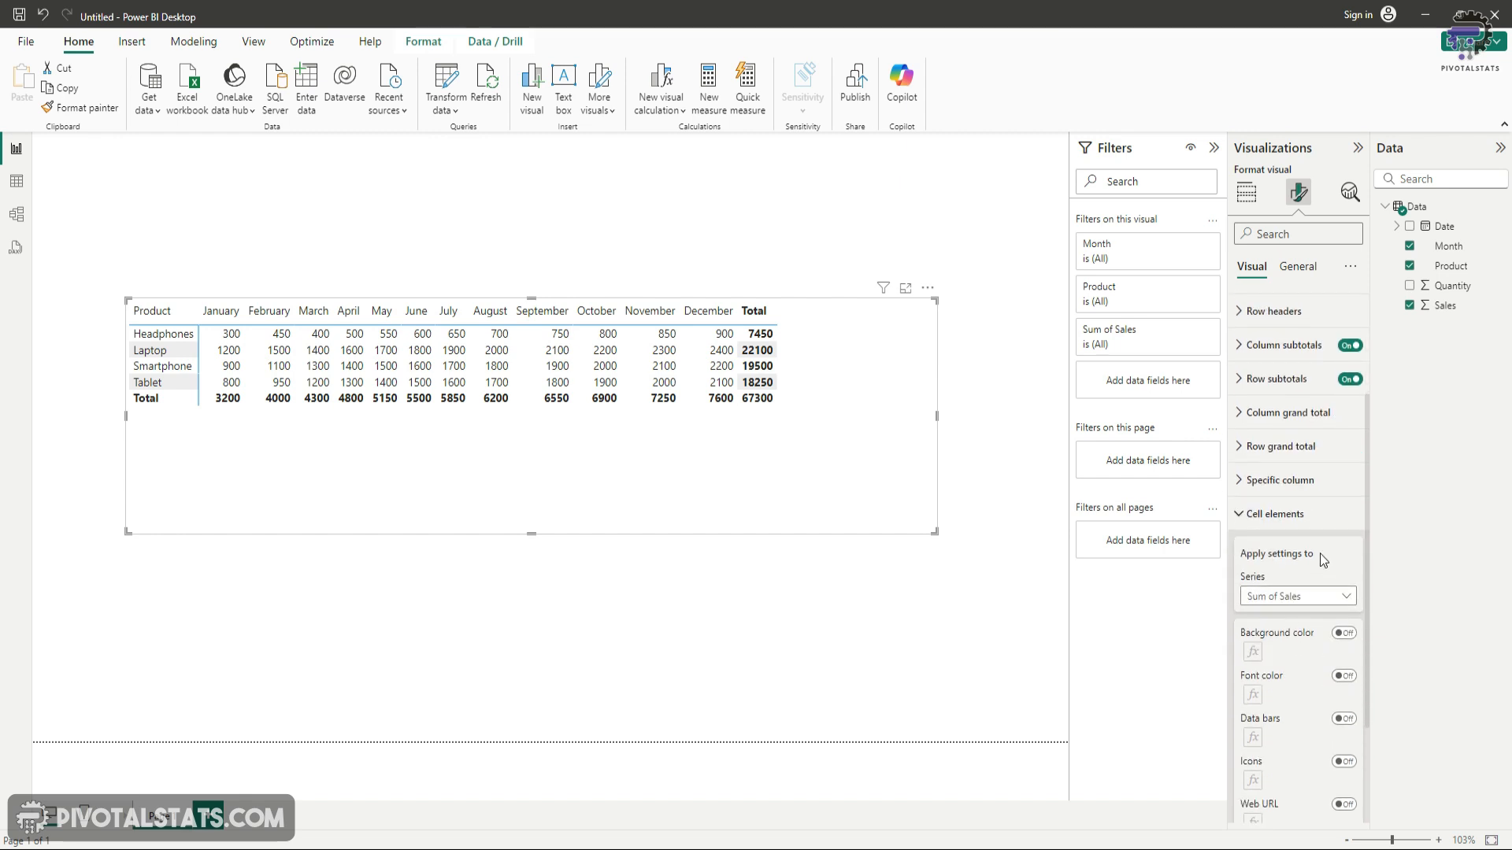
mouse_move(1322, 559)
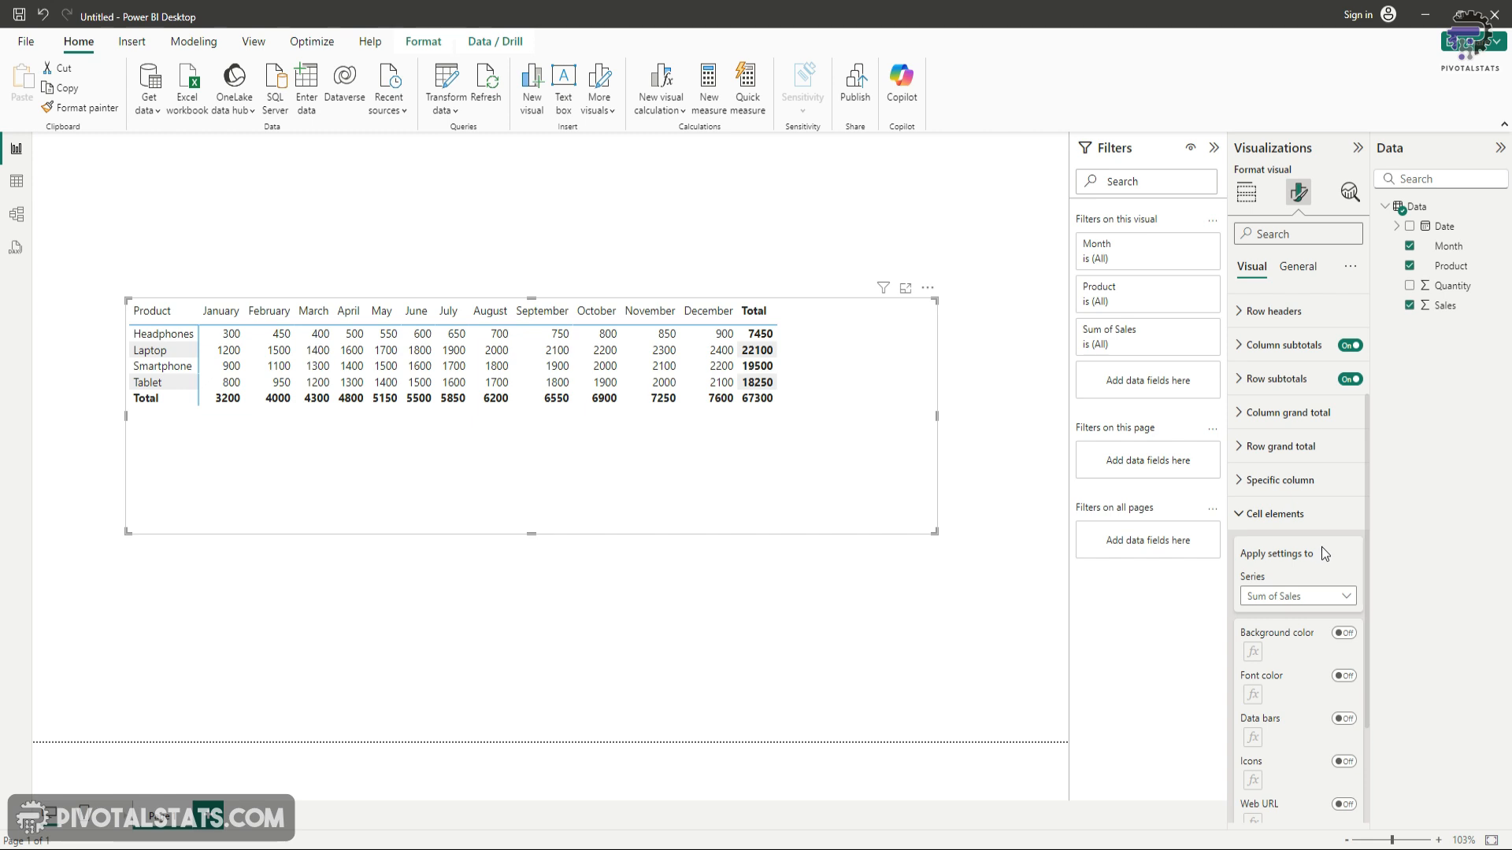
- Switch on Background color for the Sales values, giving a blue gradient
left_click(1346, 514)
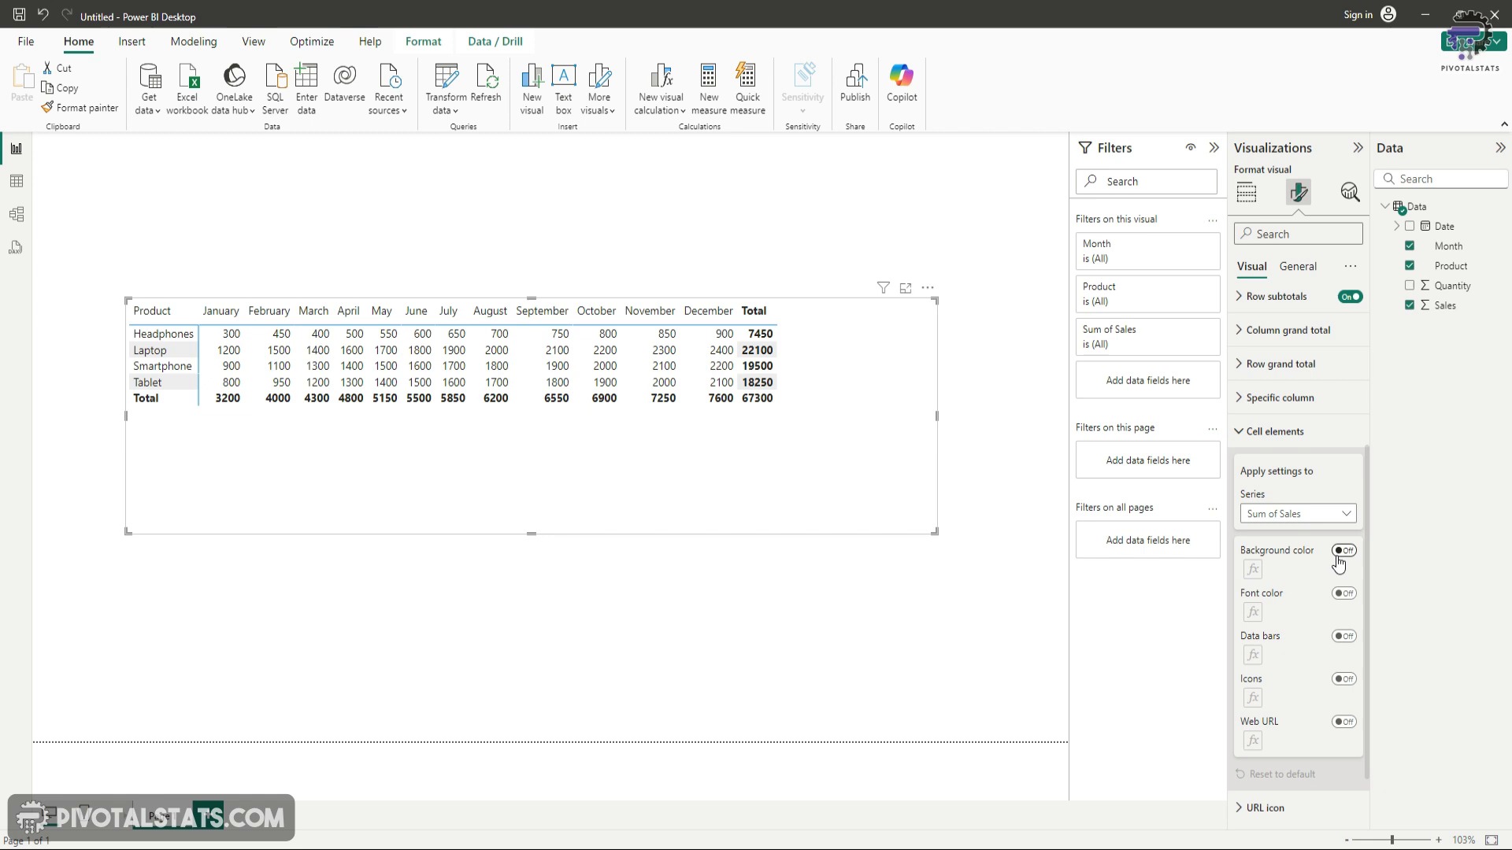
left_click(1342, 551)
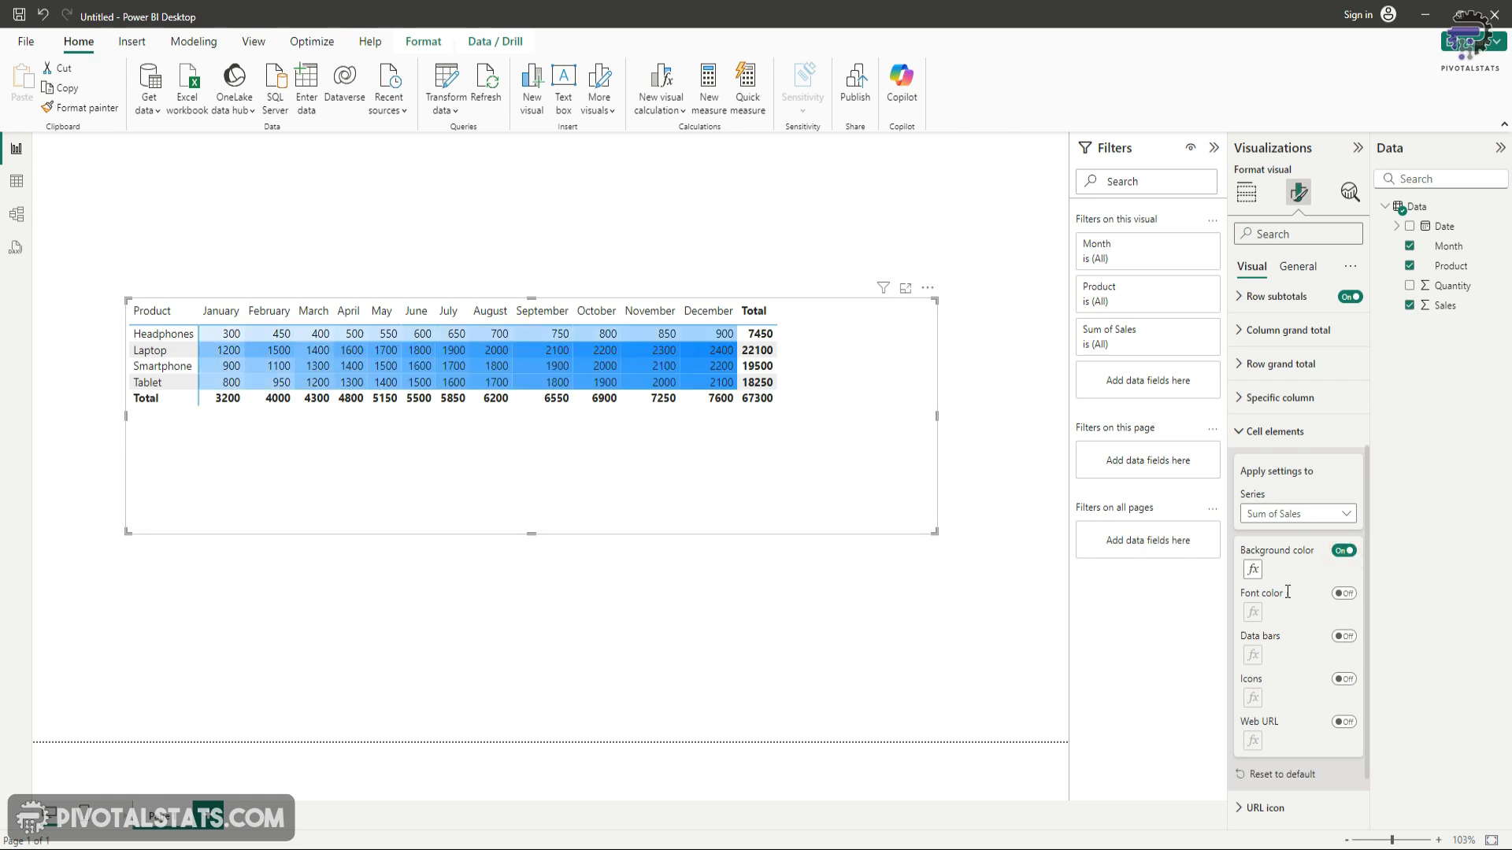
mouse_move(1252, 568)
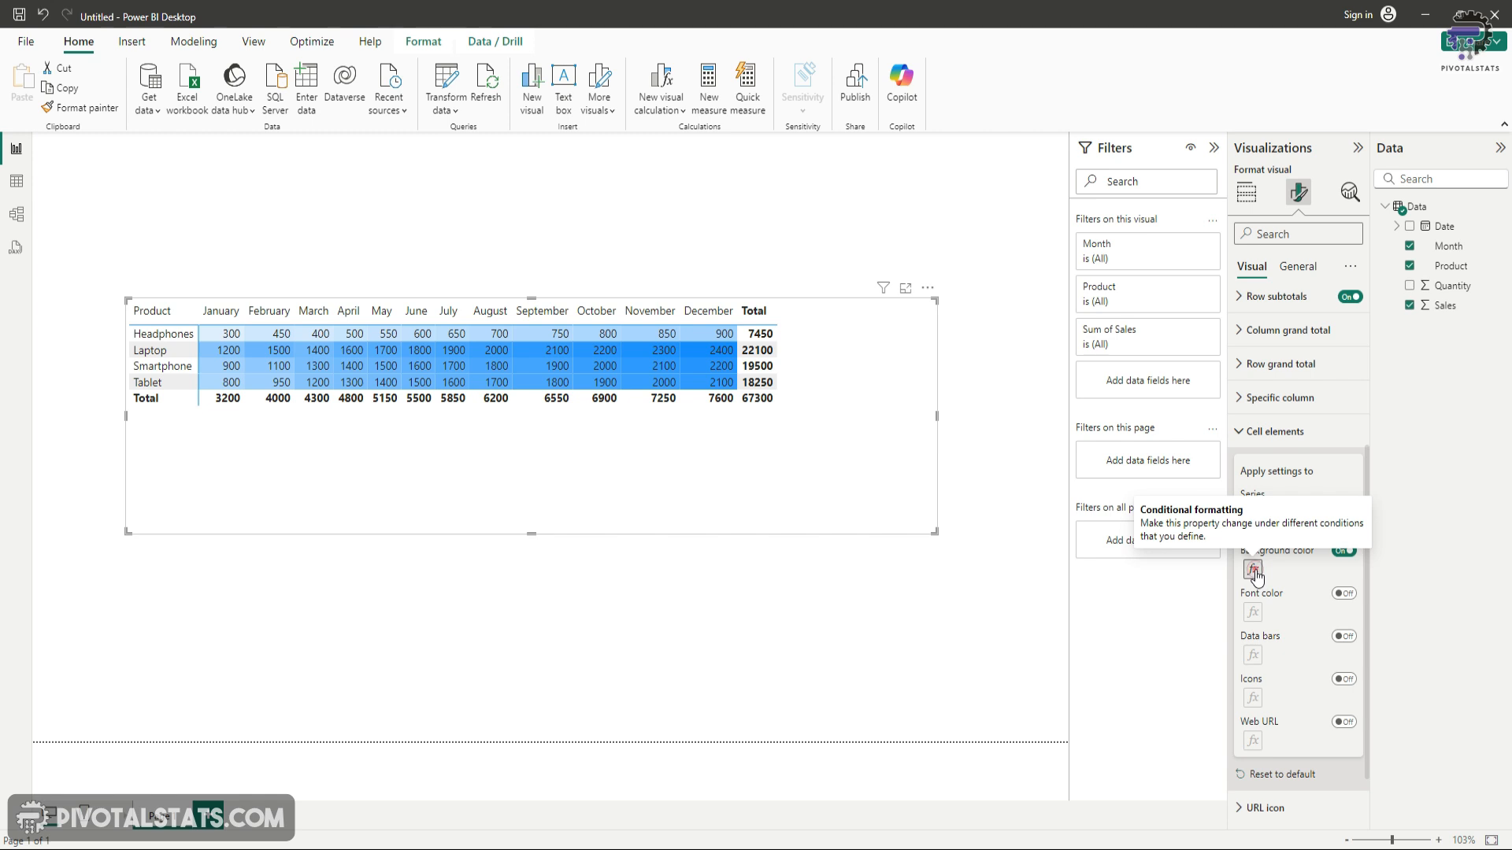
- In the Sales background colour fx dialog, change the format style to Rules
left_click(1252, 568)
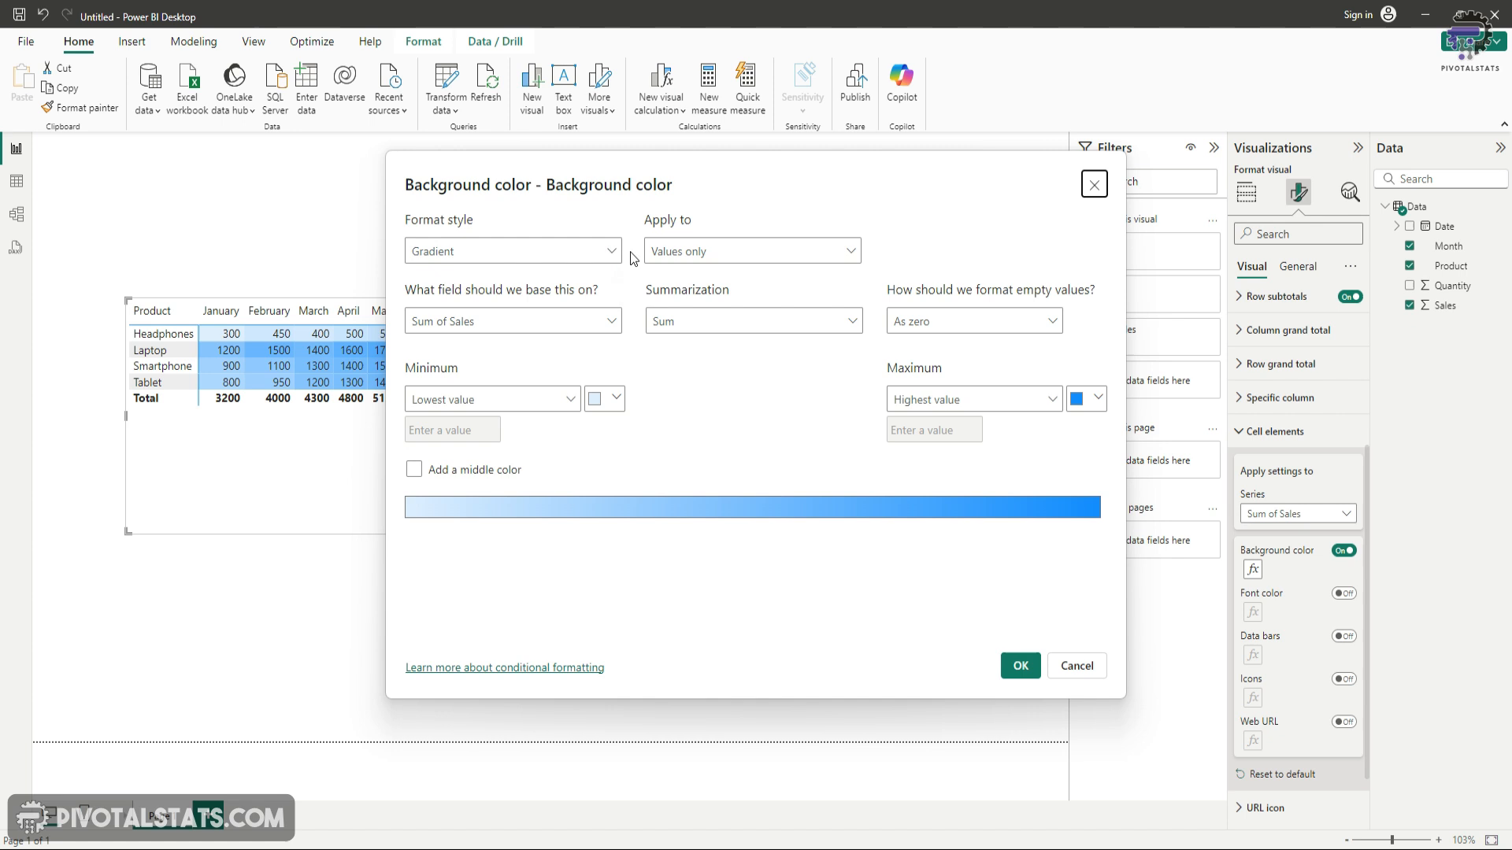
left_click(512, 251)
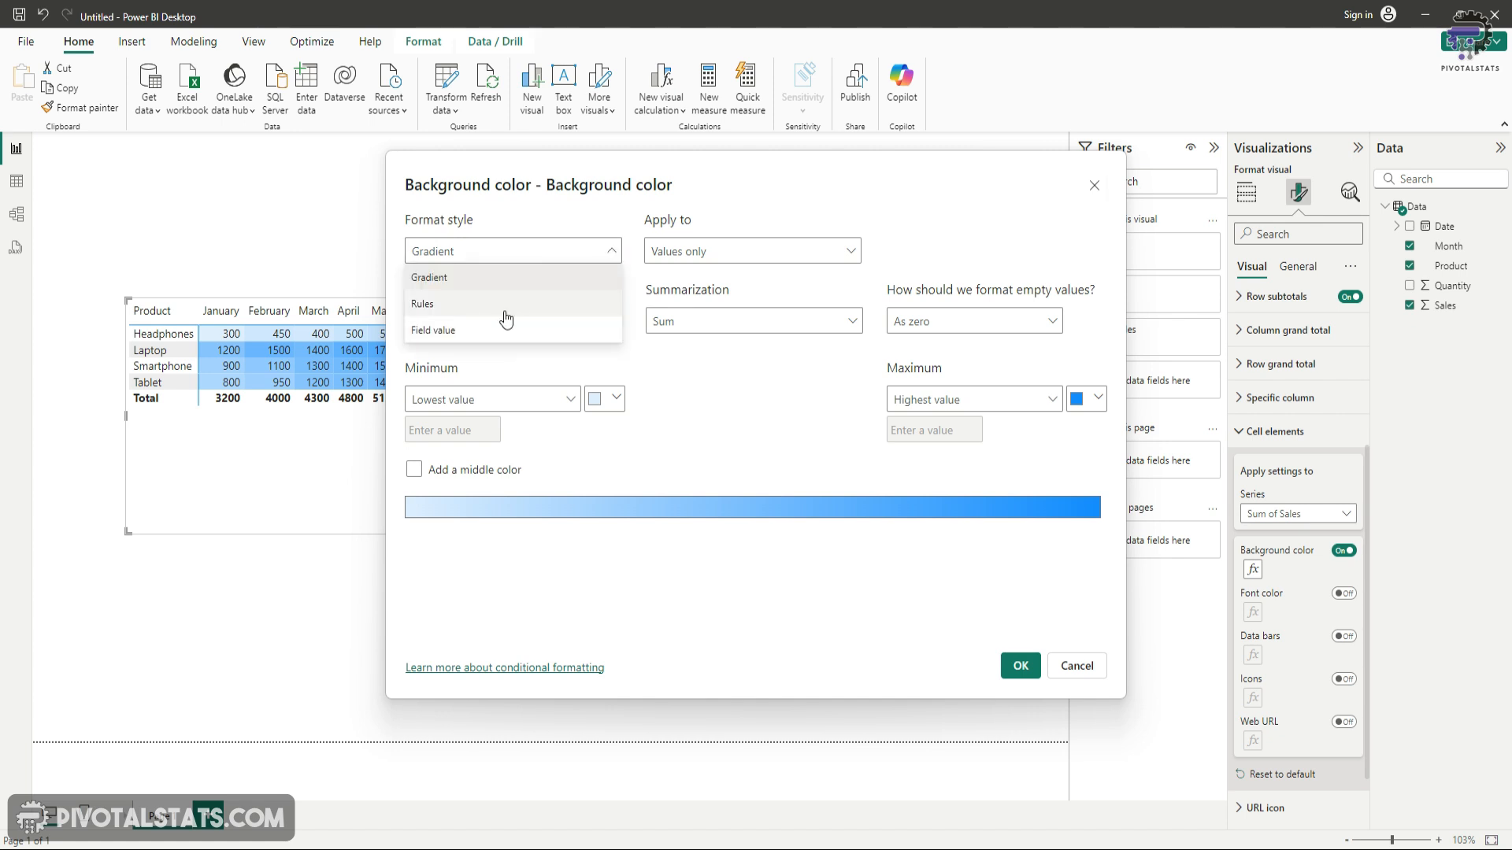
left_click(422, 304)
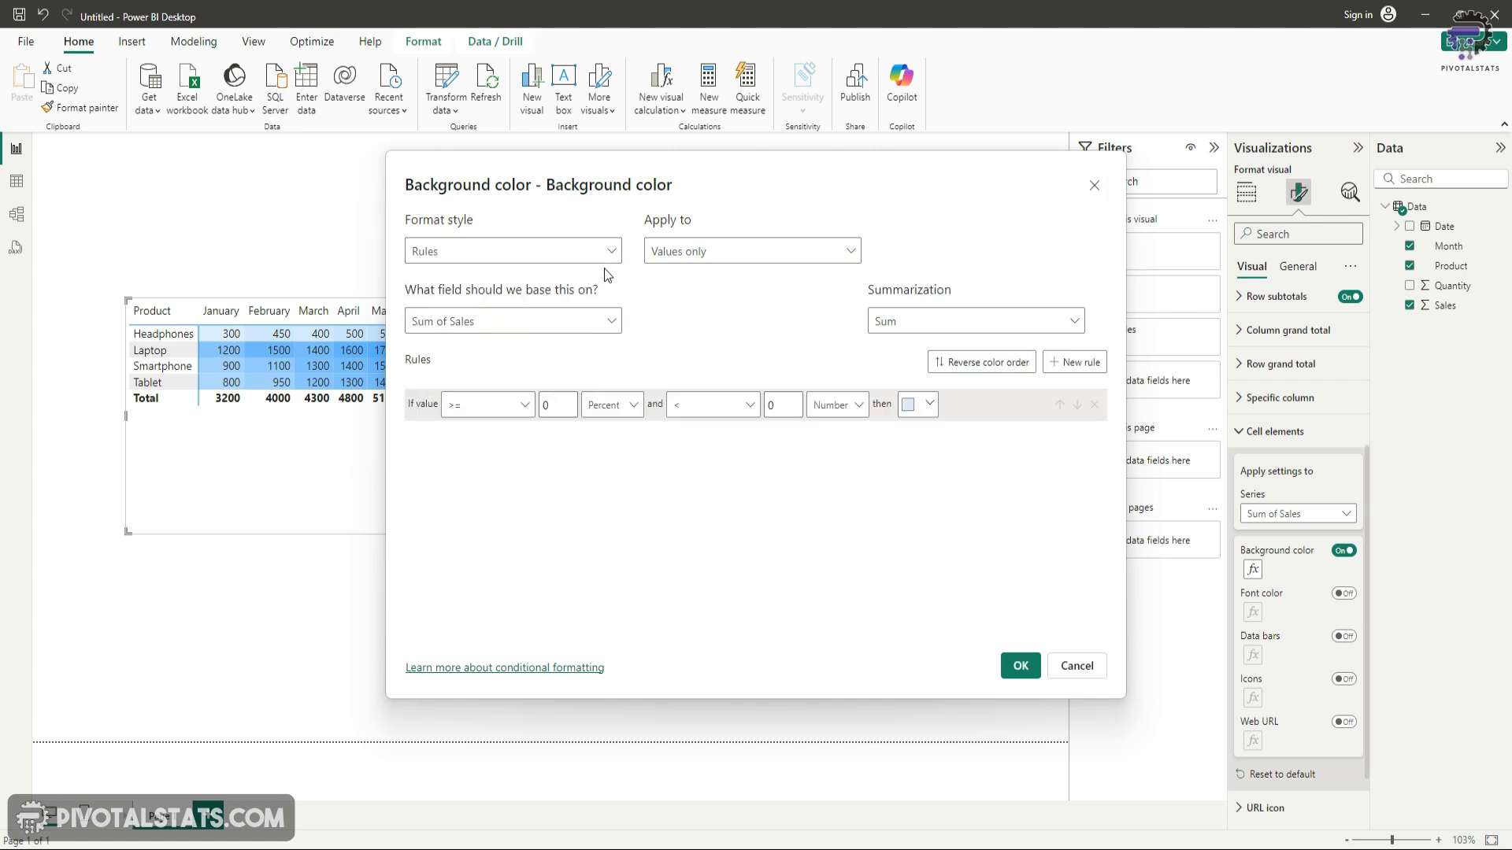
mouse_move(501, 477)
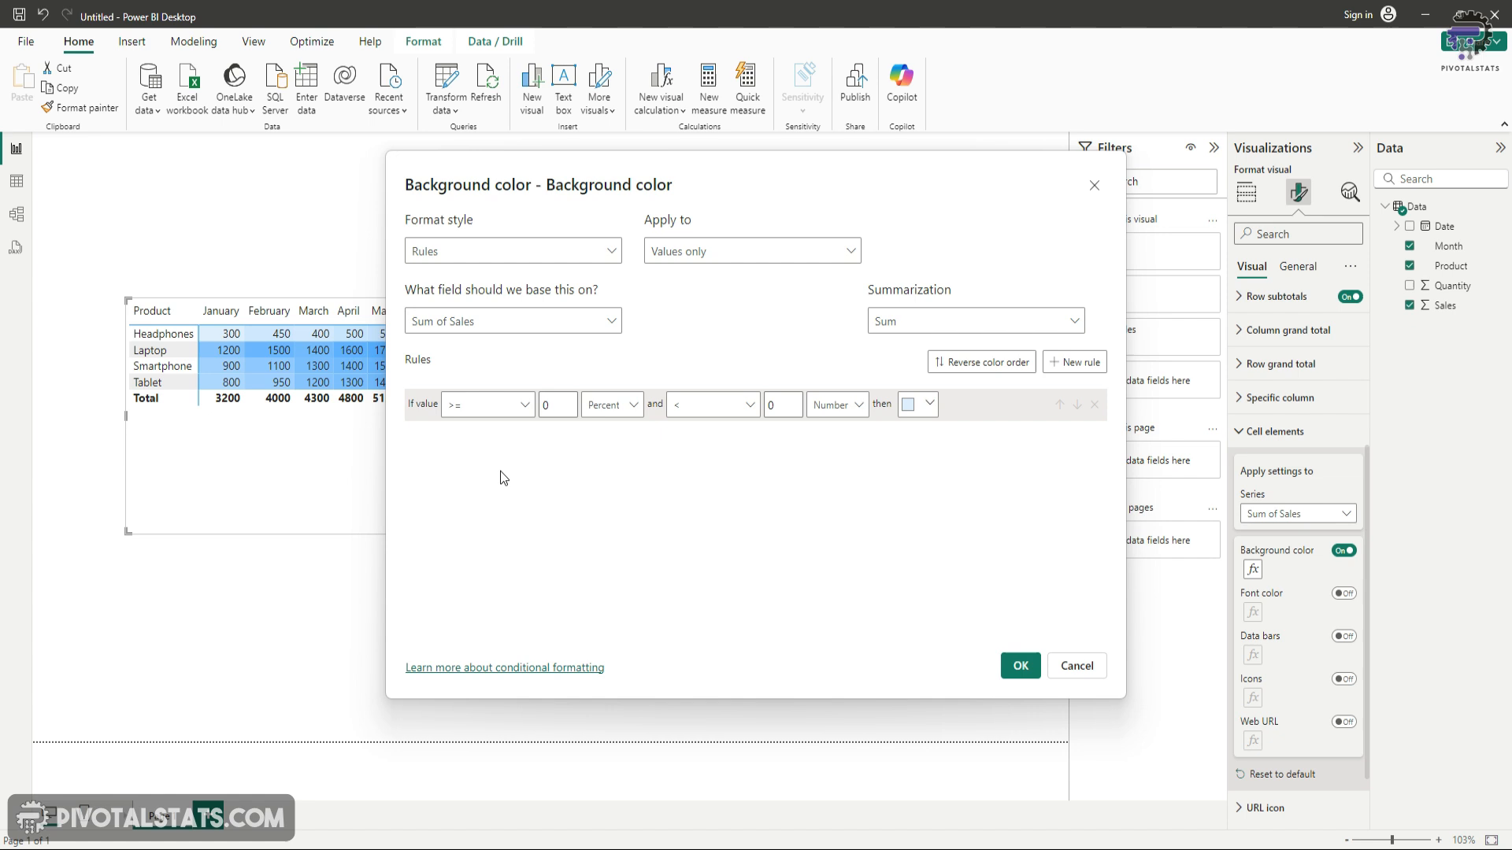
mouse_move(518, 374)
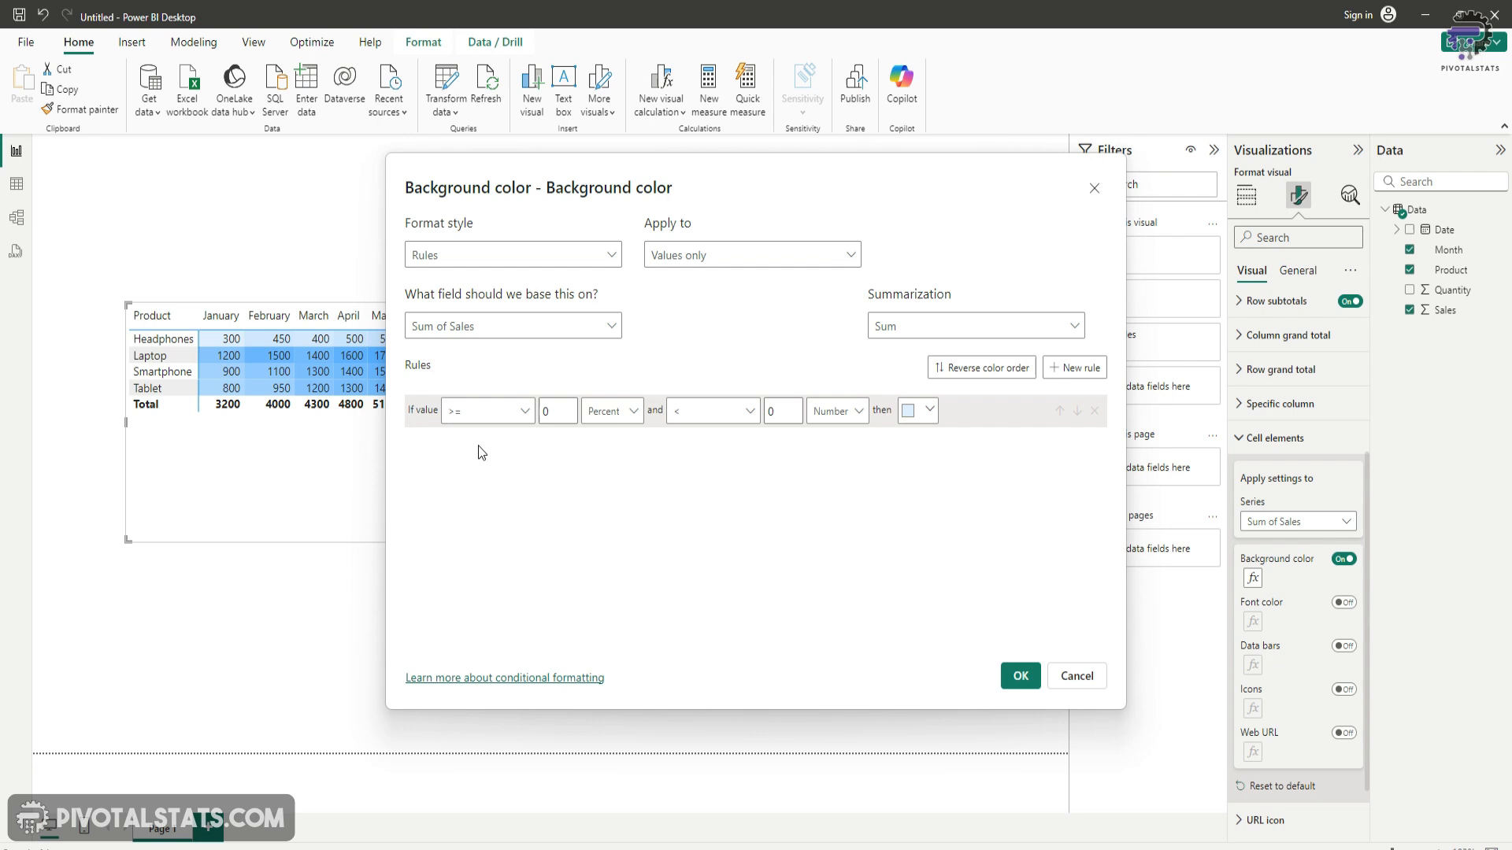
mouse_move(554, 468)
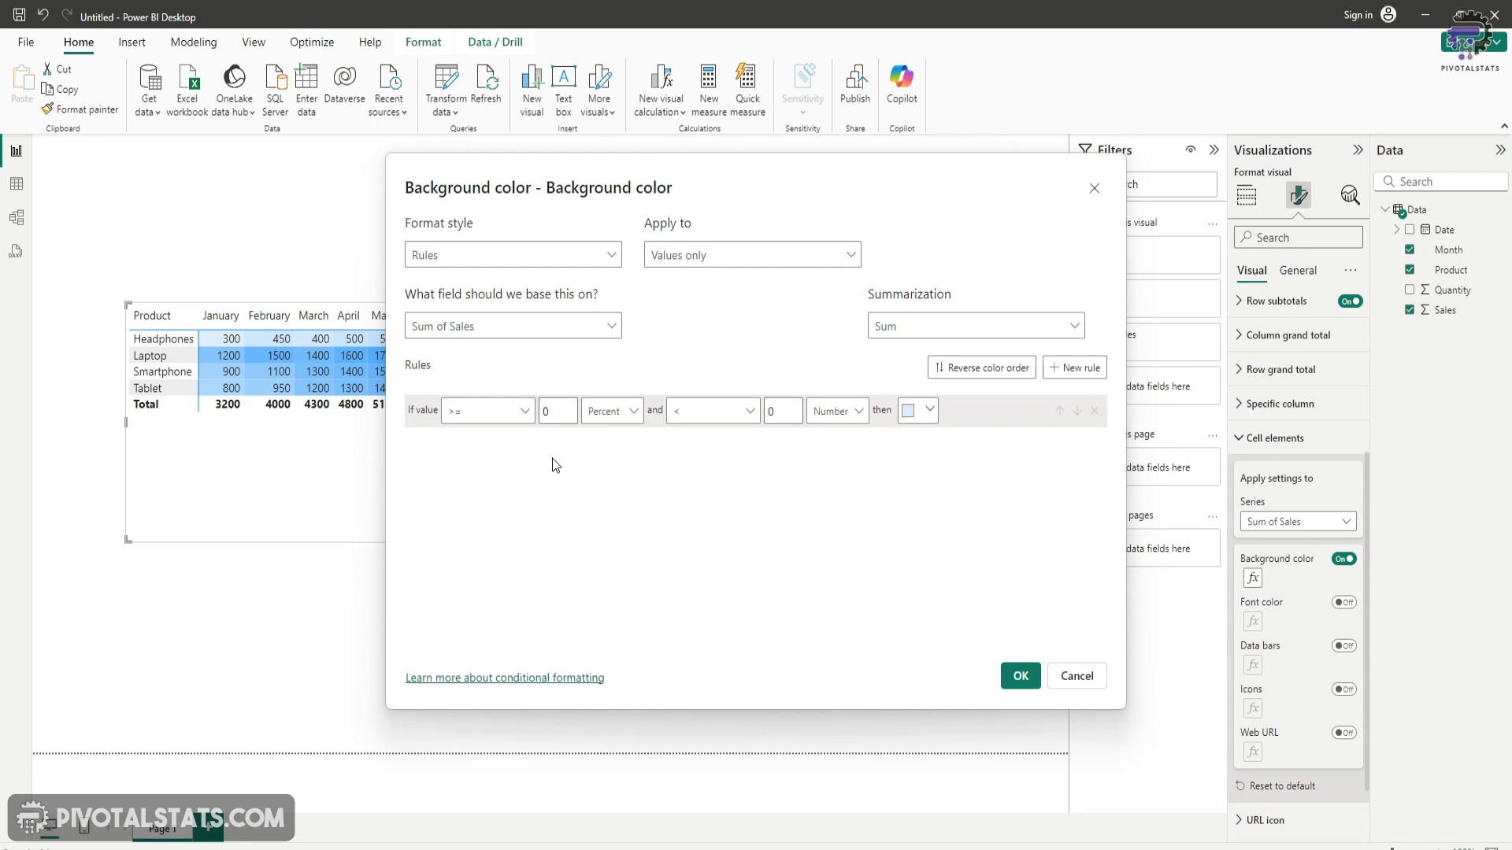
mouse_move(530, 441)
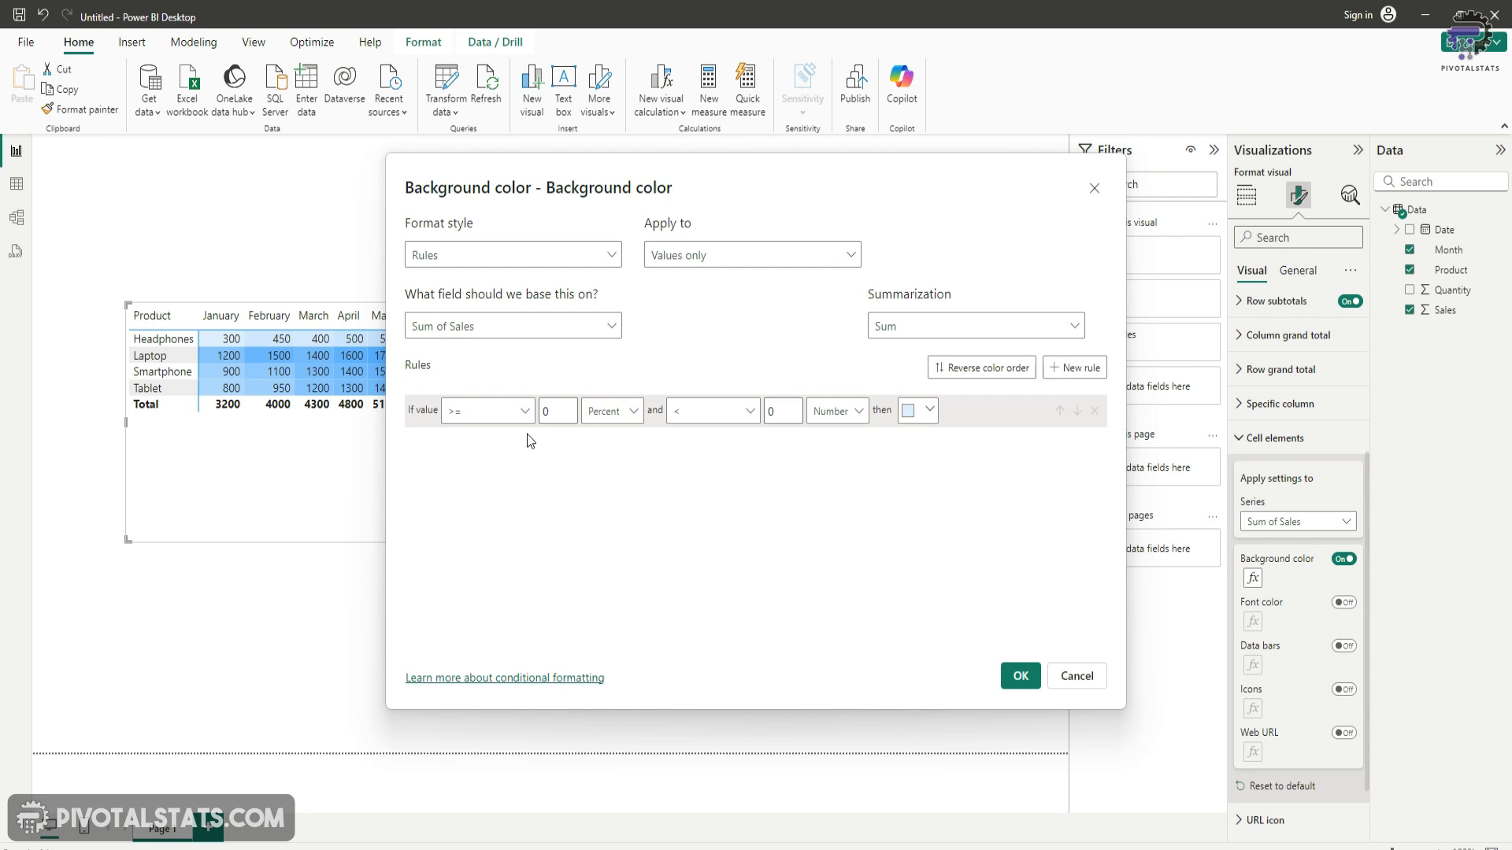
mouse_move(970, 463)
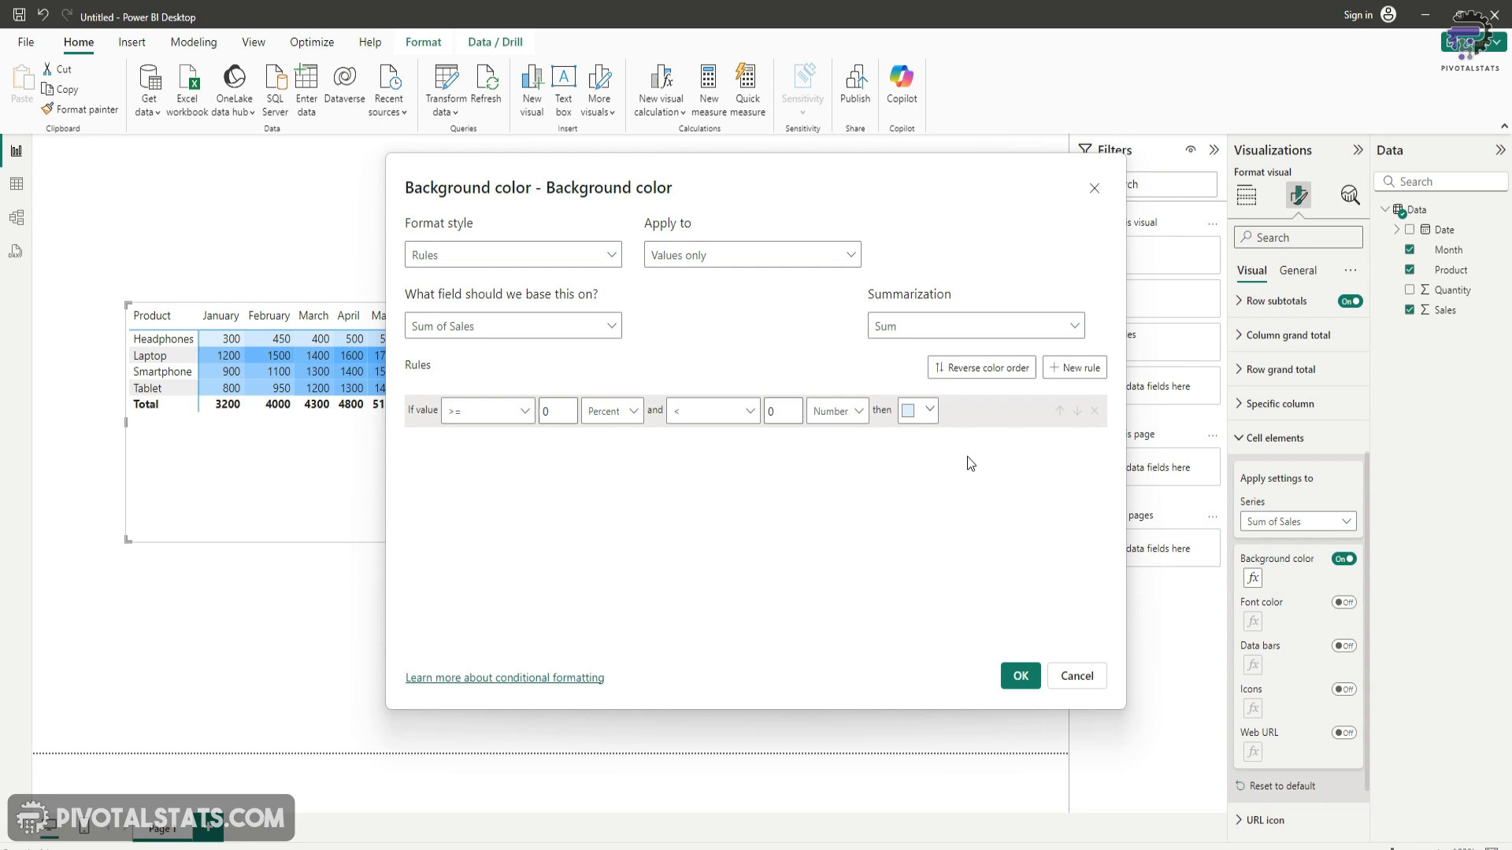
mouse_move(923, 444)
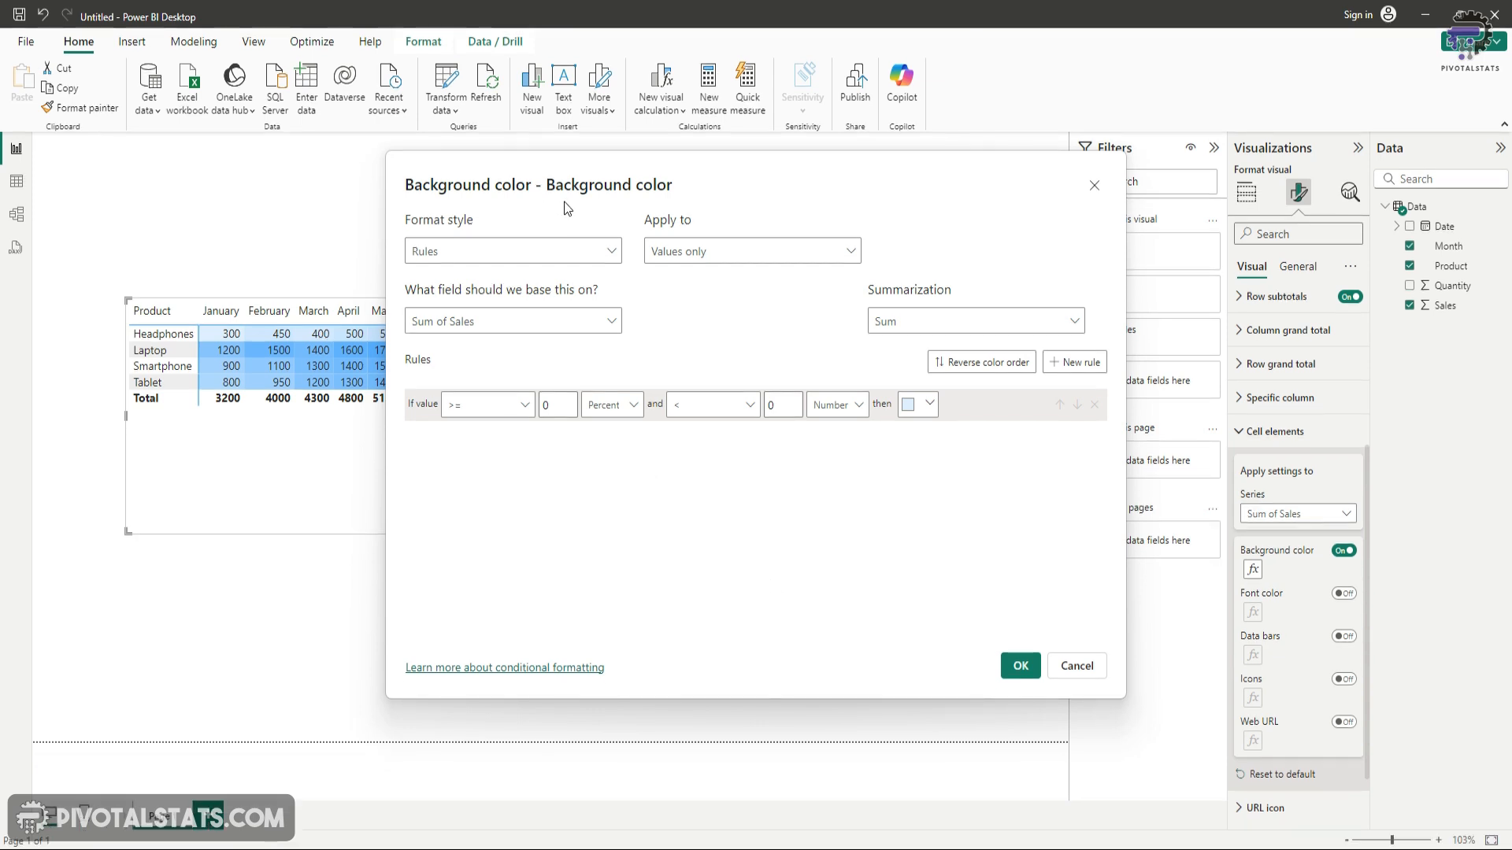
- Change the Sales background colour format style to Field value
left_click(512, 250)
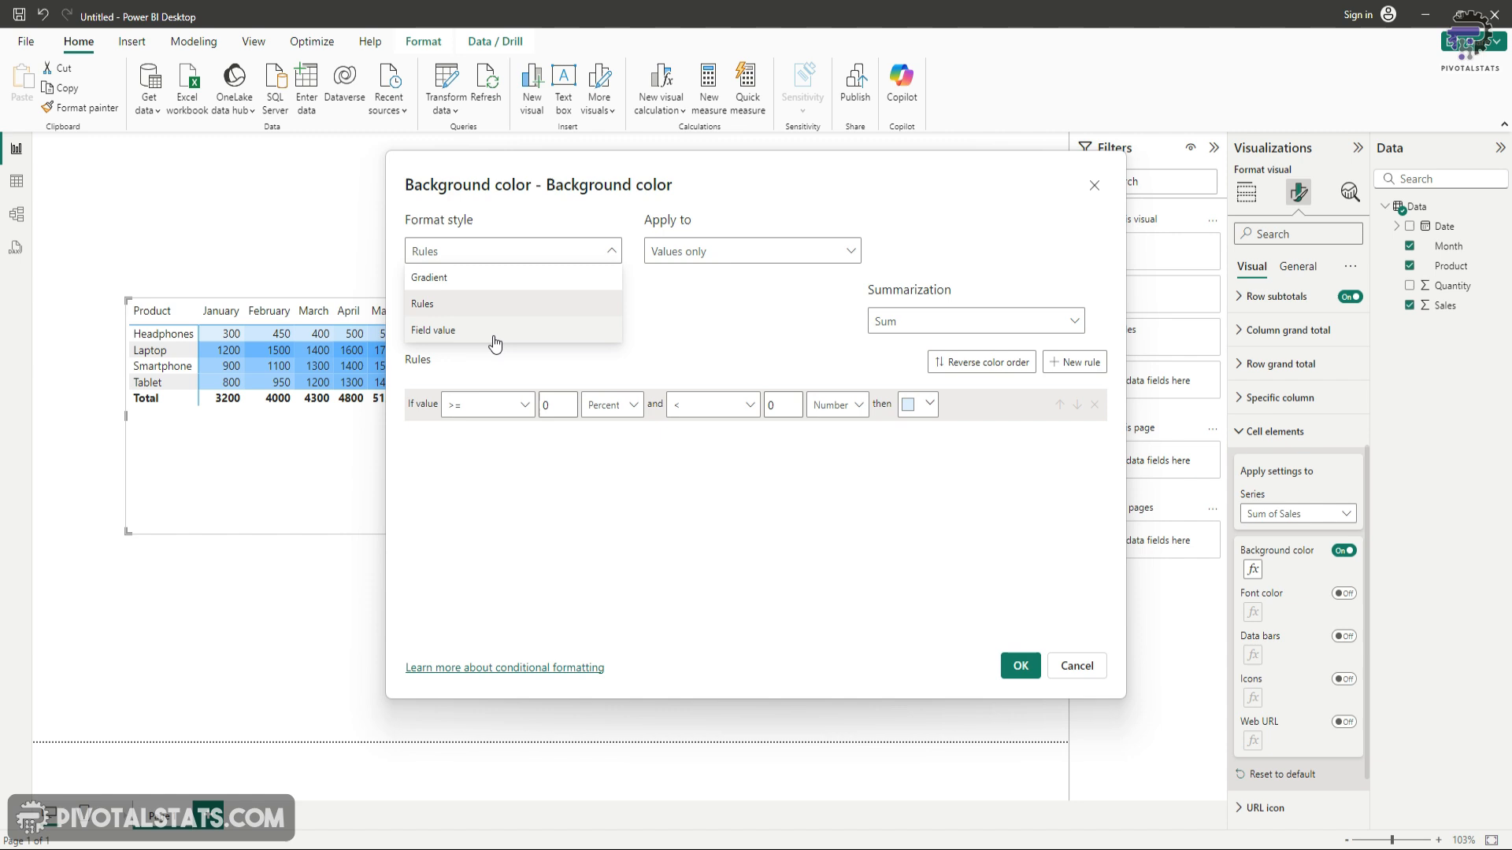
left_click(435, 329)
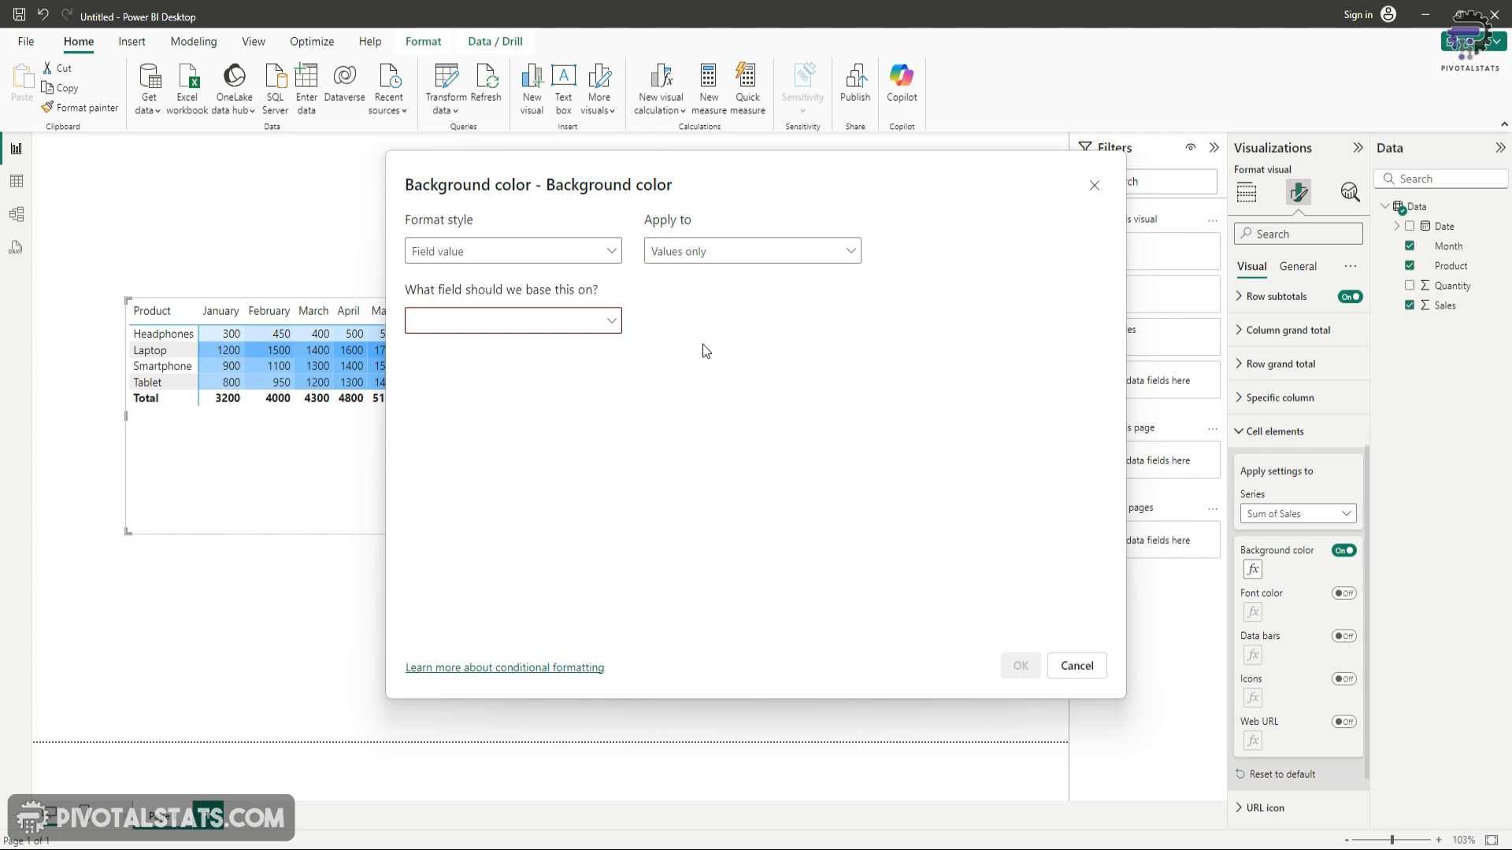
mouse_move(707, 474)
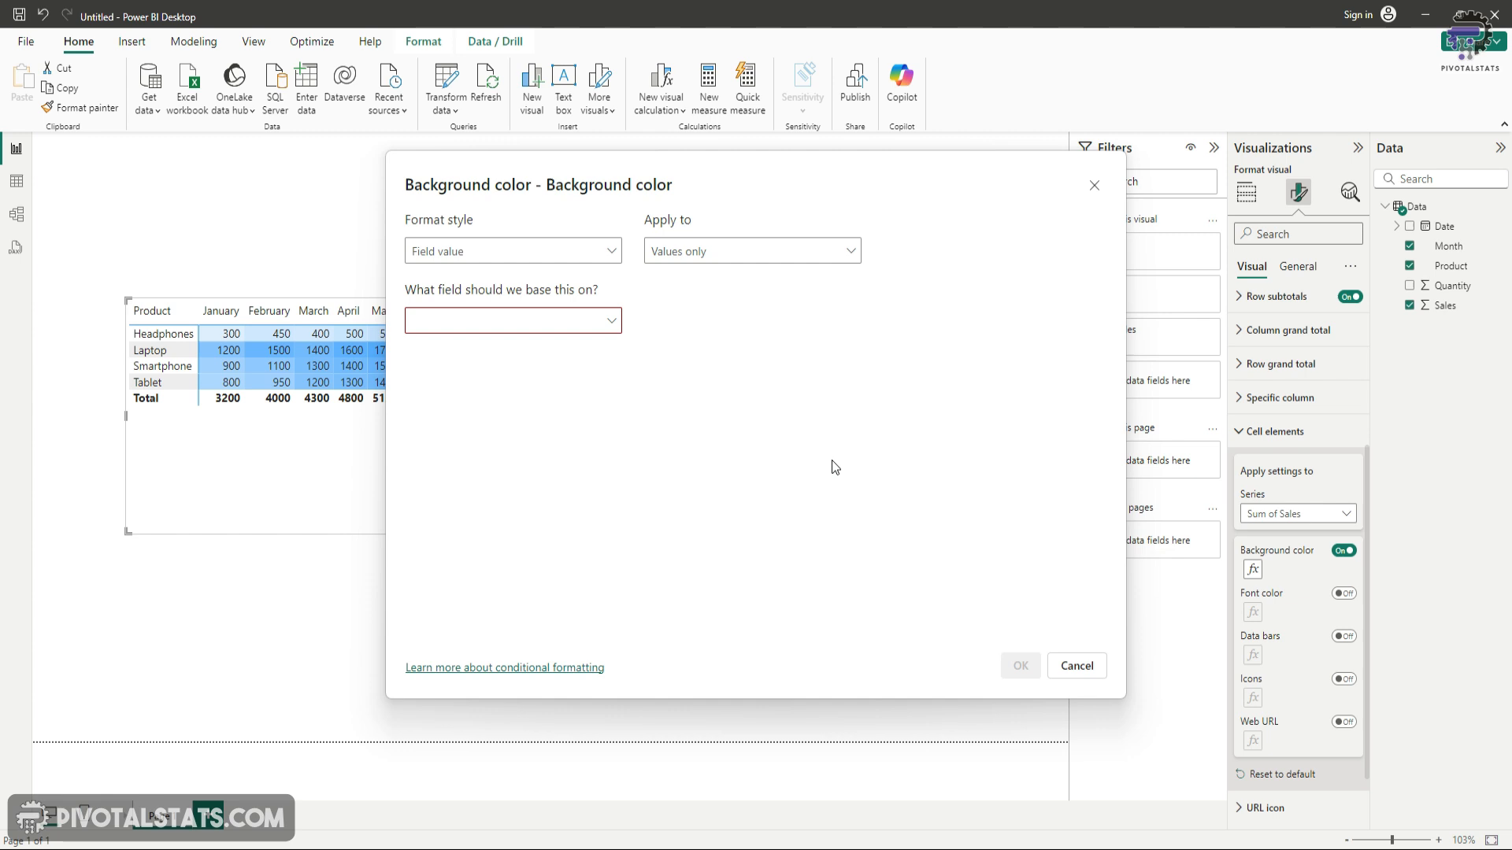
mouse_move(1055, 576)
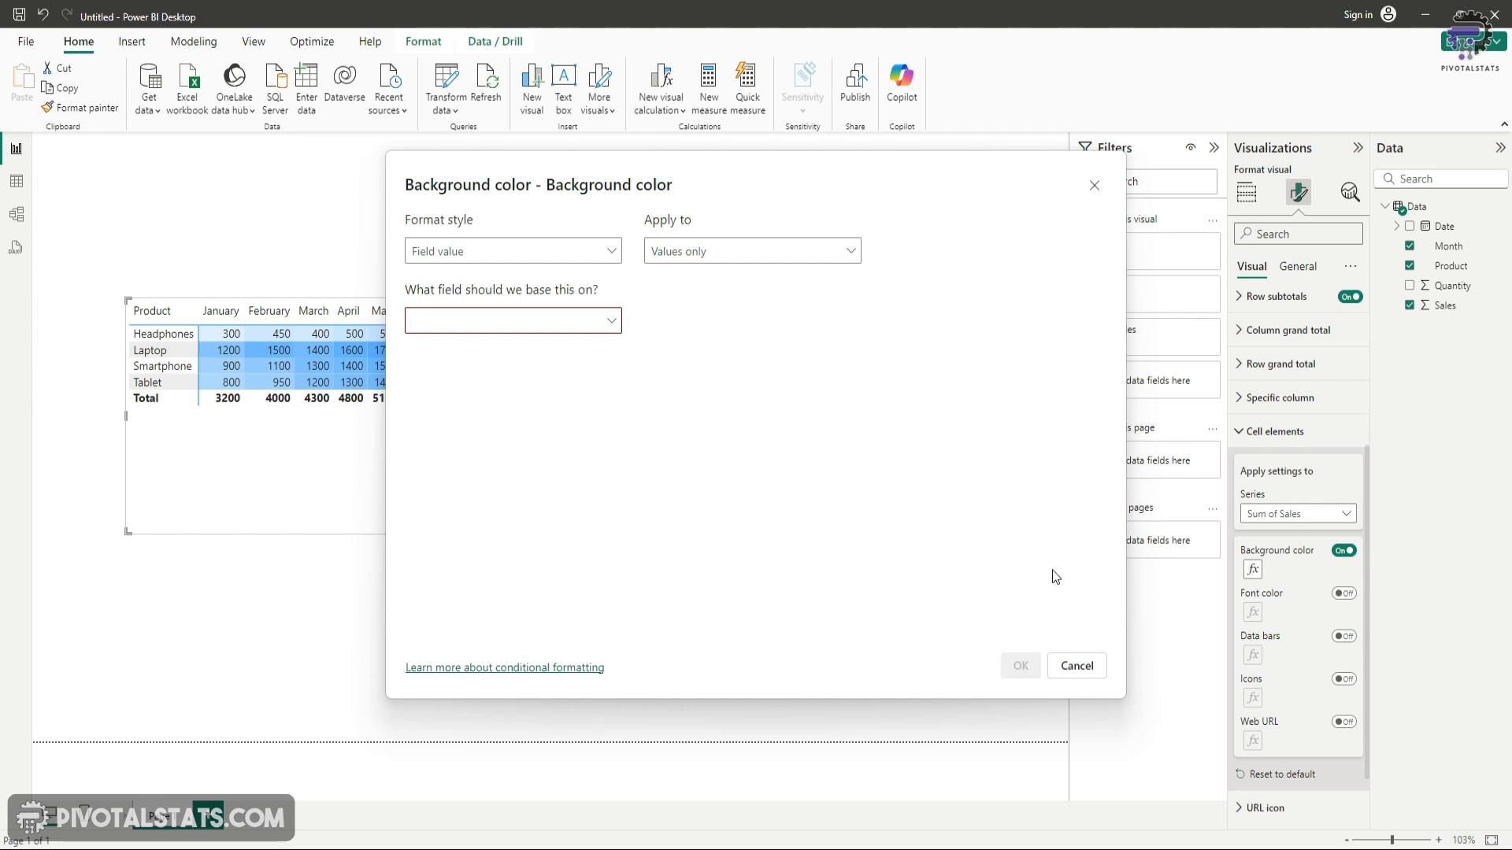
- Close the dialog and add a new calculated column to the Data table for Month_Color
left_click(1075, 664)
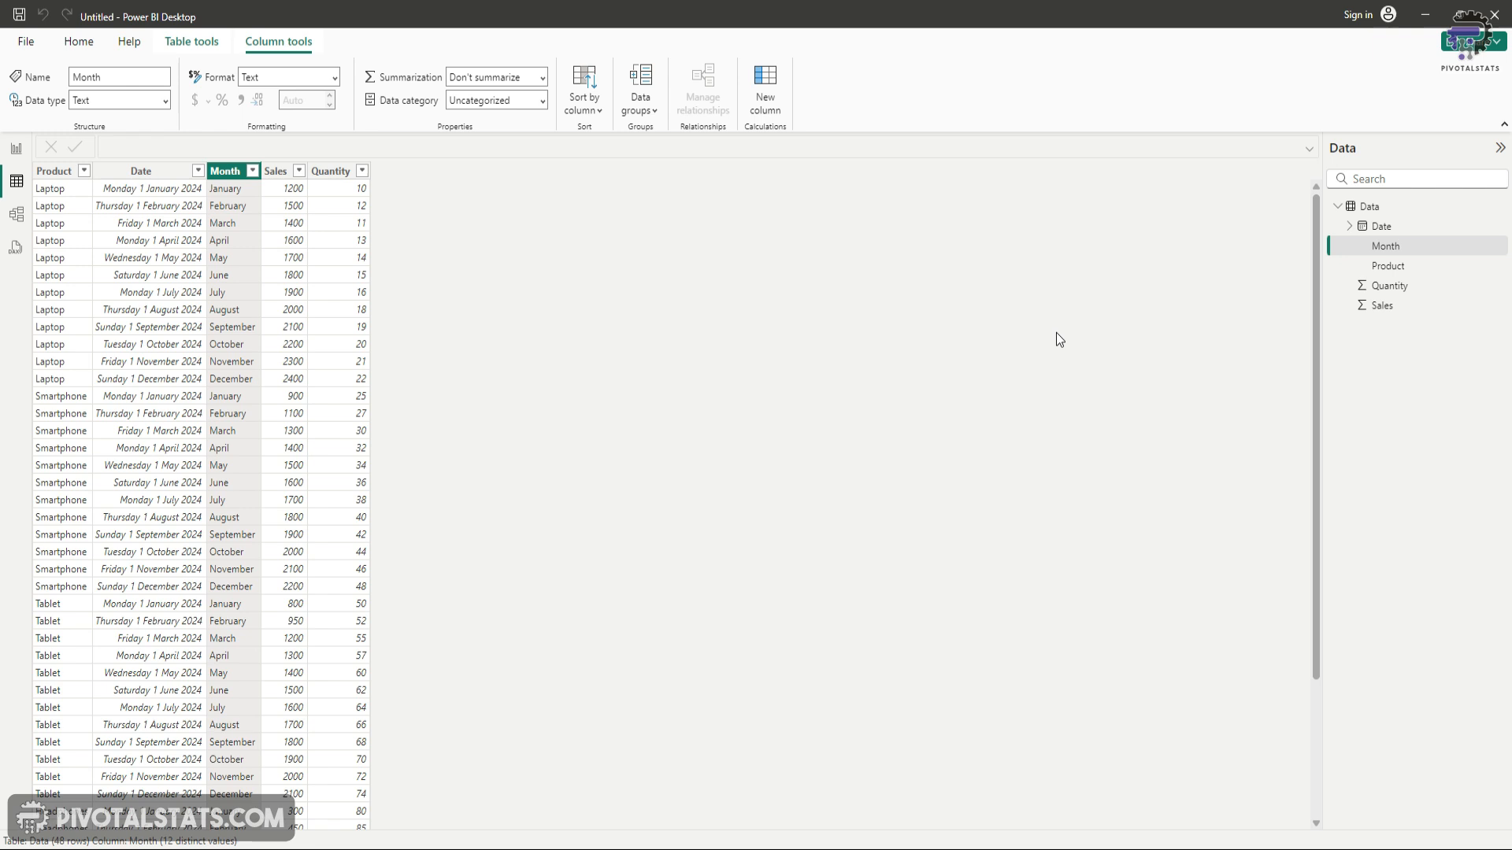
mouse_move(665, 397)
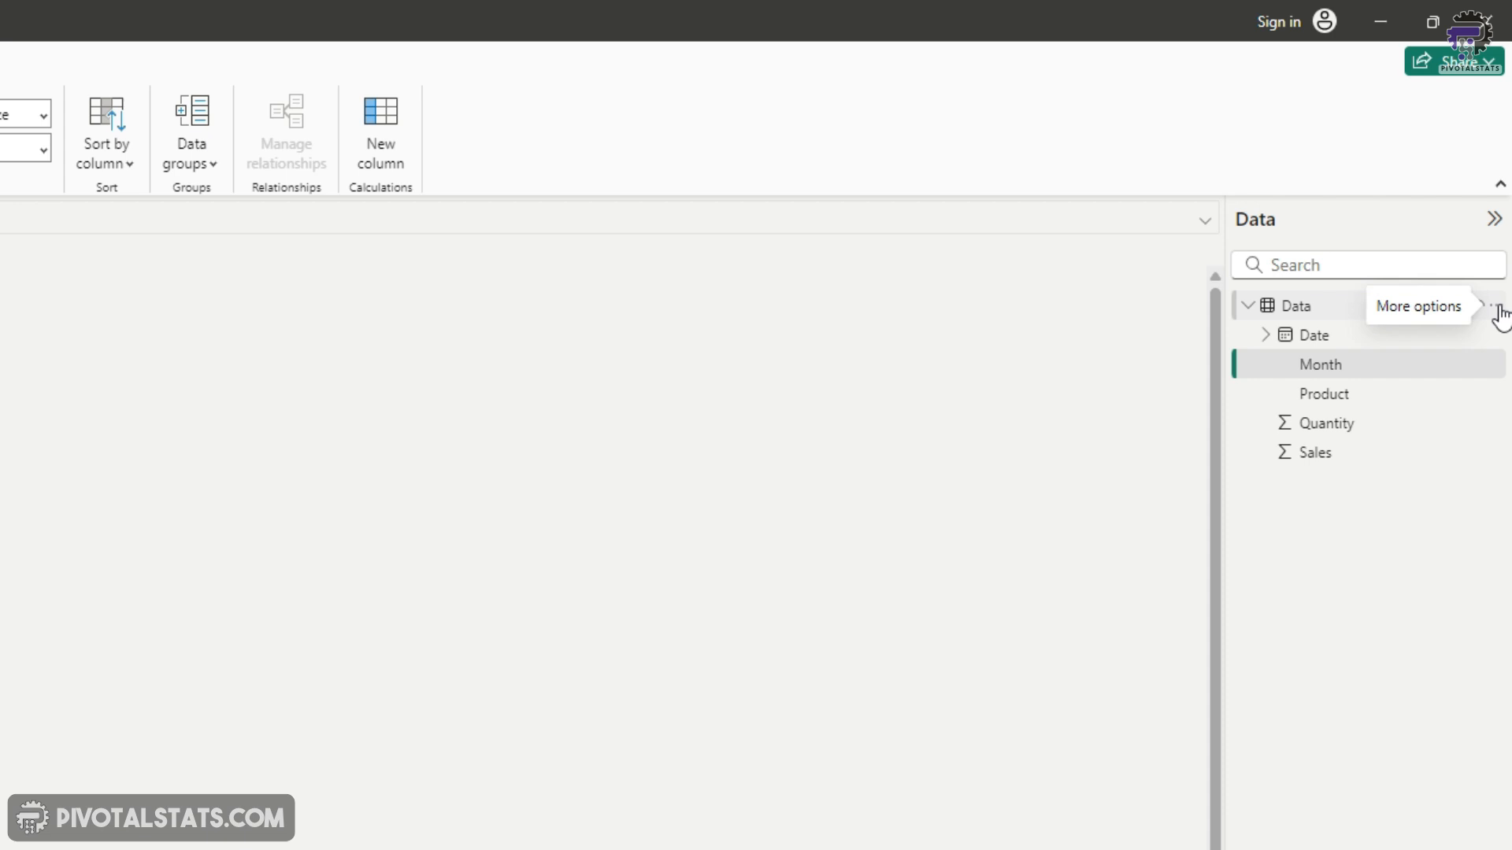
left_click(1501, 306)
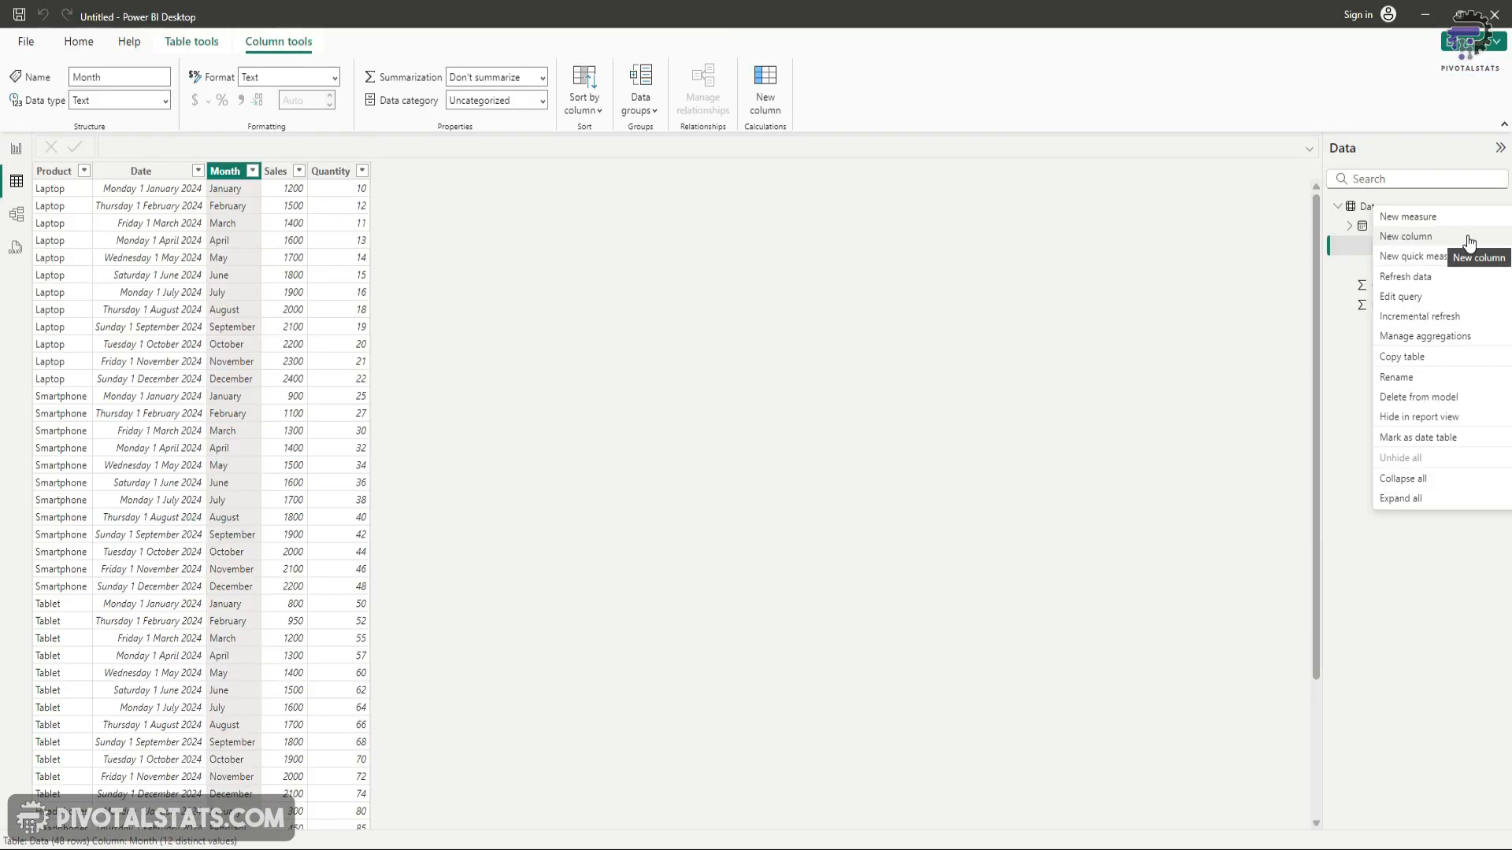
left_click(1405, 238)
type("Month_Color")
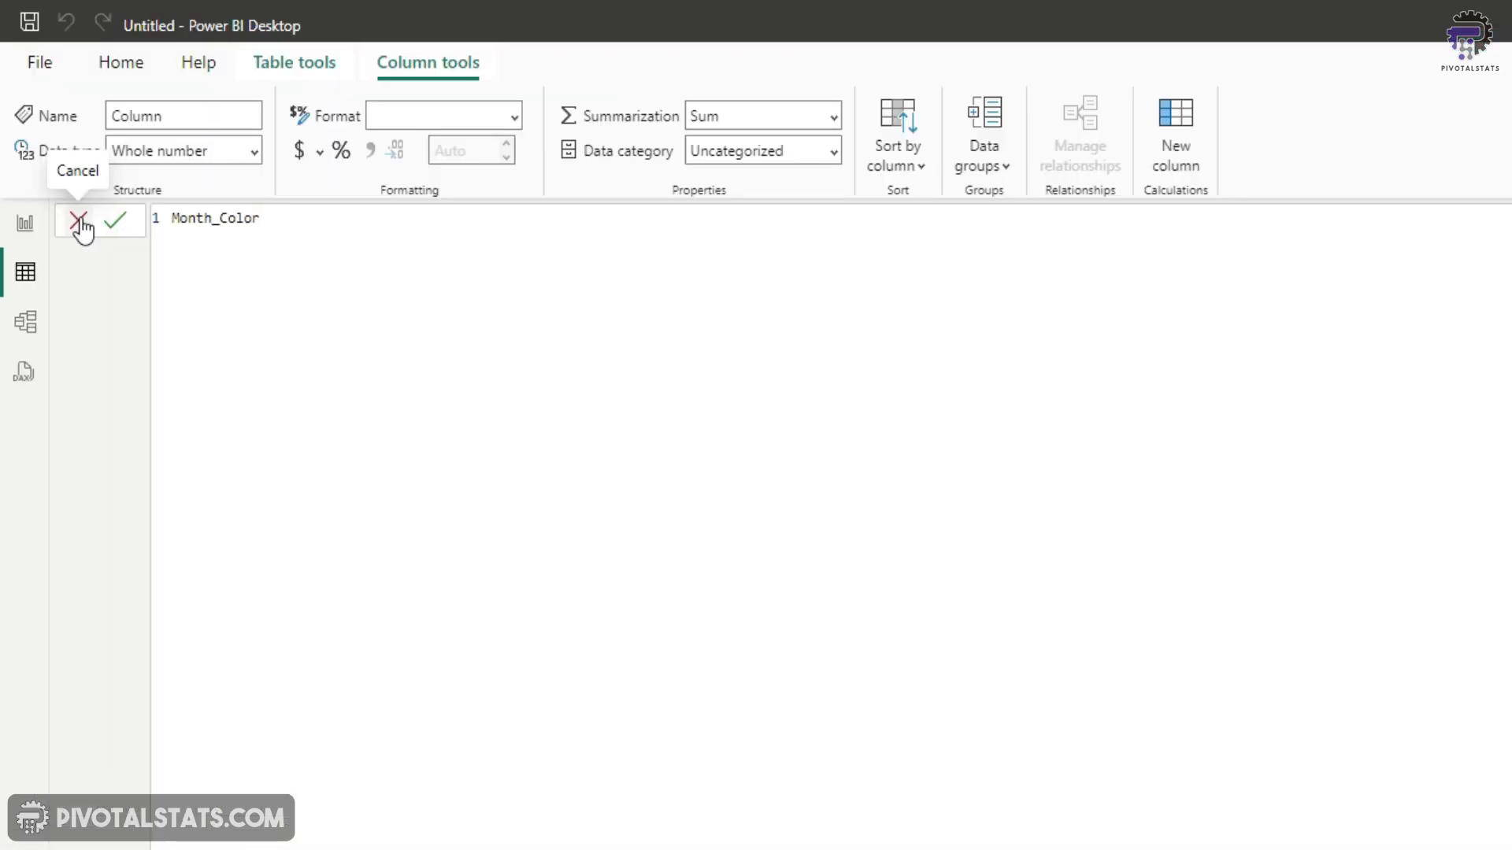
- Start the Month_Color formula with SWITCH(TRUE(), Data[Month] = "January", "#FFDDC1", …
type("=")
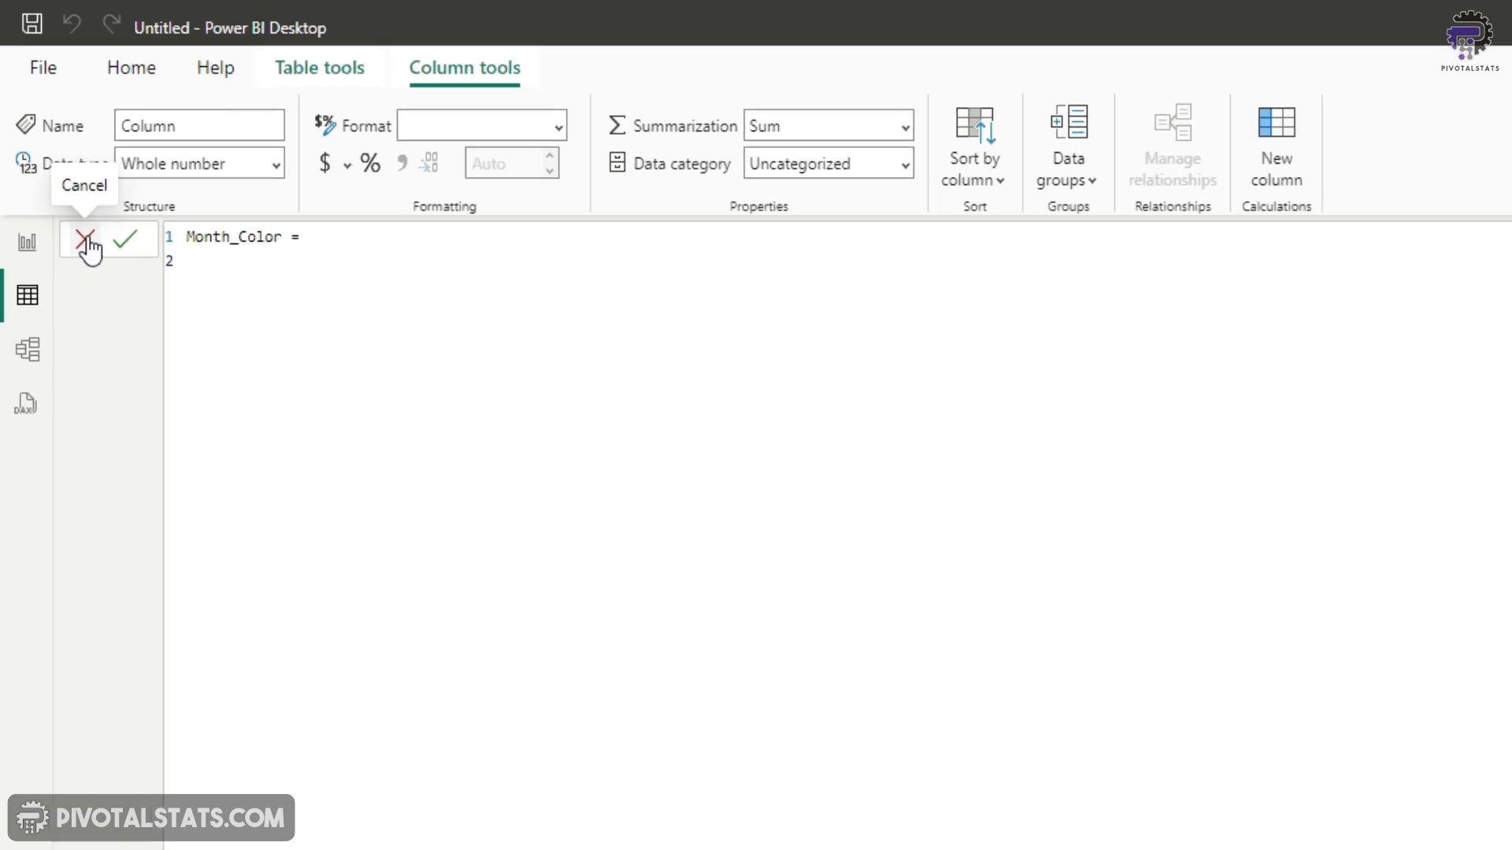
left_click(221, 263)
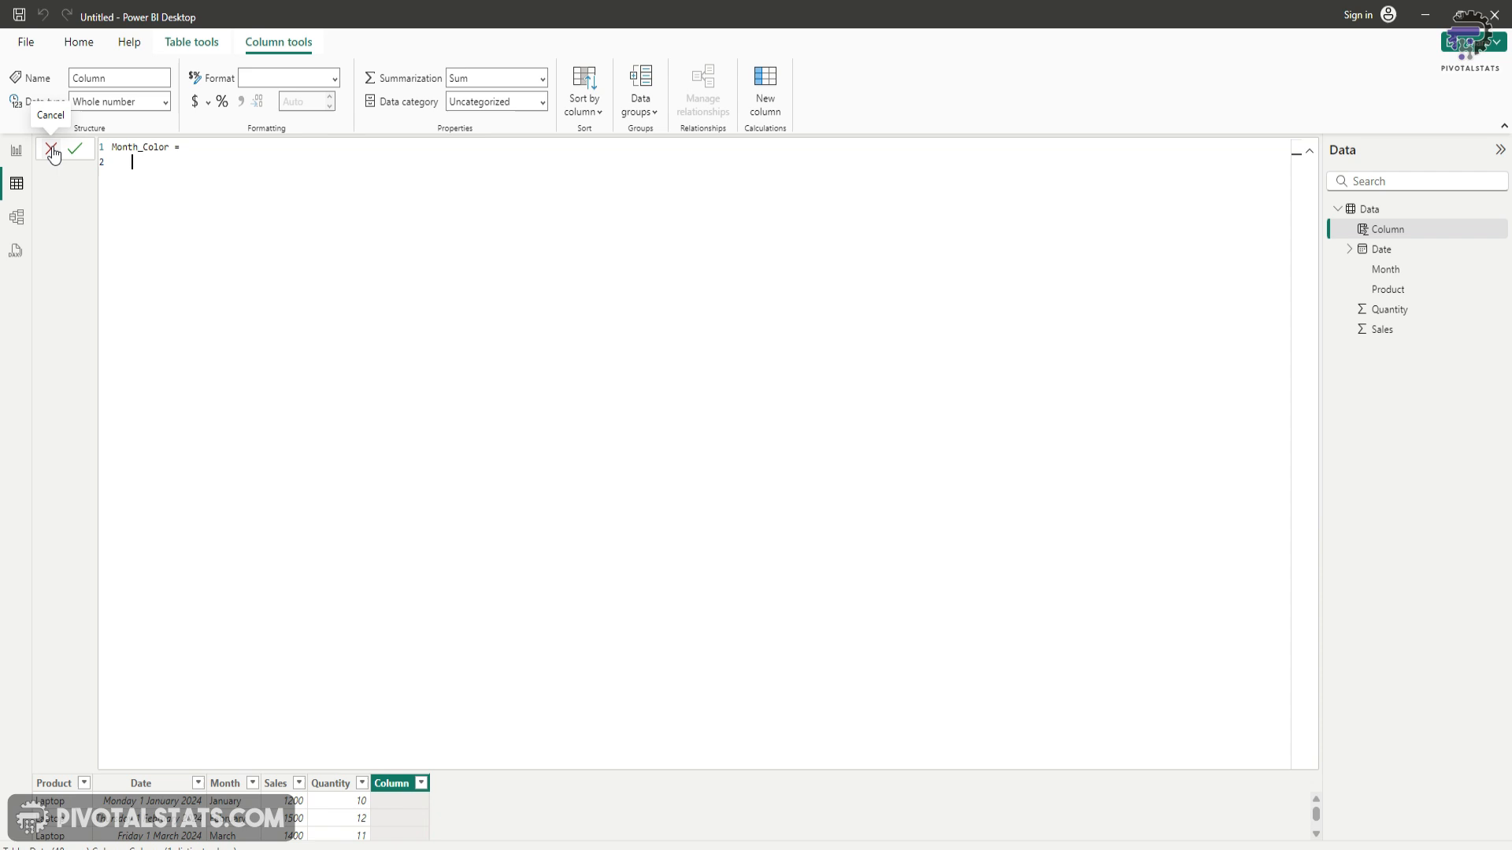
type("Swit")
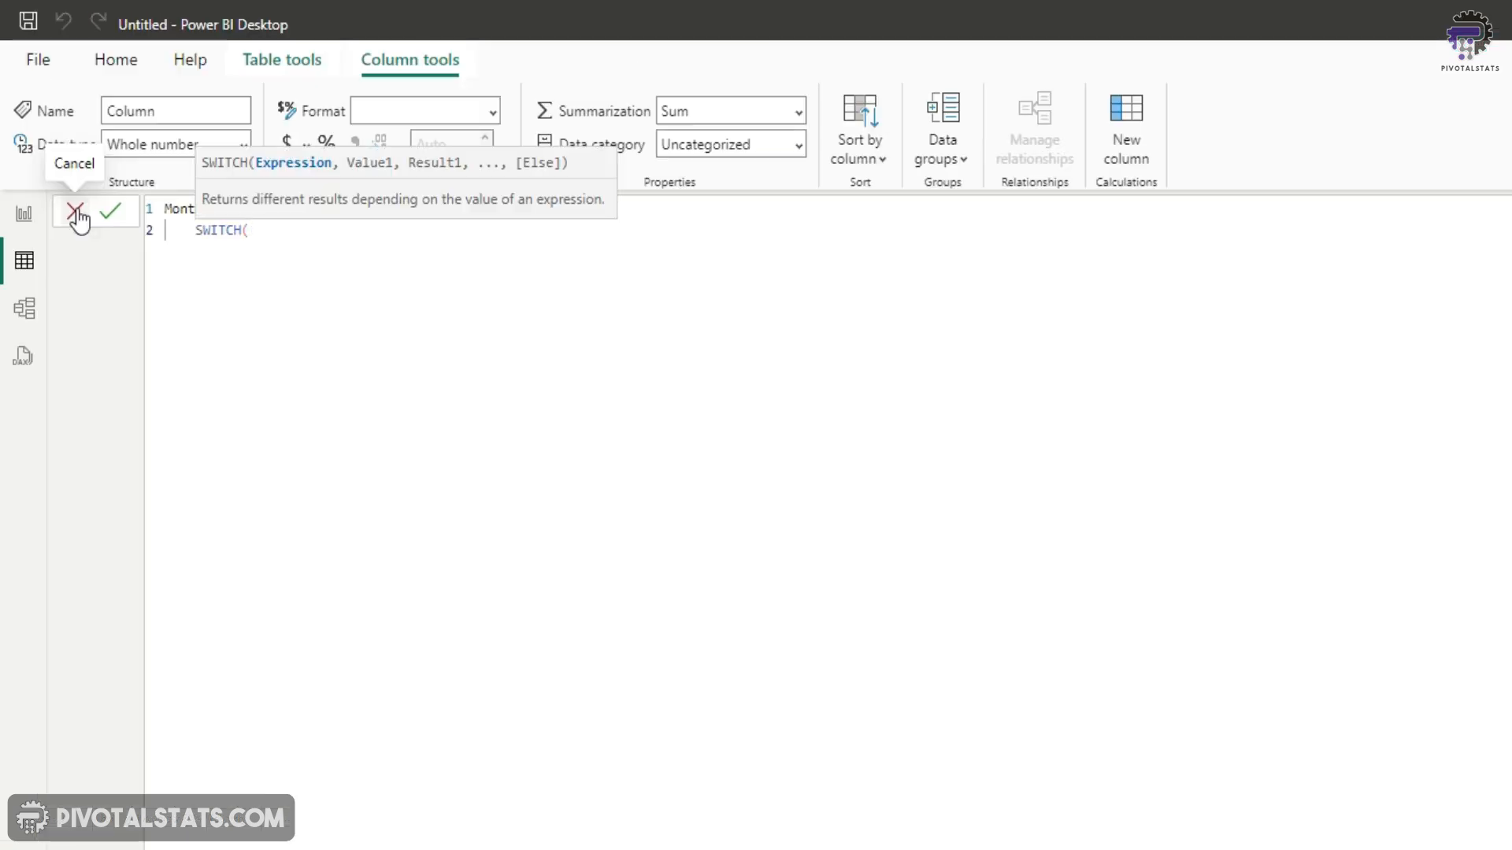
key("Enter")
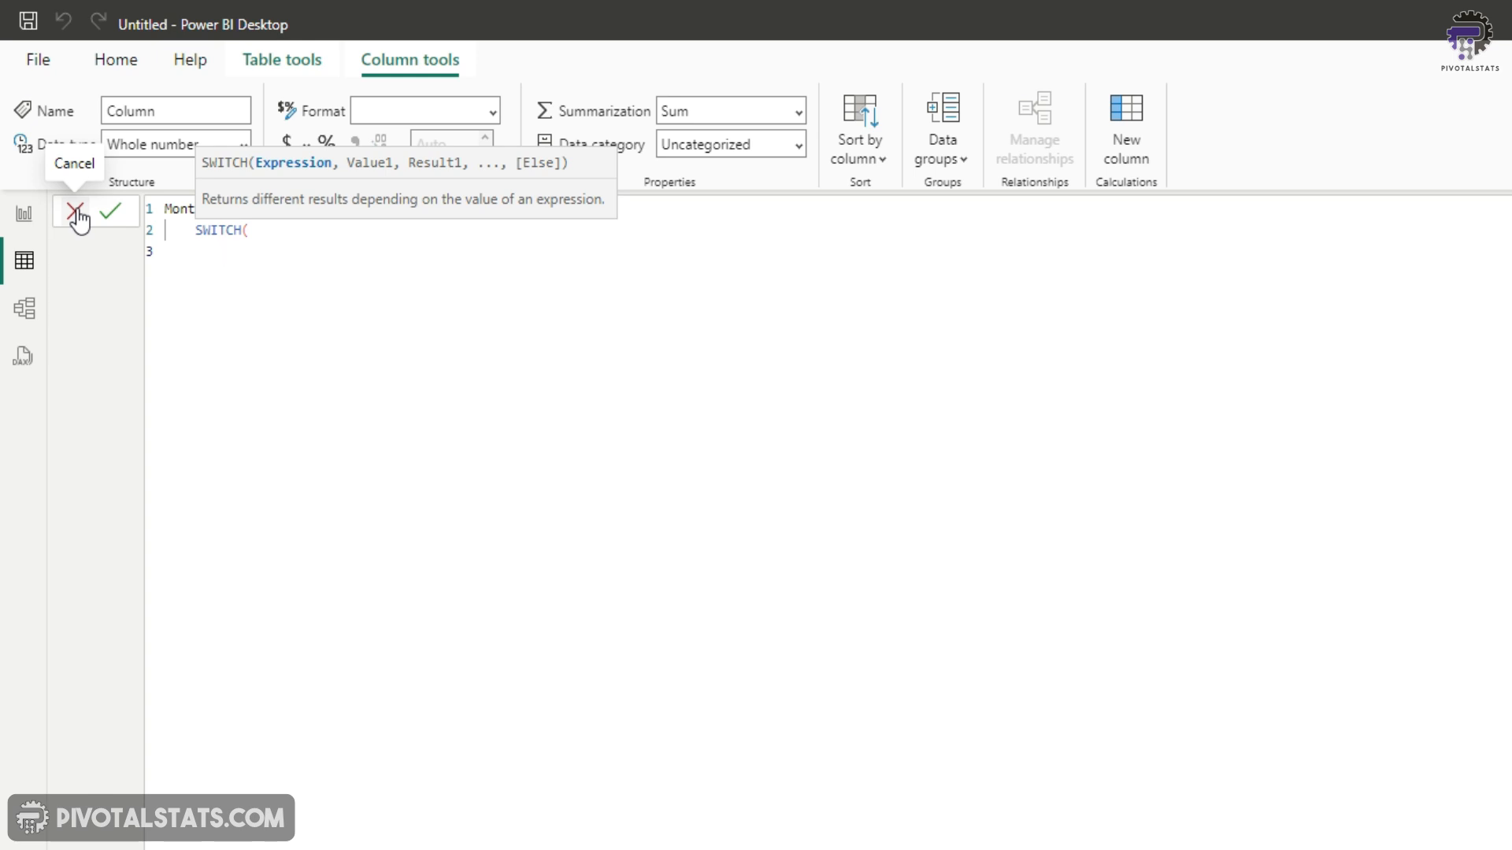
type("TRUE()")
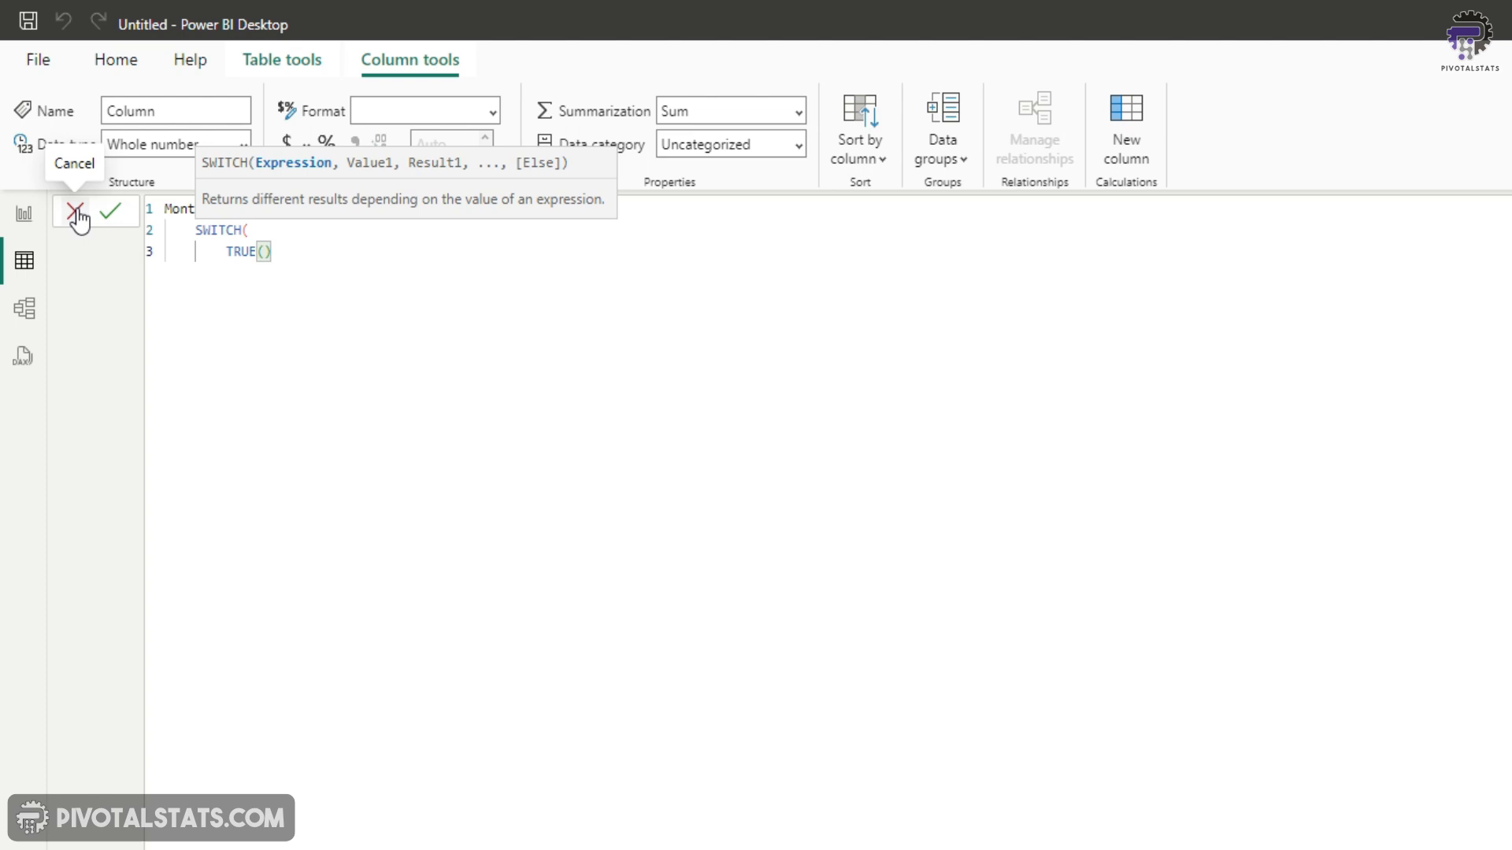
type(",")
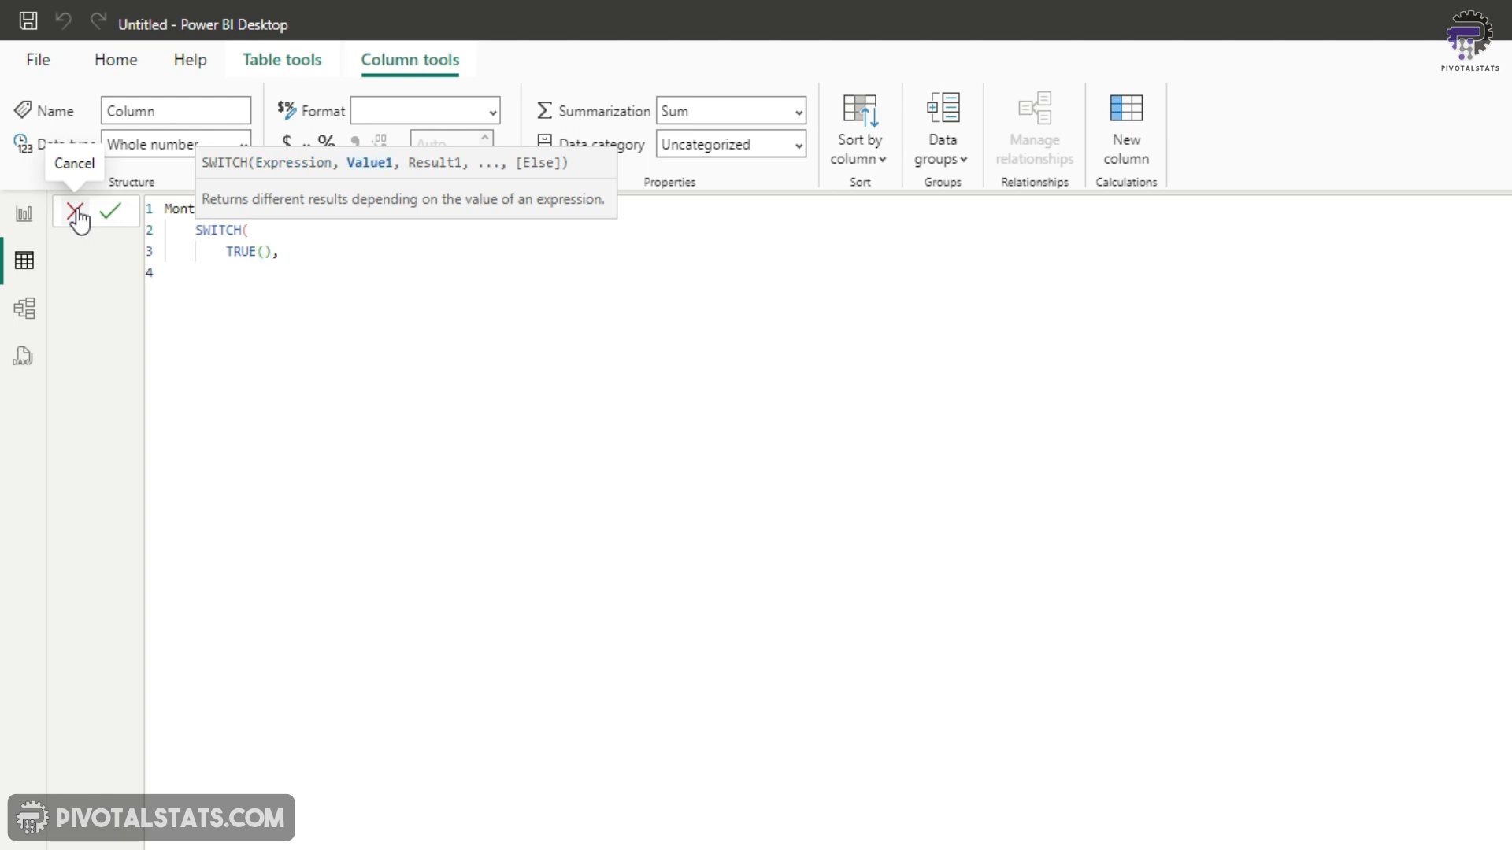
type("Month]")
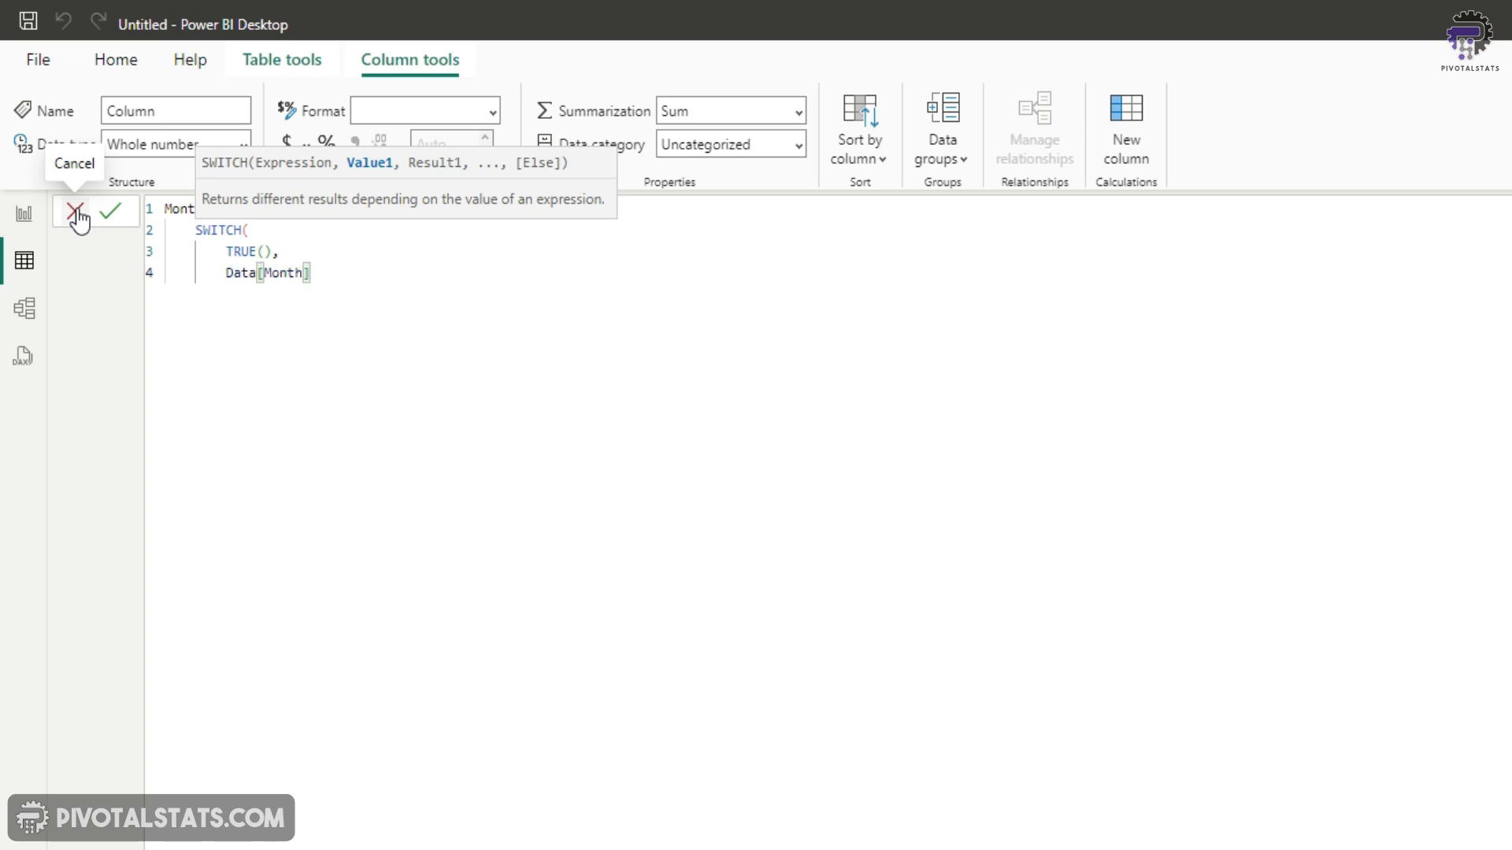
type("= \"")
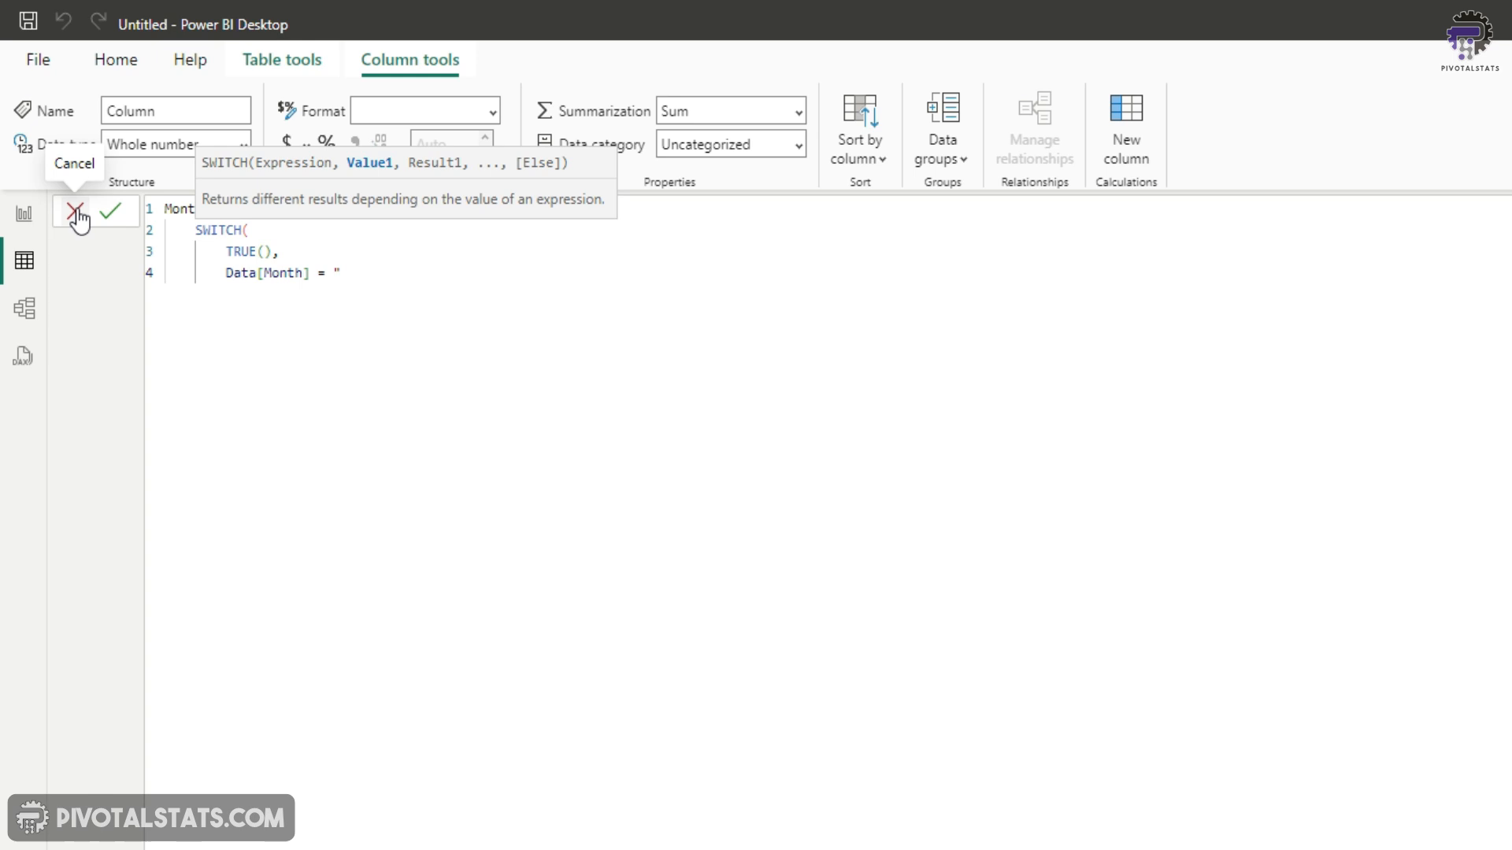
type("January")
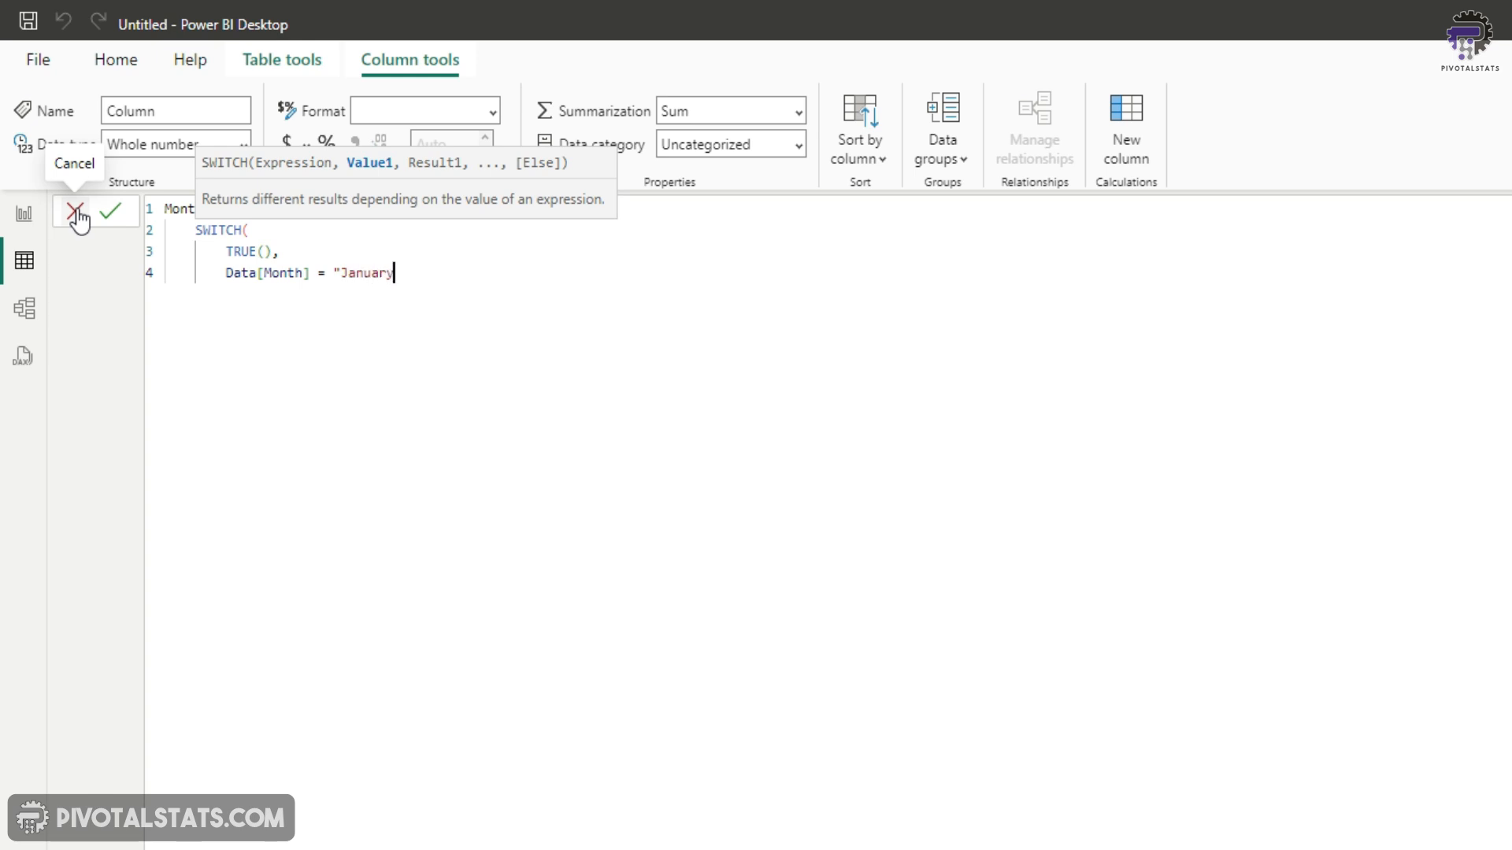
type(", #")
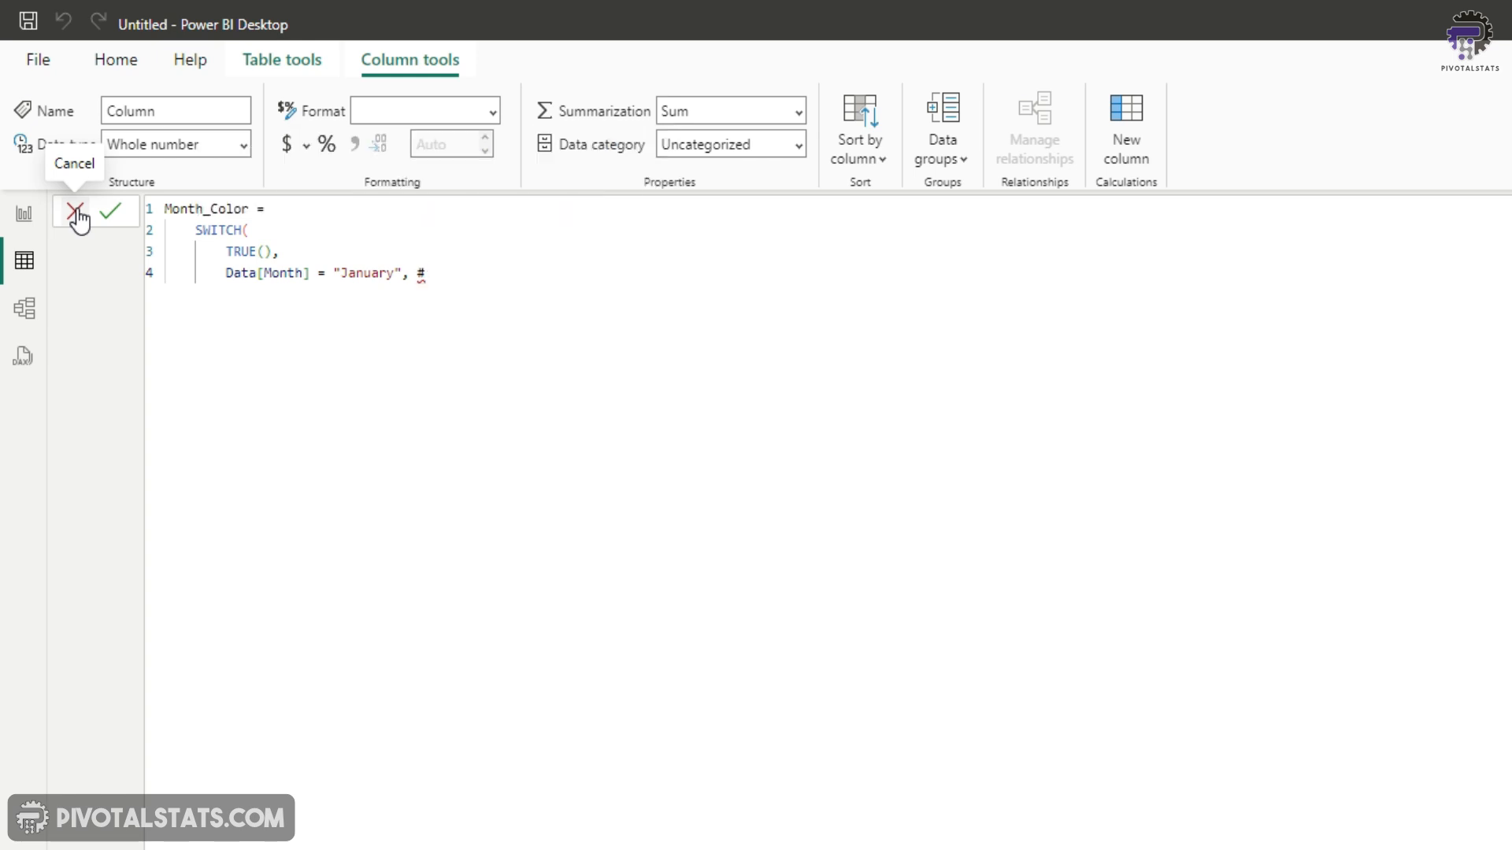
type("\"")
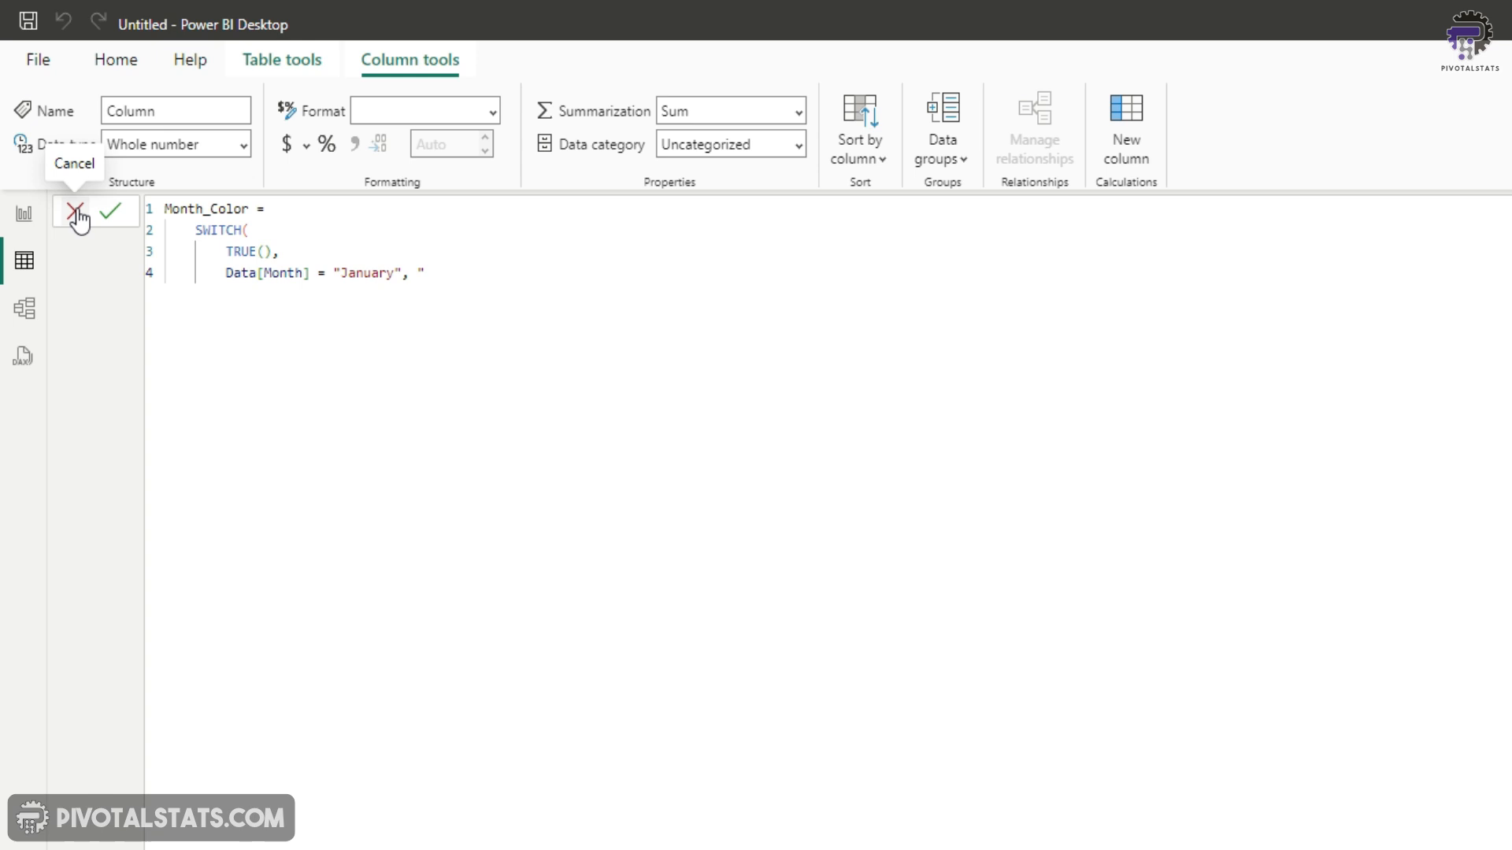
type("#FF")
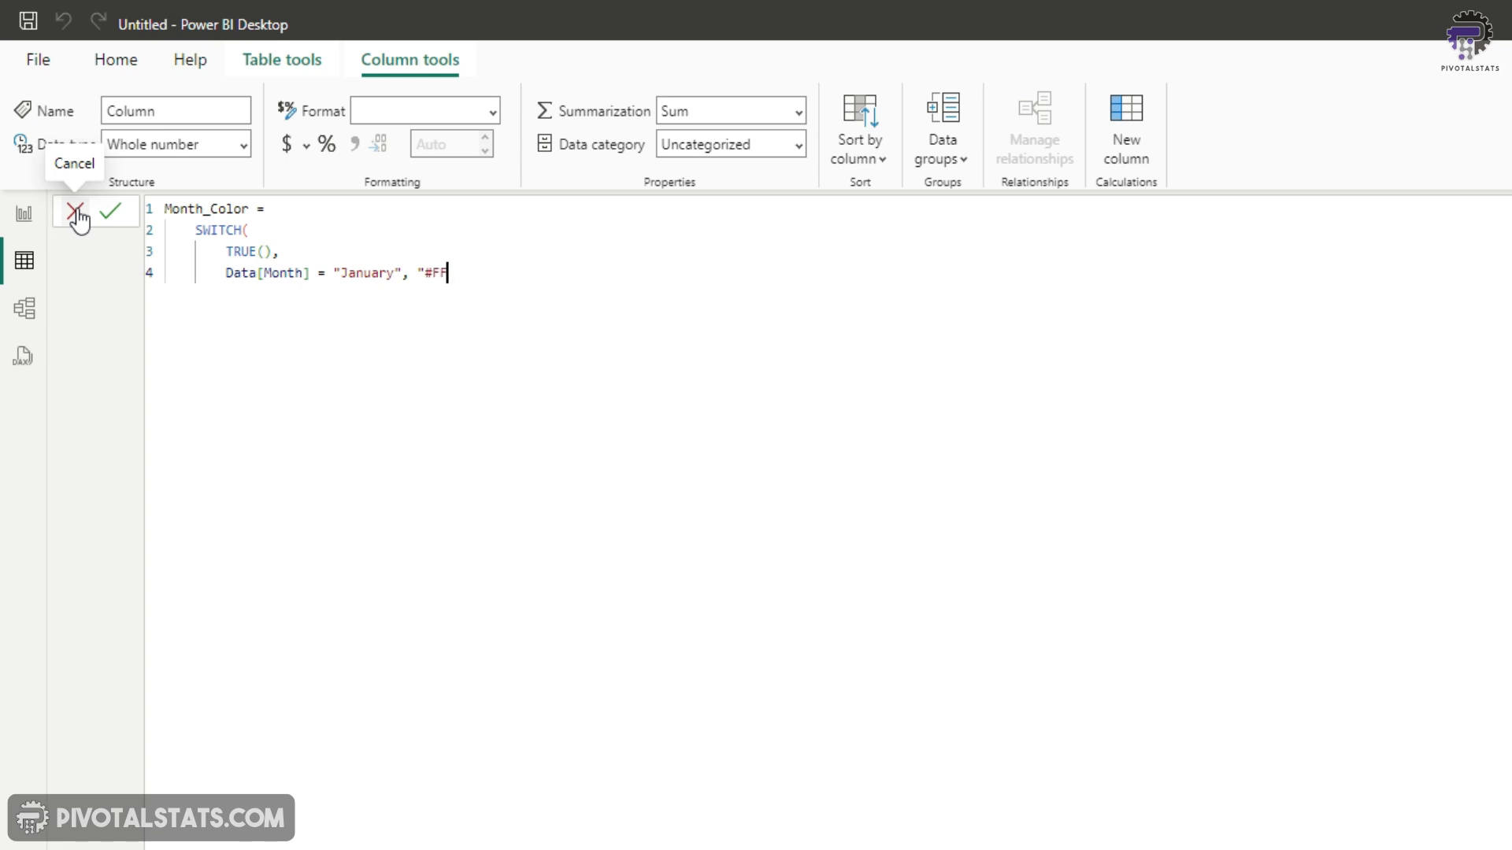
type("DDC1\"")
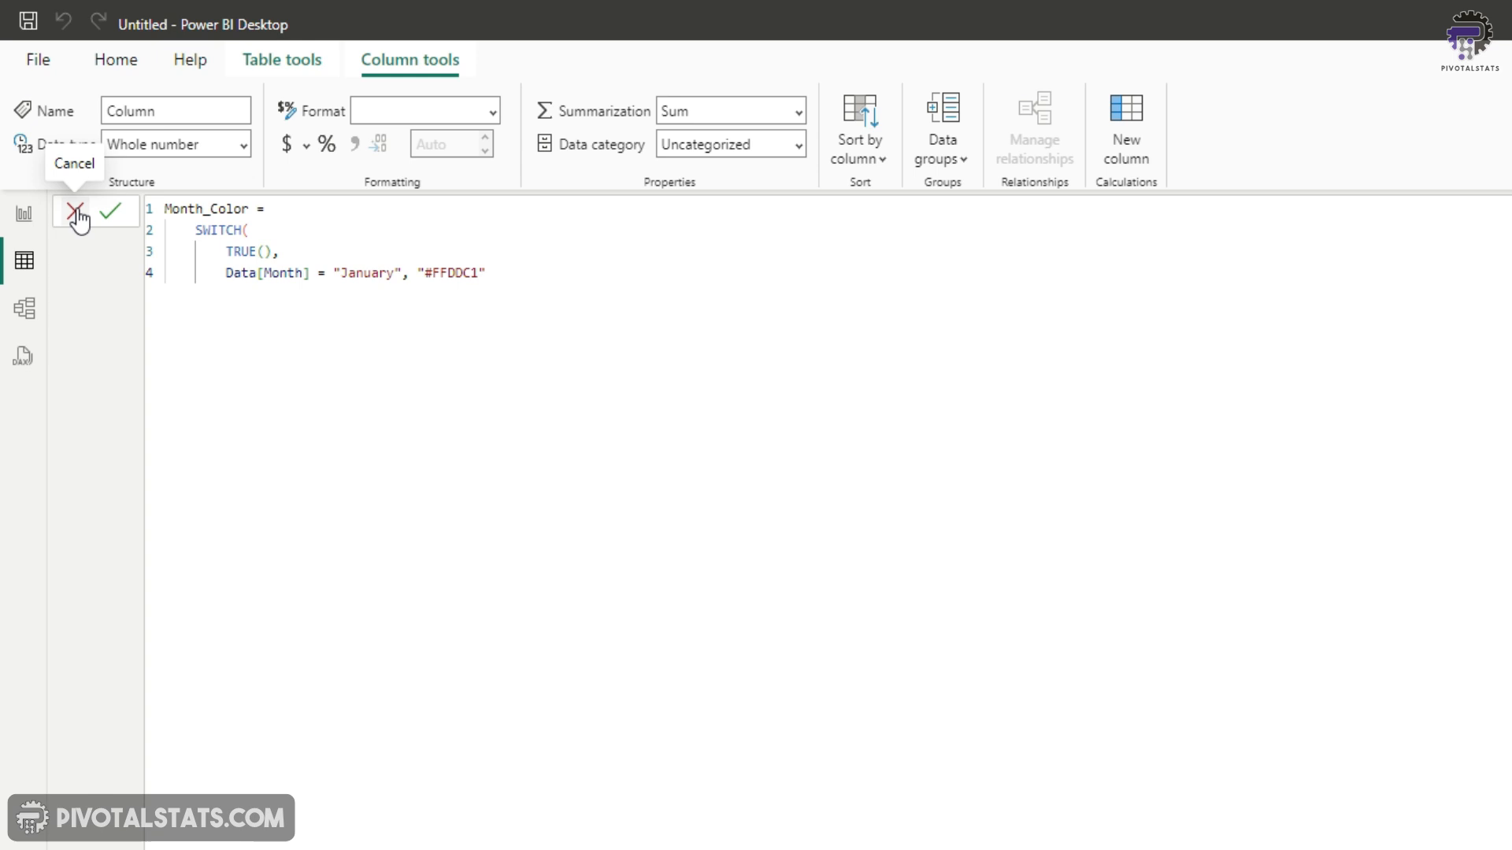
type(",")
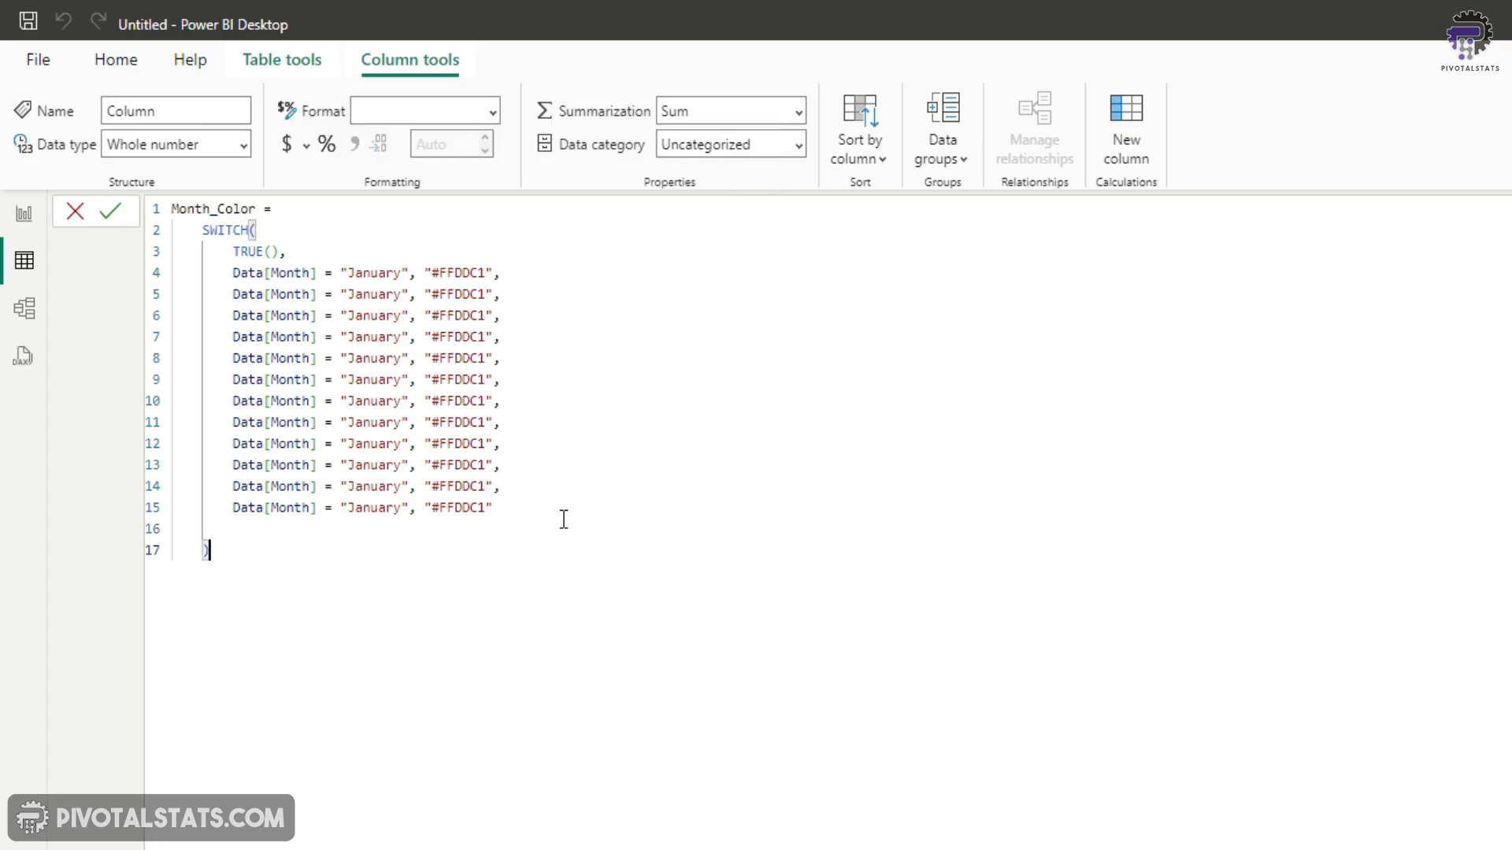
- Extend the SWITCH to the remaining months starting with February and commit the Month_Color column
double_click(375, 294)
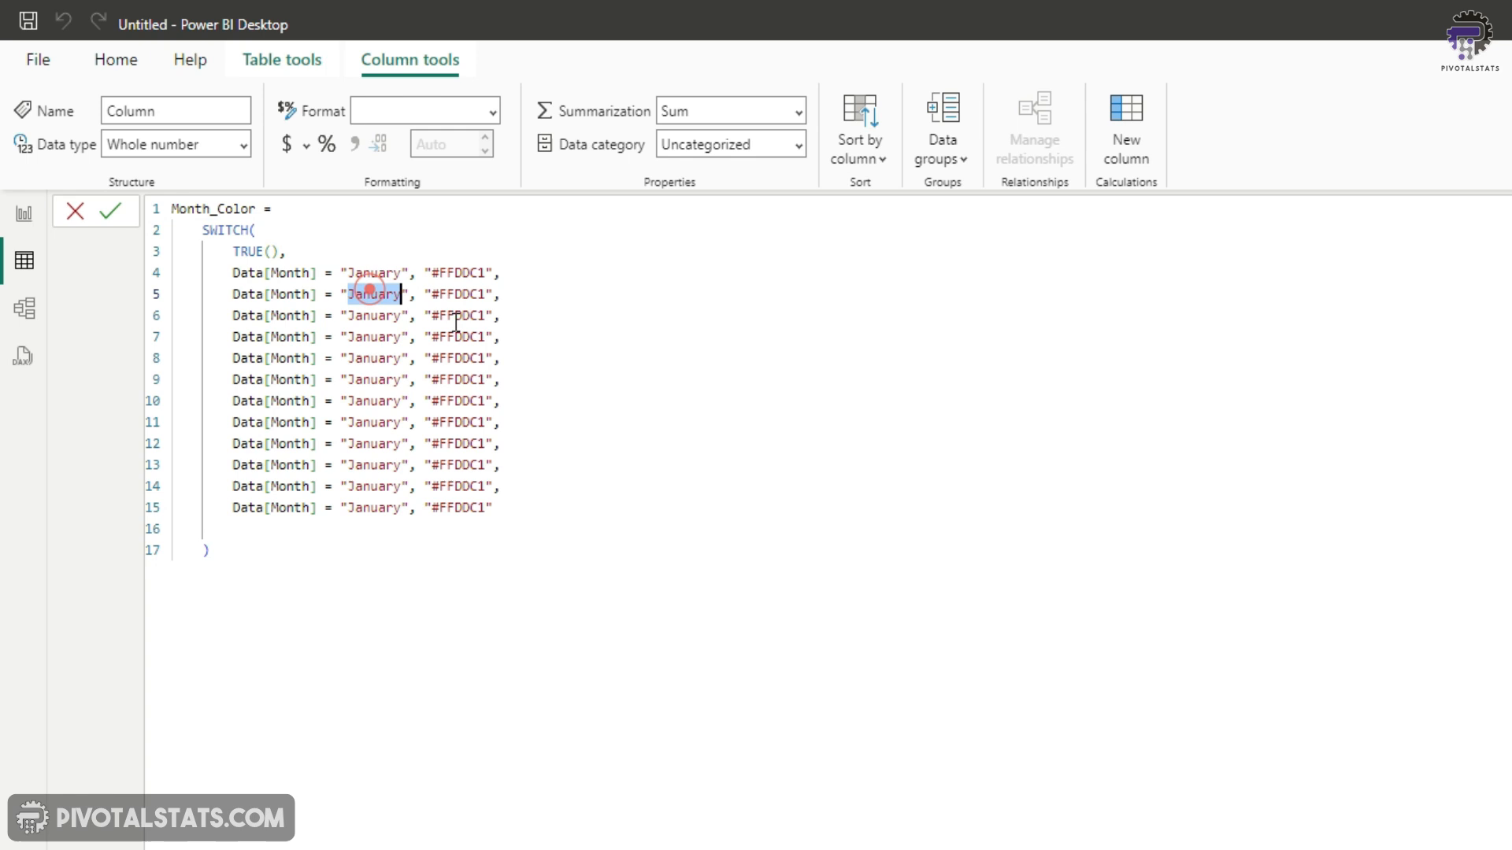
type("Febru")
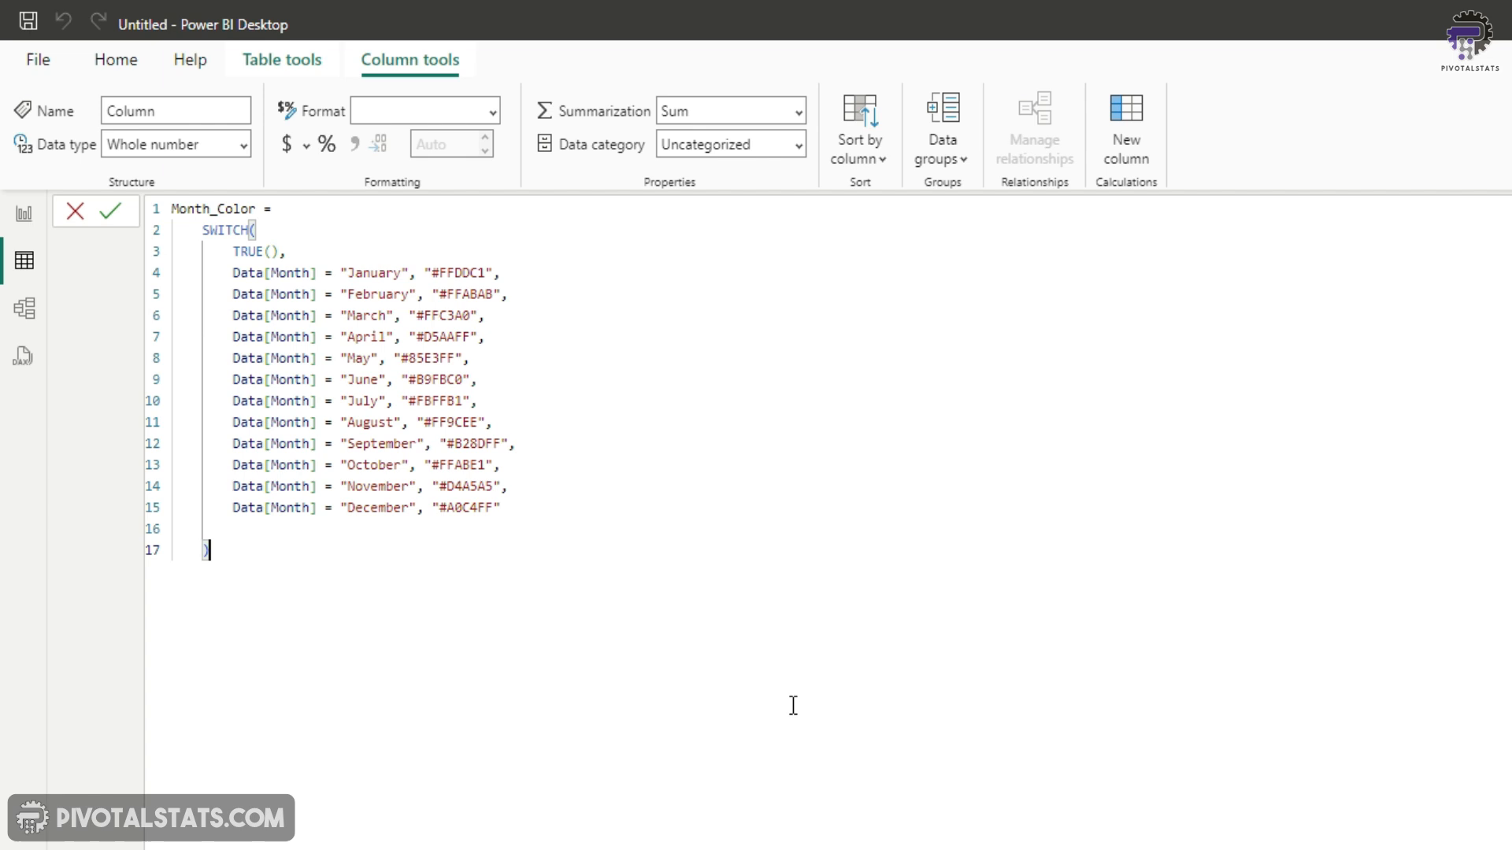
mouse_move(394, 594)
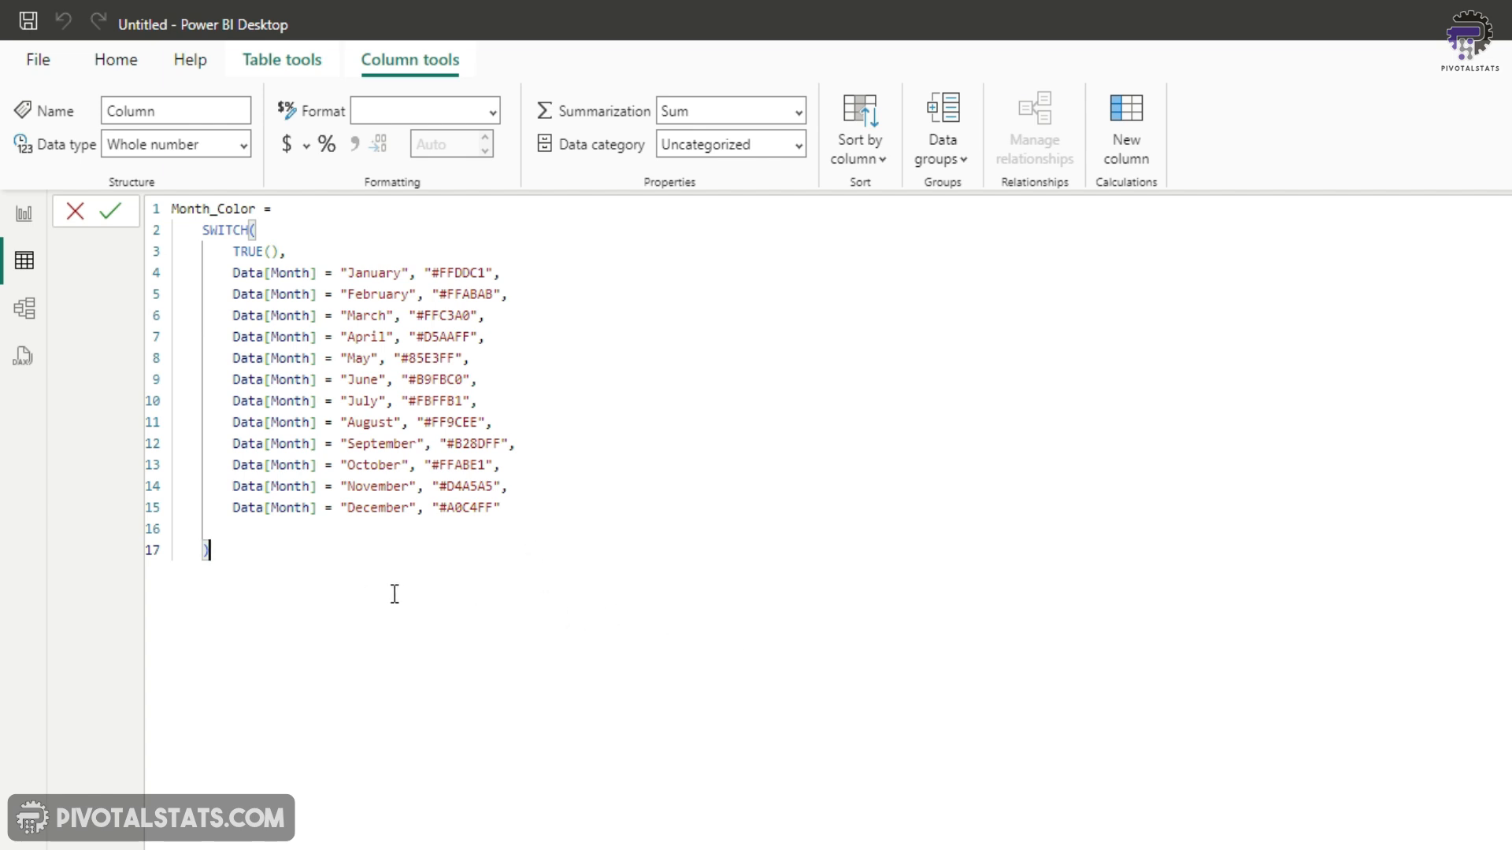
mouse_move(616, 570)
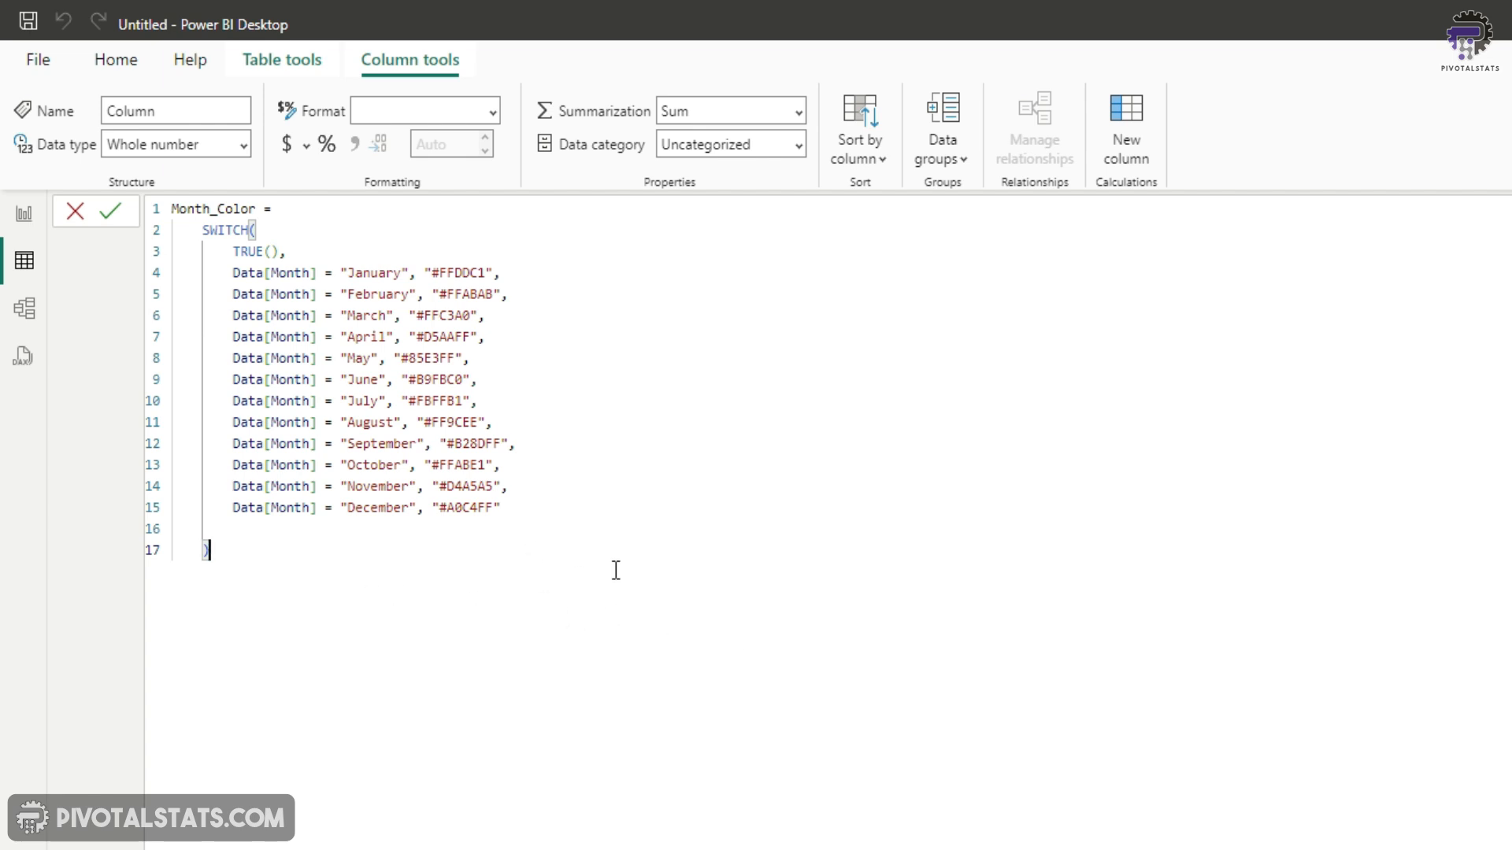
mouse_move(293, 251)
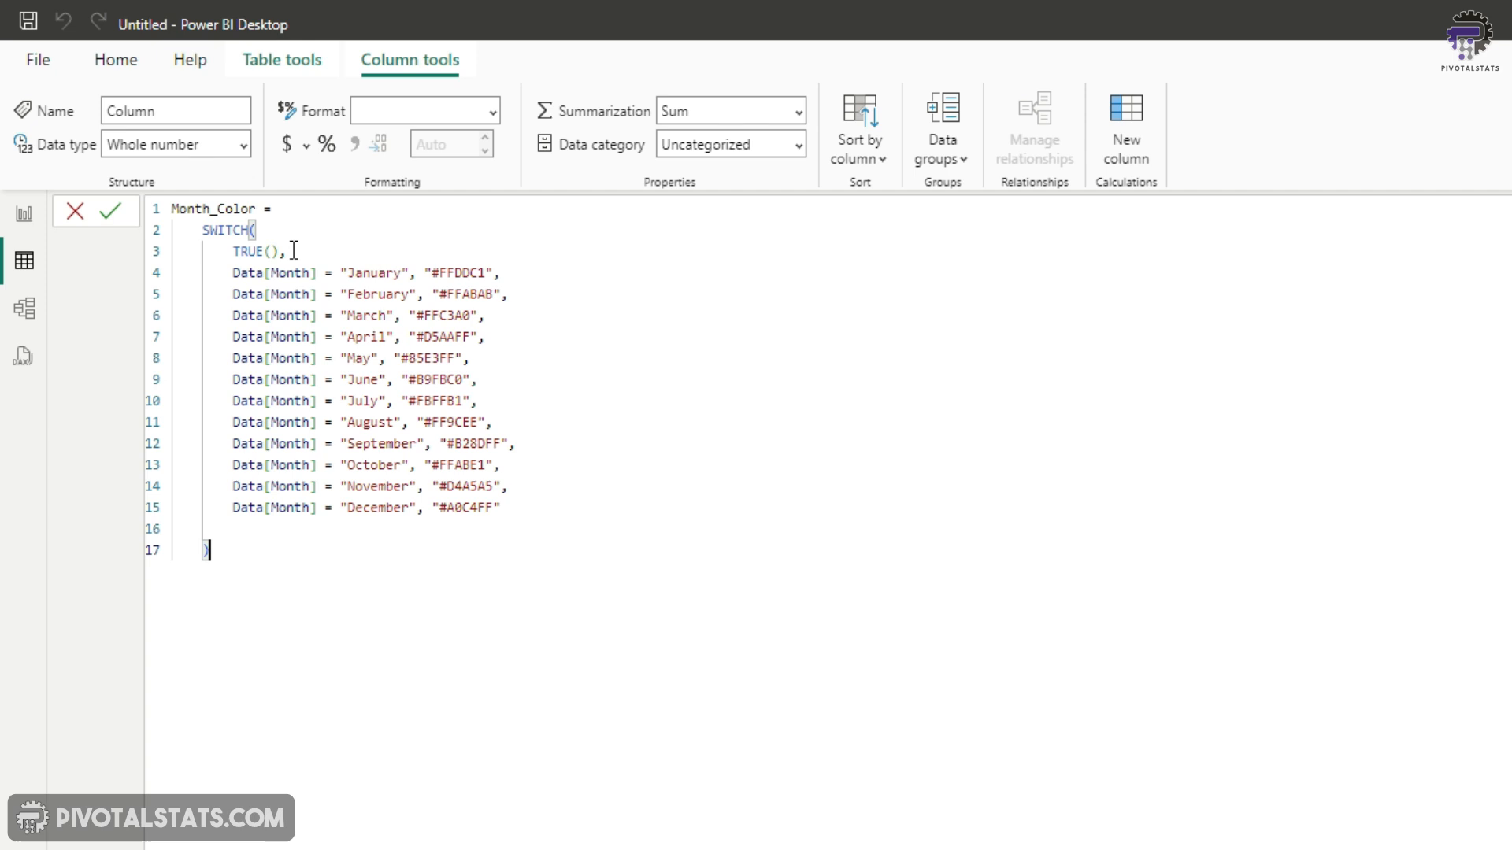
double_click(249, 252)
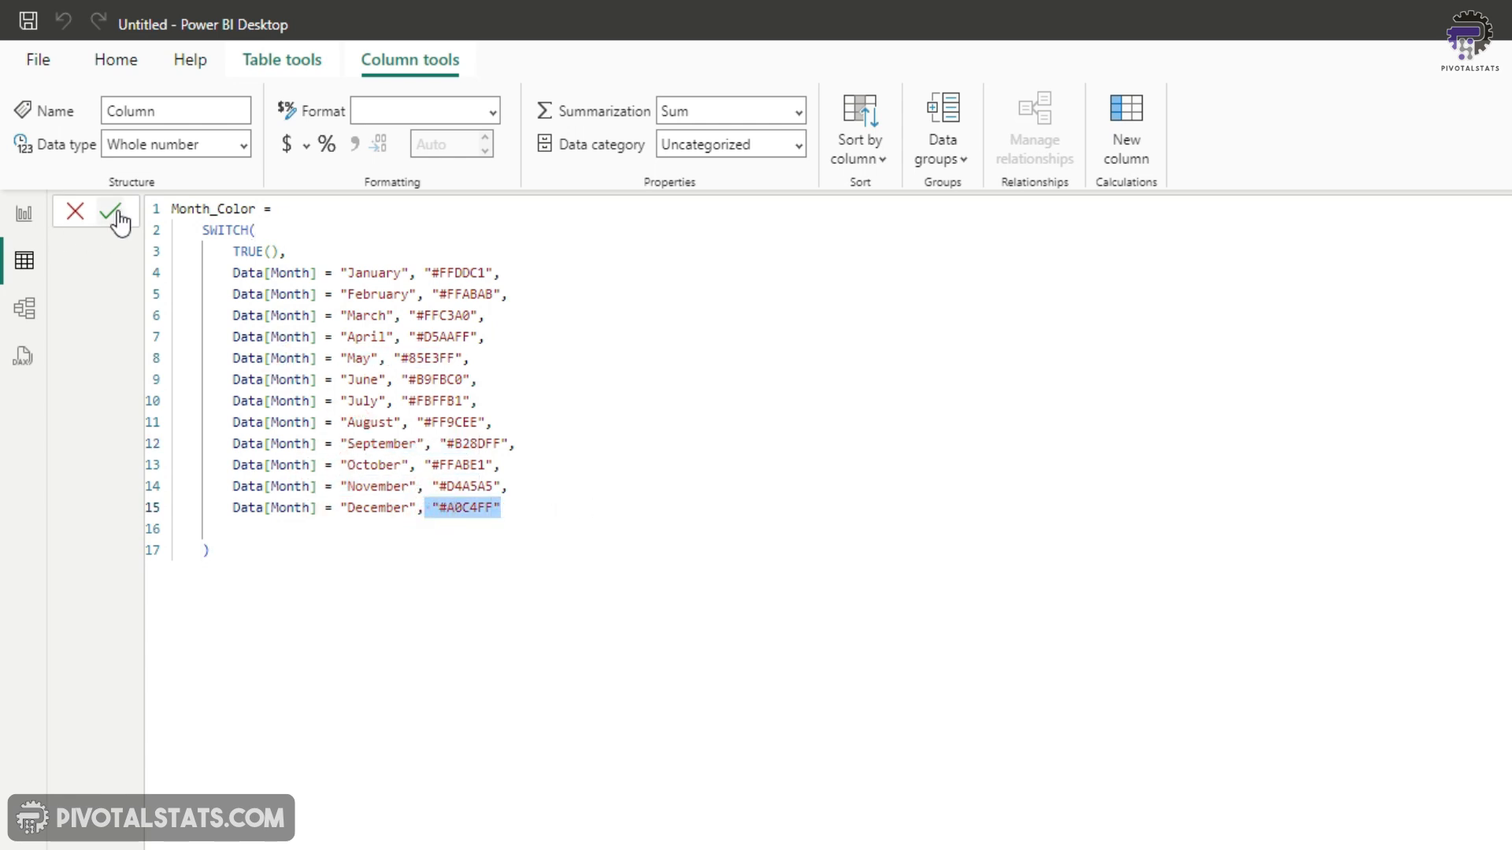
left_click(115, 211)
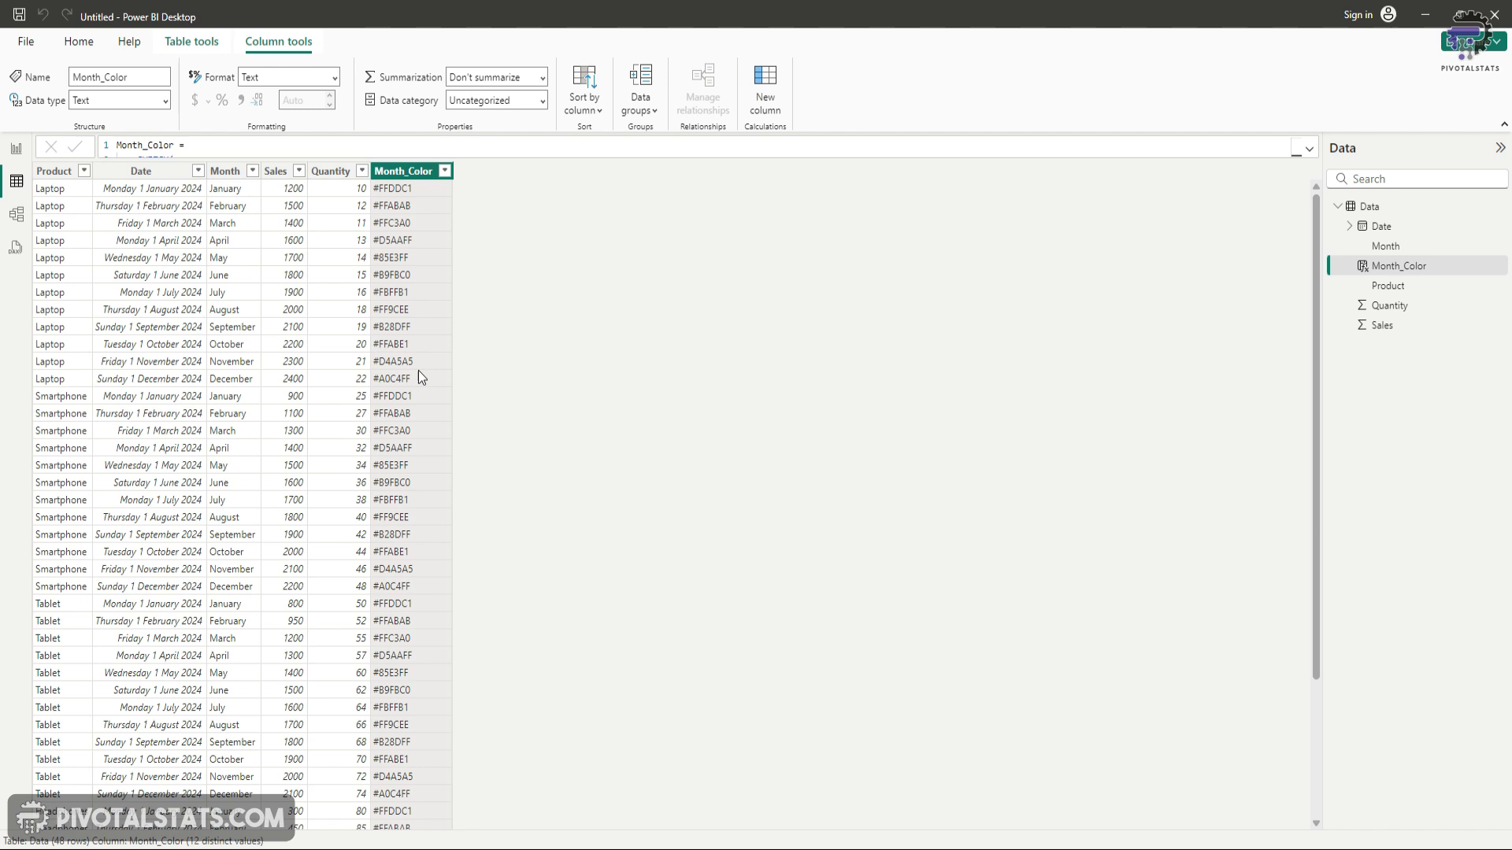
mouse_move(445, 416)
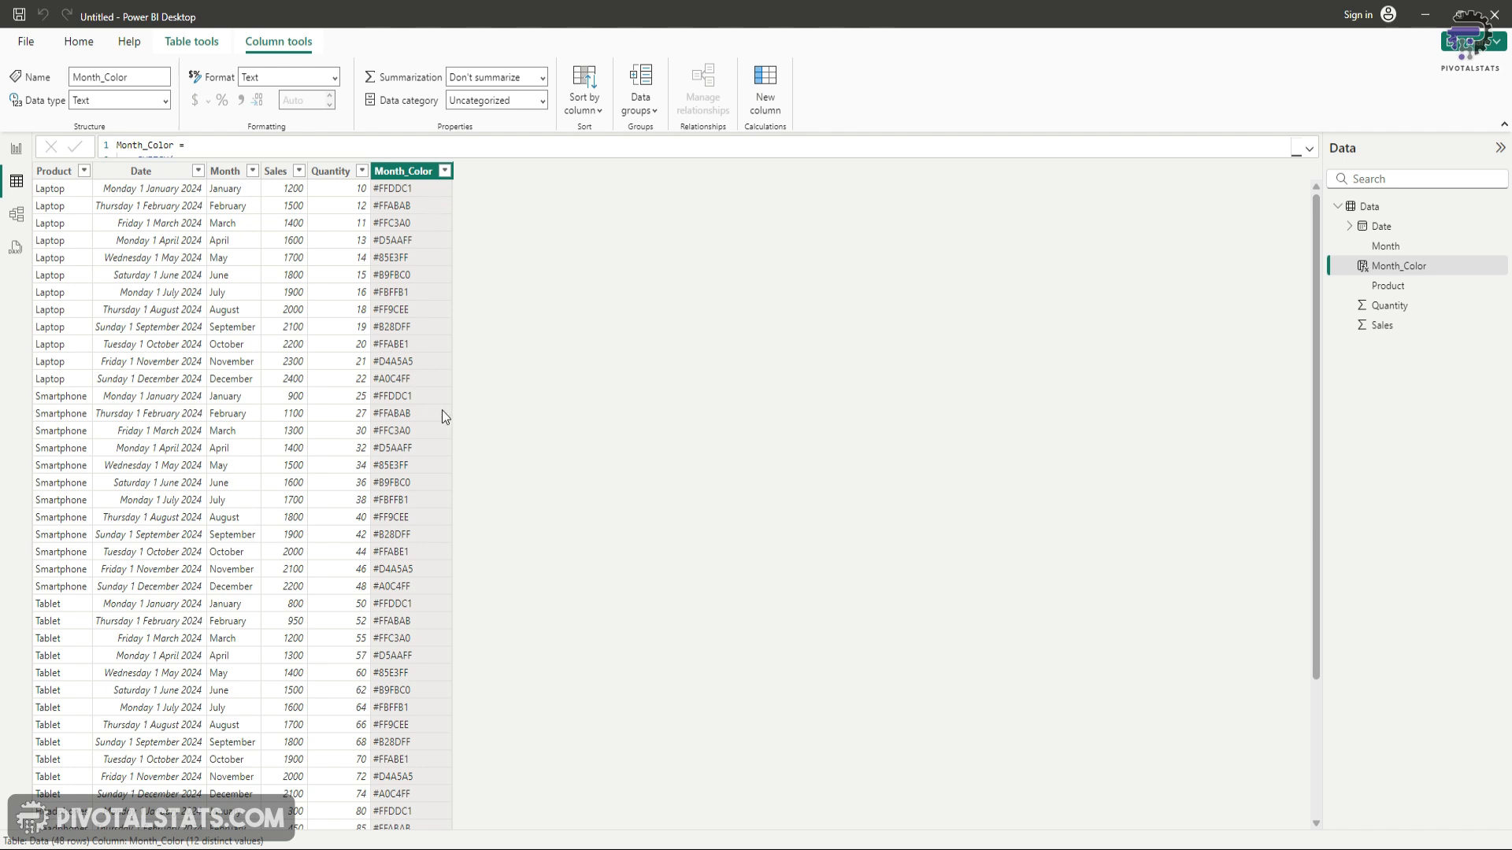
mouse_move(14, 156)
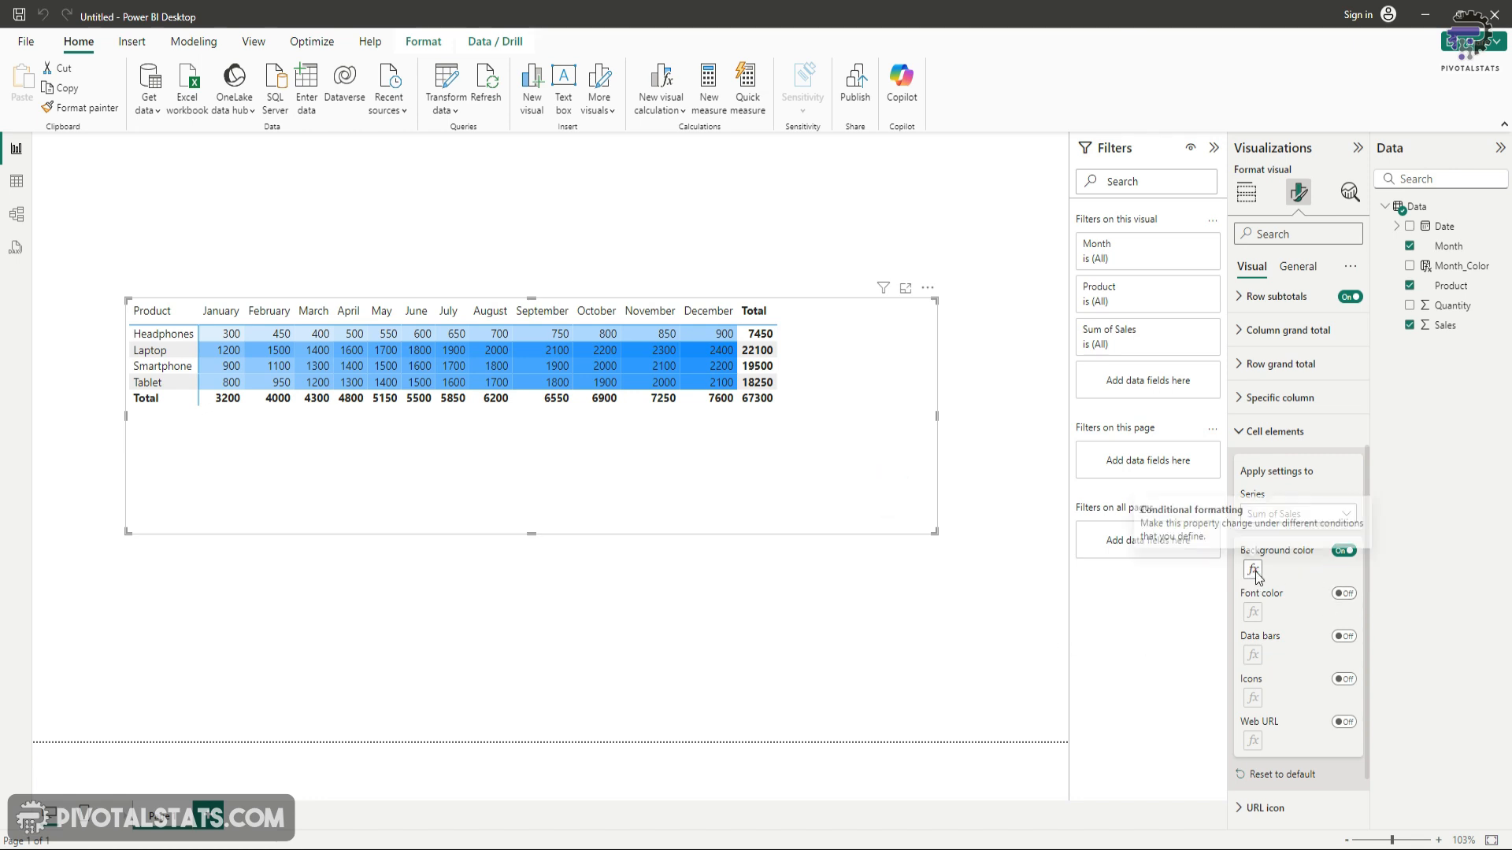
- Set the Sales background colour to Field value based on Data[Month_Color] and confirm
left_click(1252, 568)
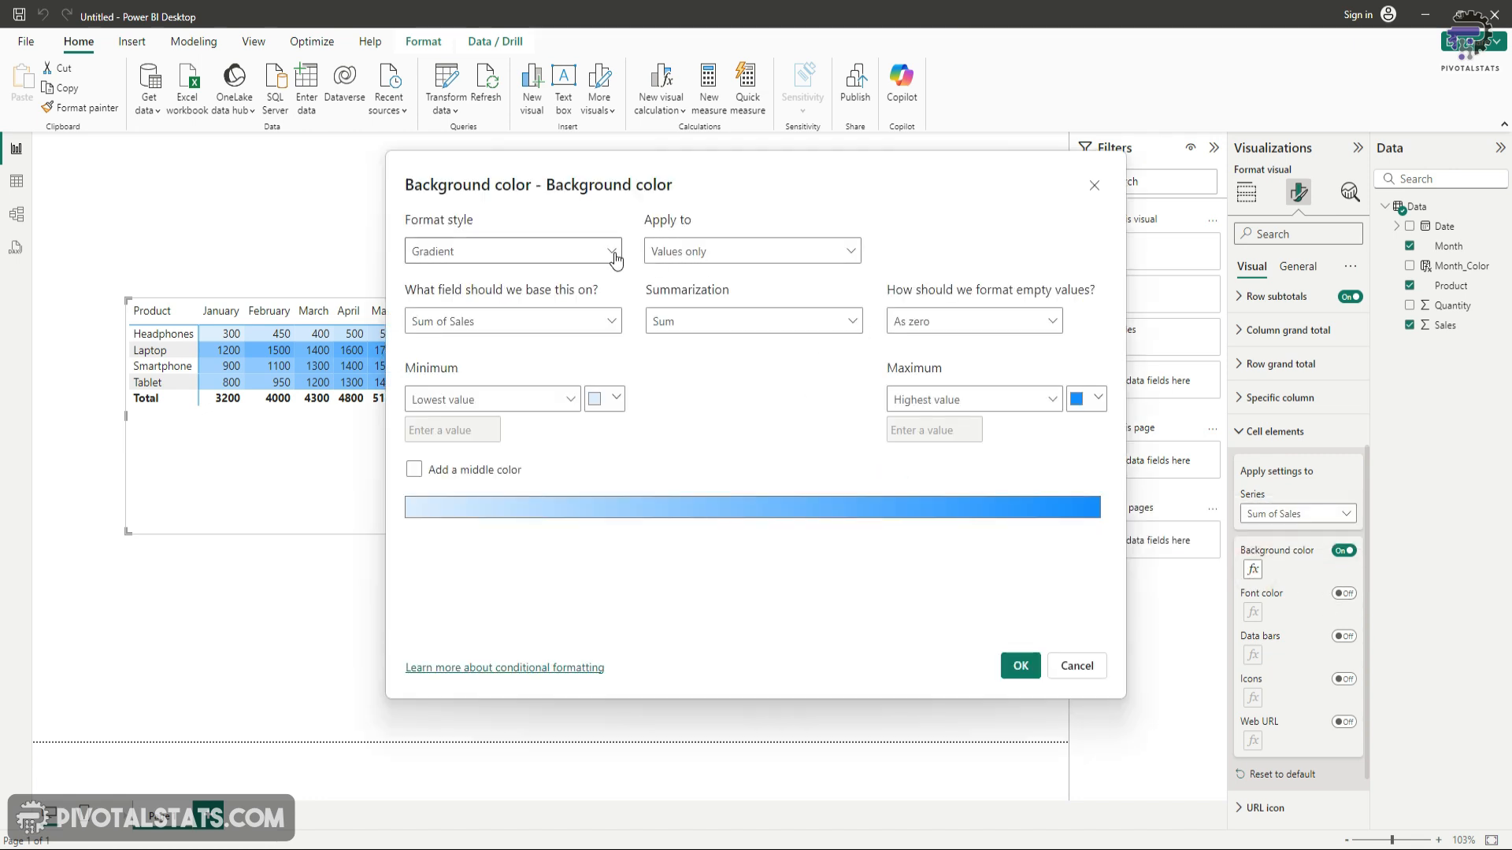
left_click(512, 250)
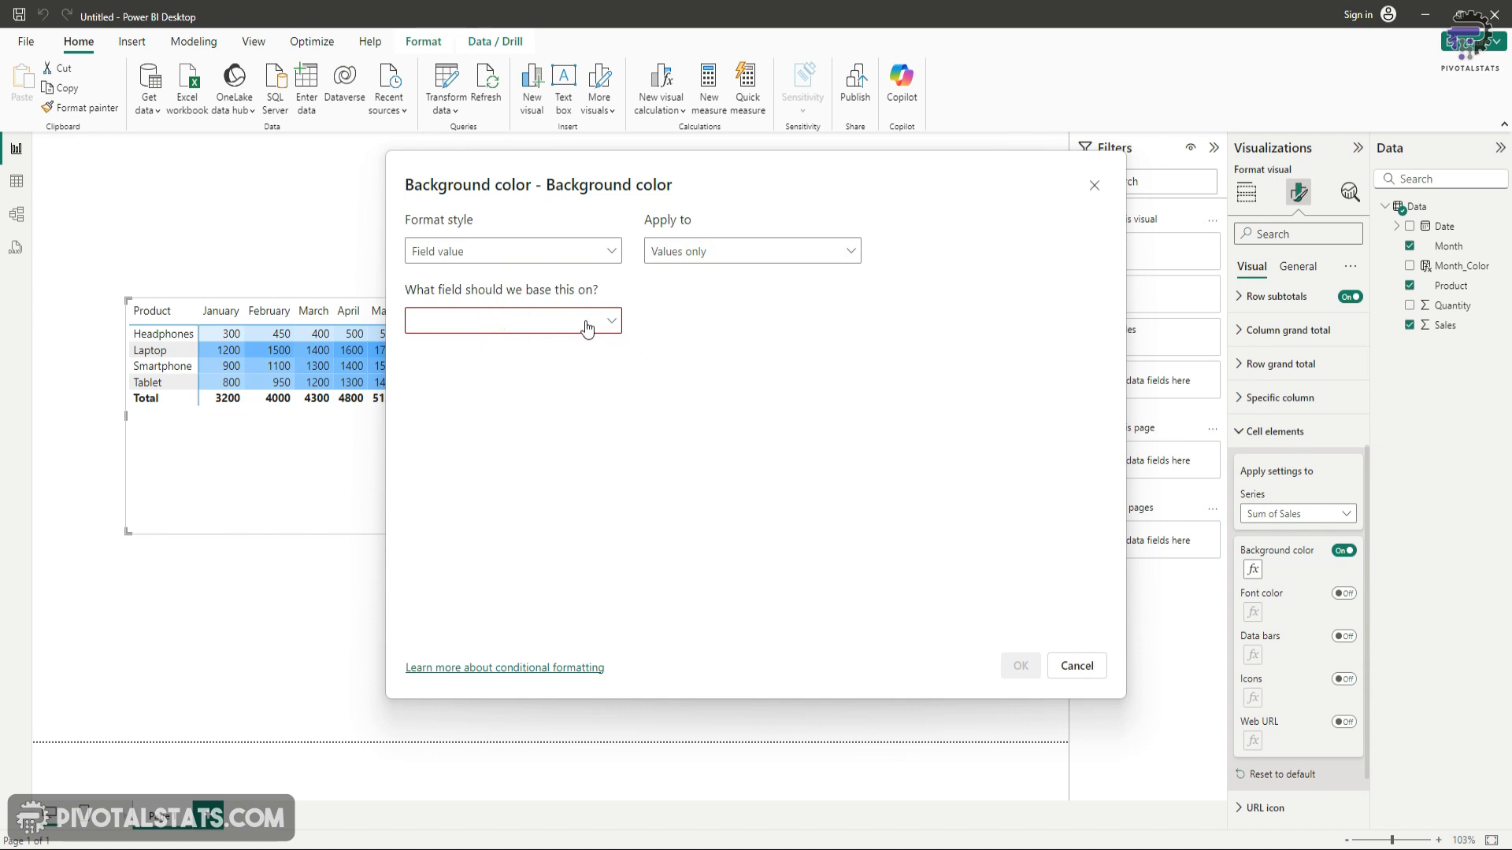
left_click(514, 319)
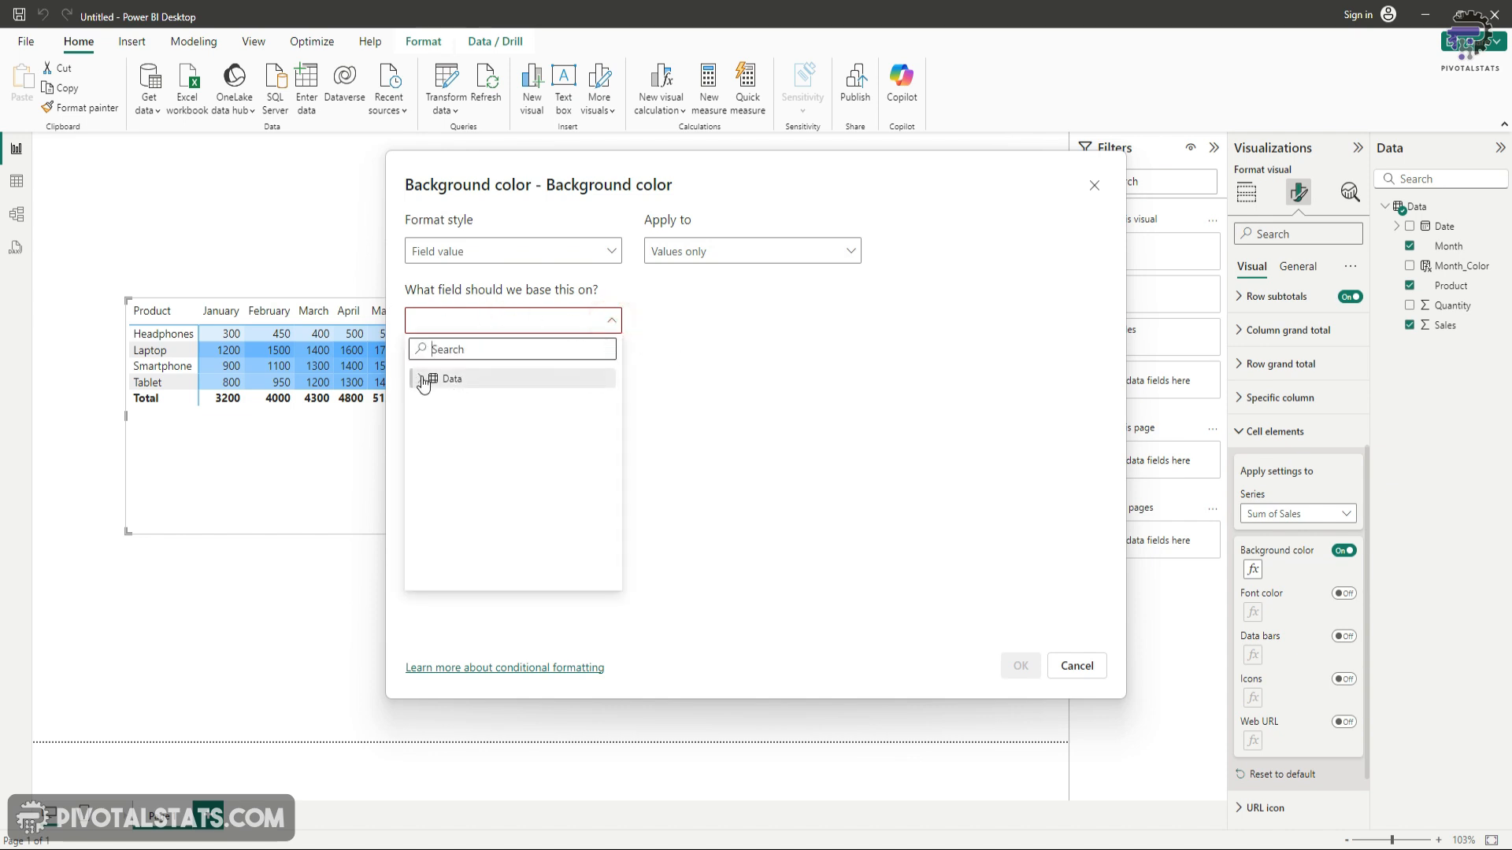
left_click(452, 378)
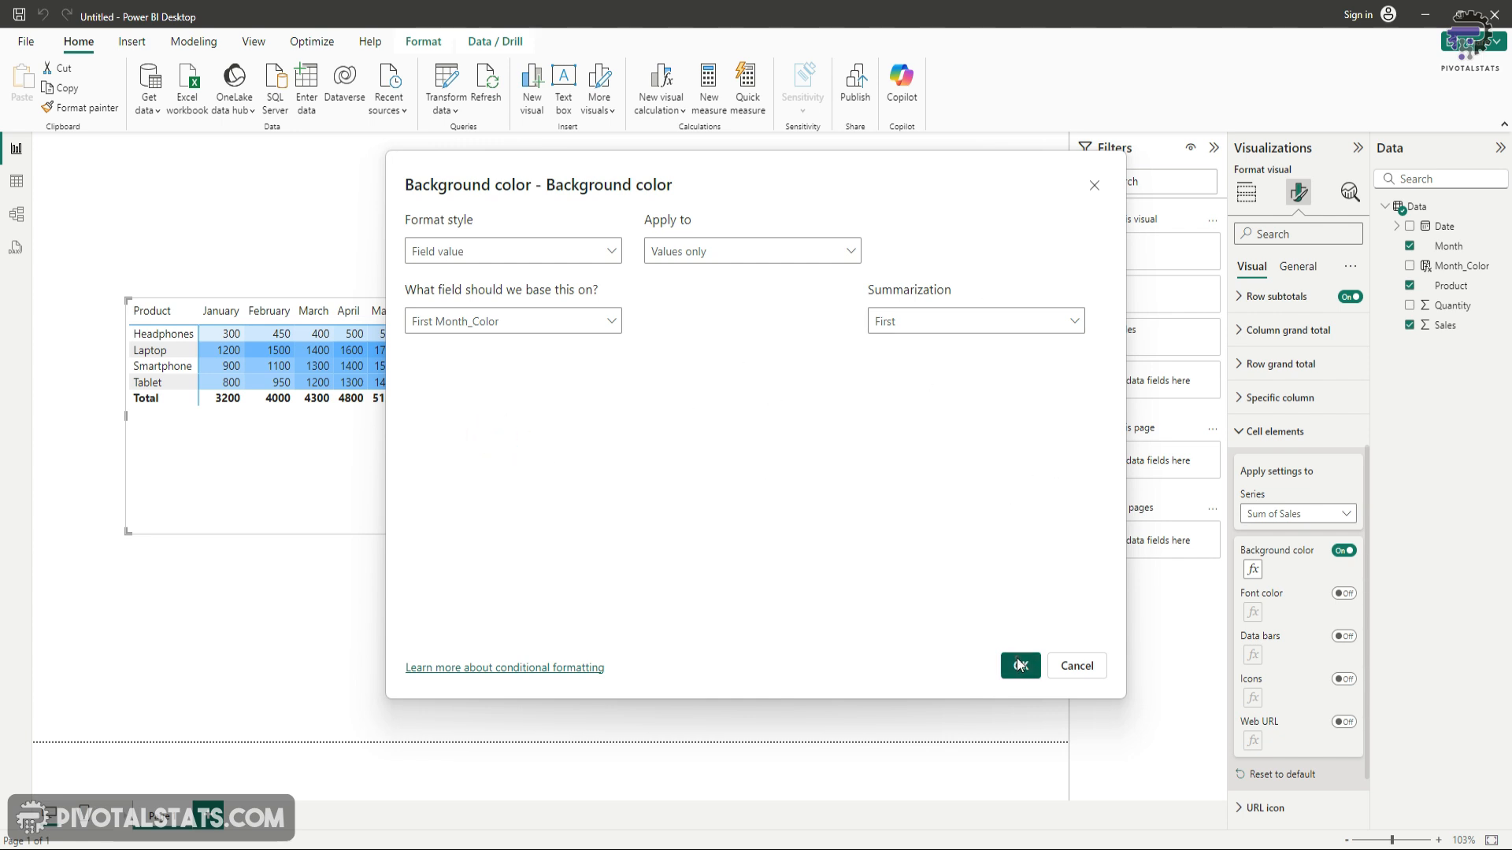
left_click(1020, 665)
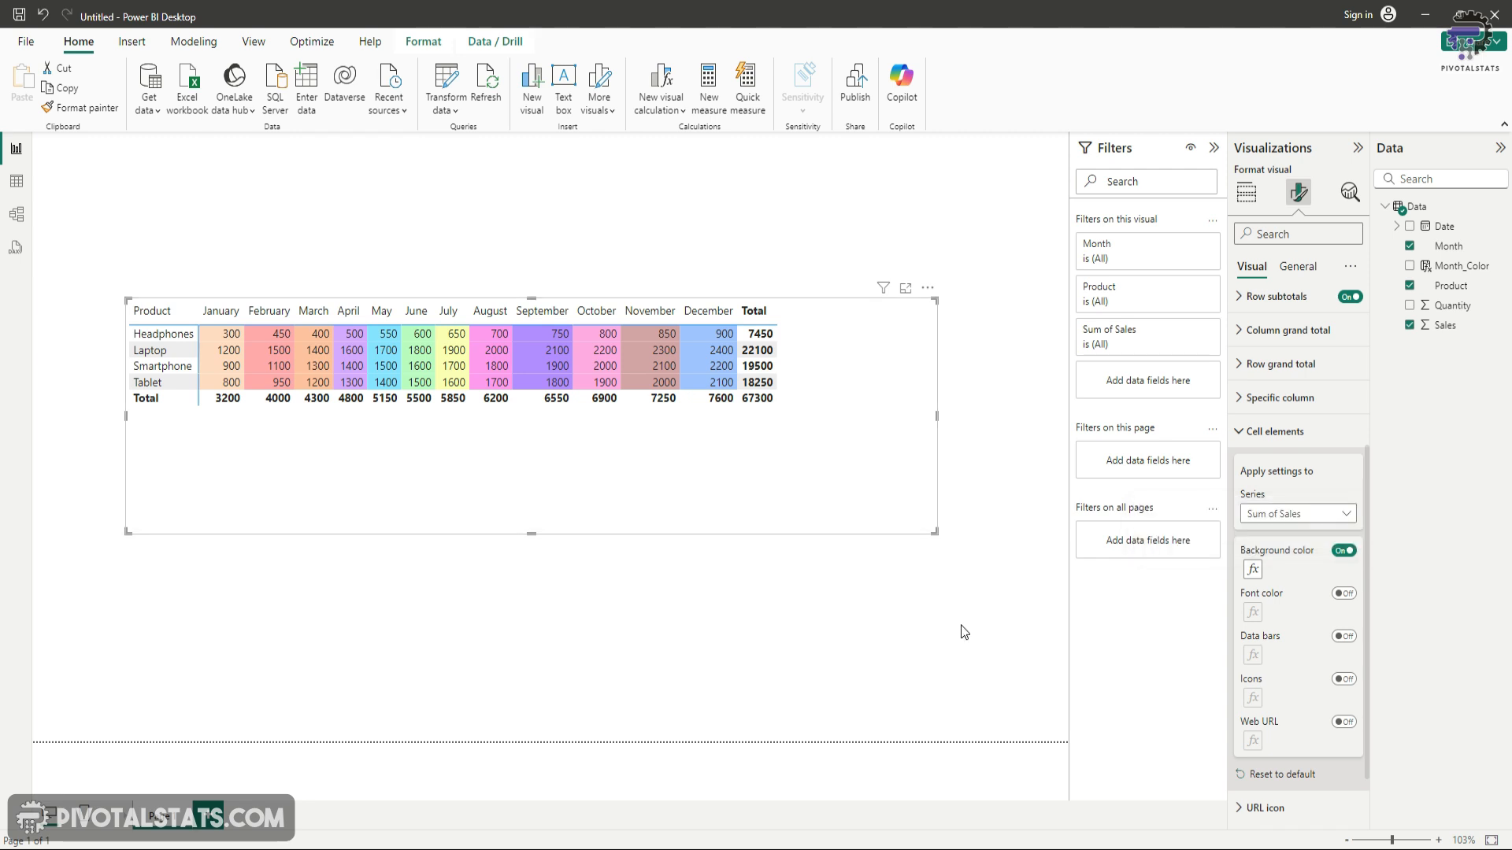
mouse_move(518, 562)
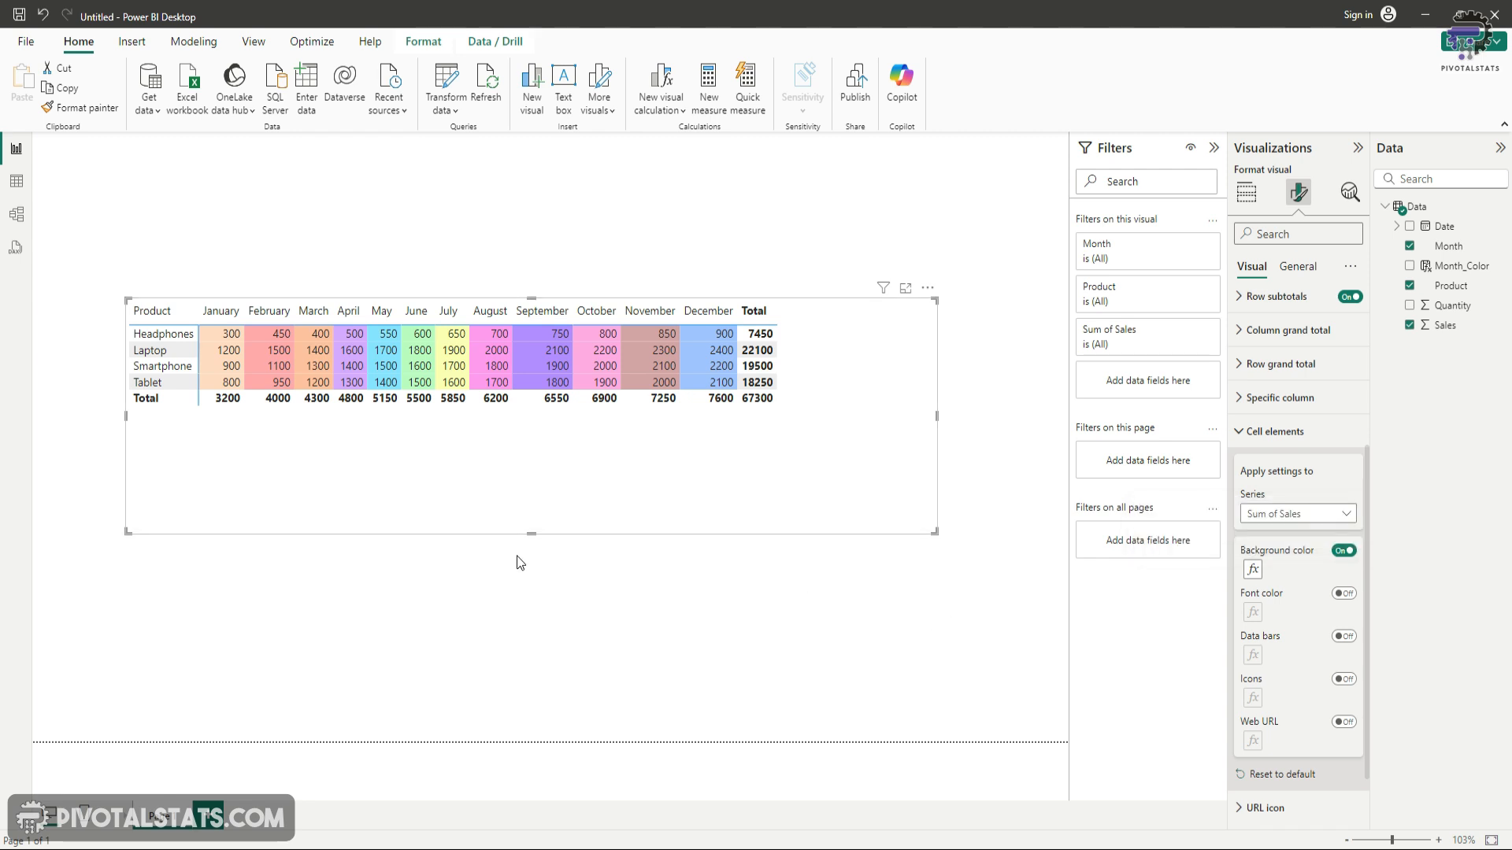
mouse_move(457, 526)
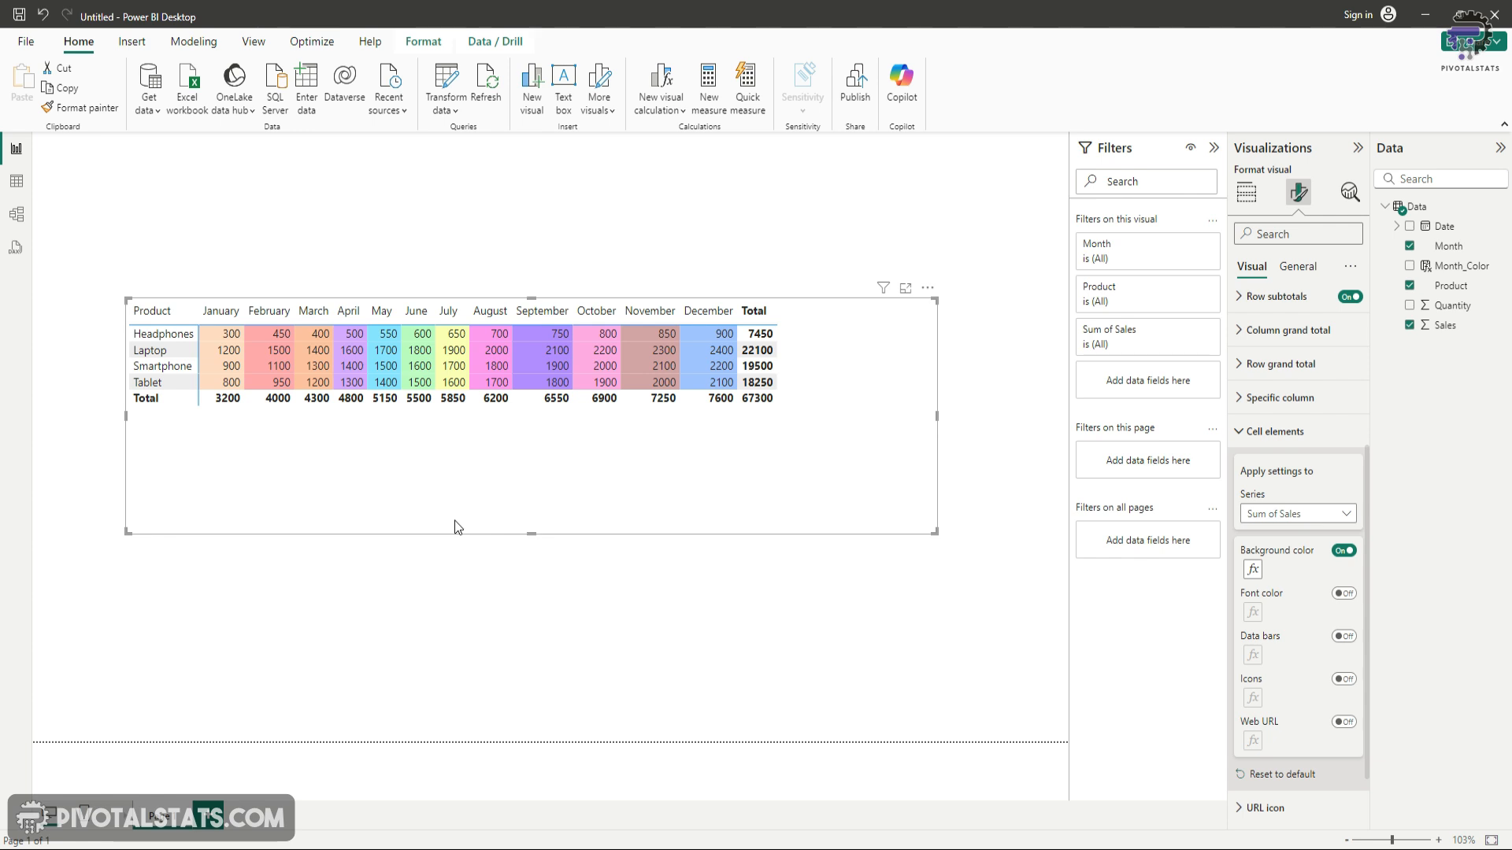
- Add the Quantity field to the matrix Values well beside Sales
left_click(1245, 192)
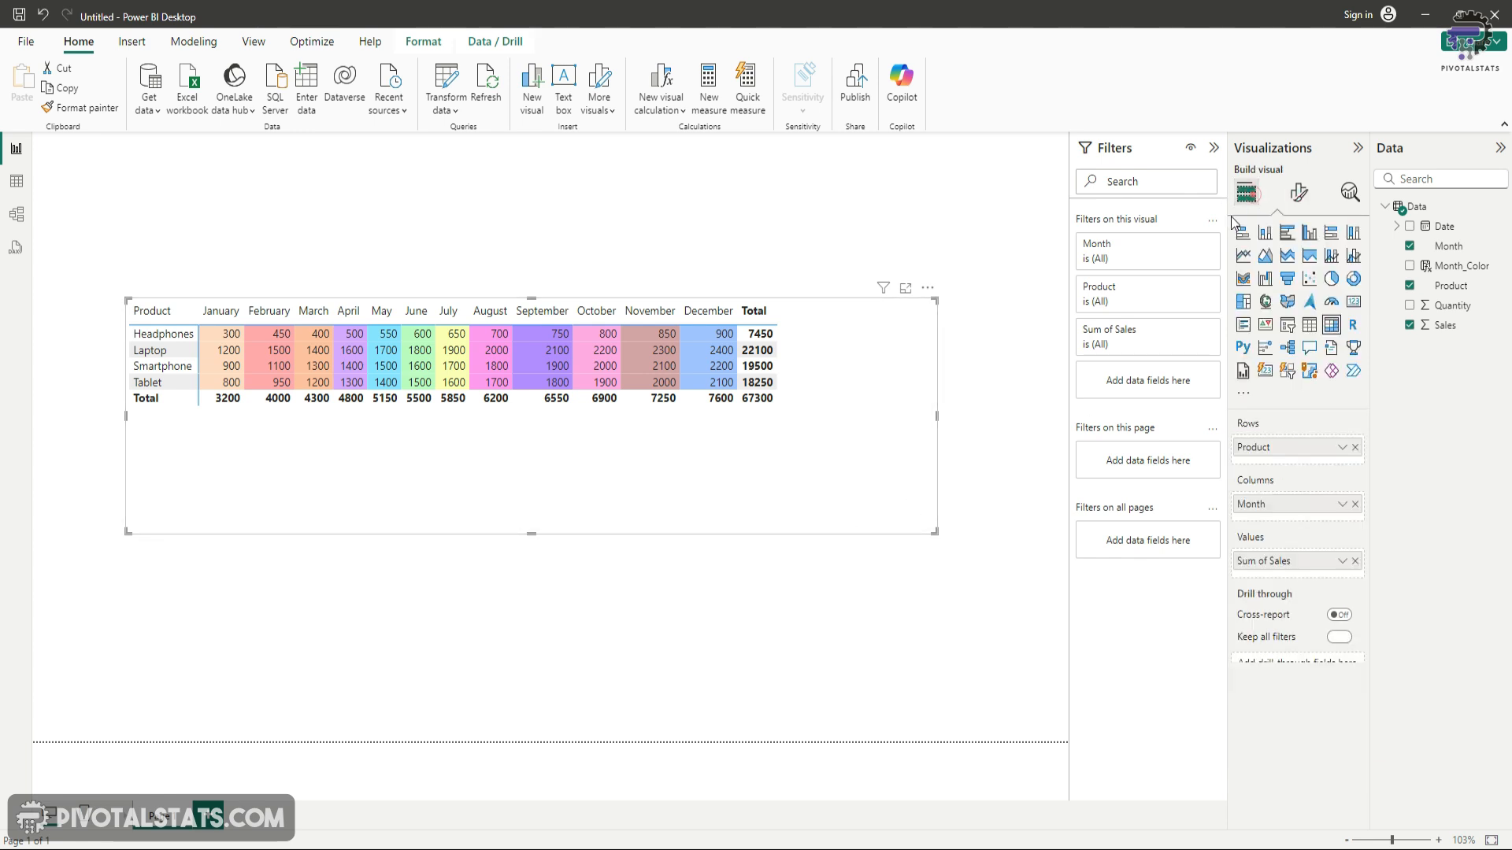
left_click(1338, 636)
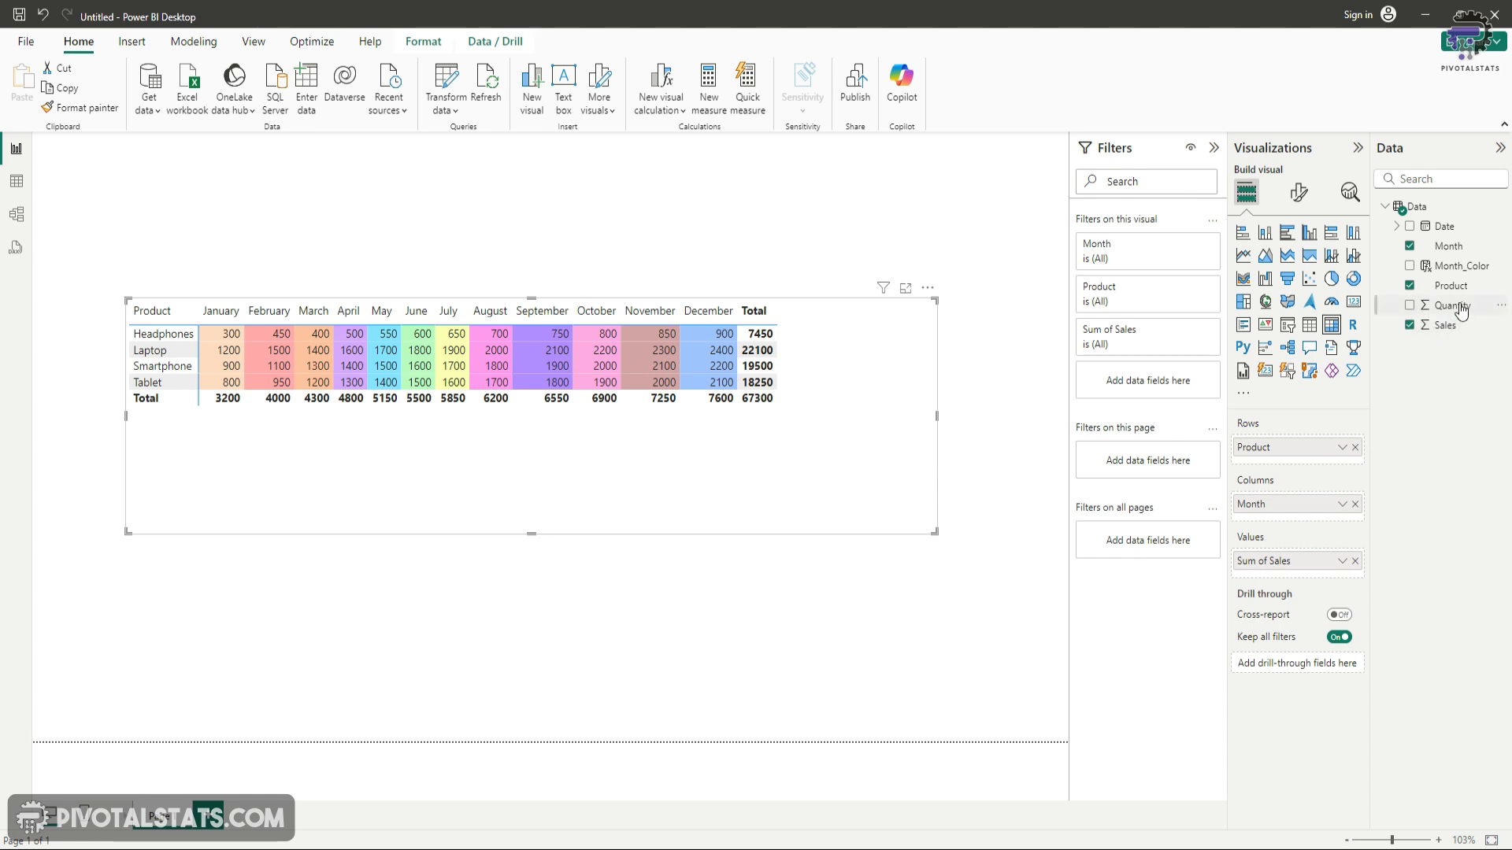
left_click_drag(1452, 304, 1326, 571)
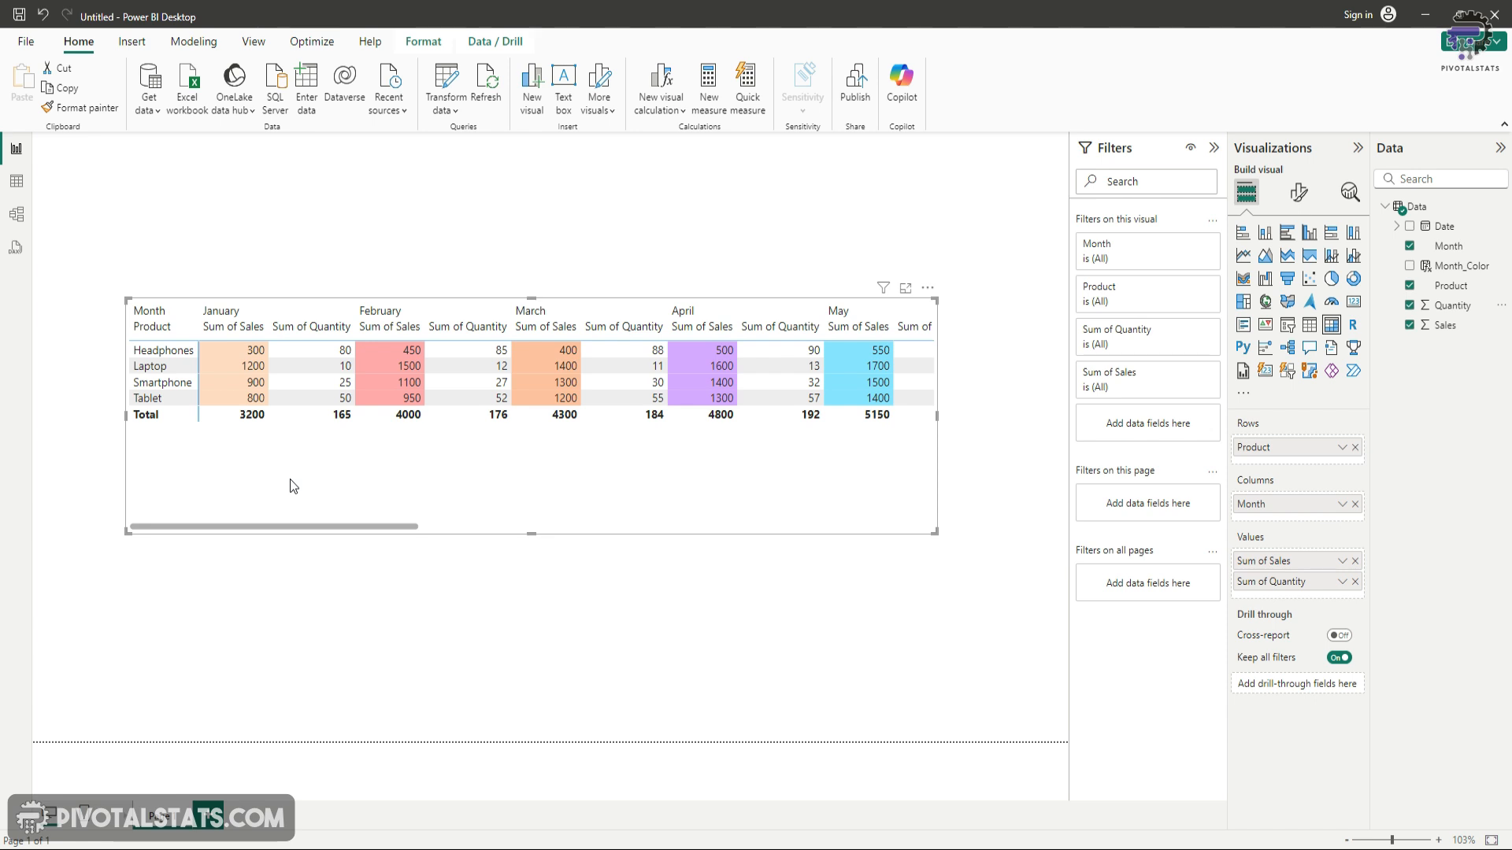
mouse_move(898, 805)
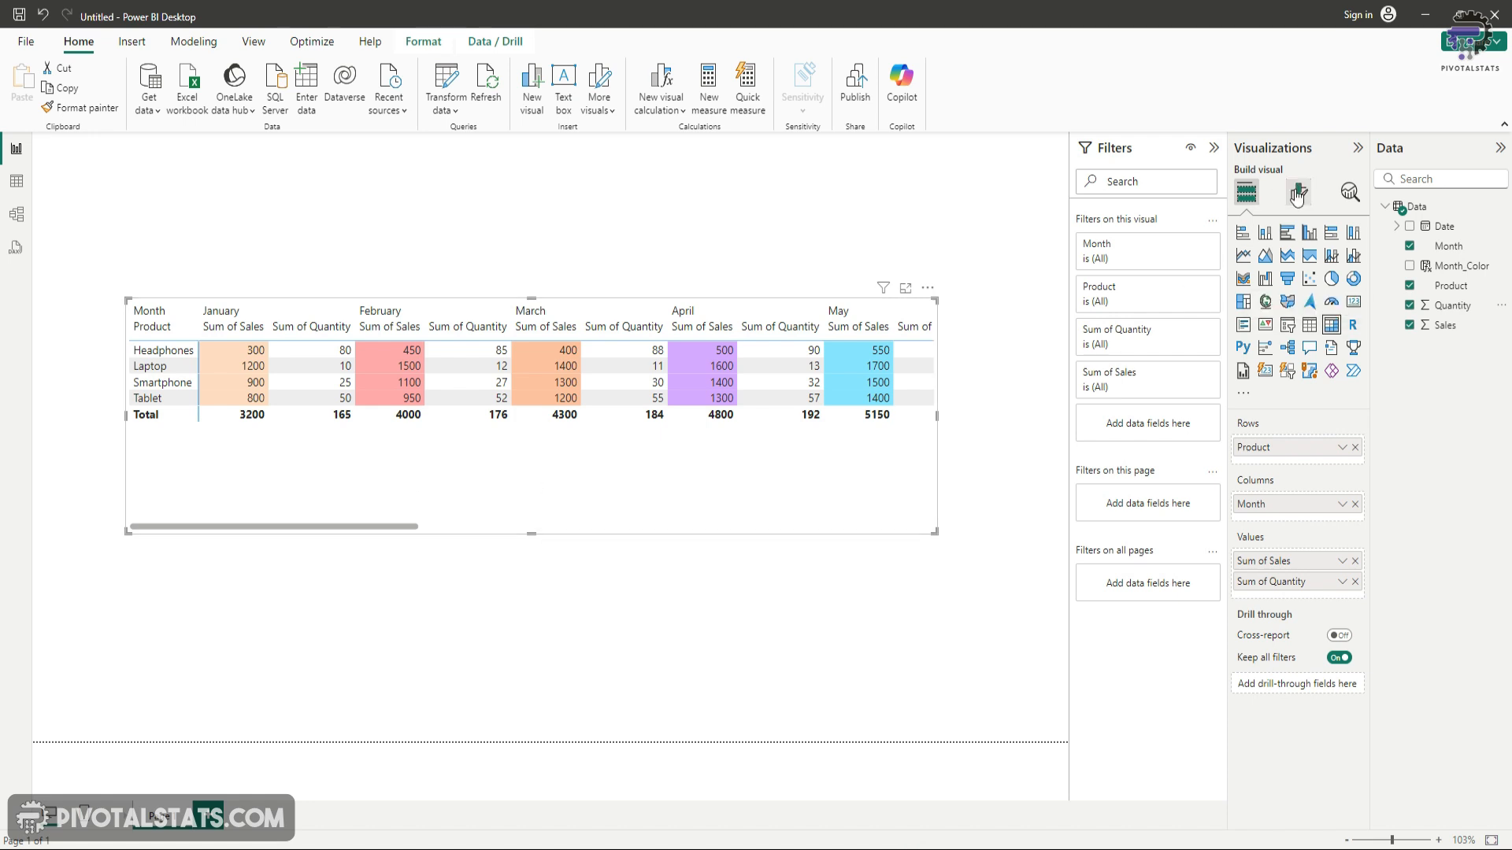
- In Cell elements, select the Sum of Quantity series and turn its Background color on
left_click(1296, 192)
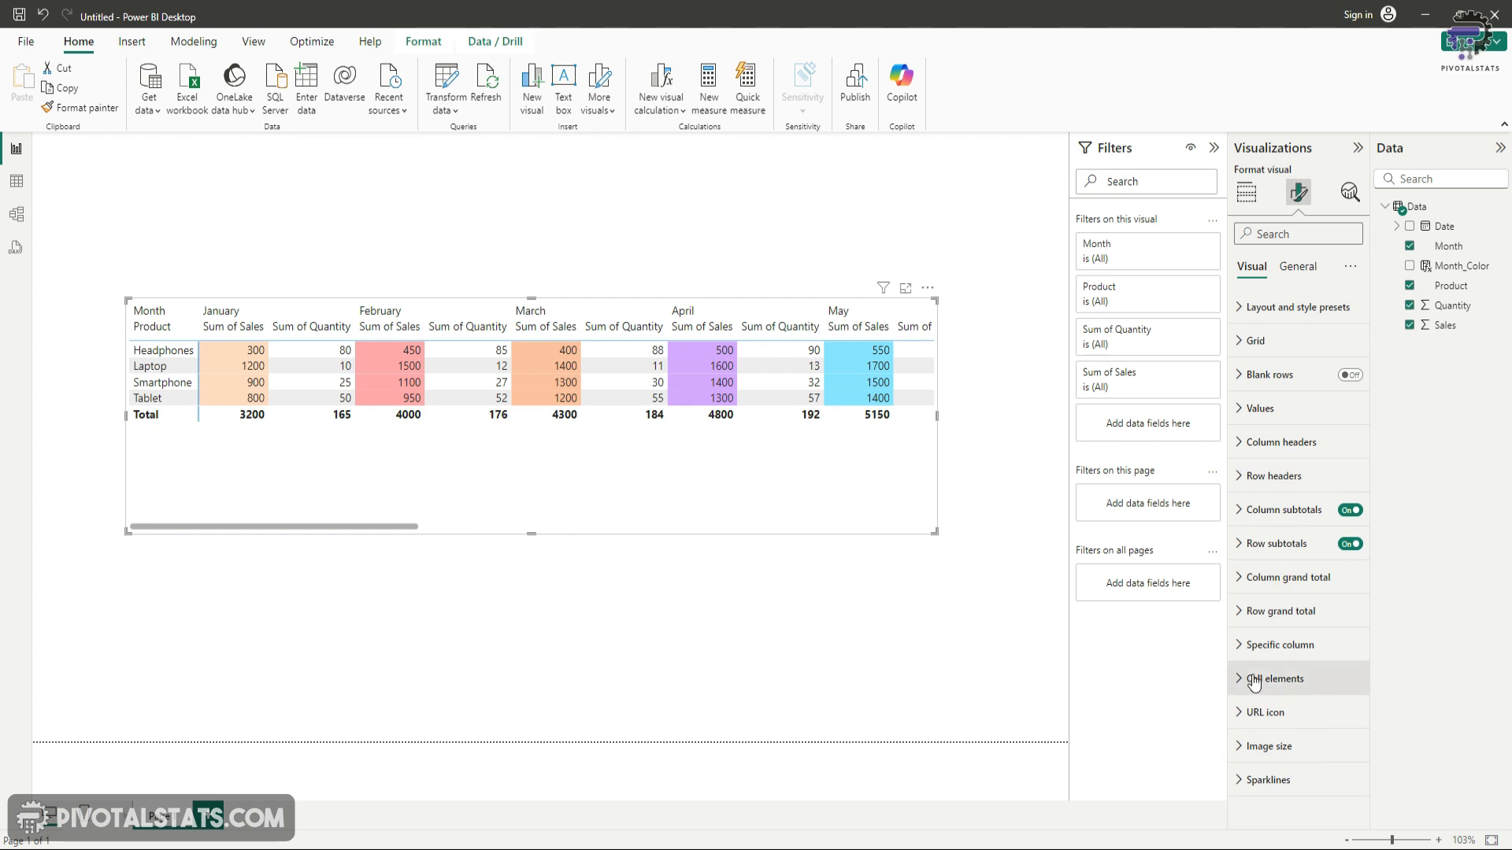
left_click(1277, 679)
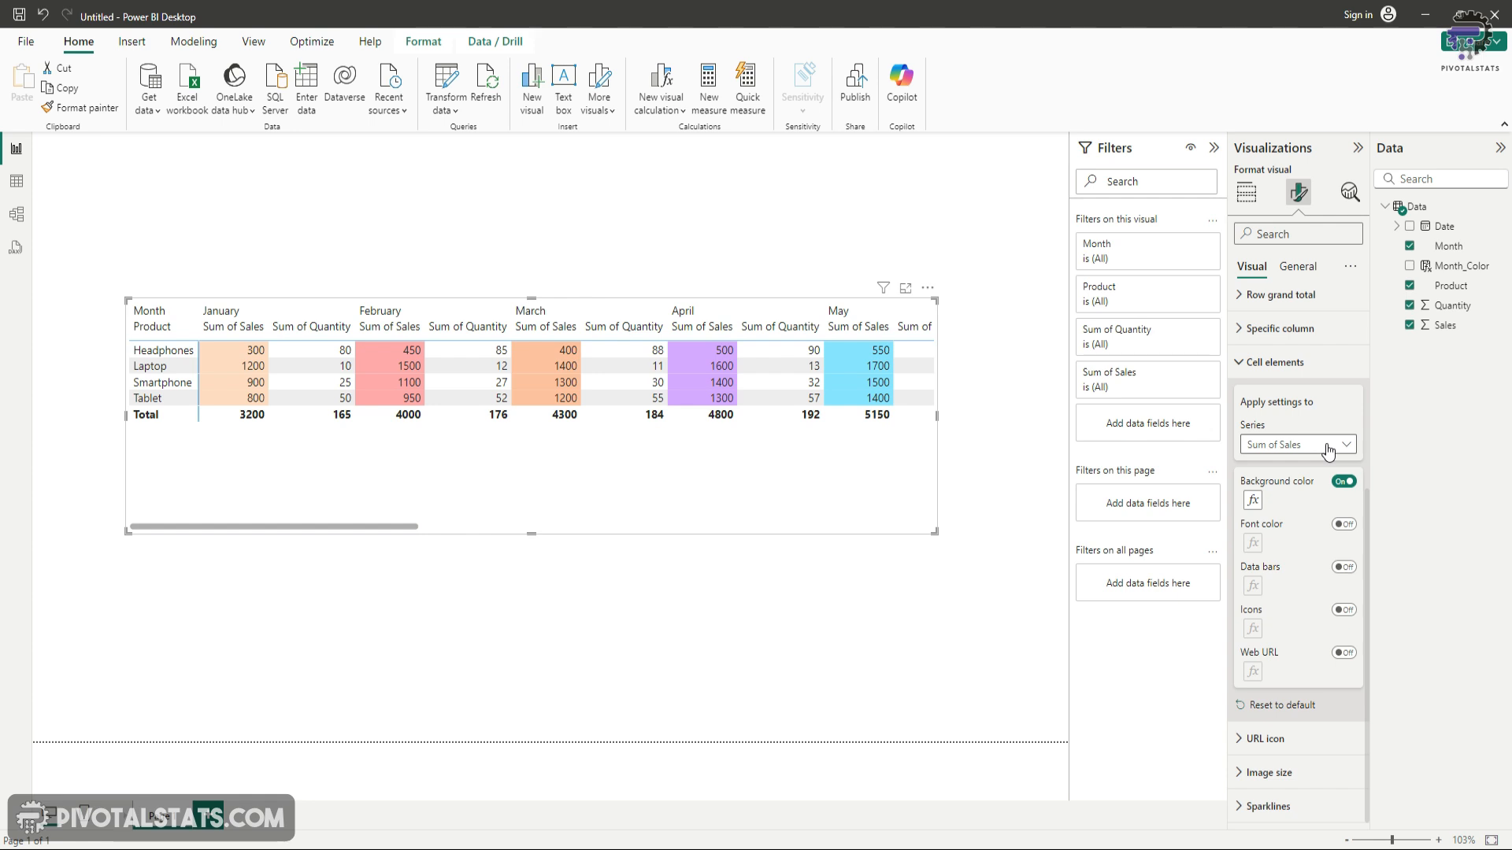
left_click(1296, 444)
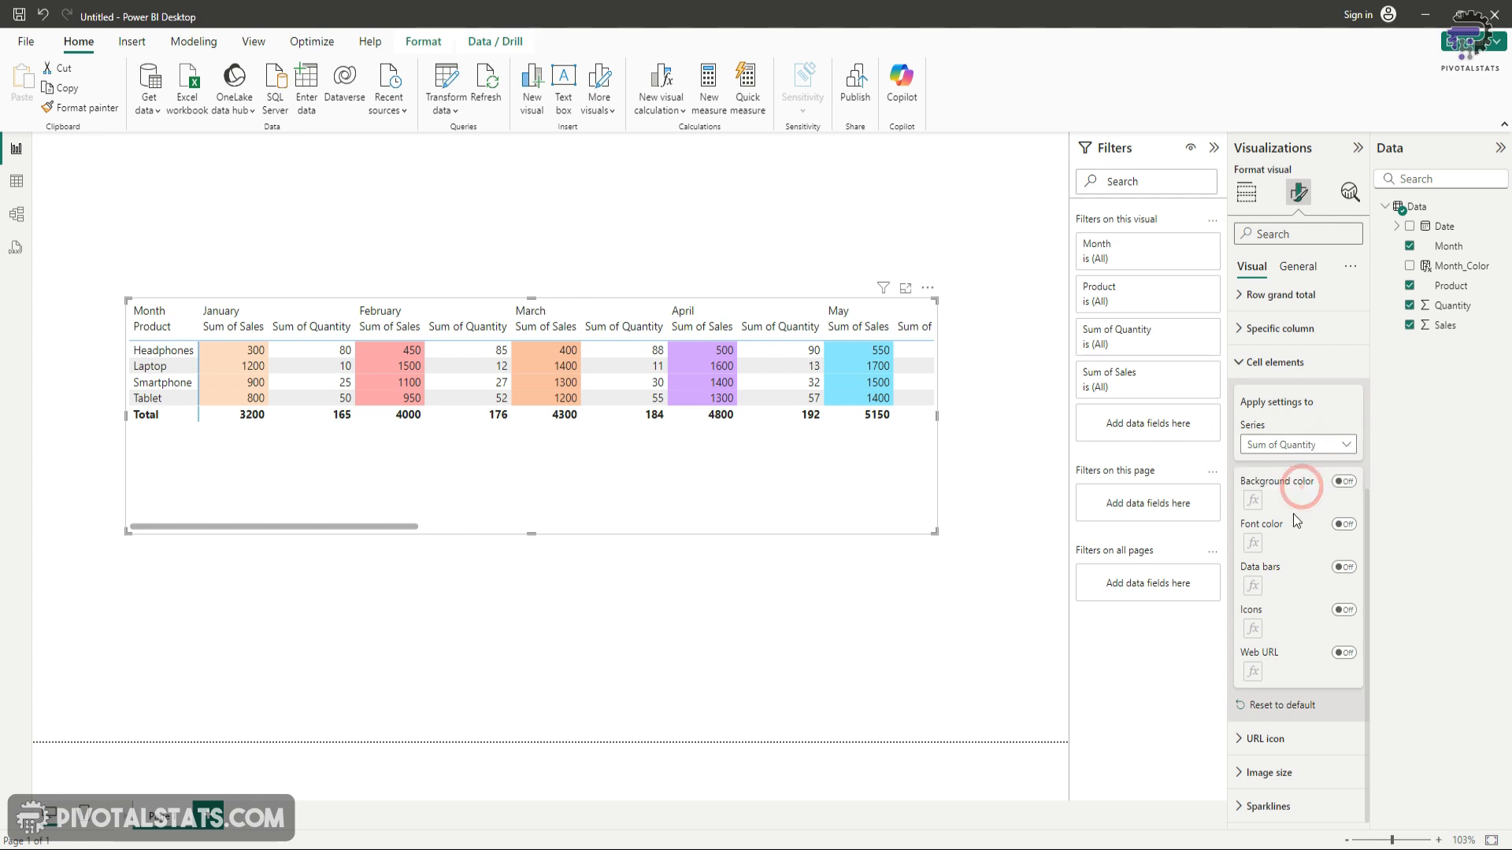
left_click(1343, 482)
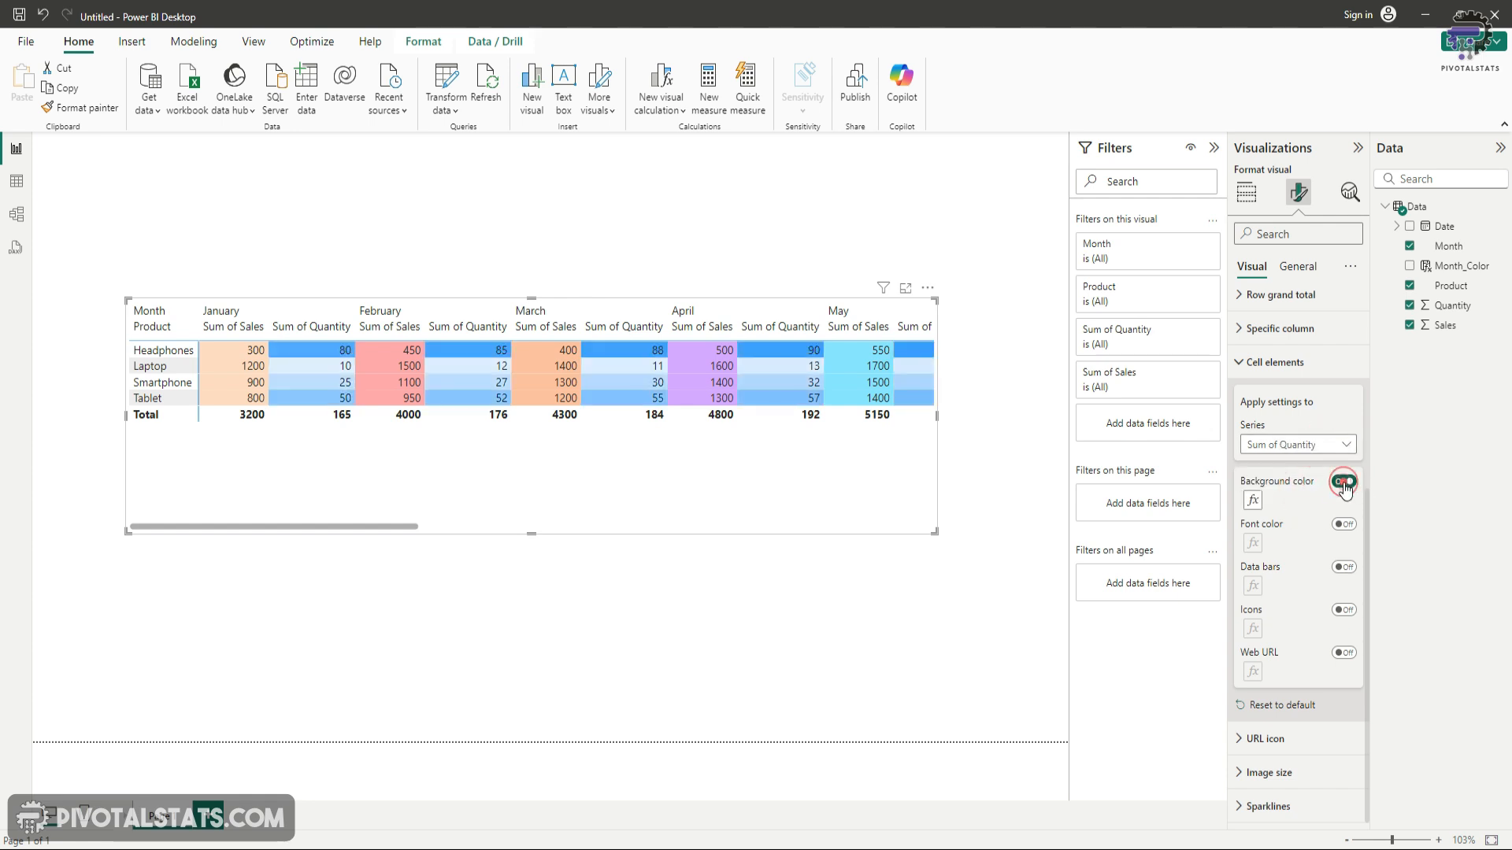
- Set Quantity's background colour to Field value based on Month_Color and confirm
left_click(1252, 501)
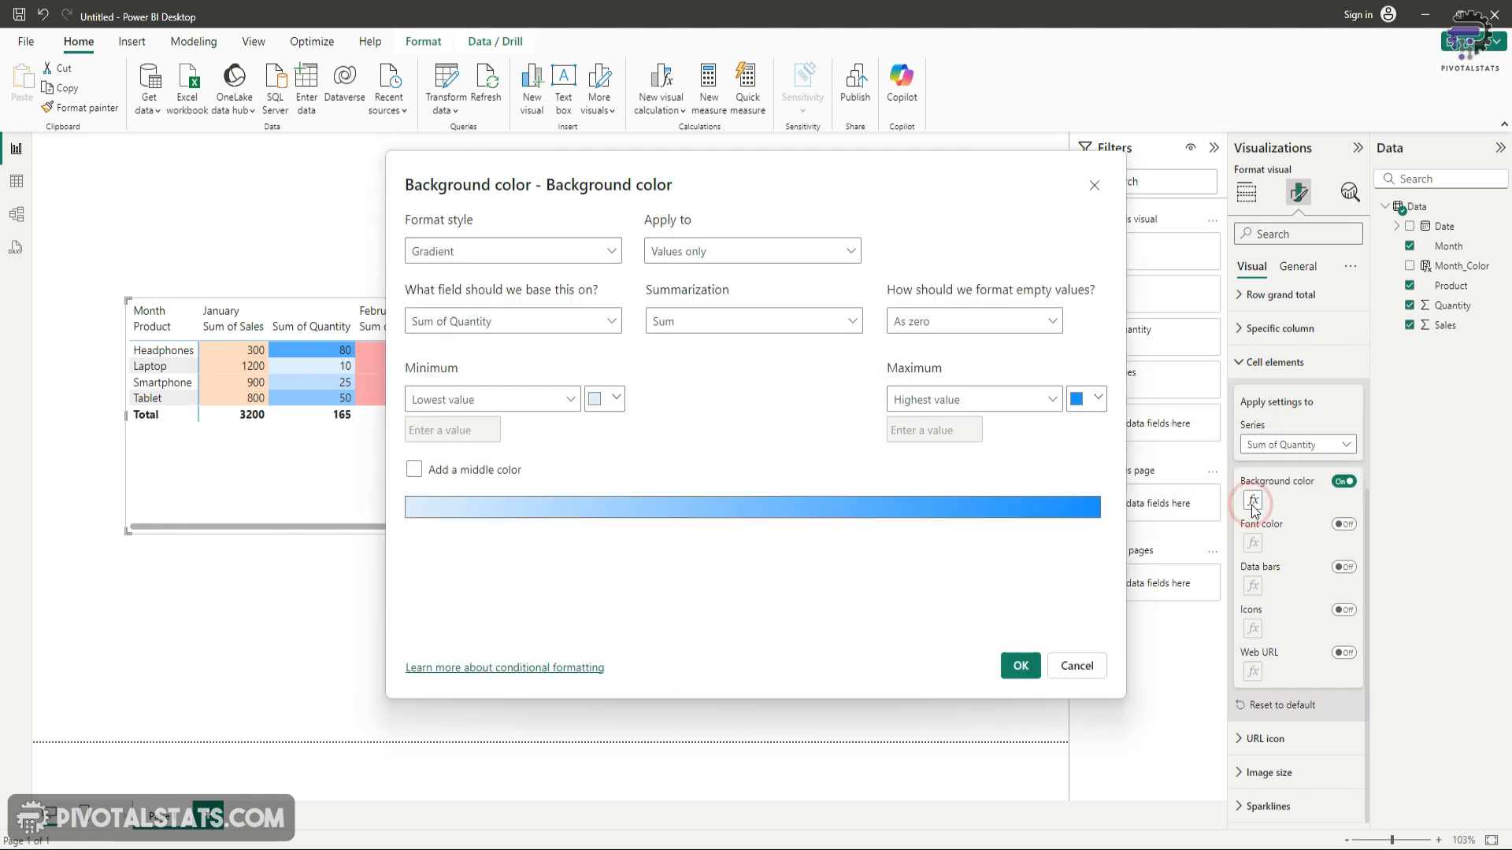
left_click(511, 251)
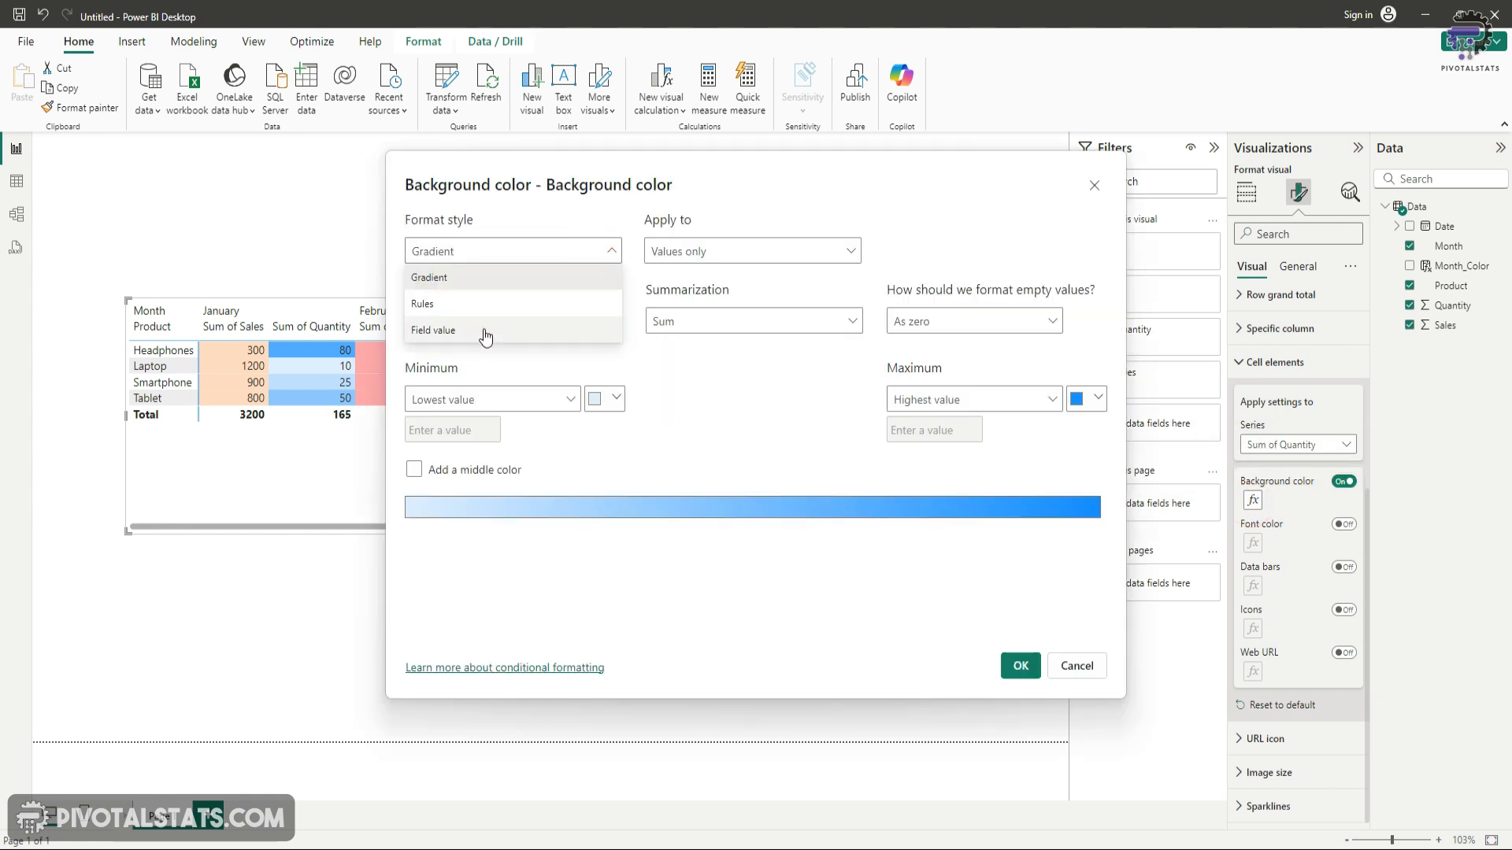
left_click(435, 329)
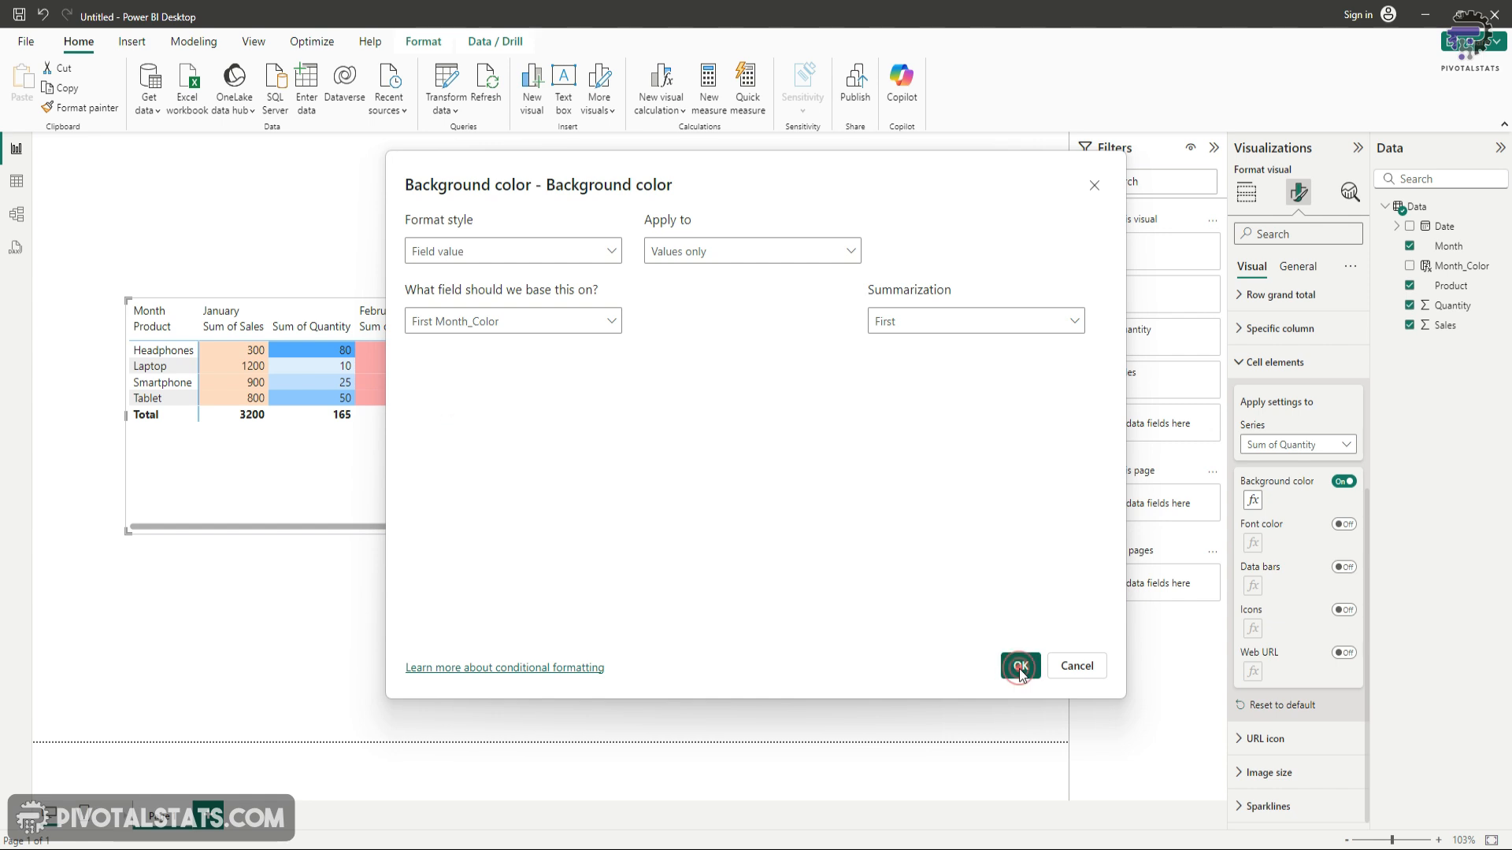
left_click(1019, 667)
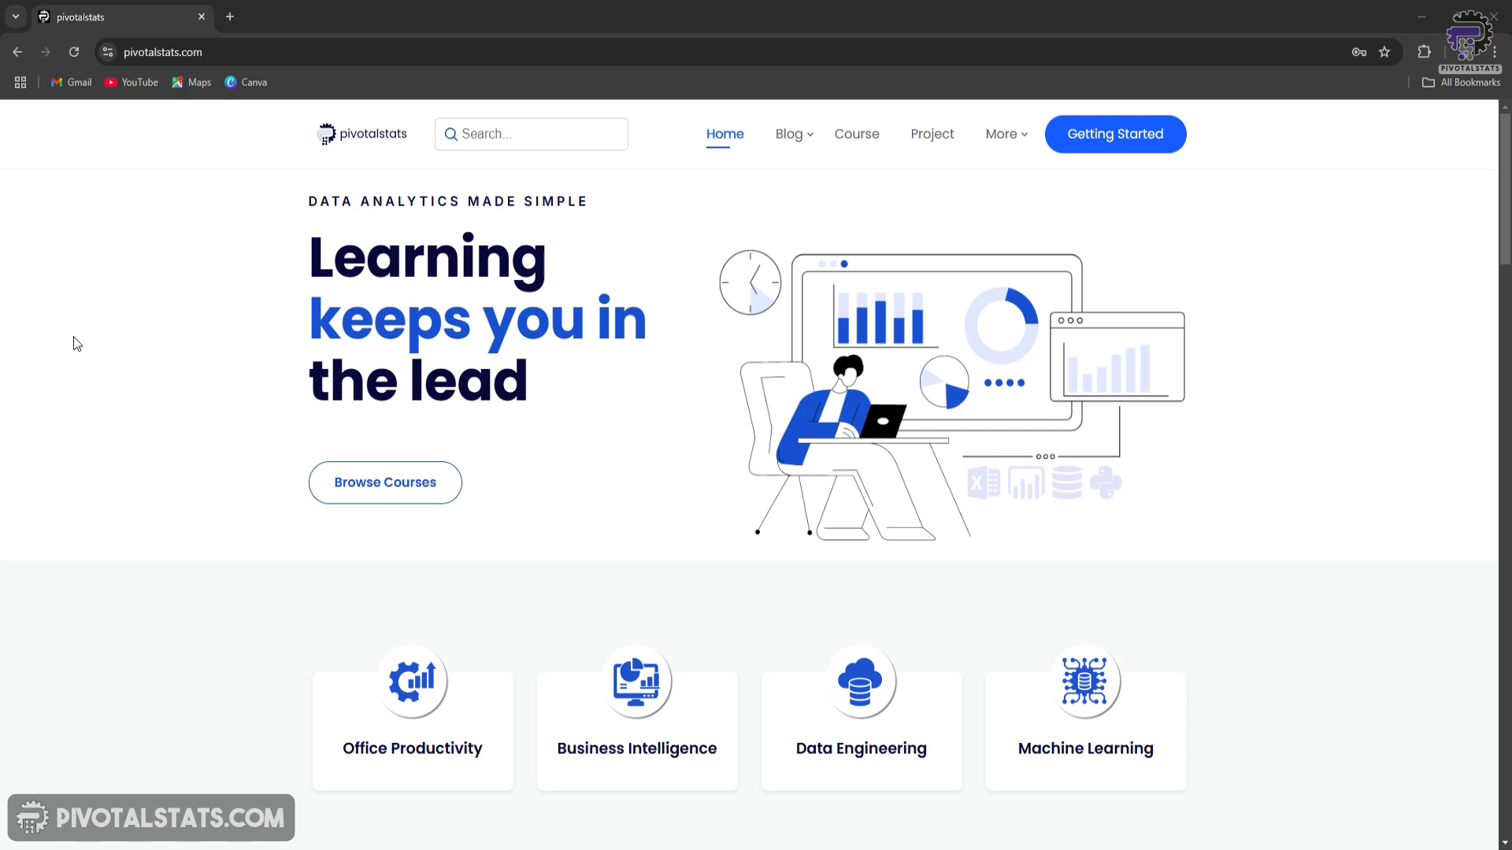
mouse_move(857, 134)
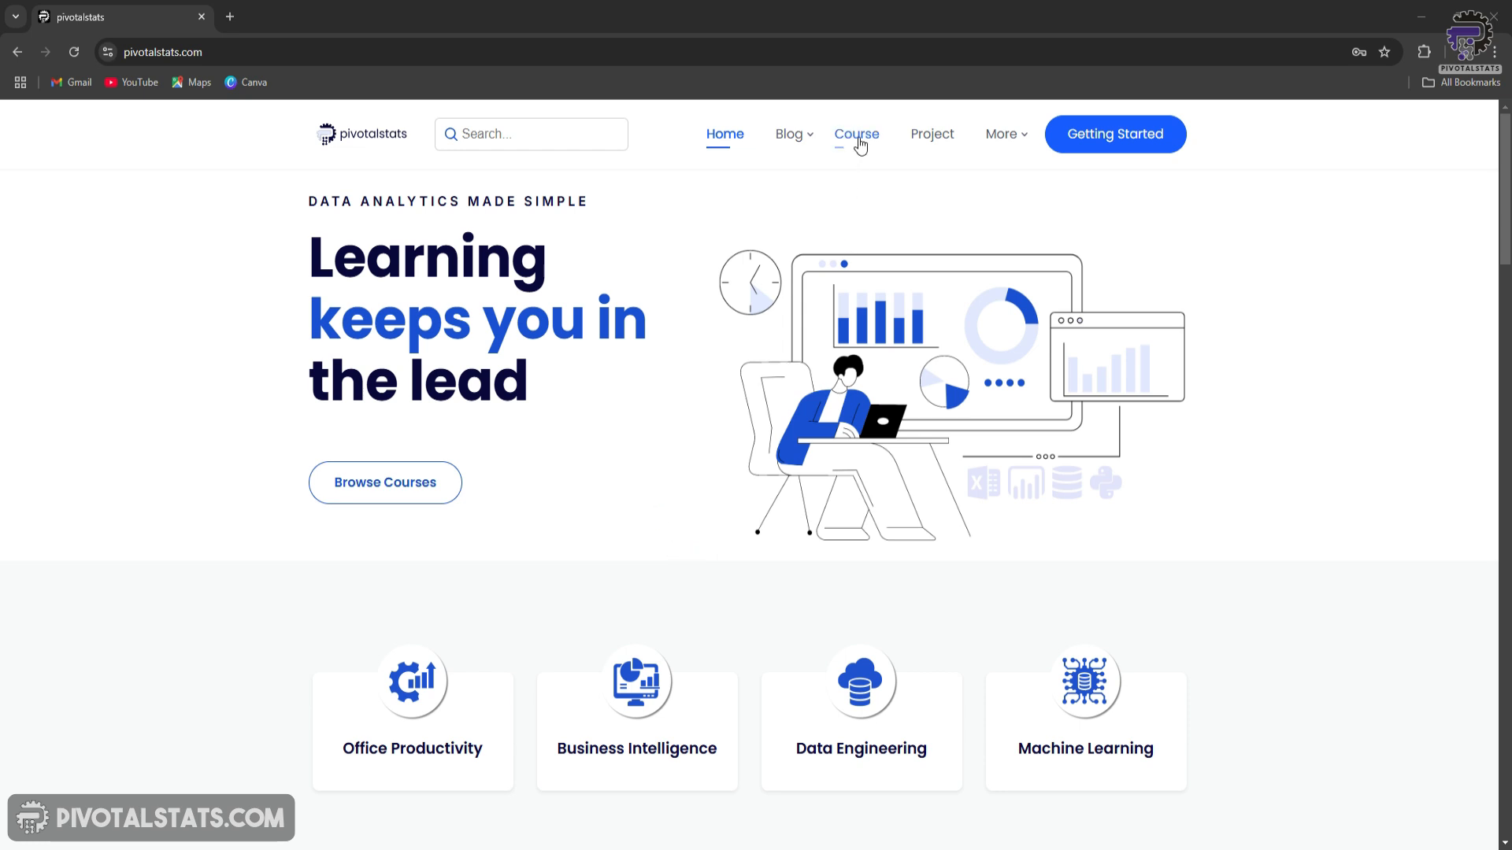
mouse_move(857, 133)
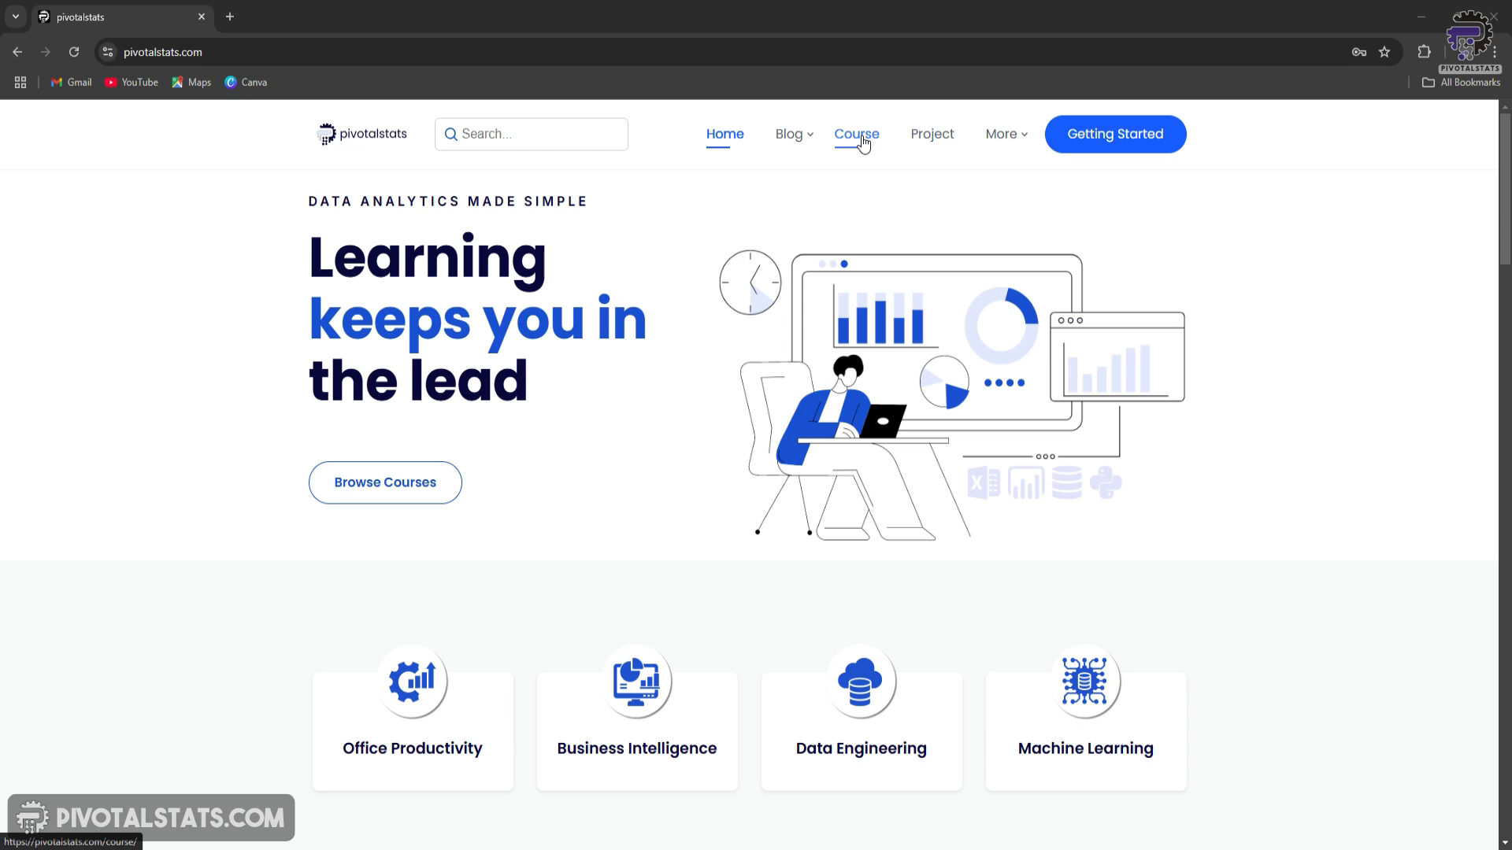
- Browse the PivotalStats courses and Python course page, then go to the Projects page
left_click(855, 134)
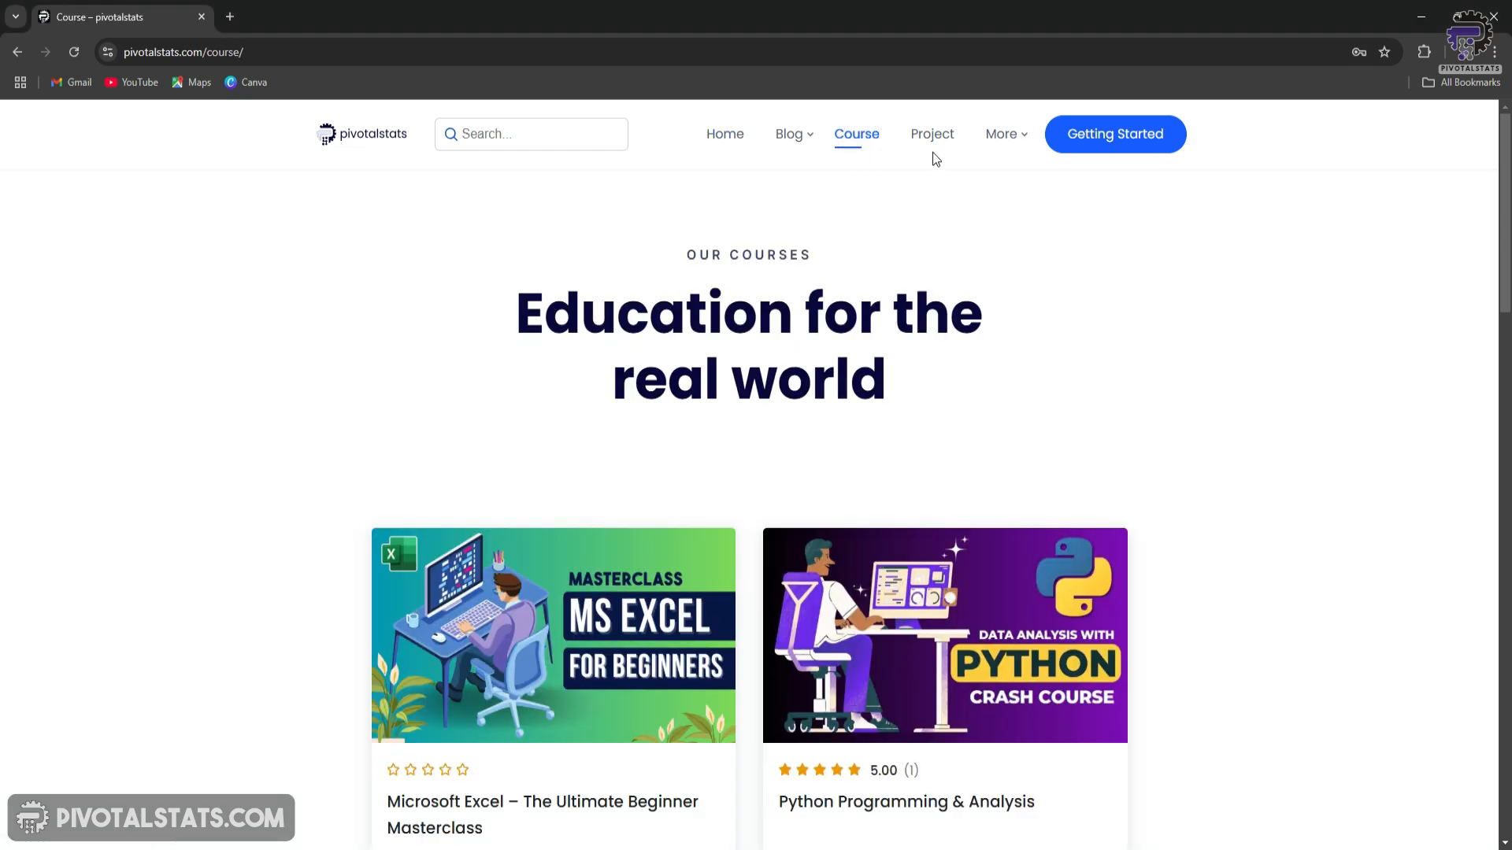
scroll("down", 3)
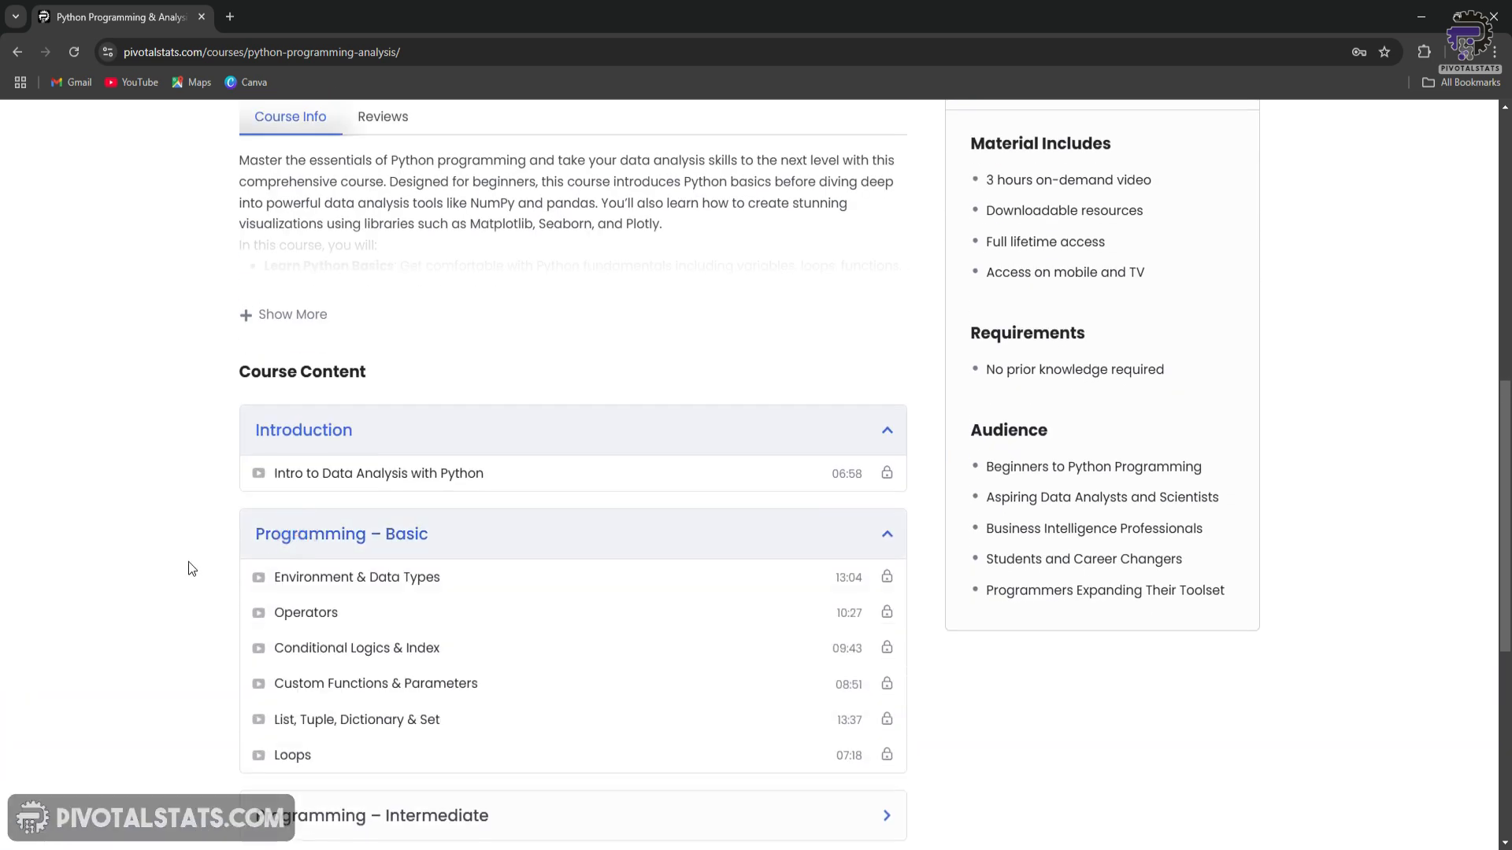
scroll("down", 3)
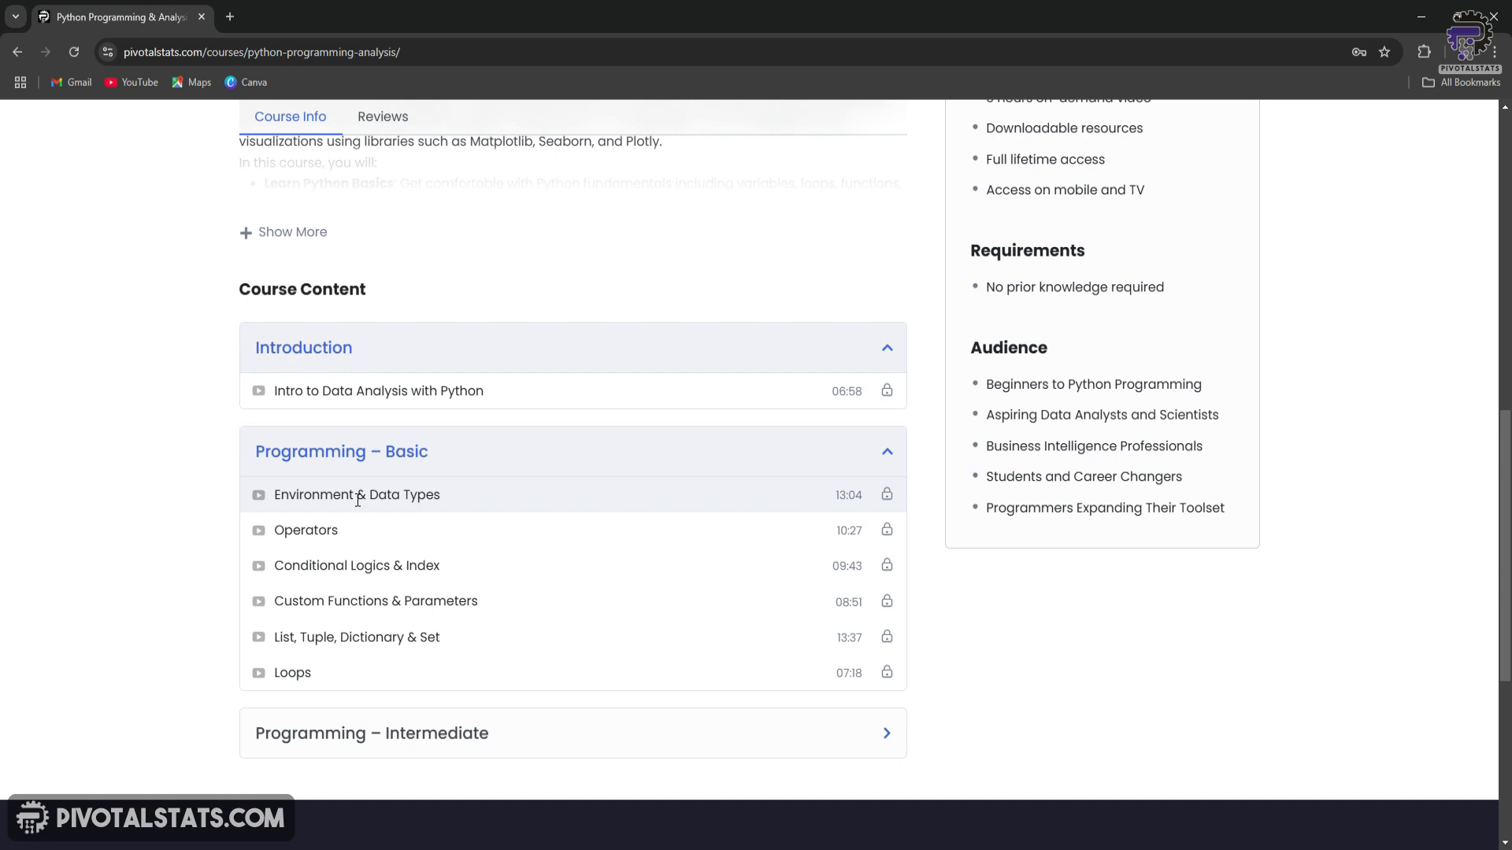
mouse_move(212, 608)
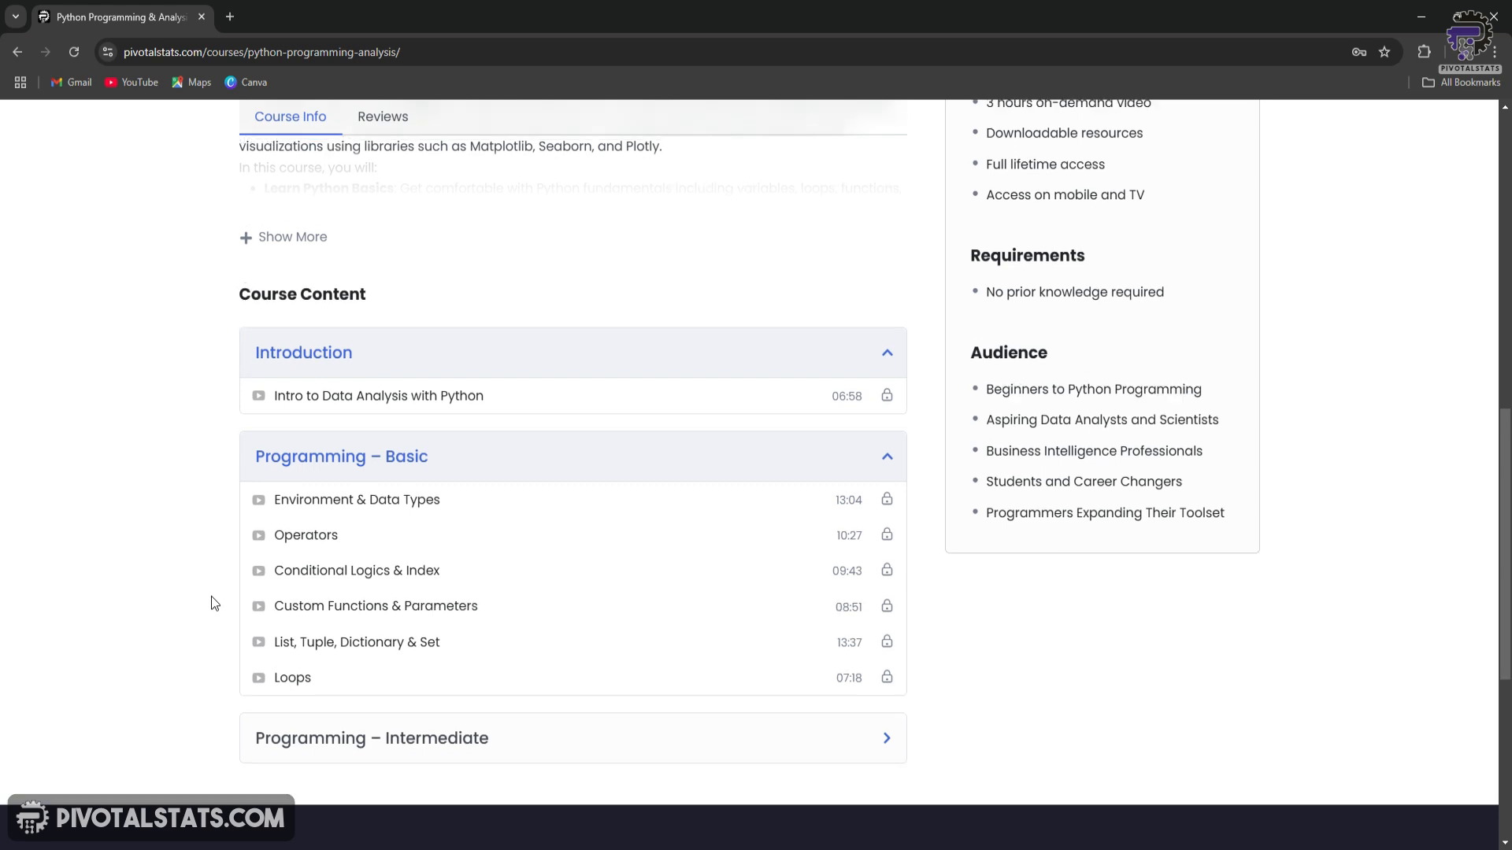
scroll("up", 3)
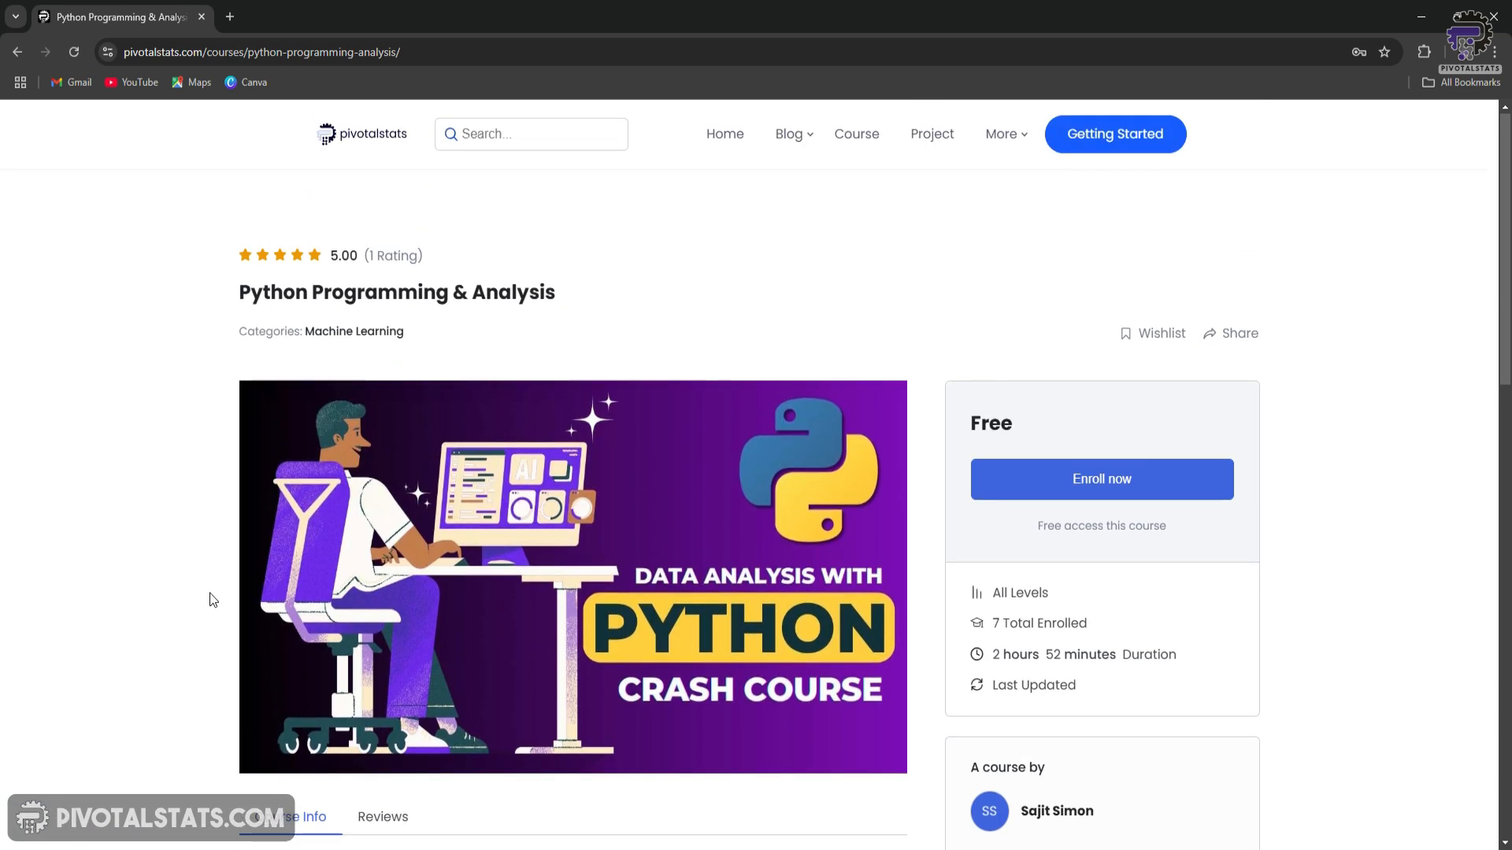
left_click(930, 134)
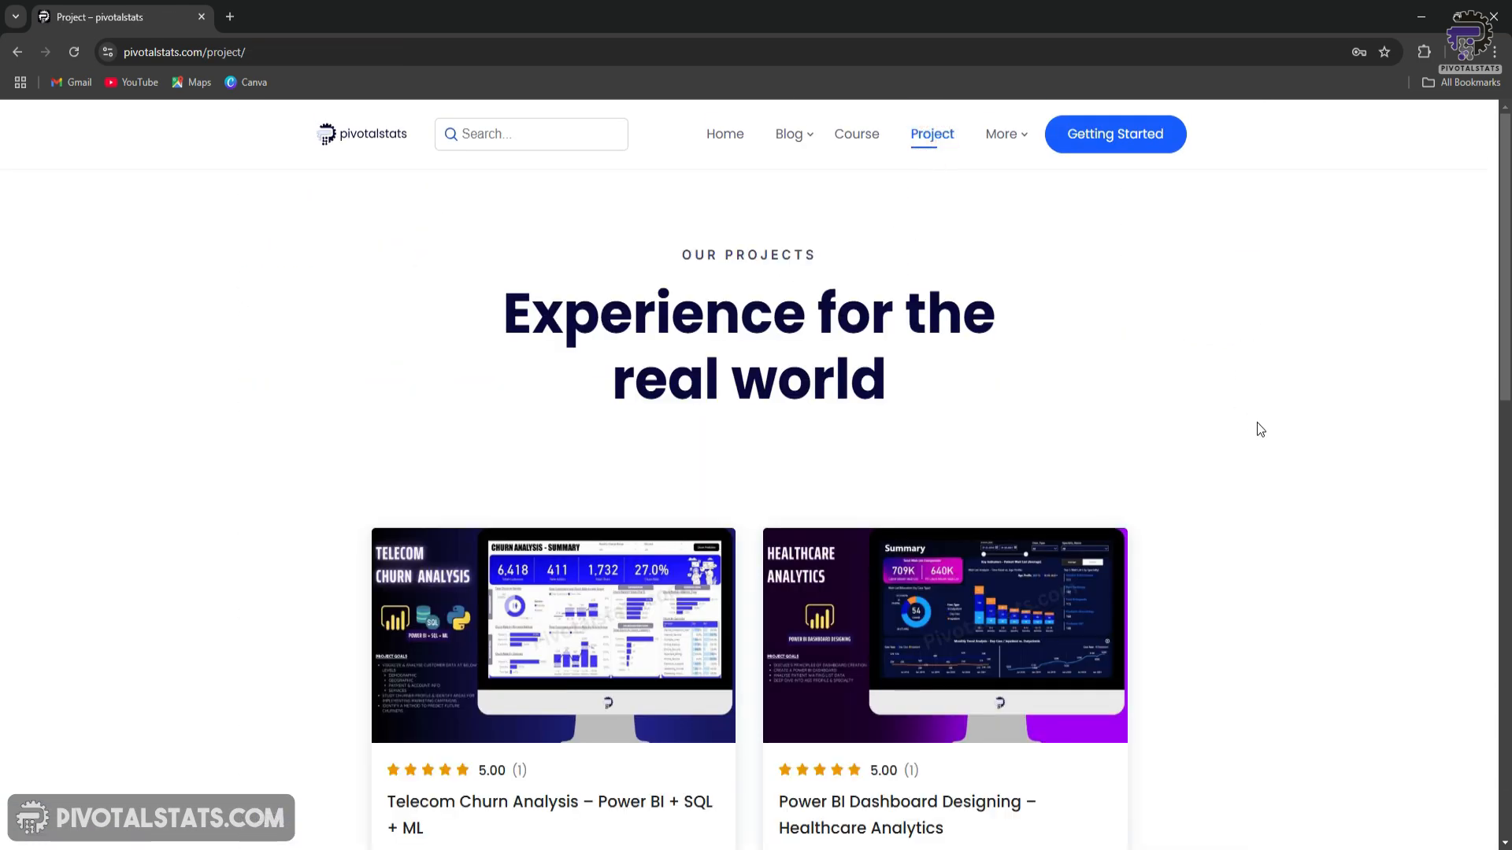